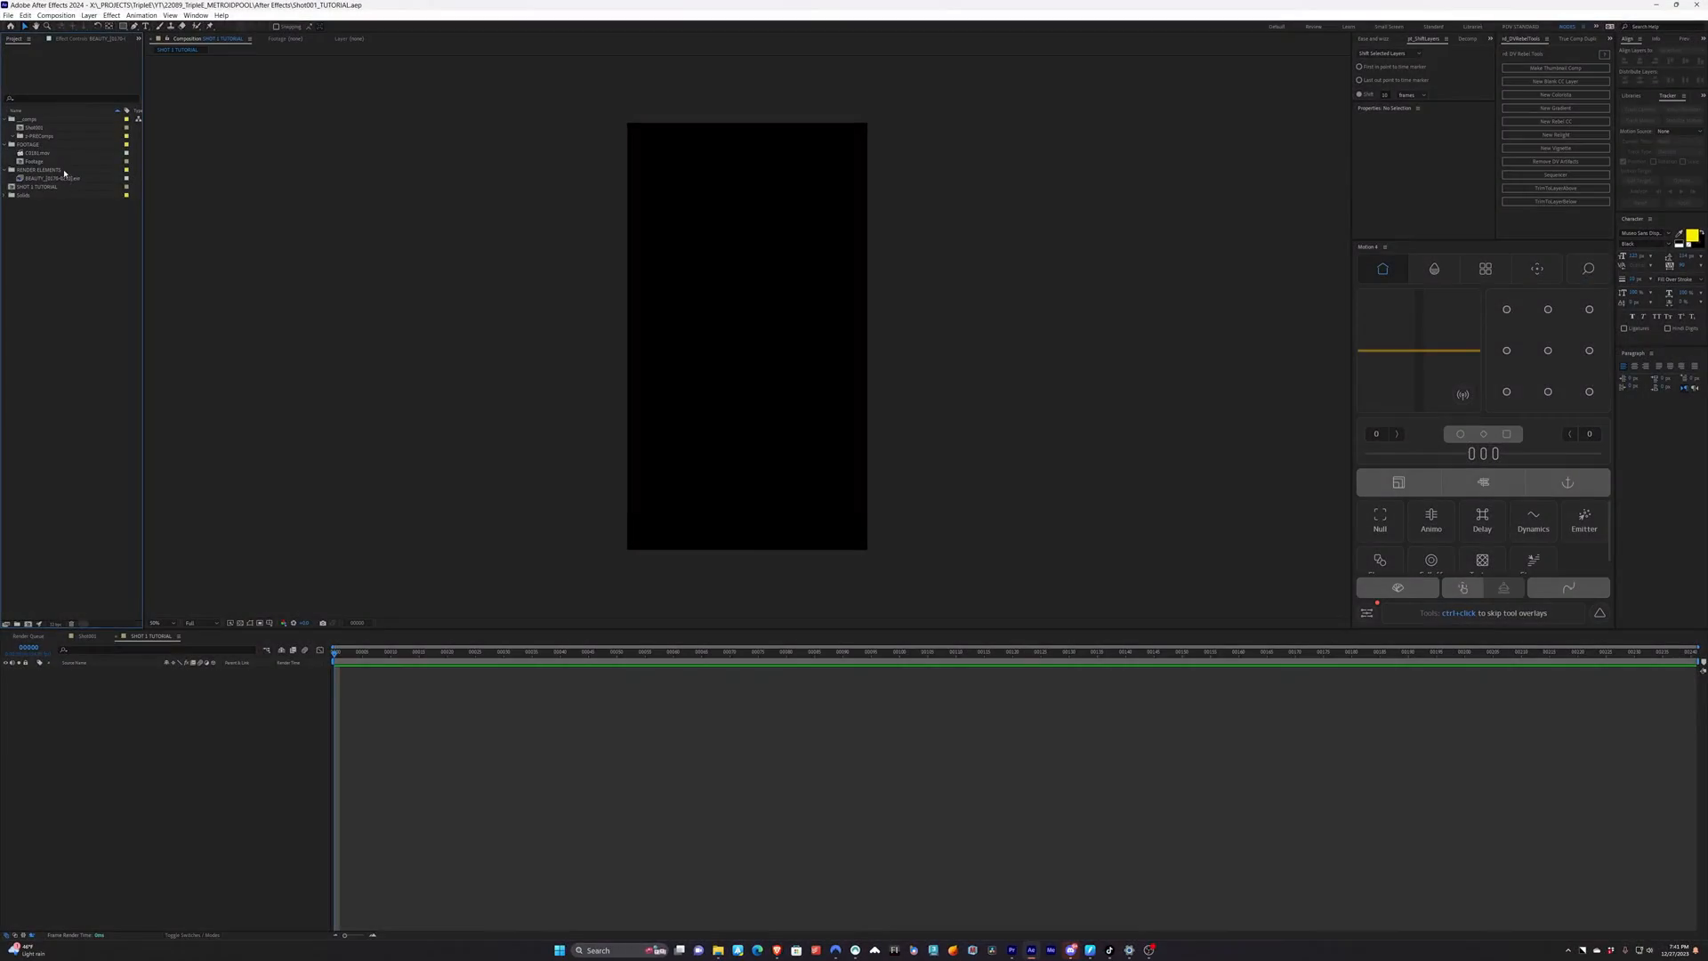
# Create and open a new composition from the building rooftop footage
pyautogui.click(32, 162)
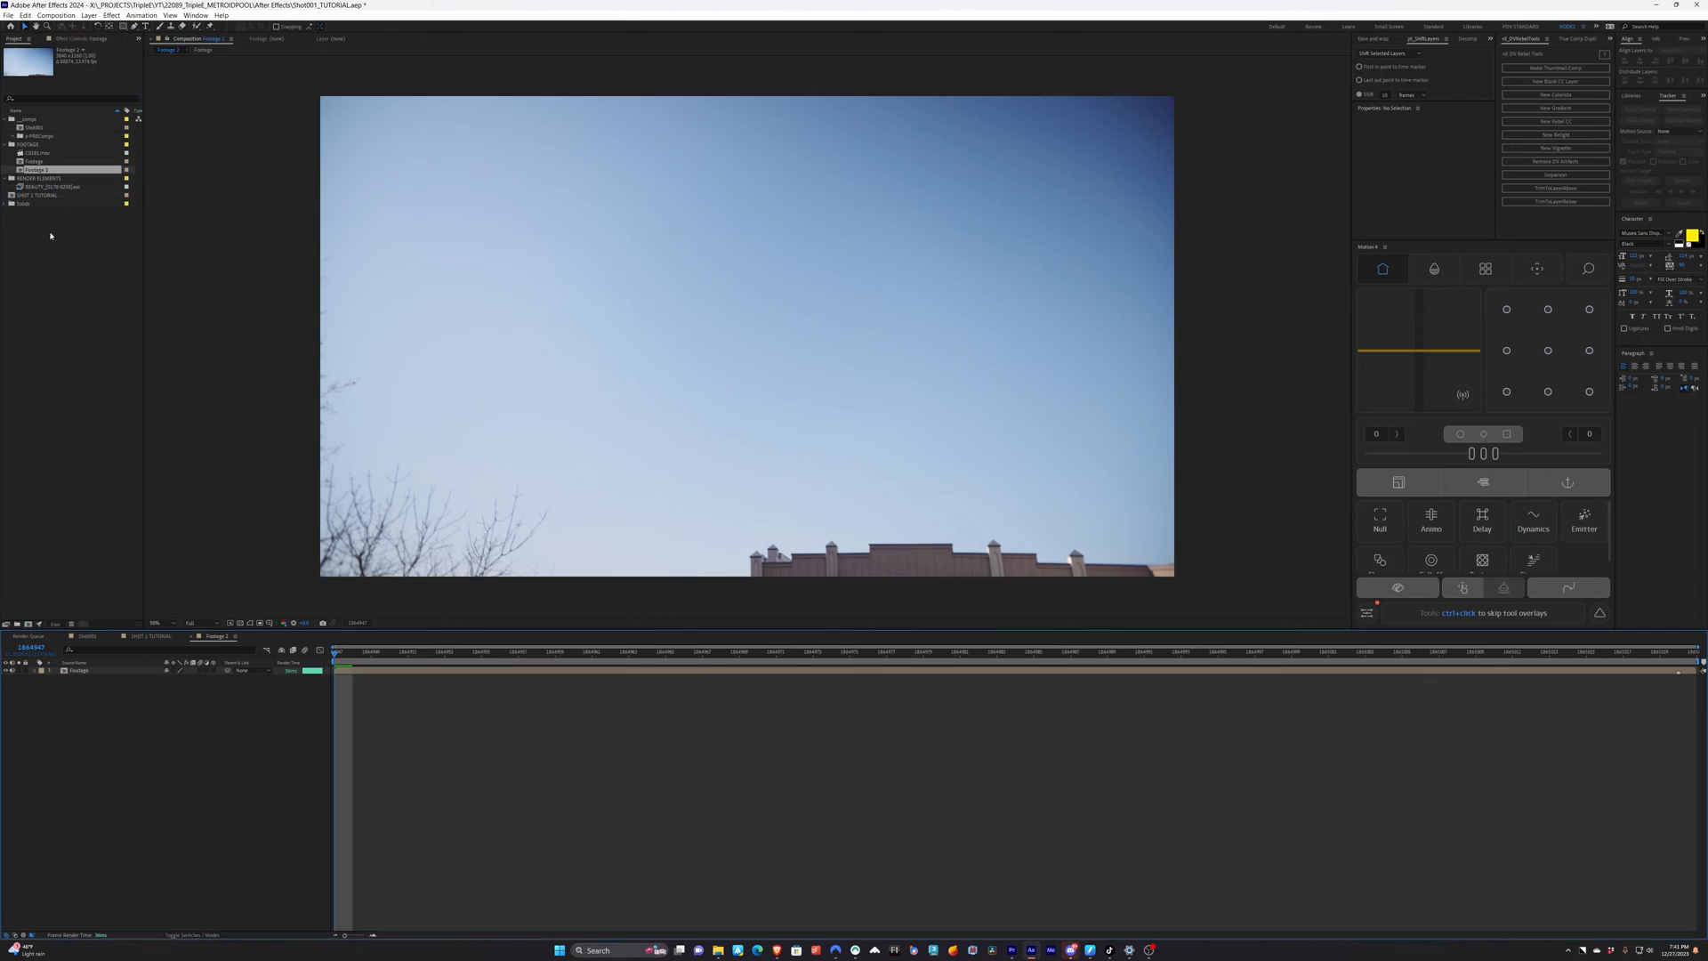
pyautogui.moveTo(96, 315)
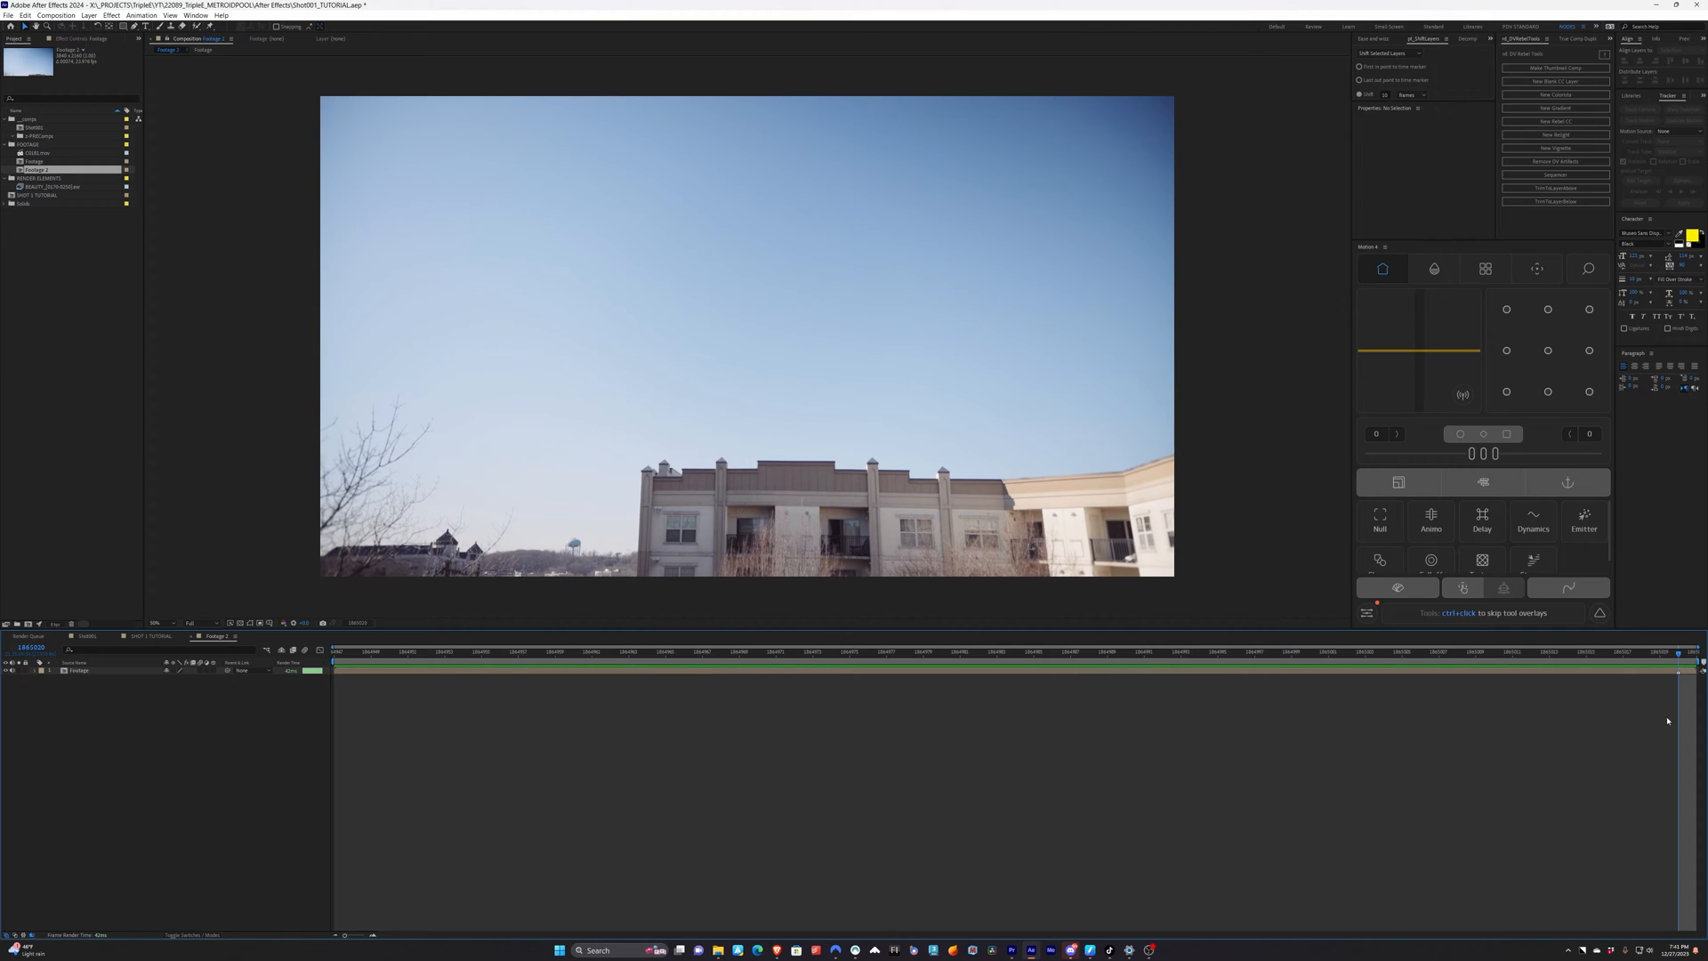
pyautogui.moveTo(295, 419)
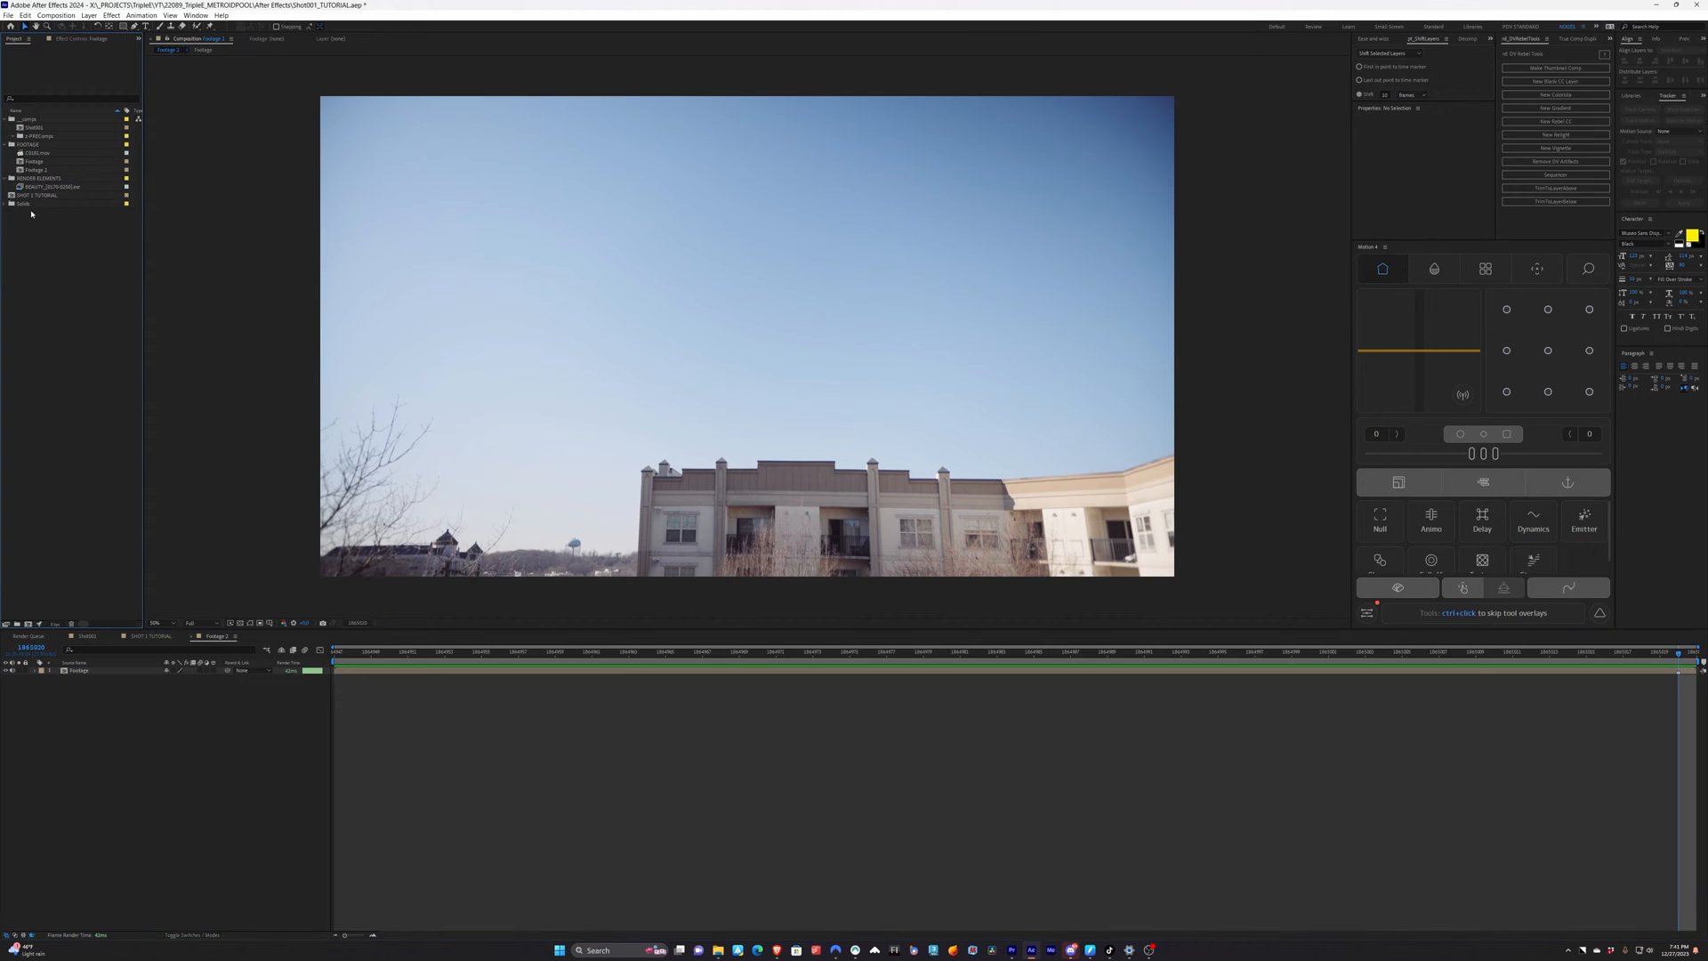
# Layer the Metroid swarm precomp above the footage and add a TRACKING DATA null object
pyautogui.click(50, 185)
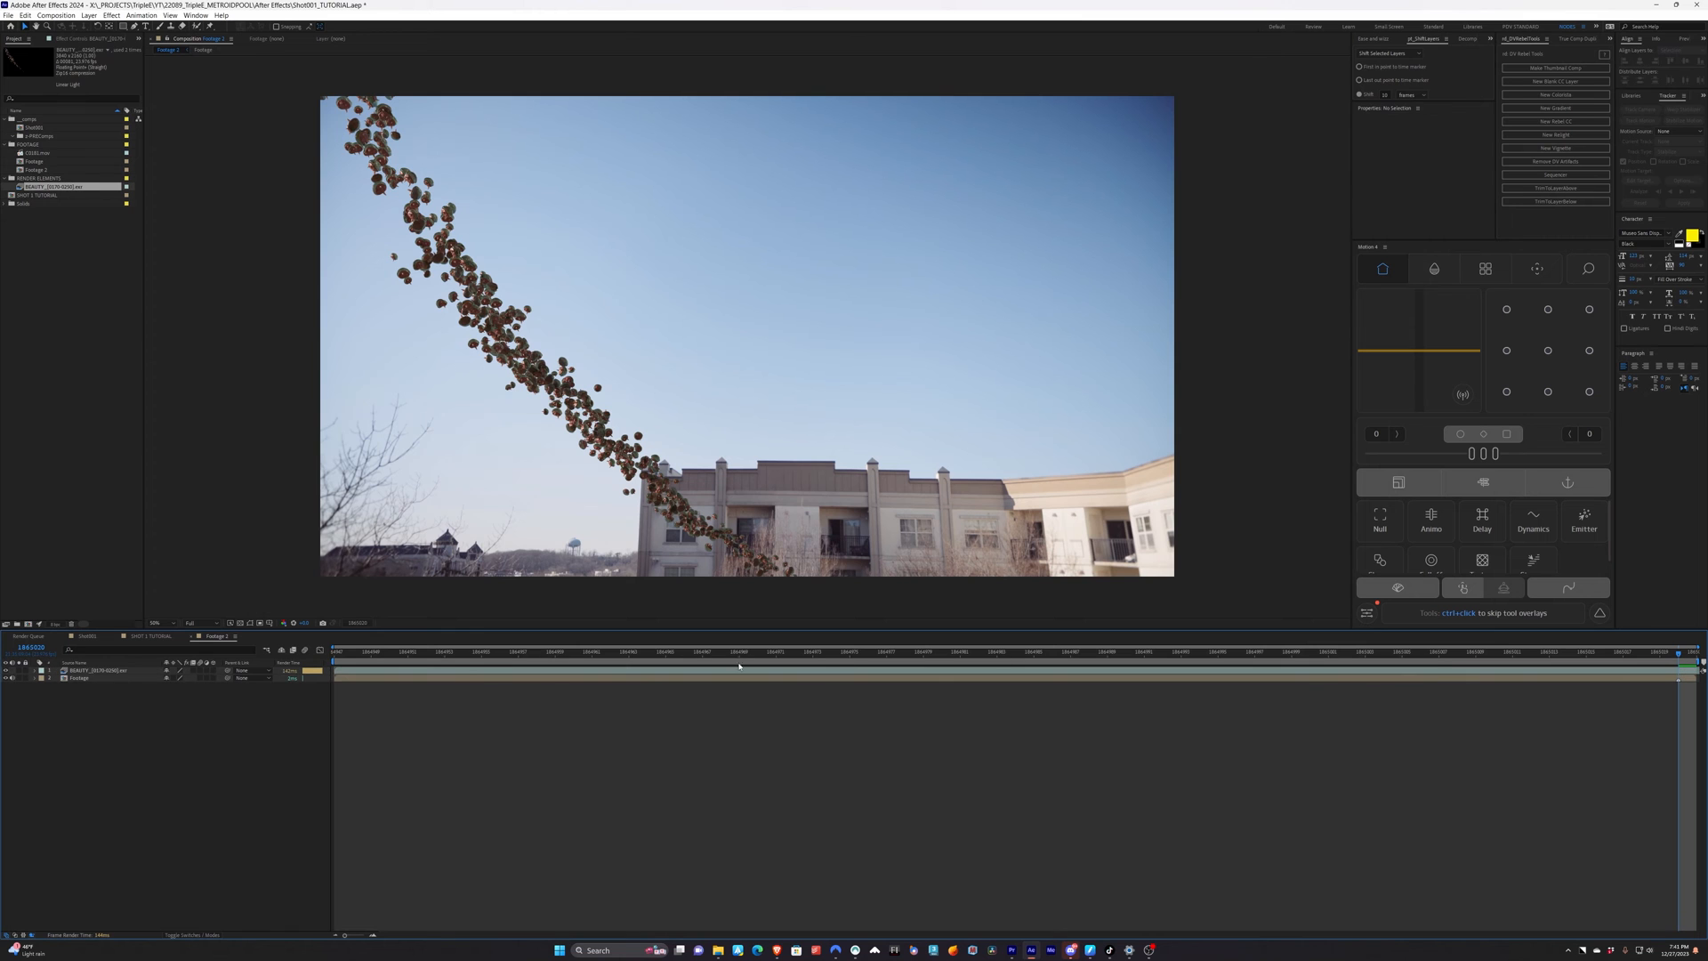
pyautogui.click(1052, 651)
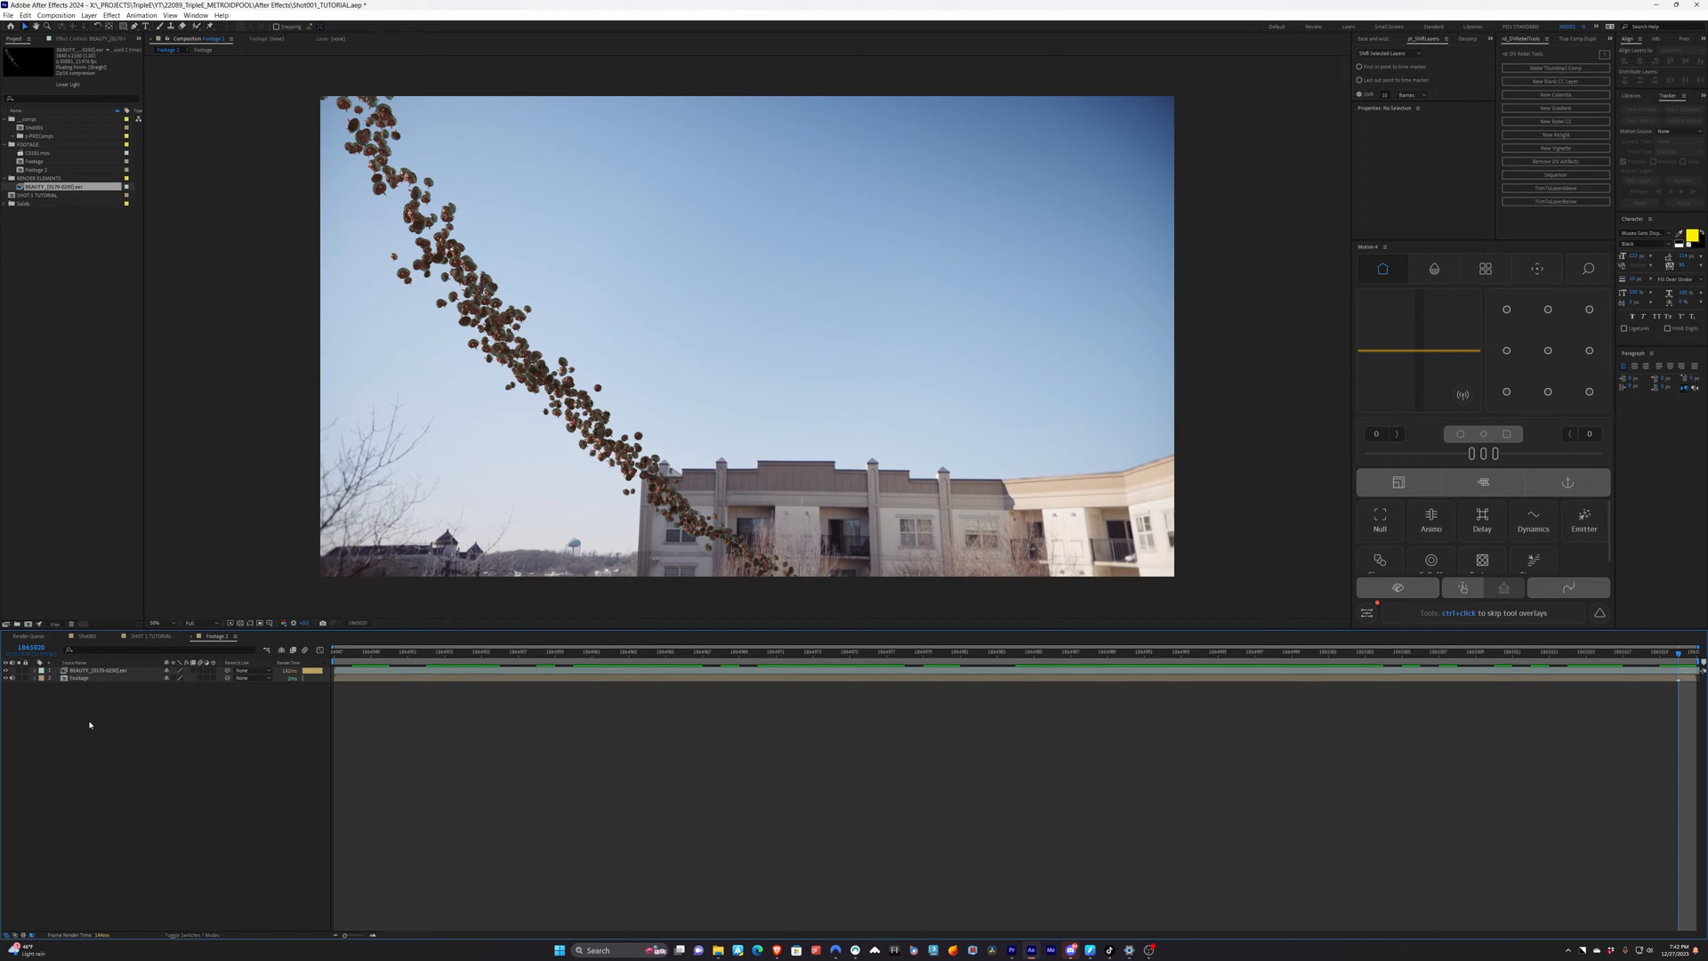
pyautogui.click(89, 16)
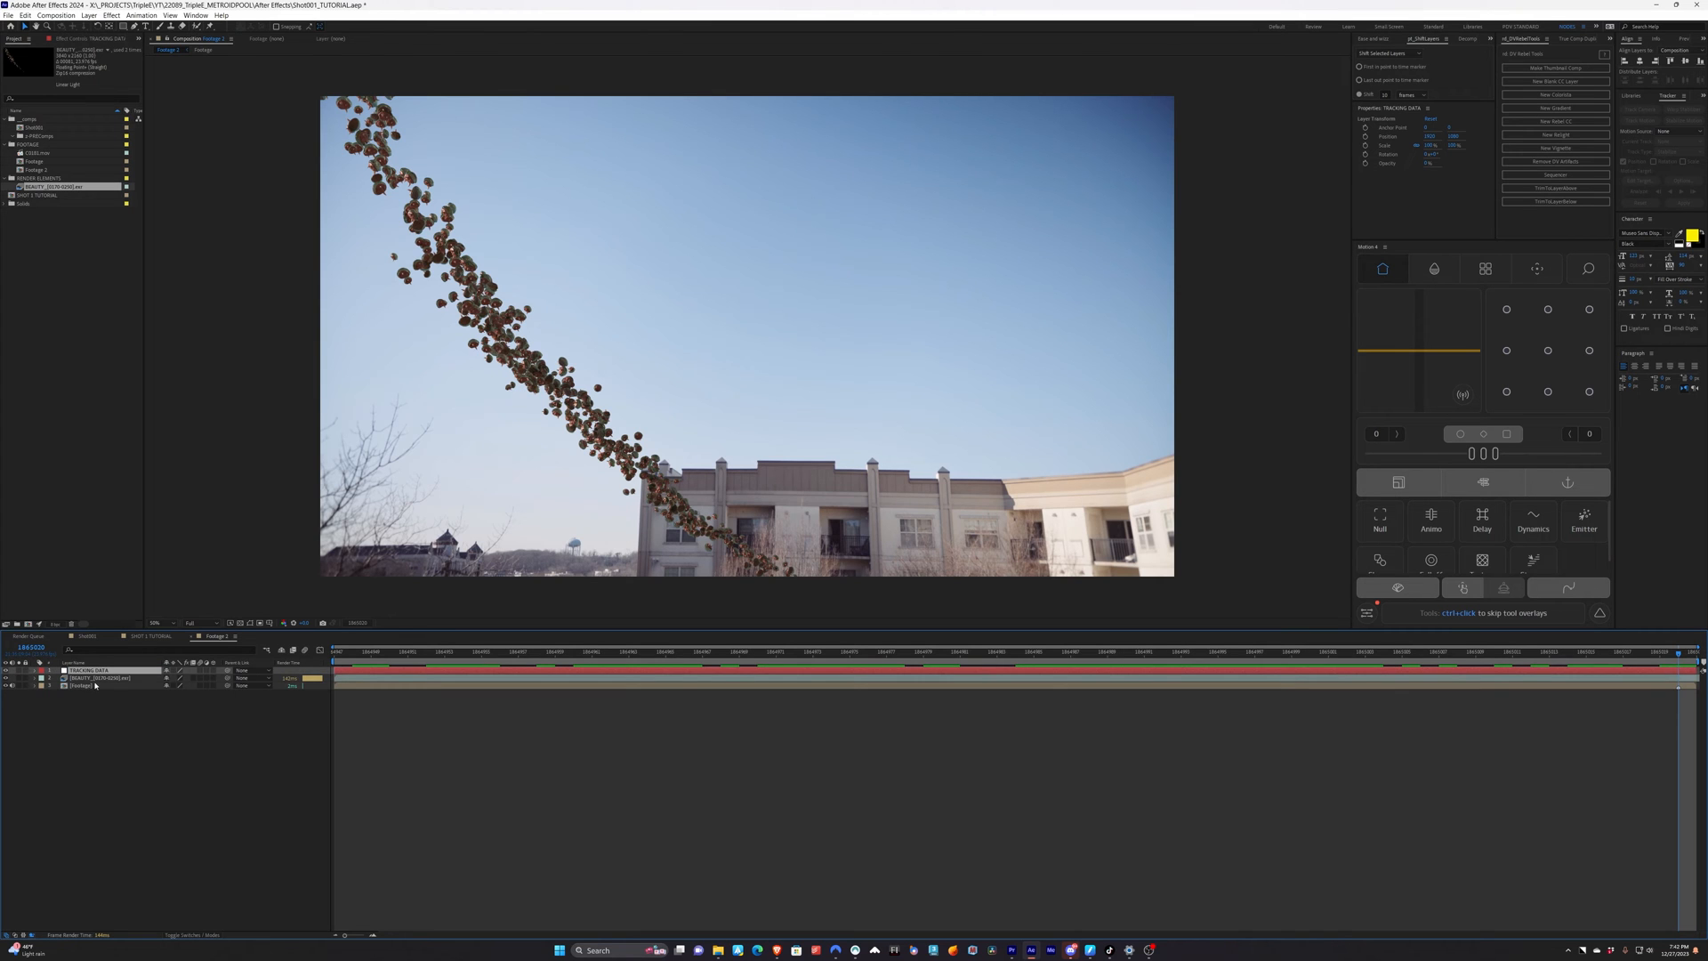
# Start Track Motion on the building footage layer so it opens with a track point
pyautogui.click(87, 684)
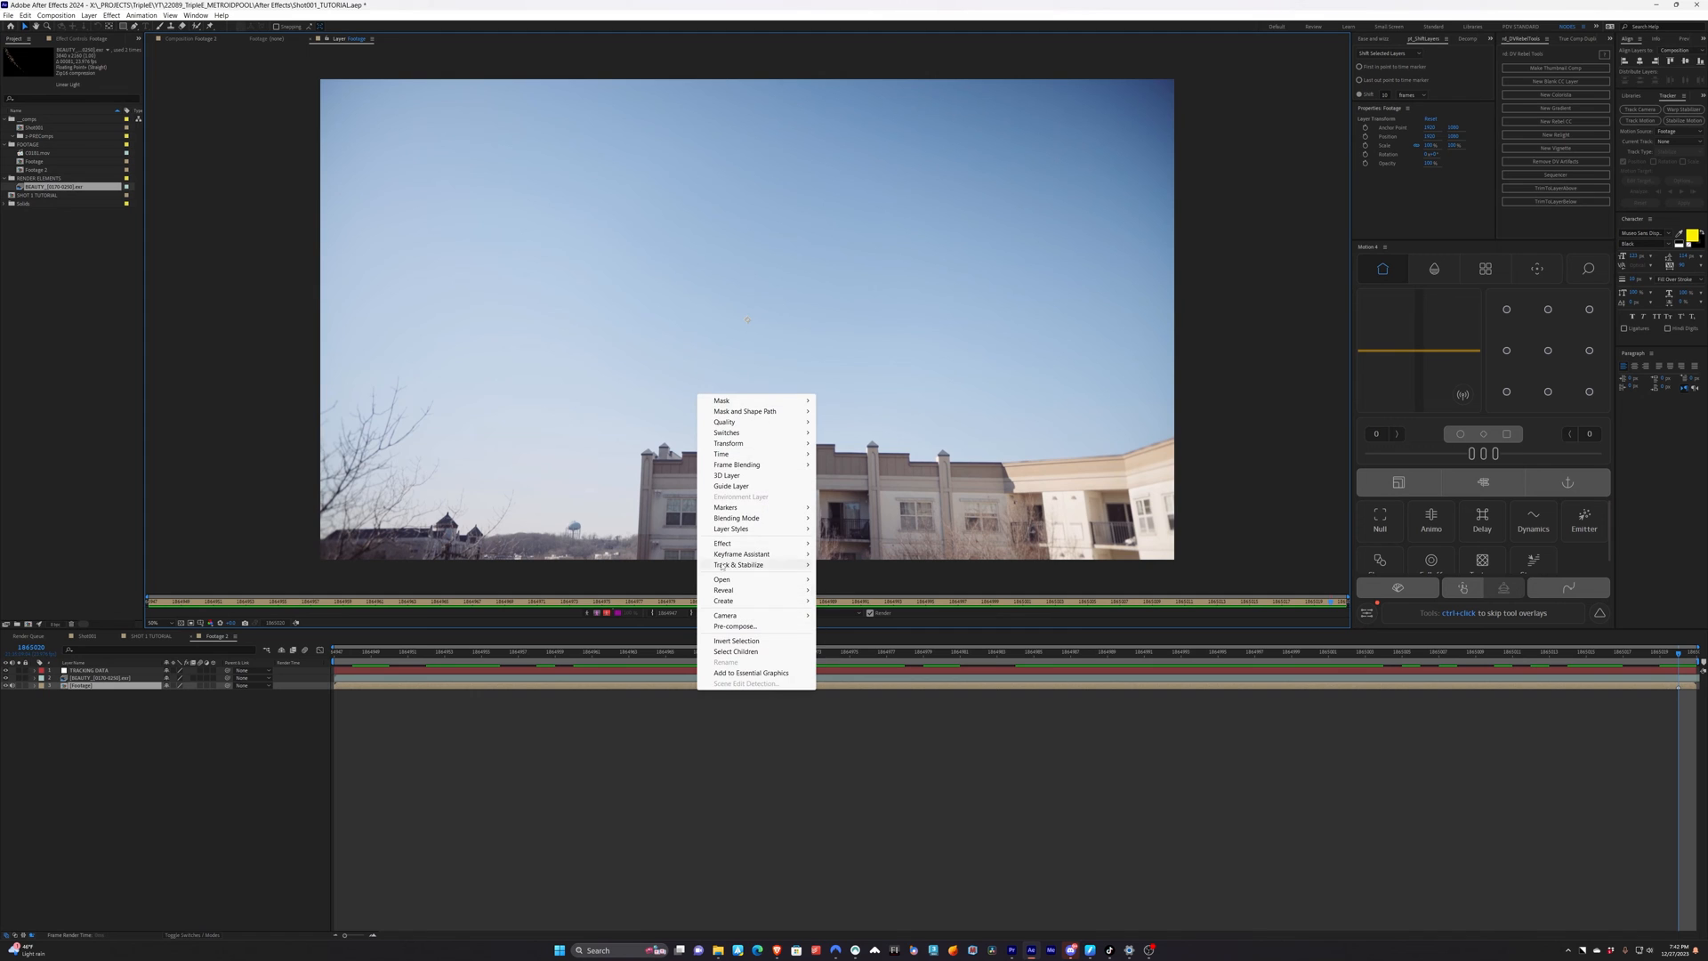
pyautogui.click(739, 564)
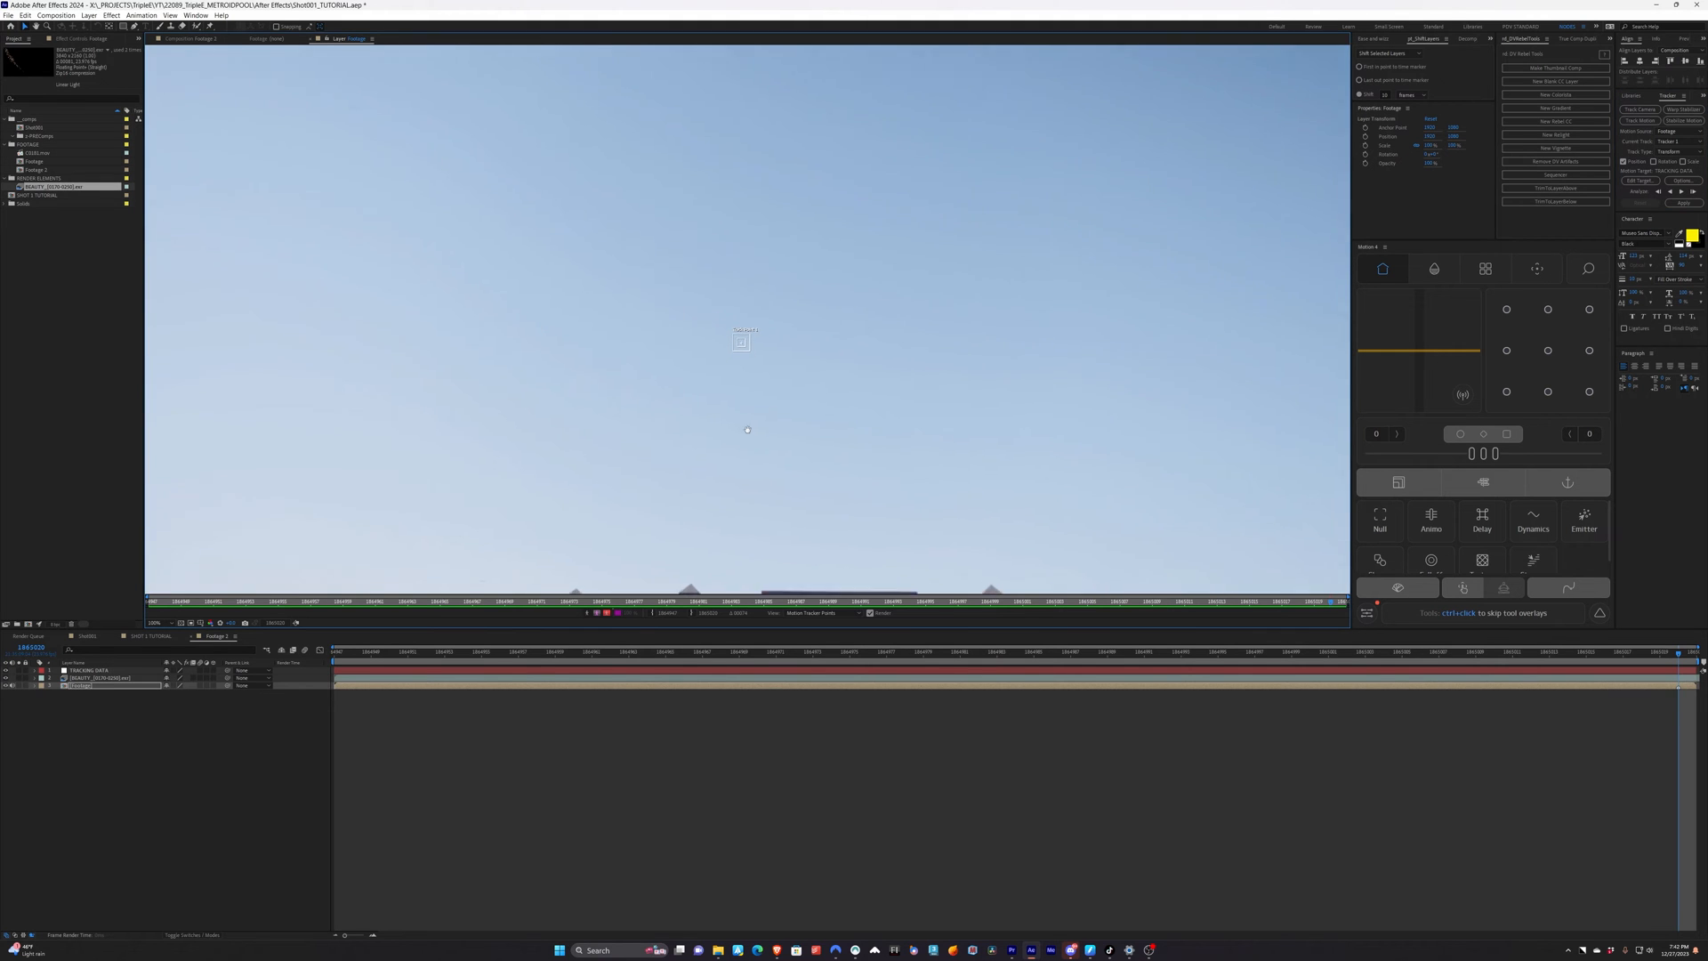
# Position Track Point 1 on the corner of the building's roof peak
pyautogui.moveTo(740, 340); pyautogui.dragTo(688, 482)
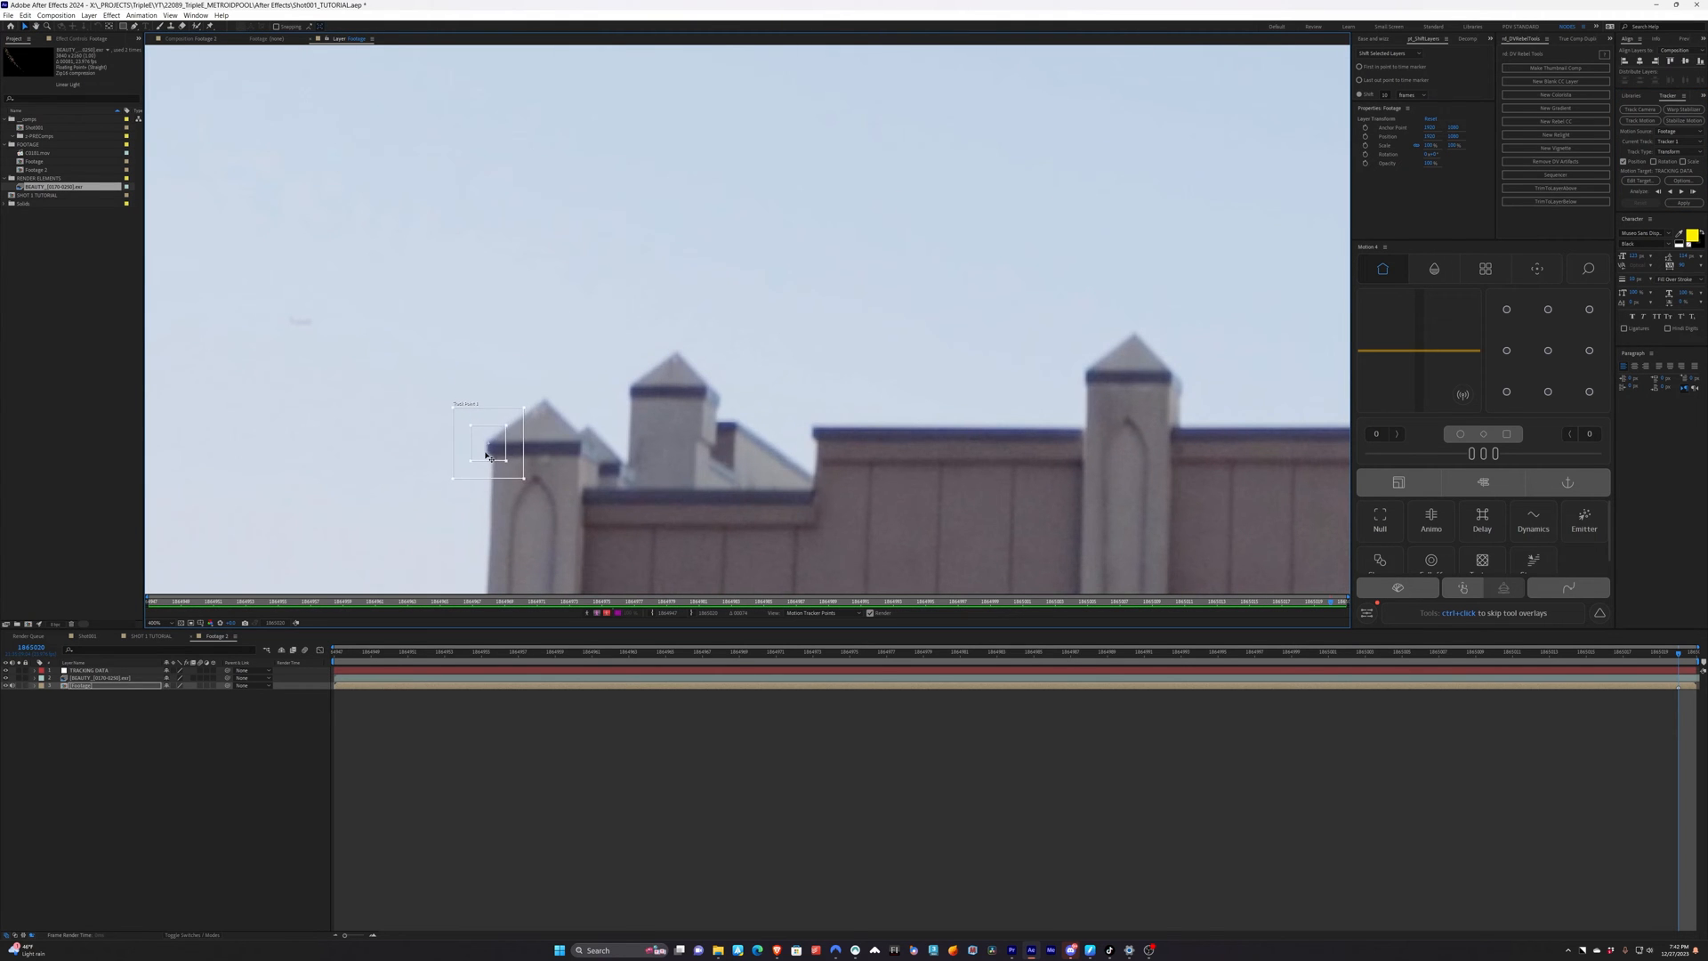
pyautogui.click(1483, 268)
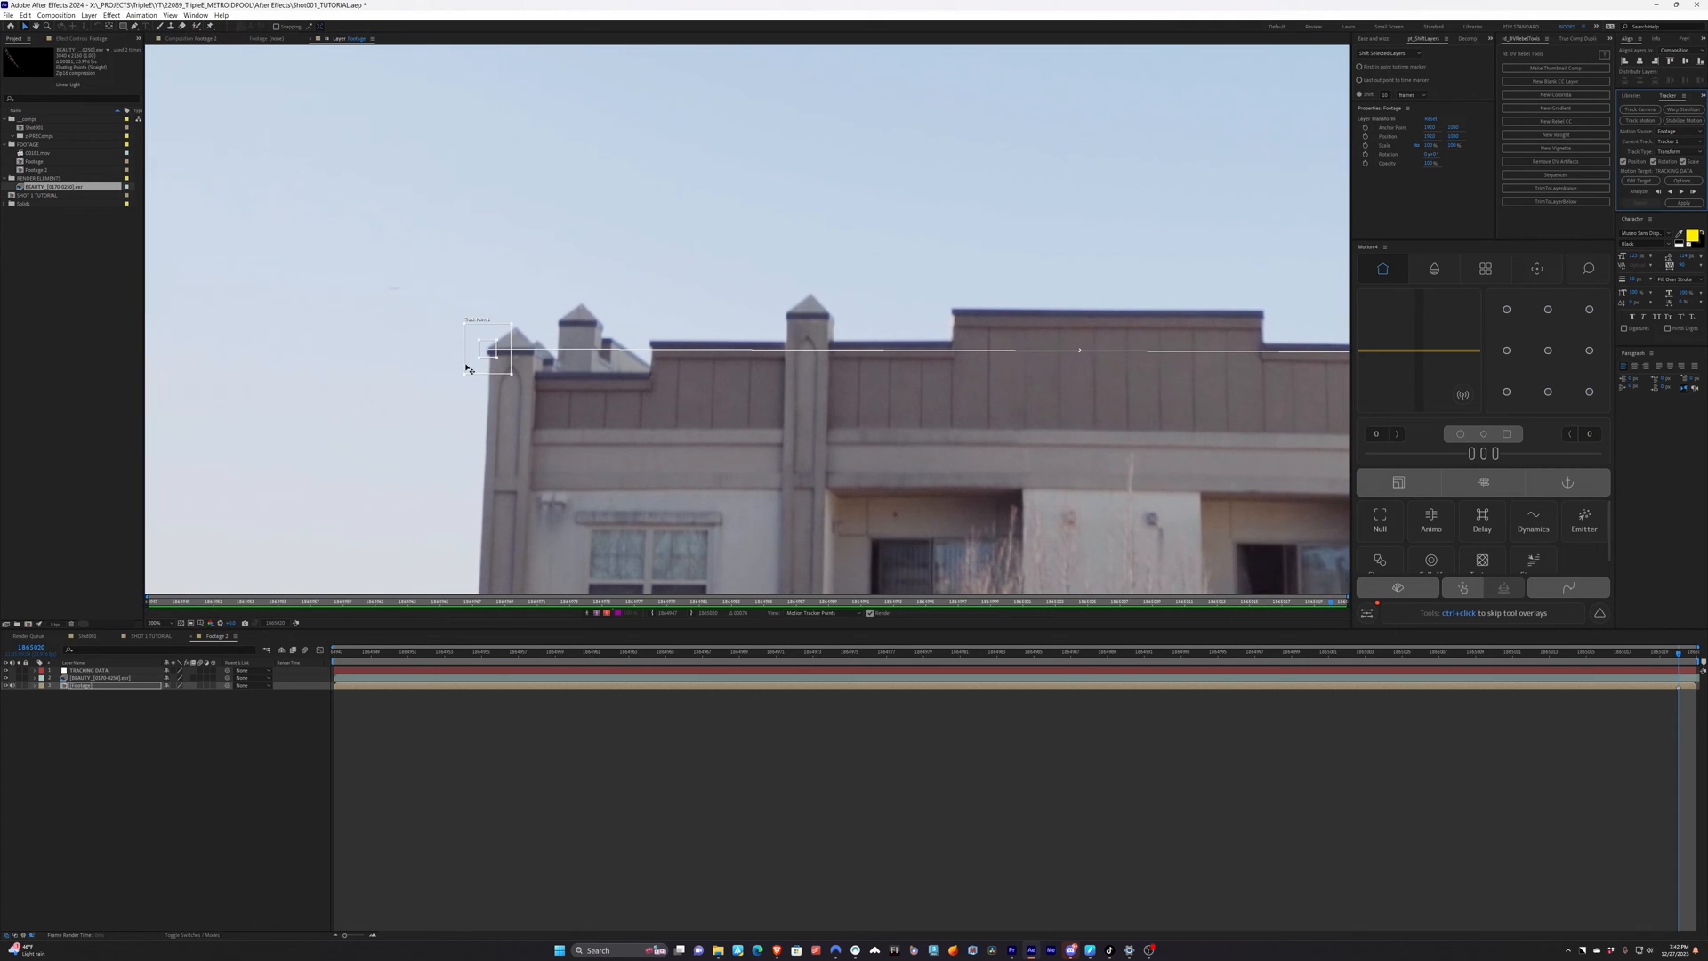
pyautogui.moveTo(476, 352)
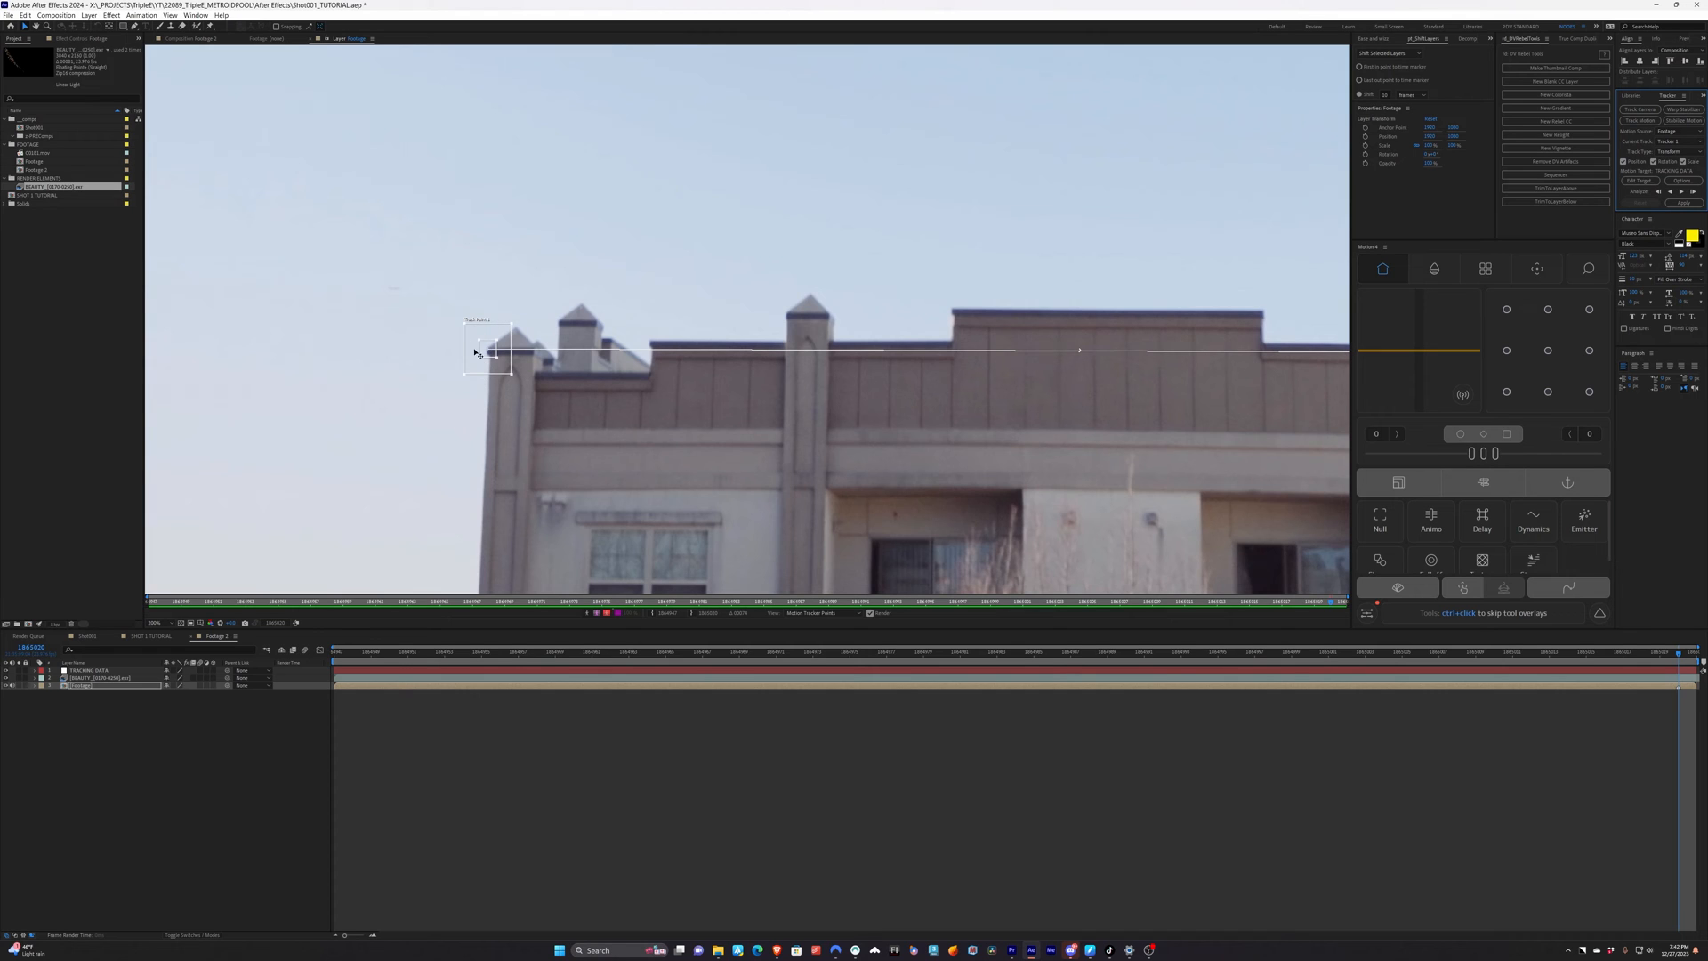
pyautogui.moveTo(479, 365)
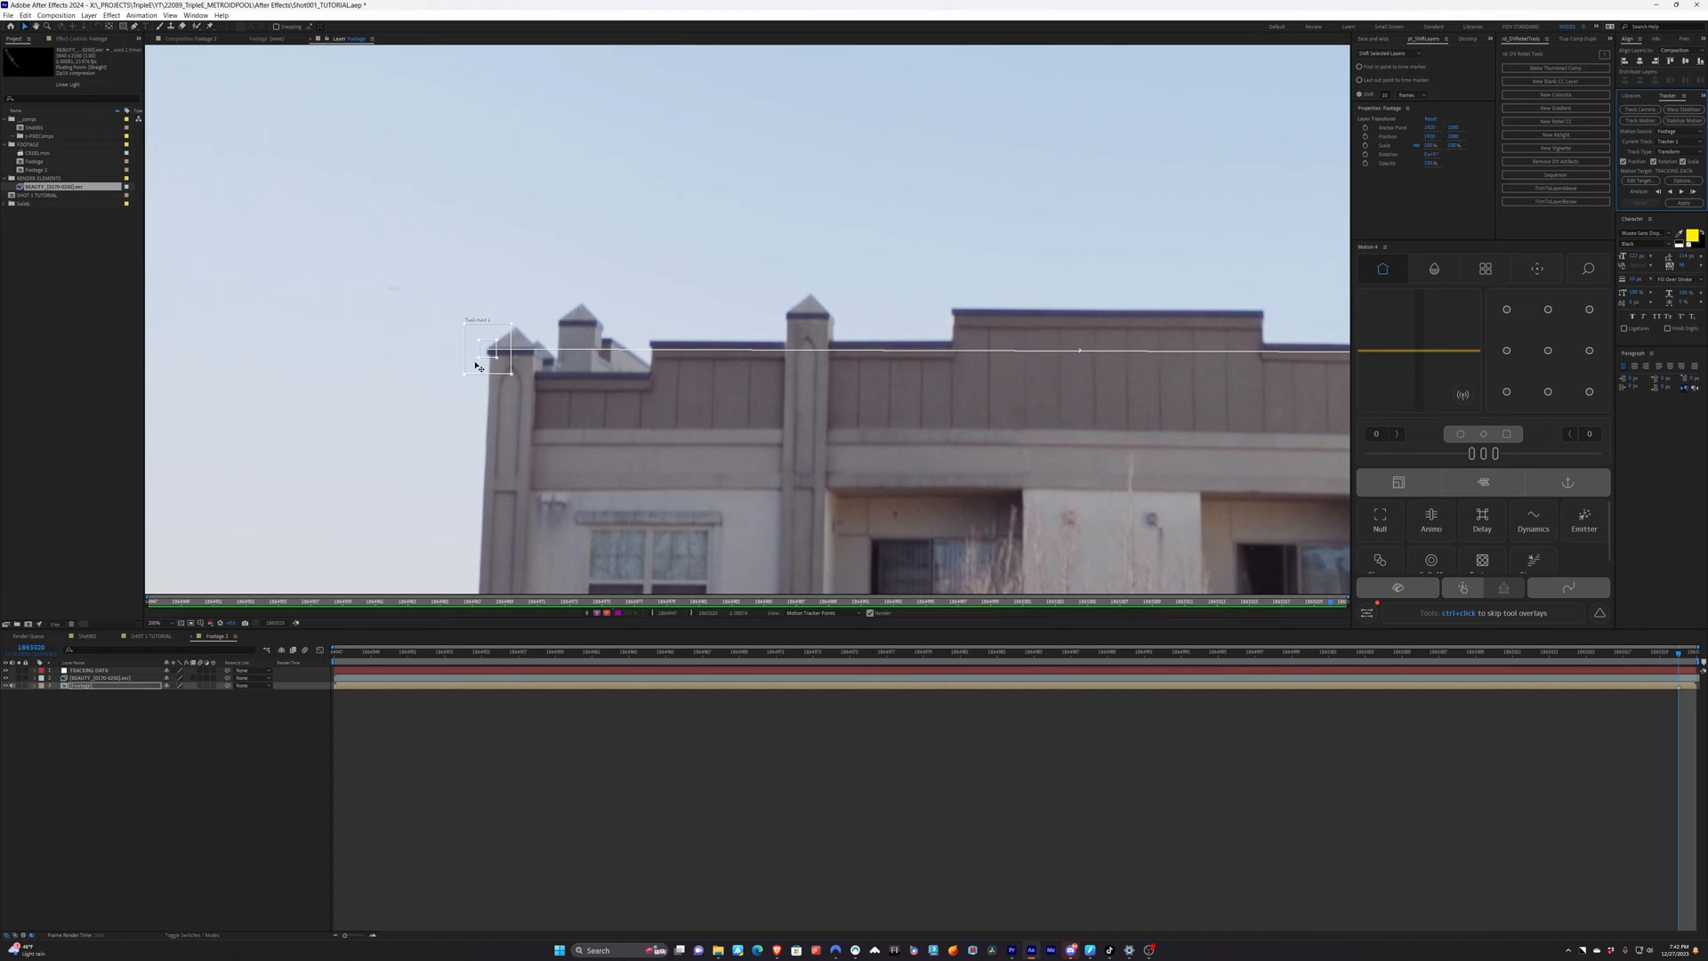
pyautogui.moveTo(824, 710)
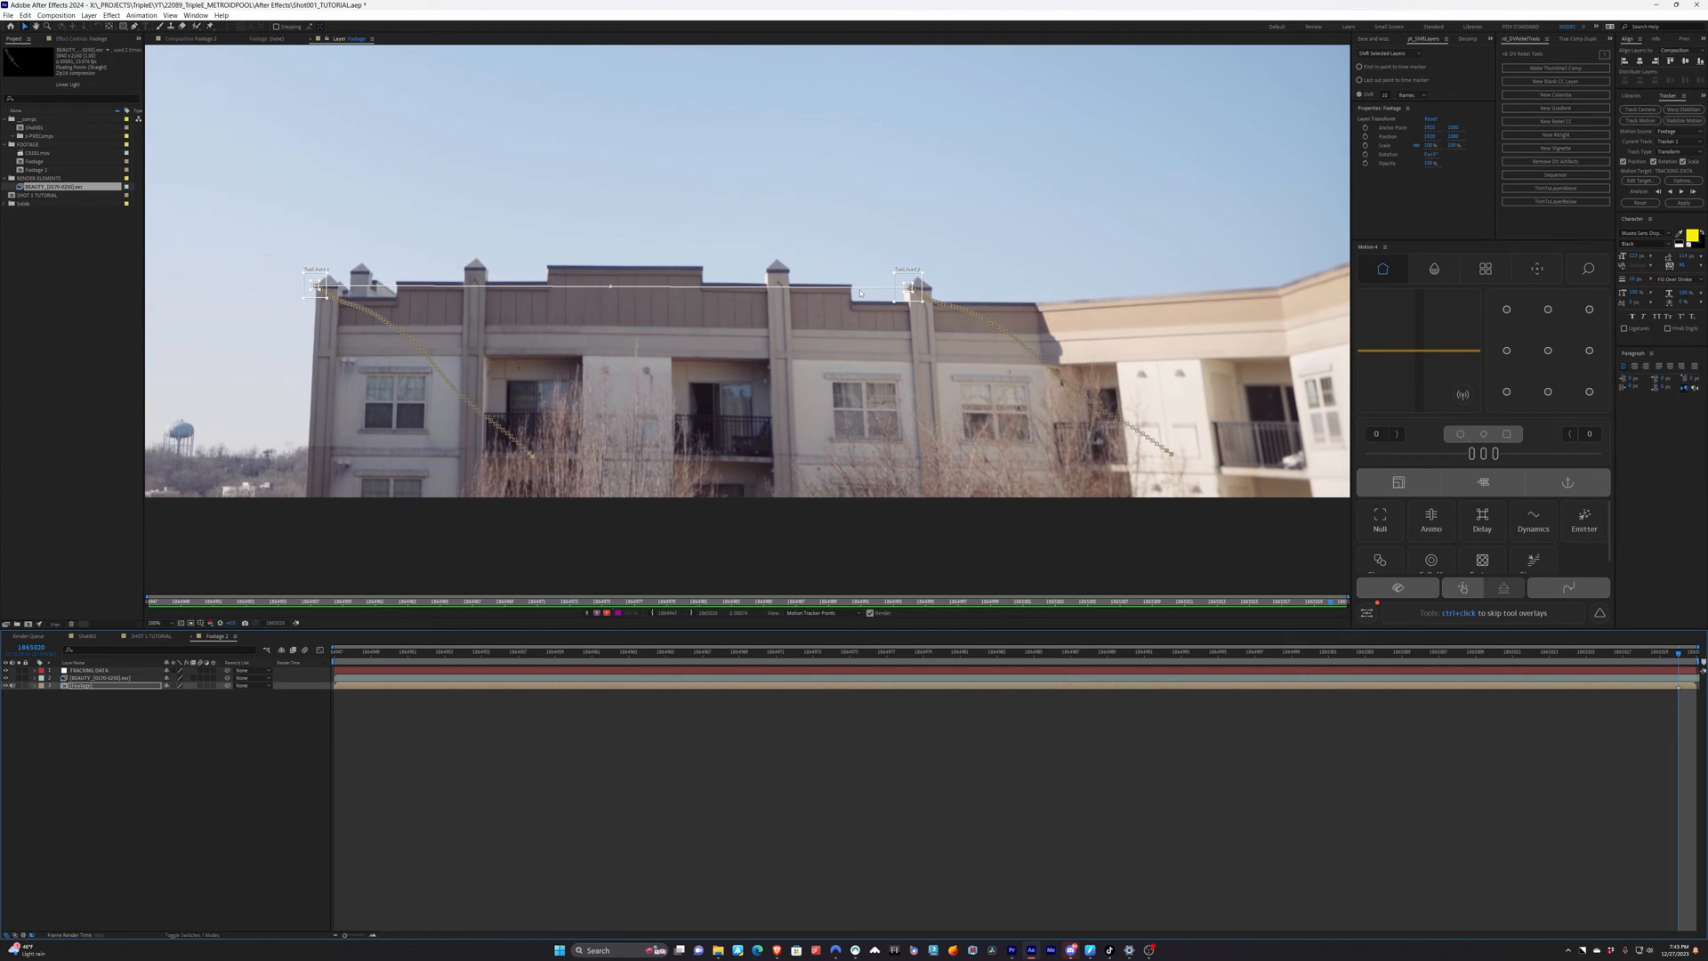
pyautogui.moveTo(804, 338)
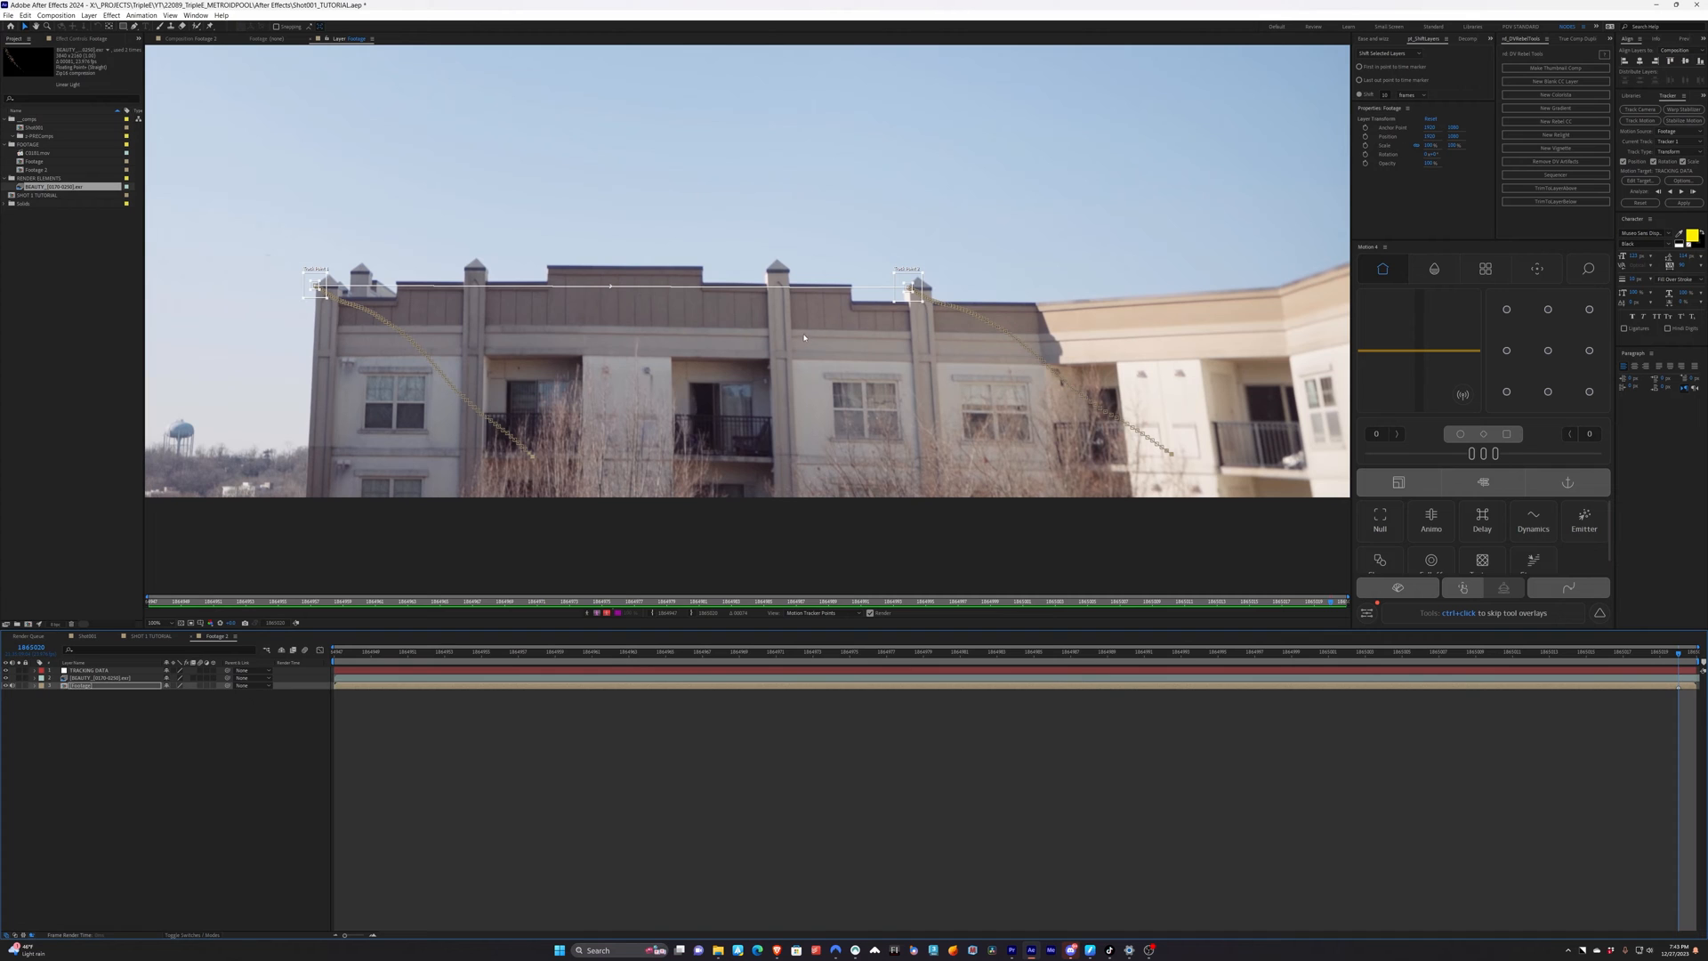
pyautogui.moveTo(789, 341)
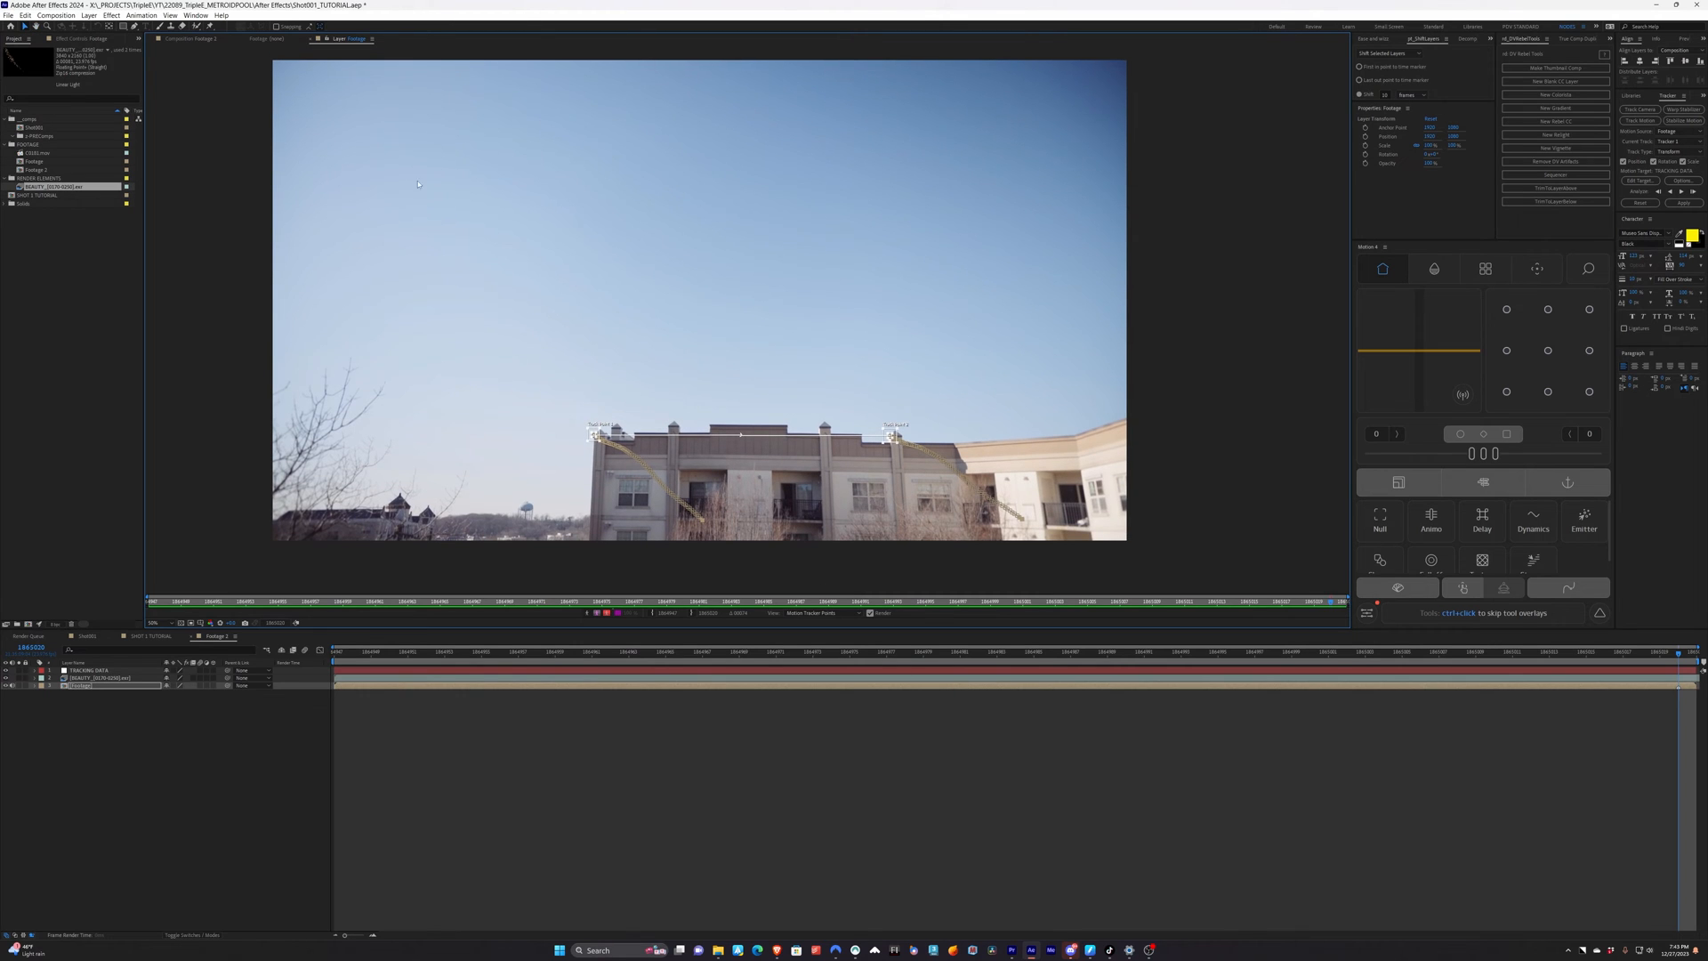
pyautogui.moveTo(891, 436)
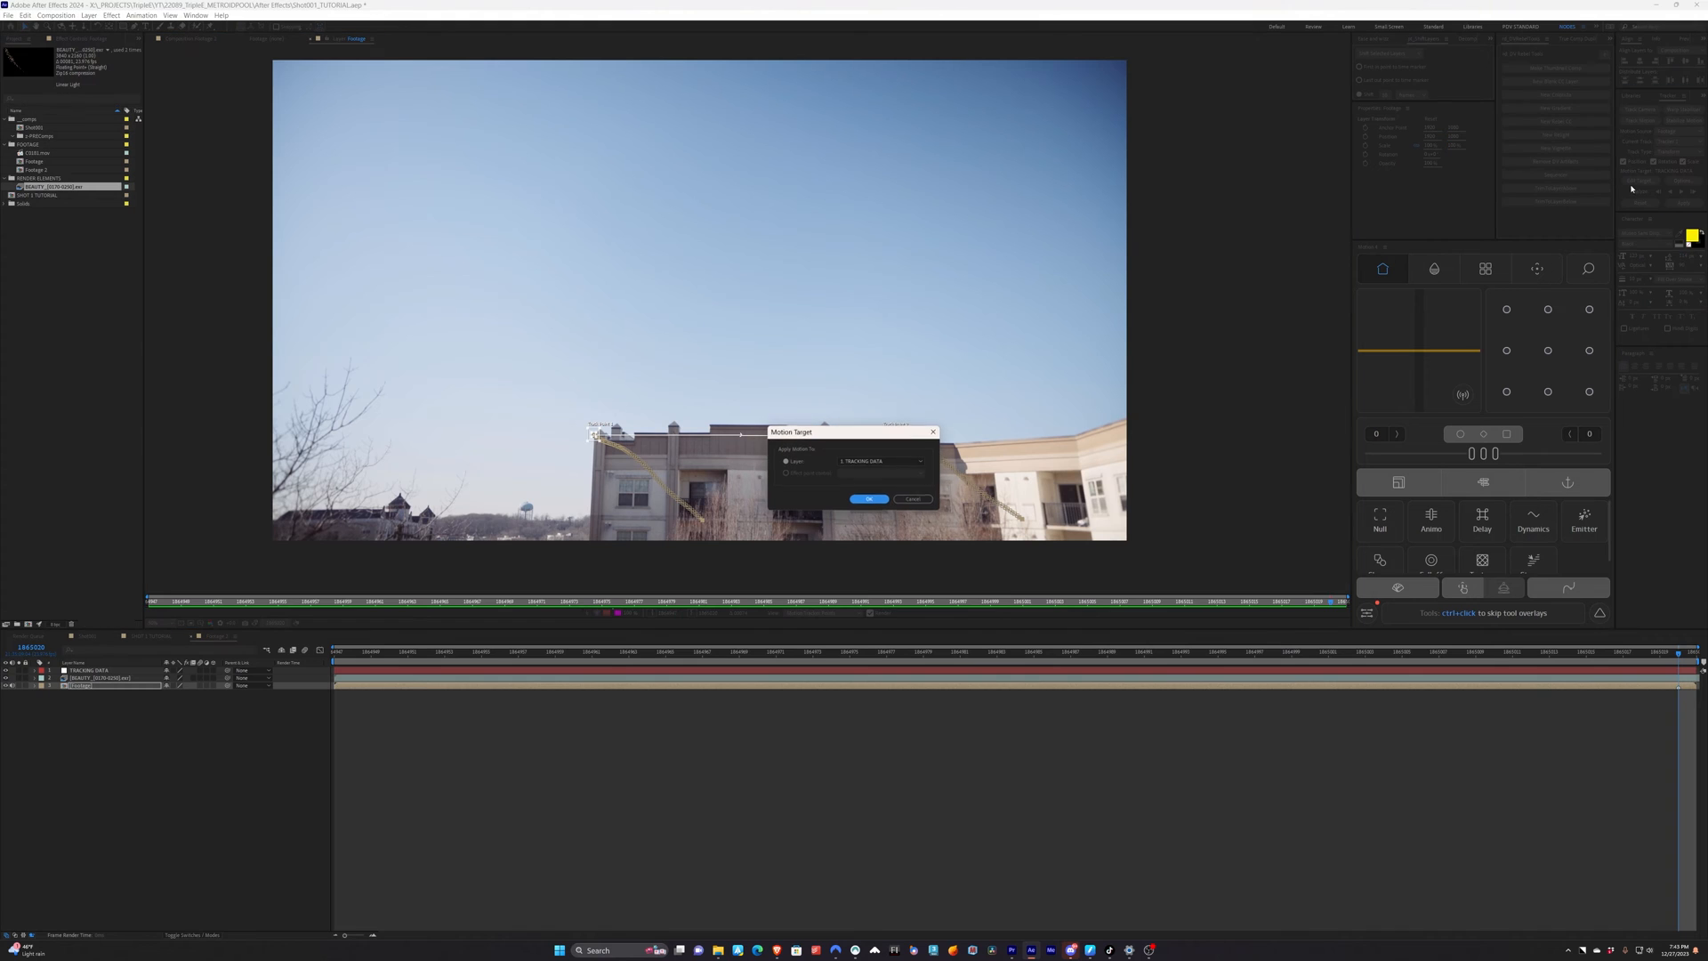
# Target the TRACKING DATA null and apply the track as X and Y keyframes
pyautogui.click(880, 460)
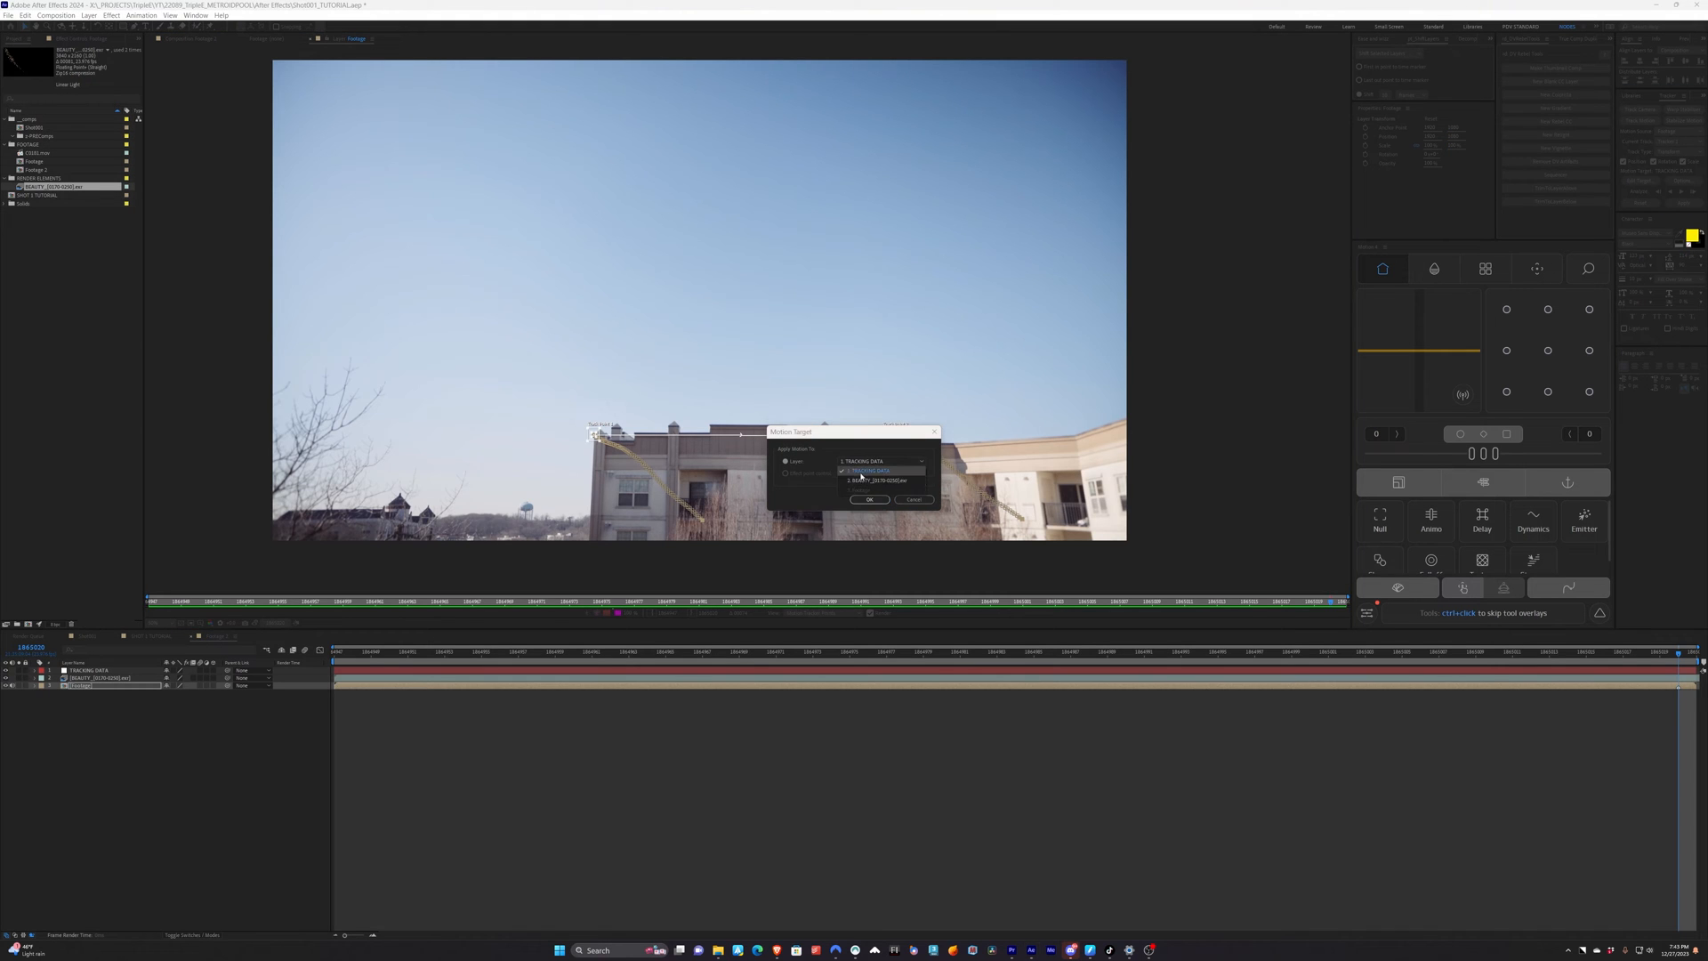
pyautogui.click(868, 498)
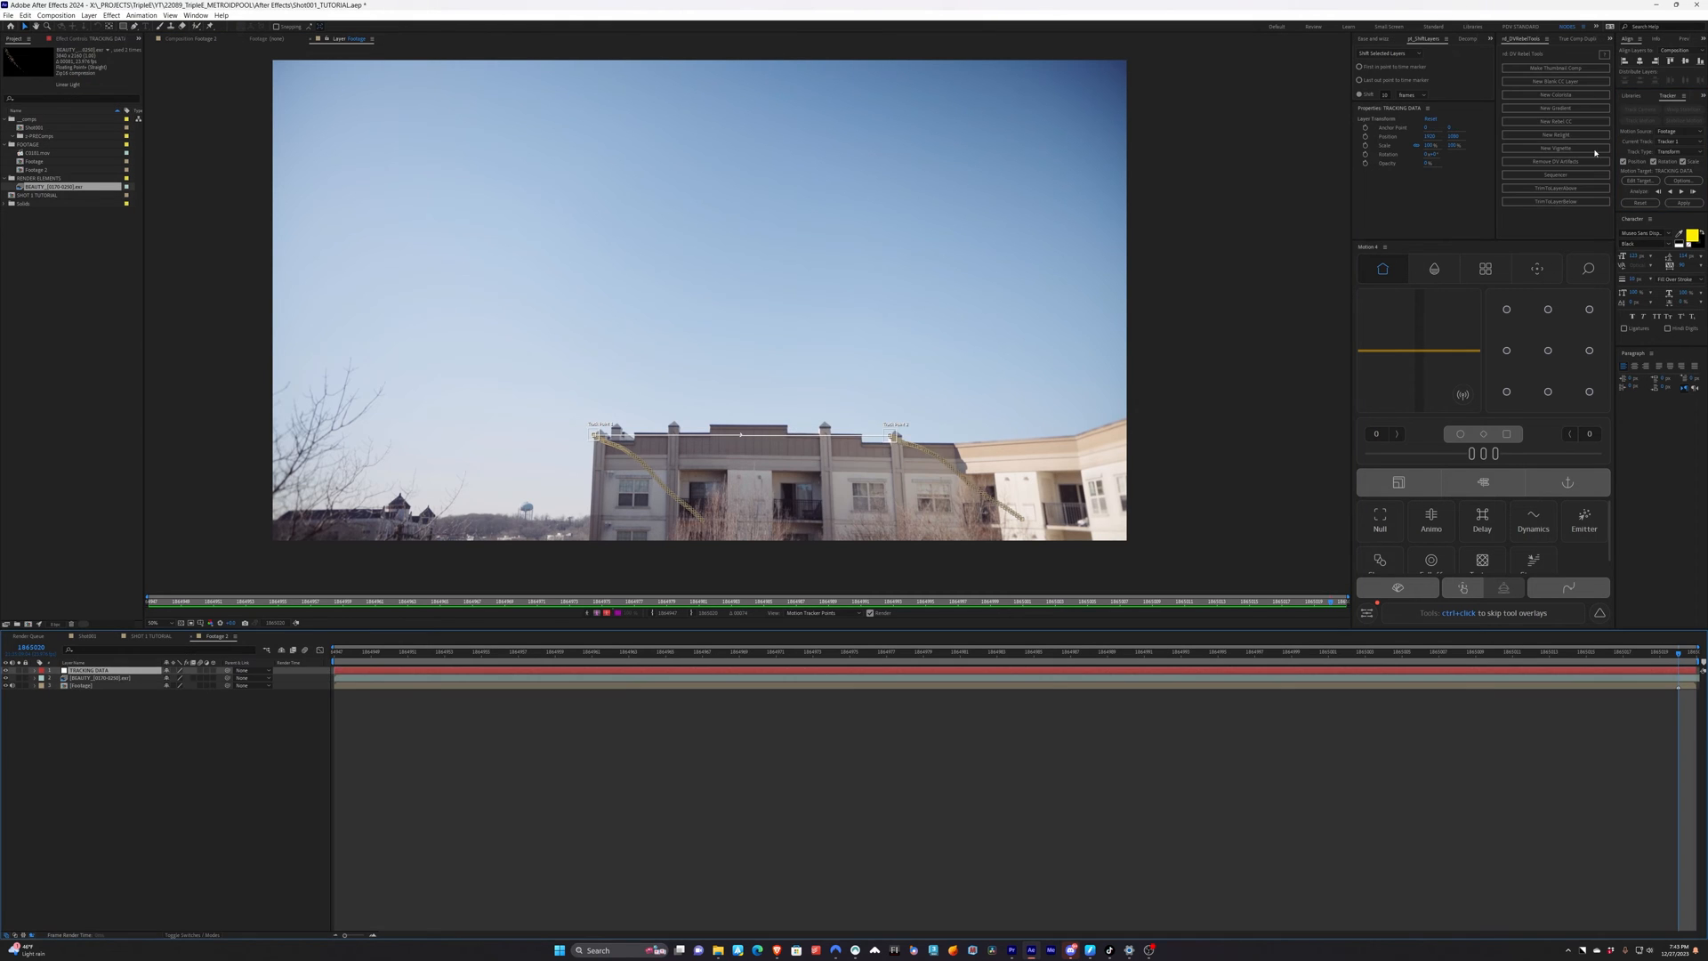
pyautogui.click(1683, 203)
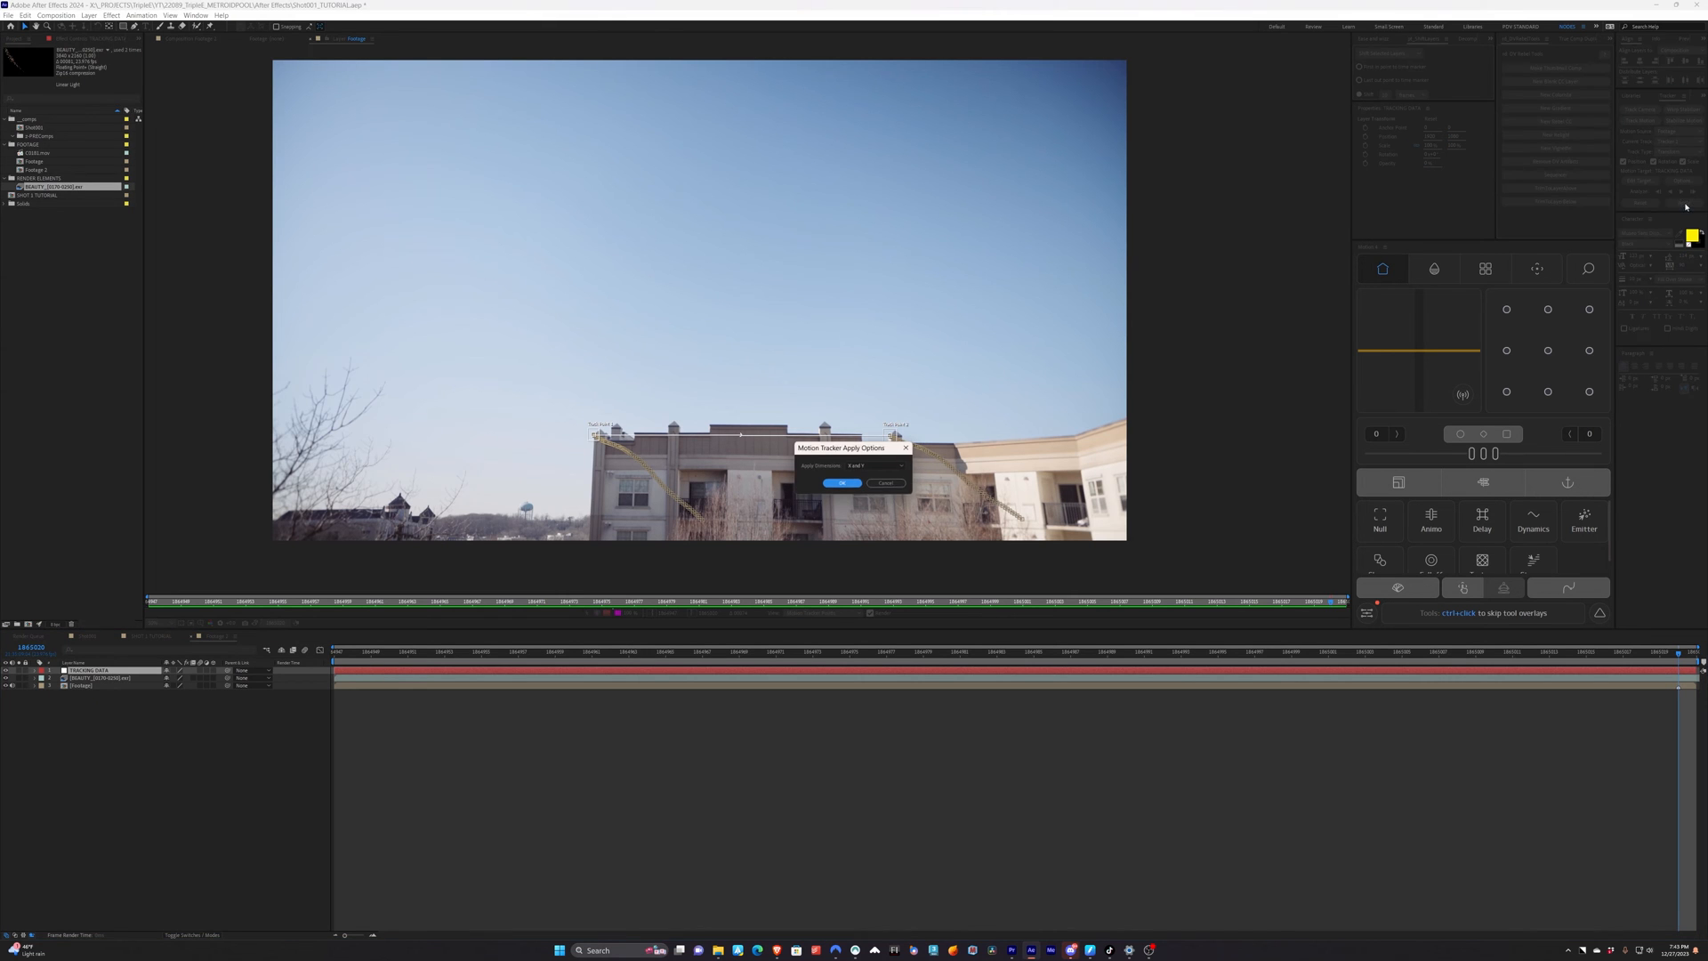
pyautogui.click(841, 482)
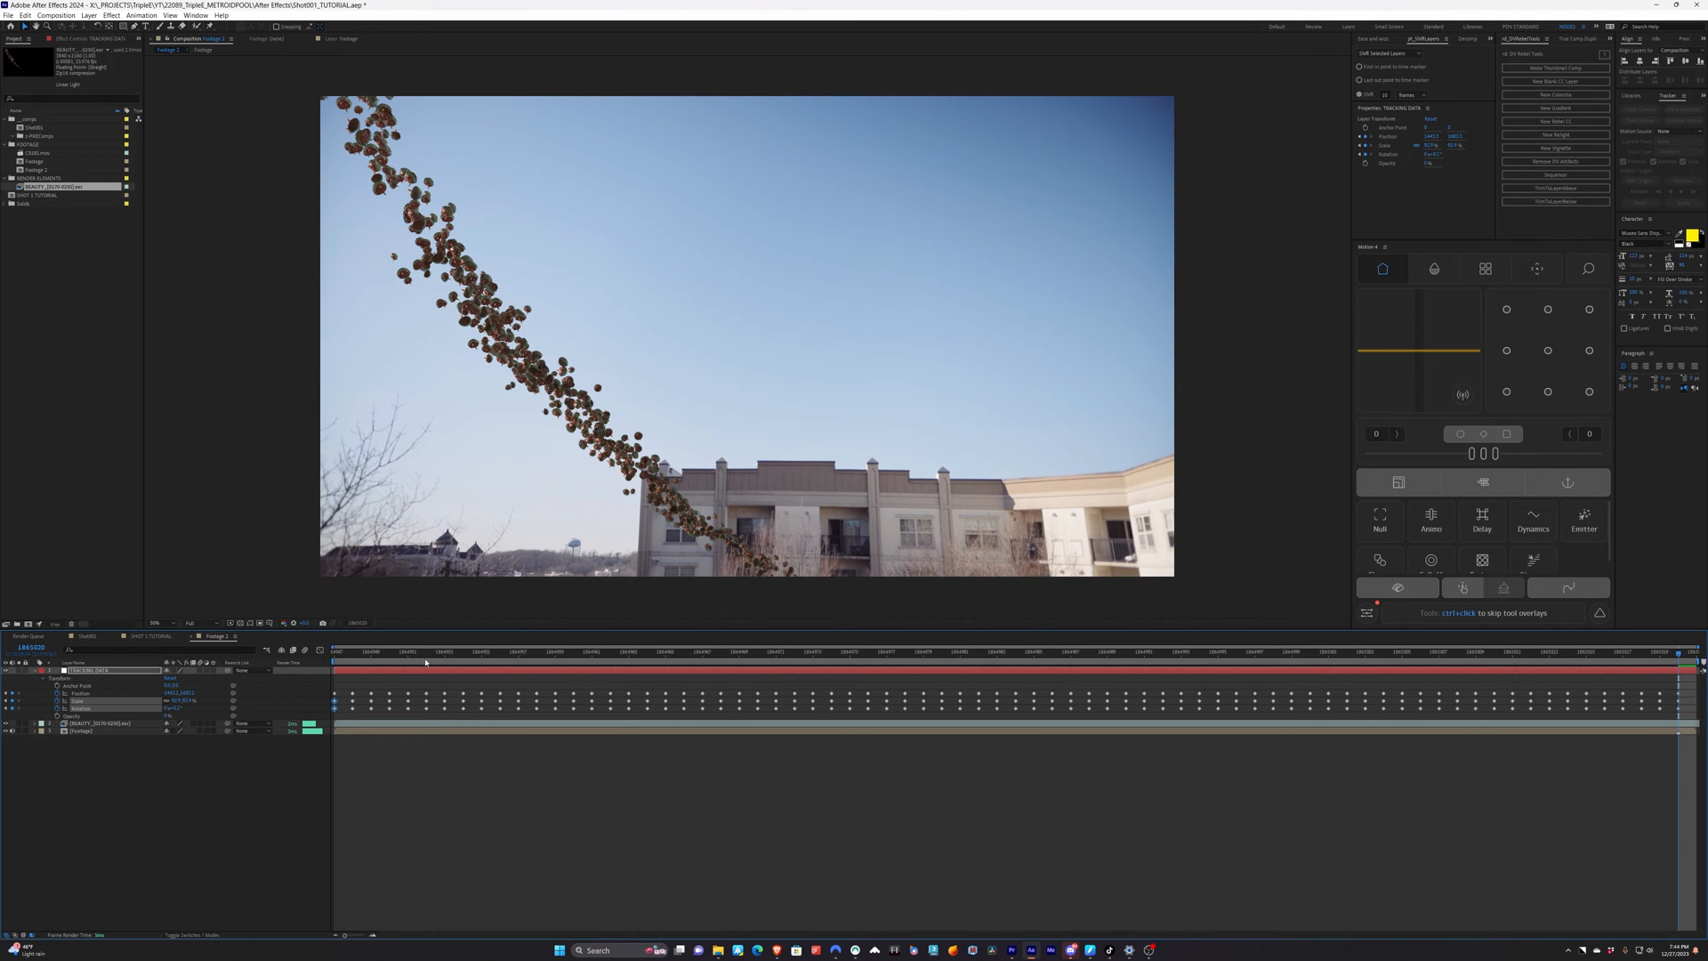
pyautogui.click(1546, 651)
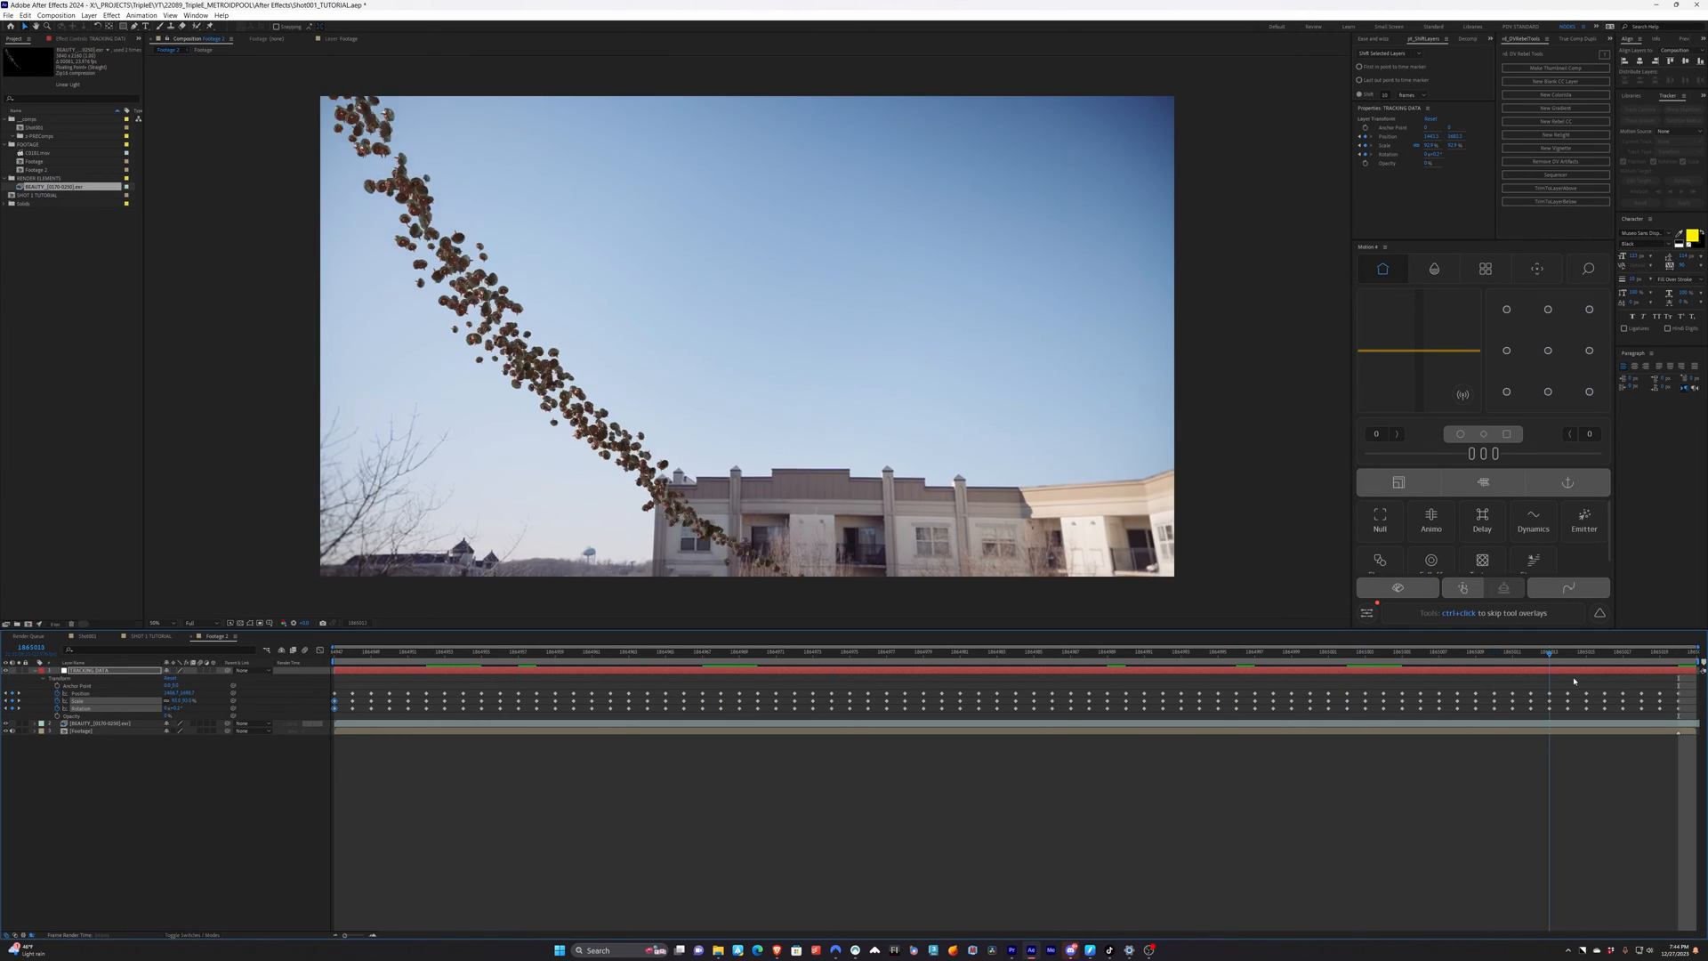
pyautogui.click(1666, 652)
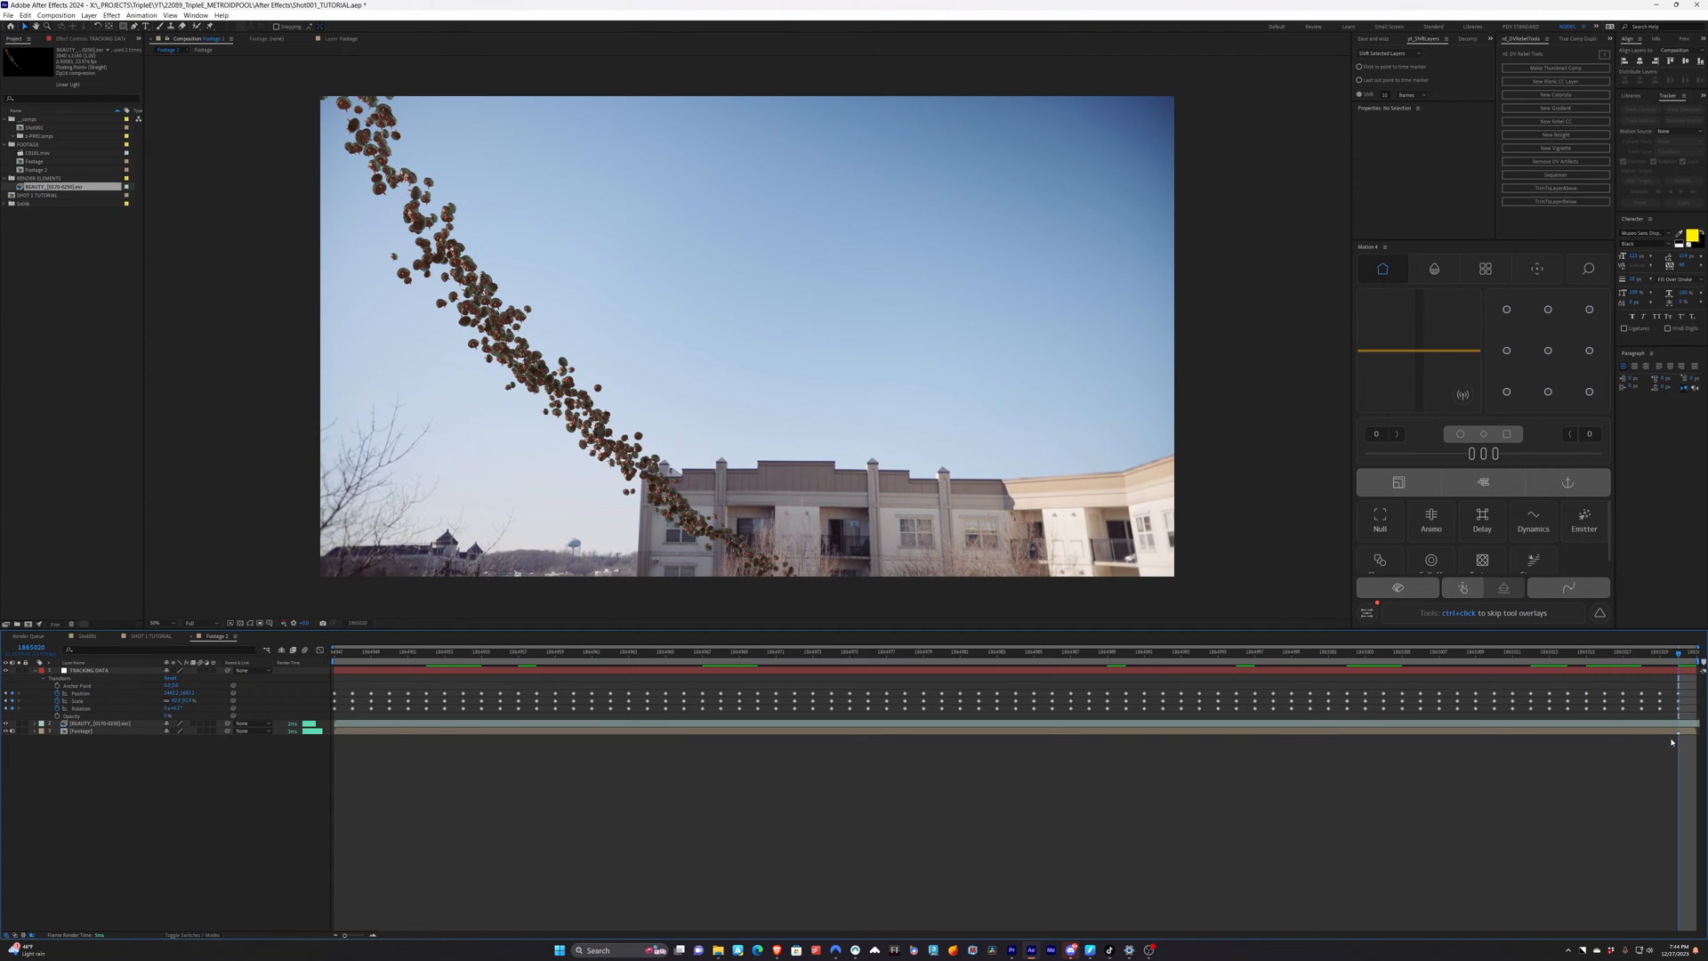
pyautogui.moveTo(1408, 773)
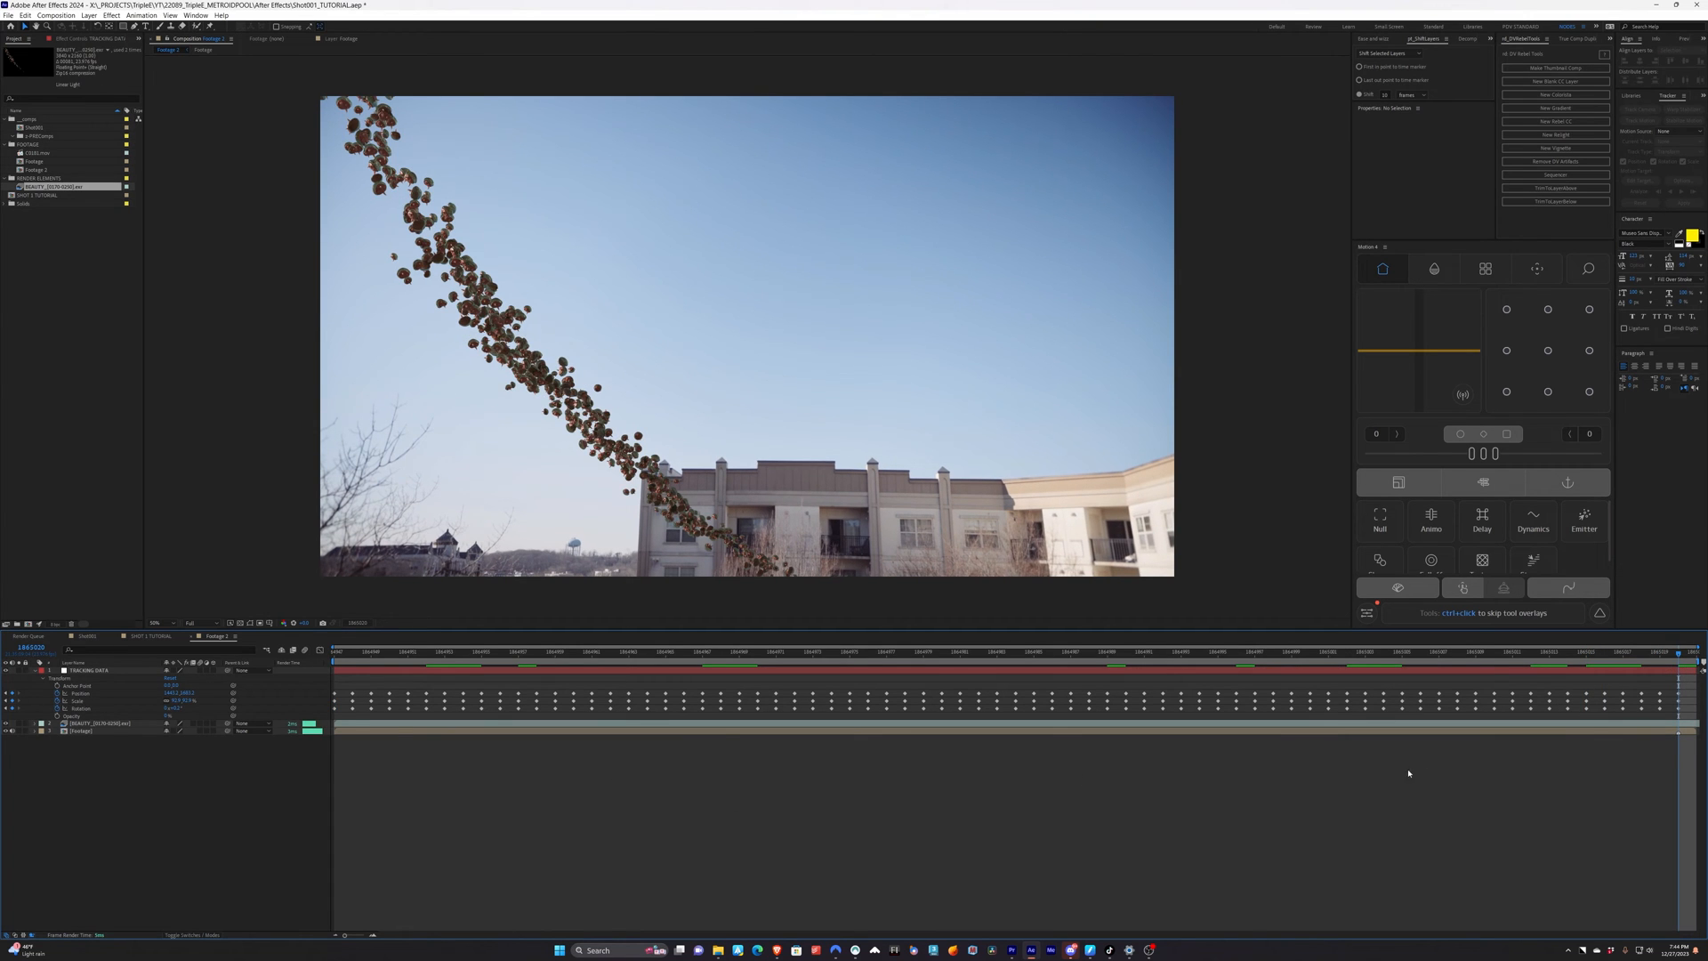
pyautogui.click(103, 724)
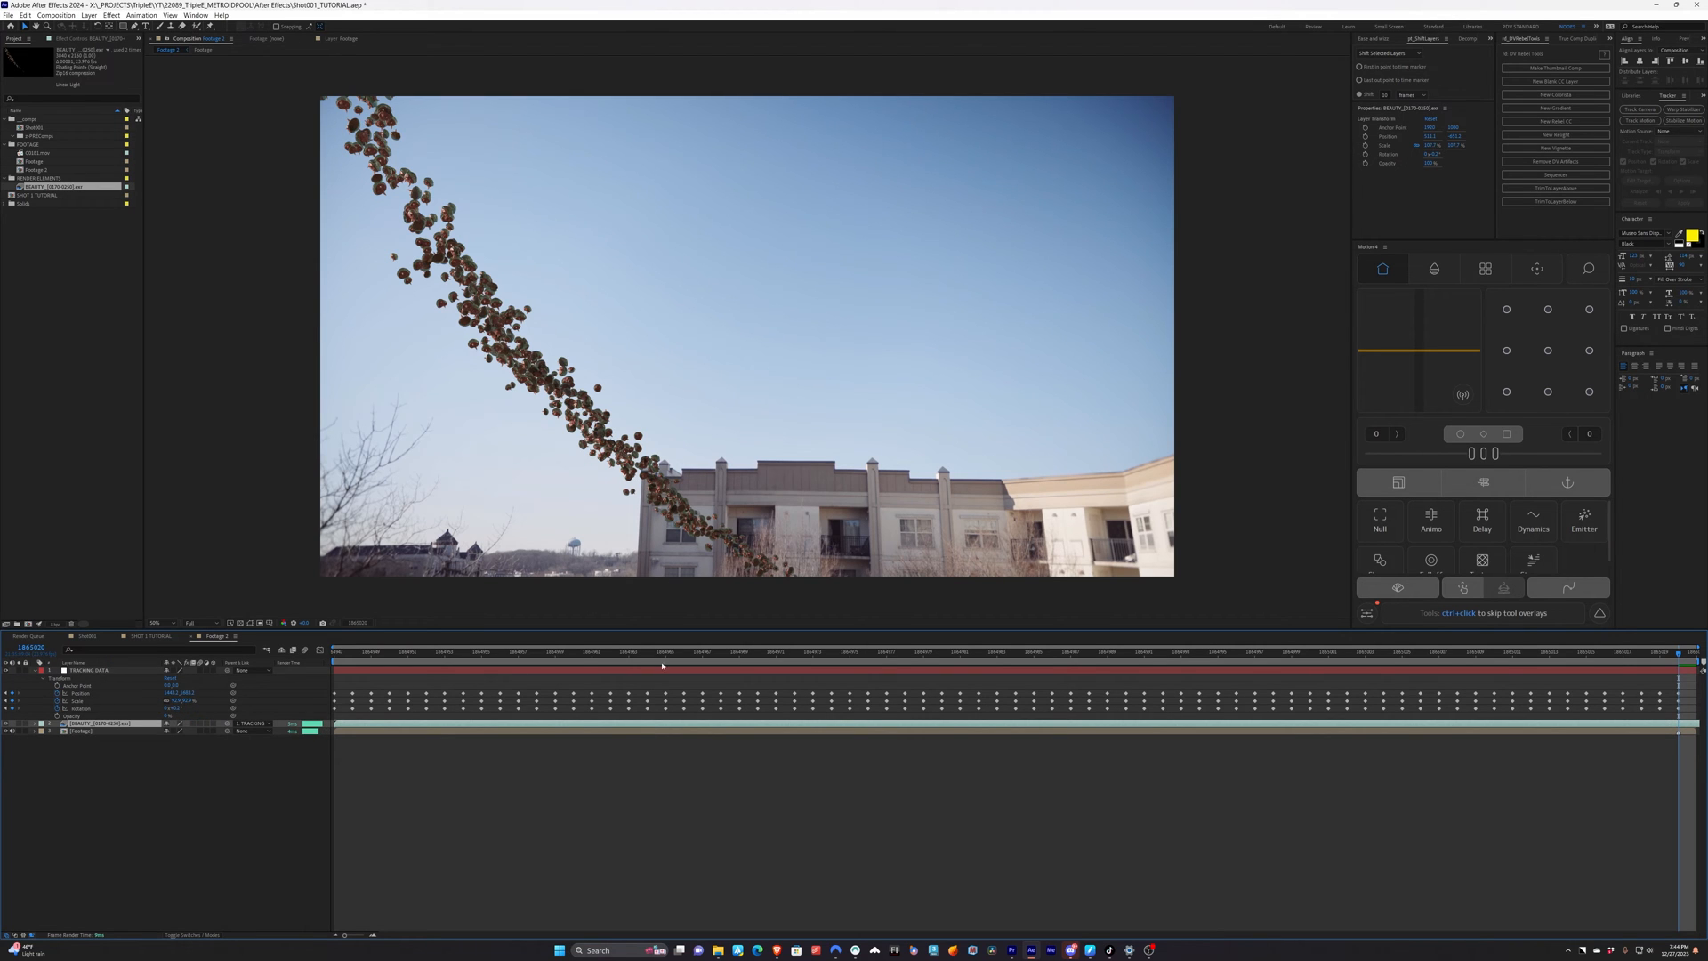
pyautogui.click(738, 651)
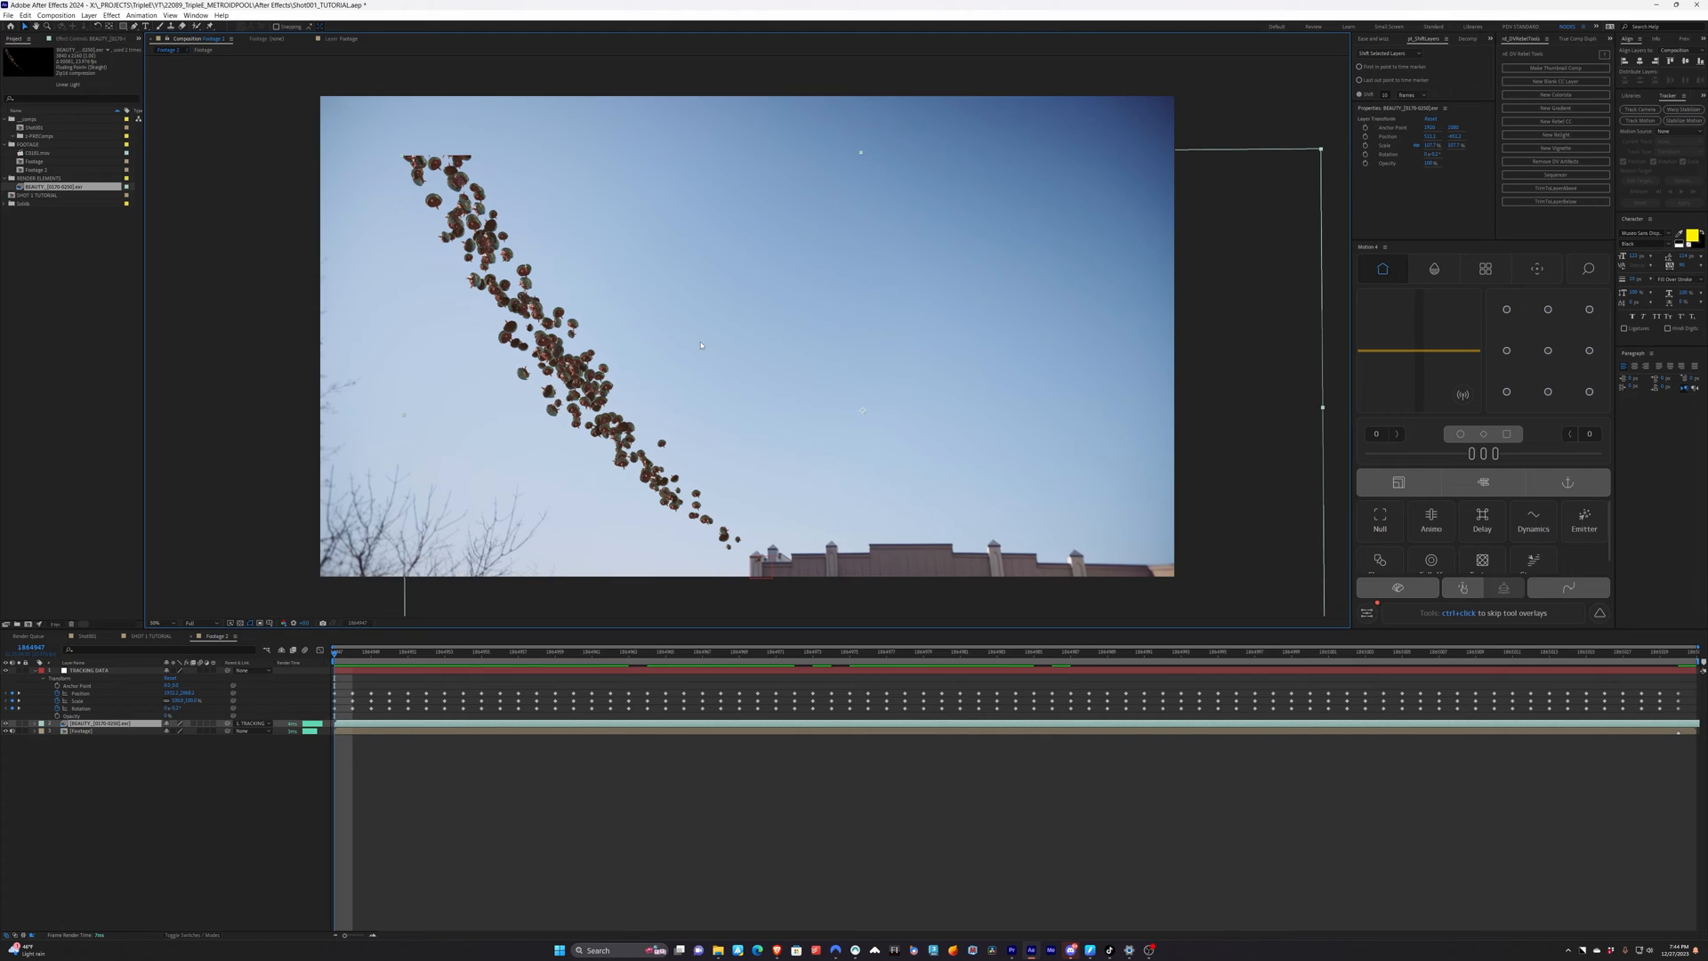
pyautogui.moveTo(596, 459)
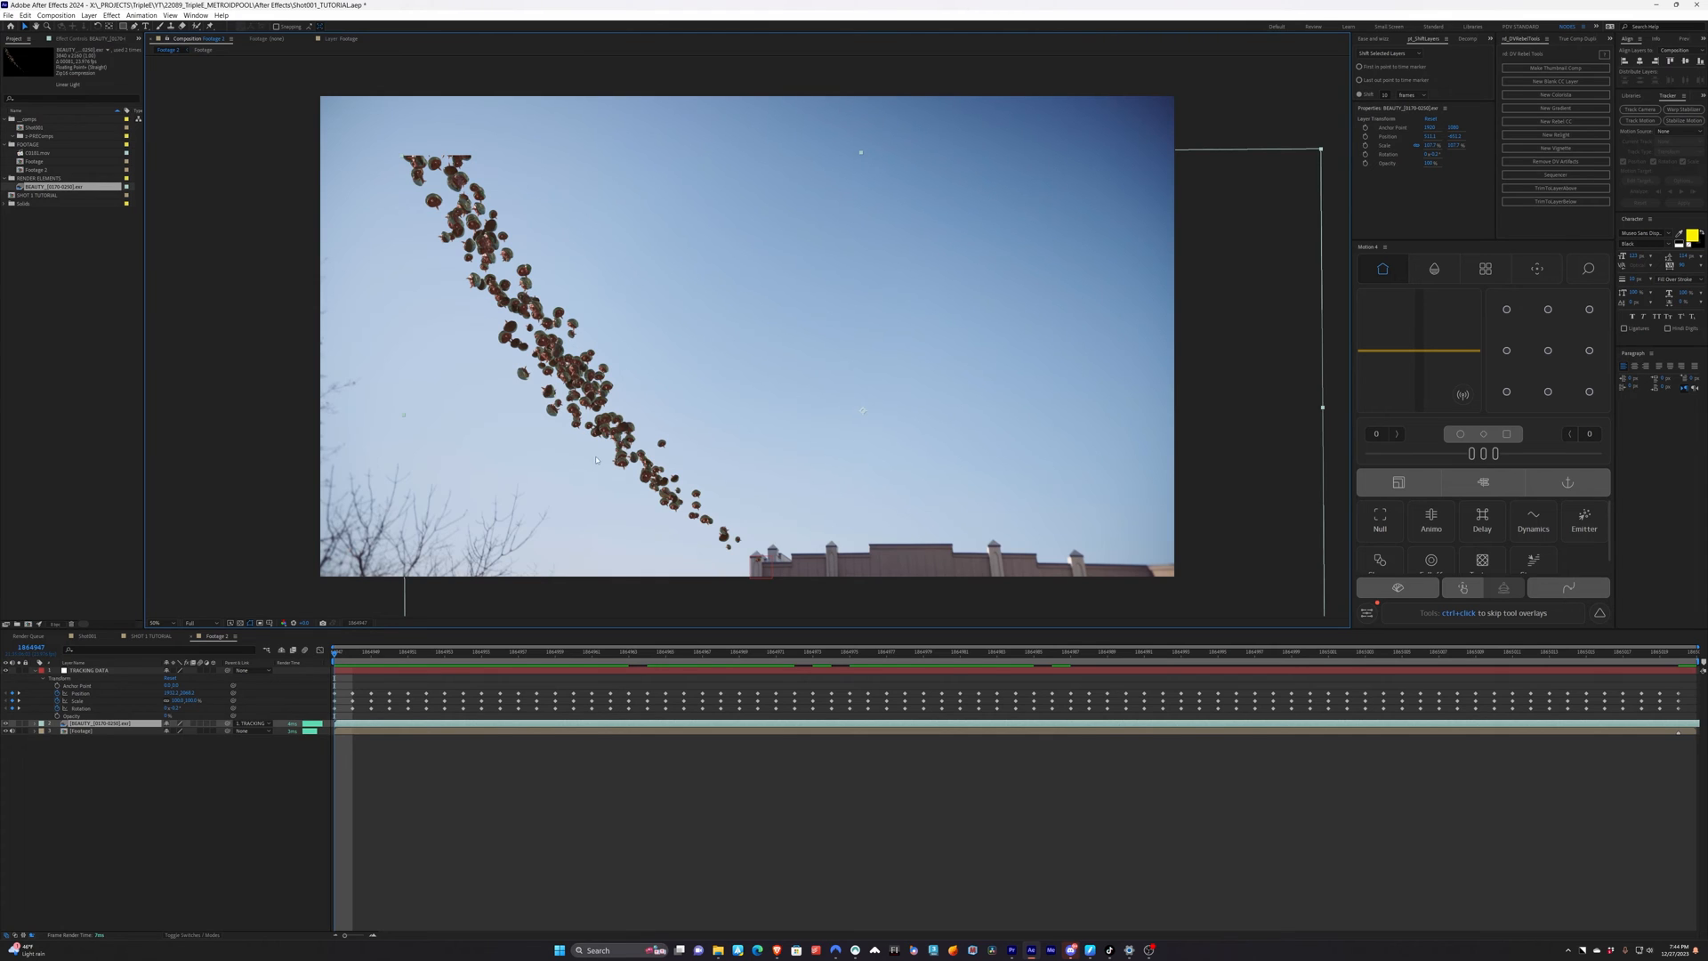
pyautogui.moveTo(574, 459)
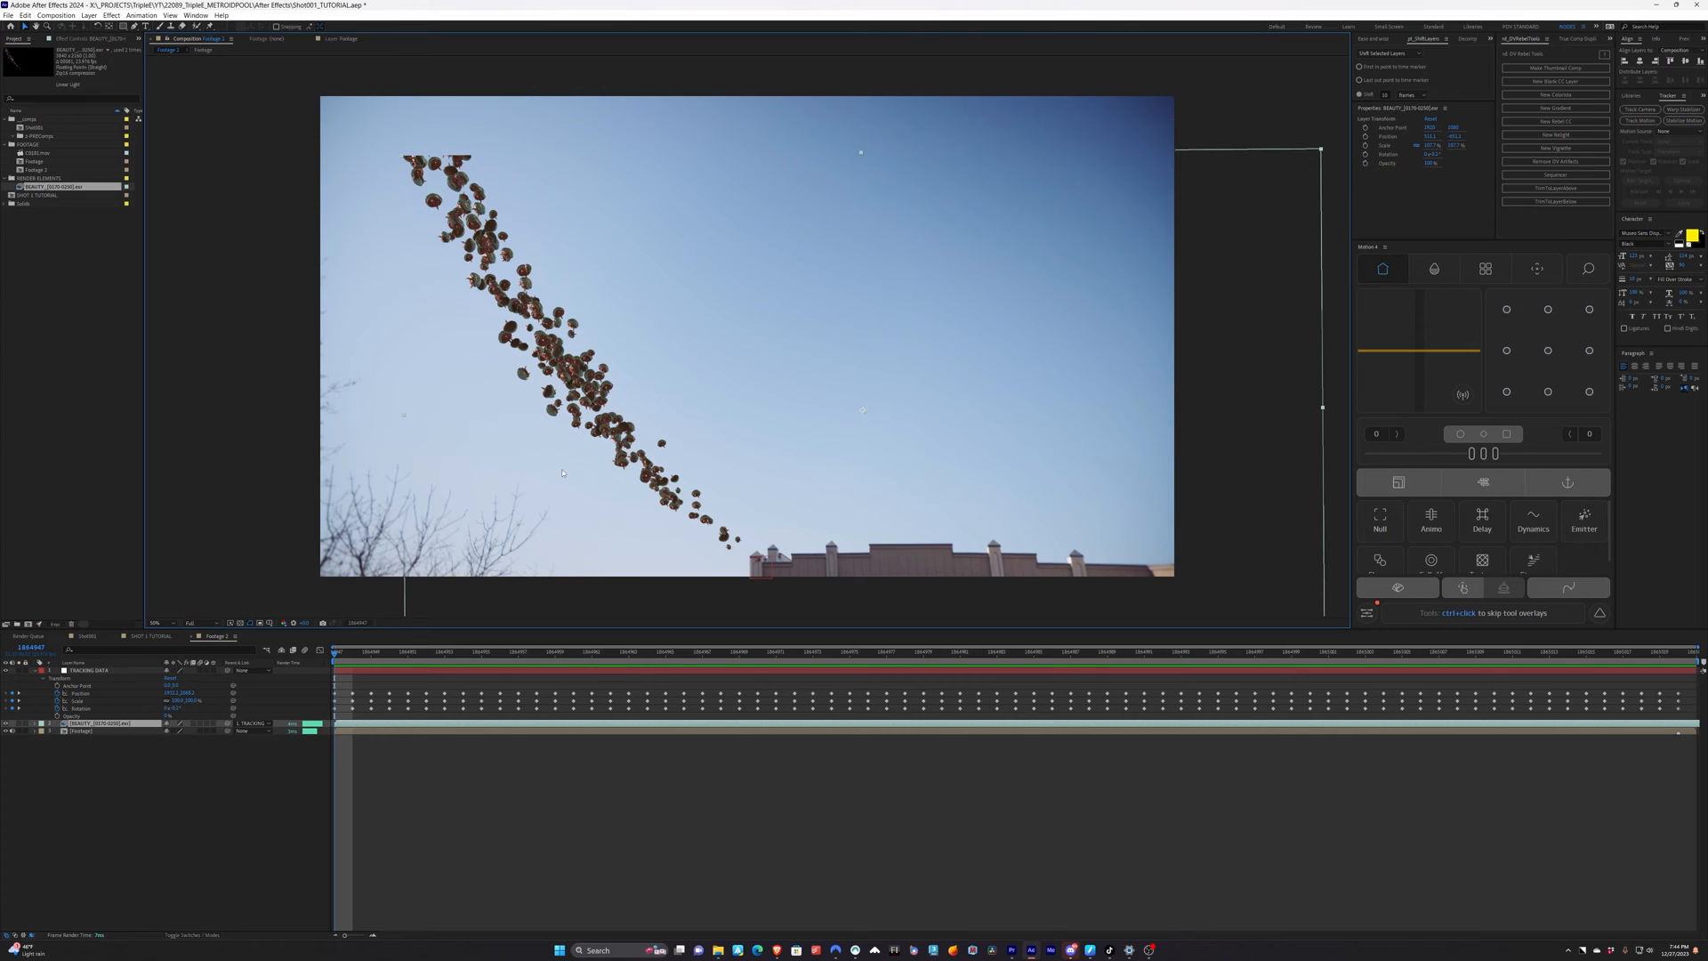
pyautogui.moveTo(863, 441)
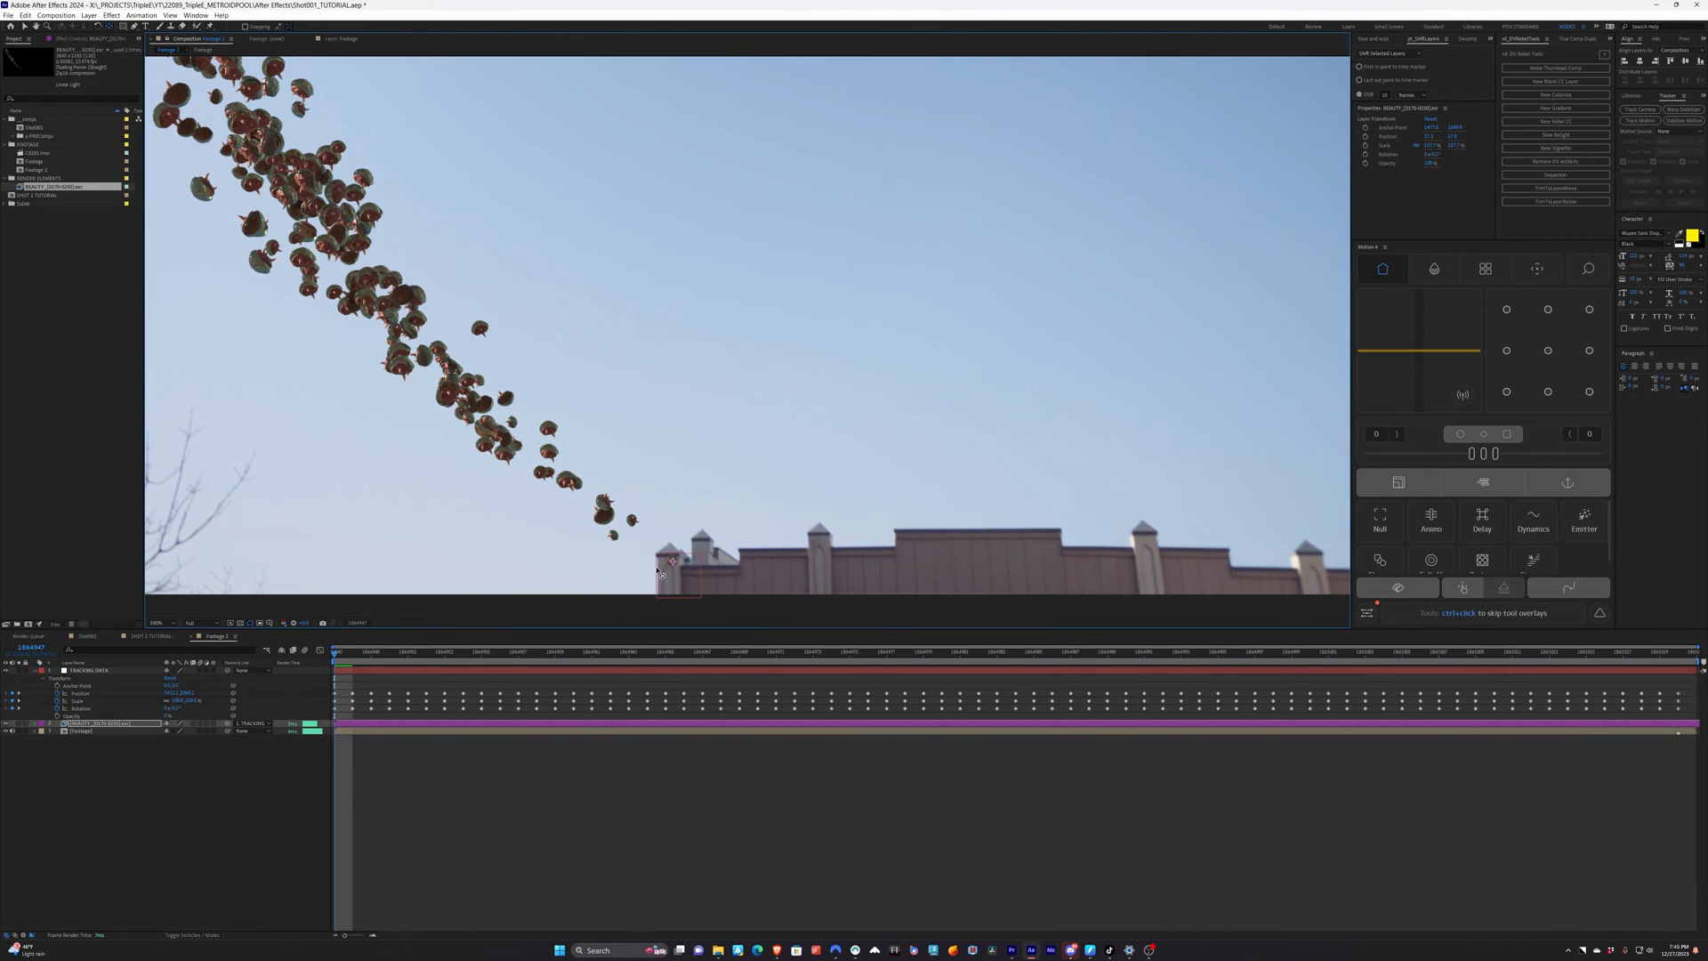
pyautogui.moveTo(676, 564)
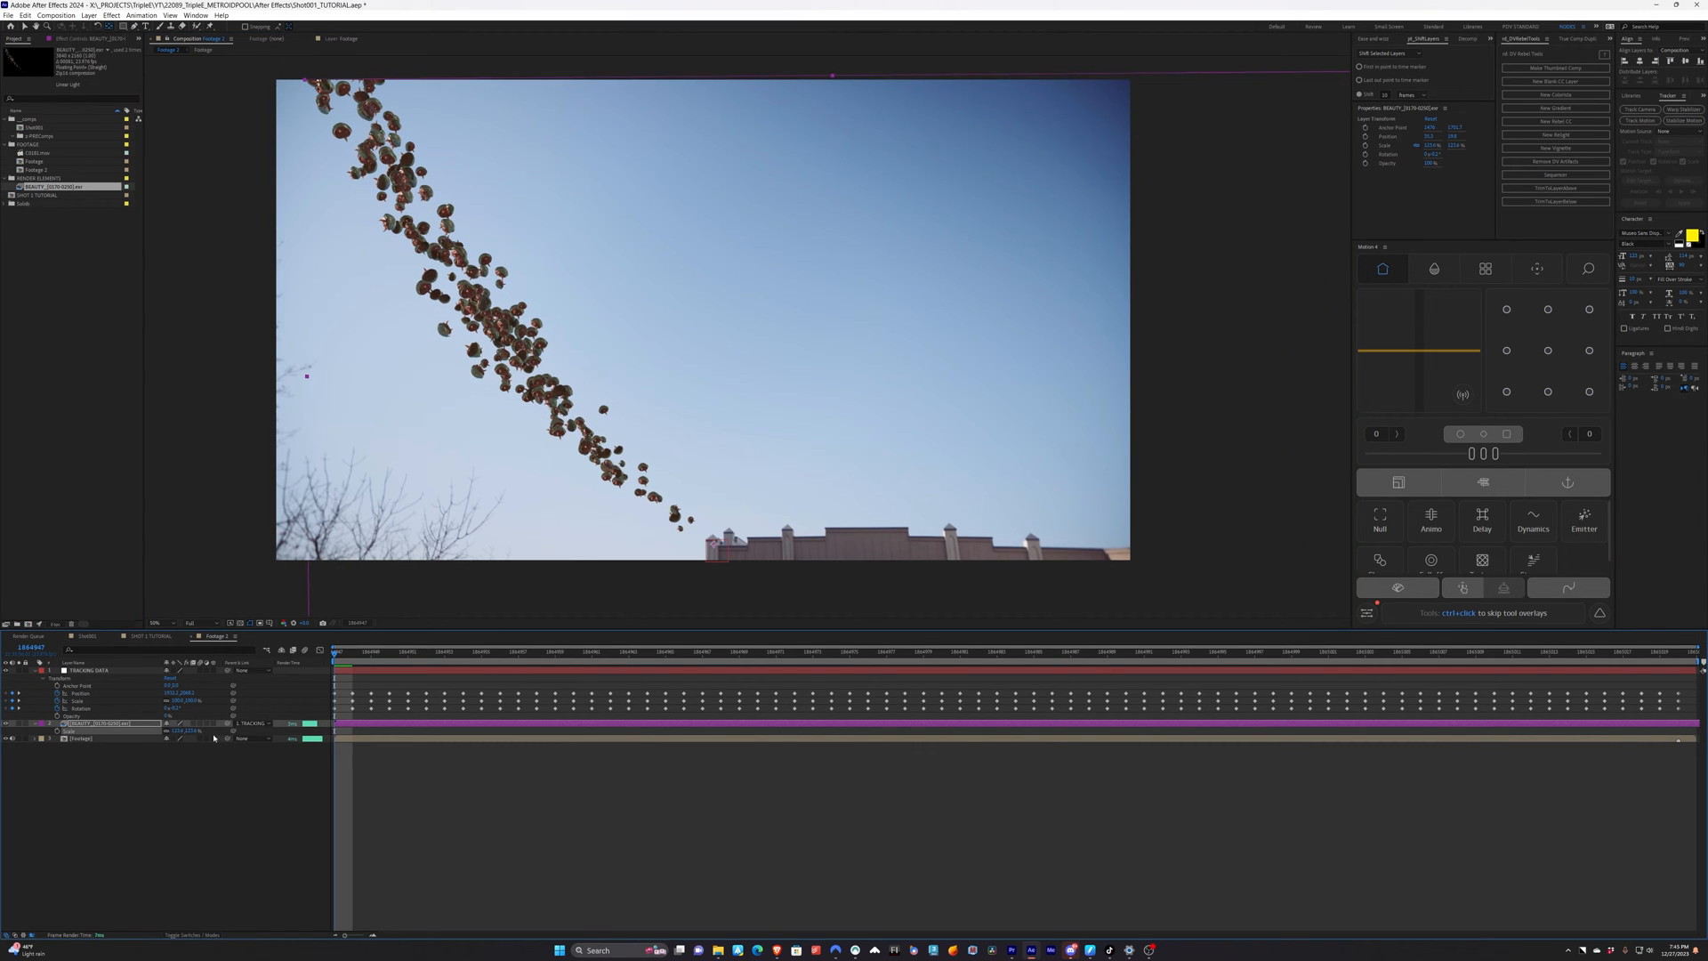
# Scrub through the shot to its last frame where the swarm crosses the roofline
pyautogui.click(390, 651)
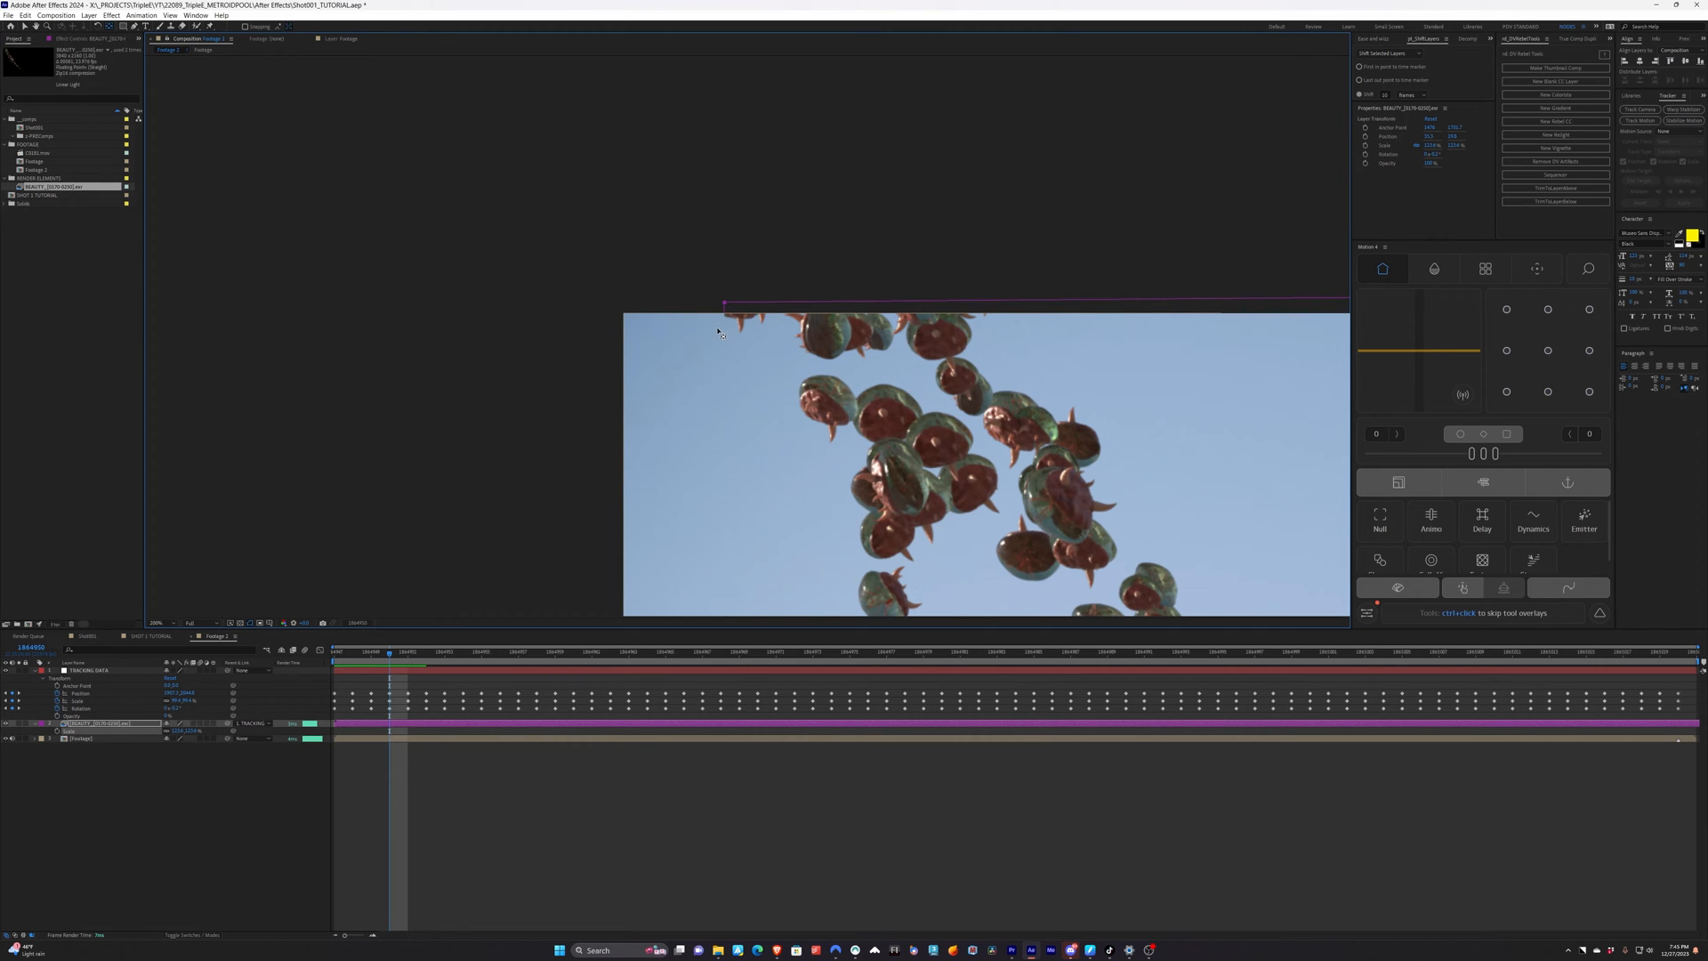
pyautogui.click(444, 651)
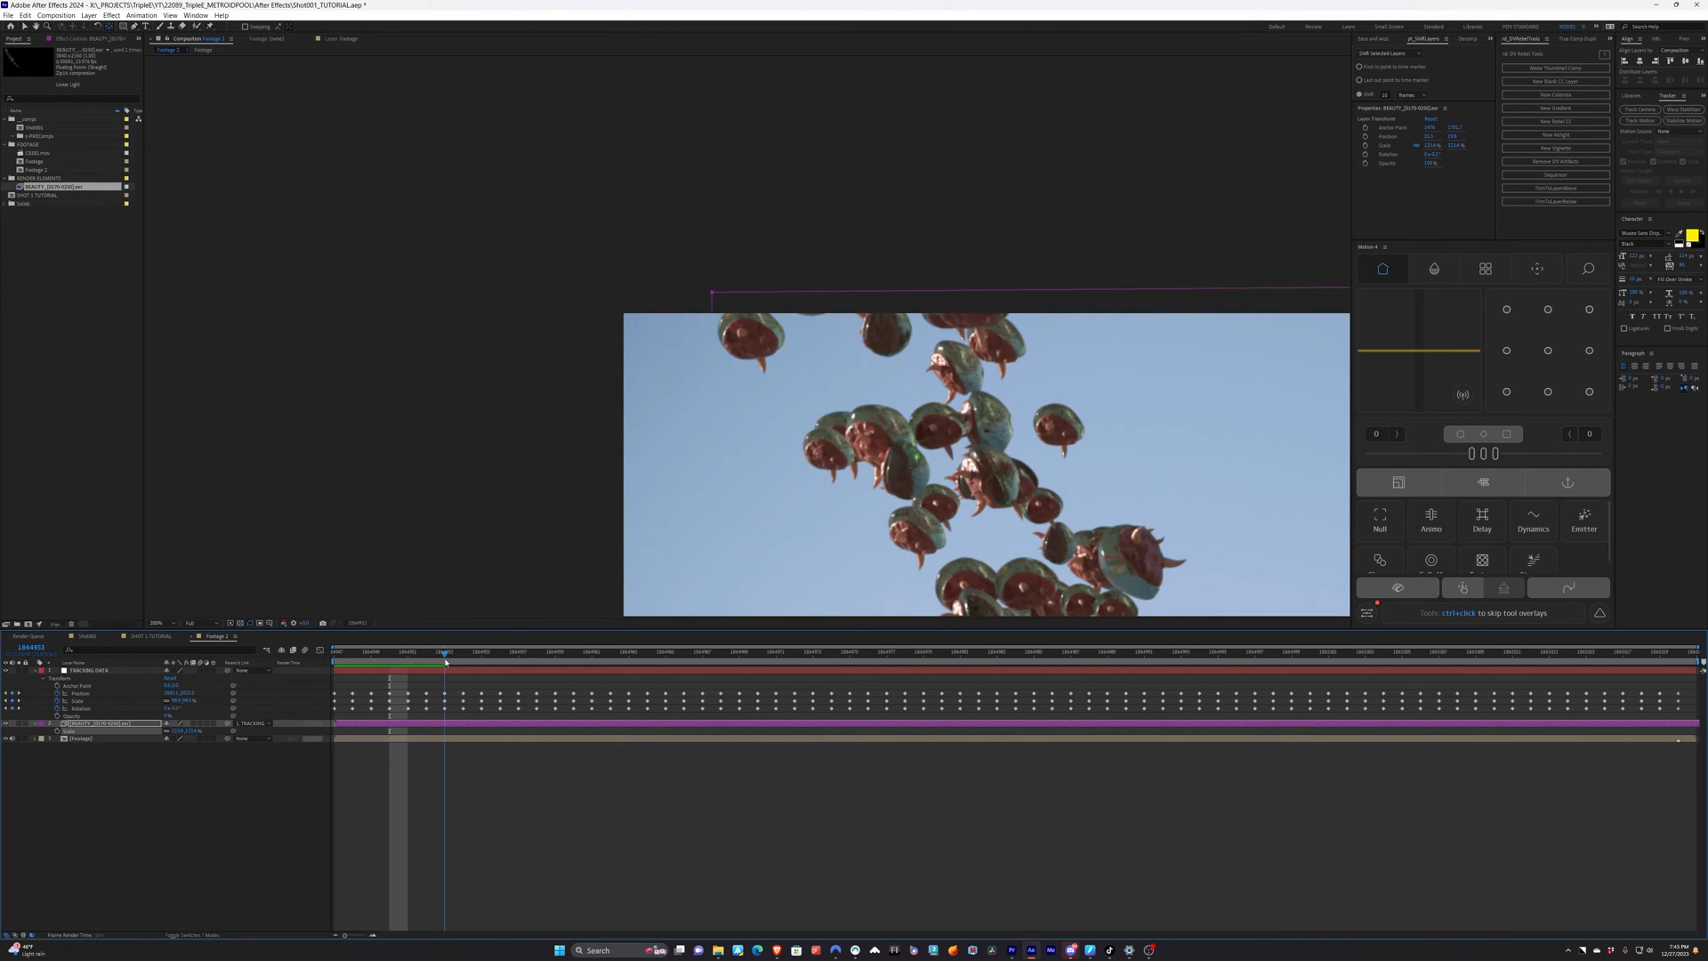
pyautogui.click(498, 651)
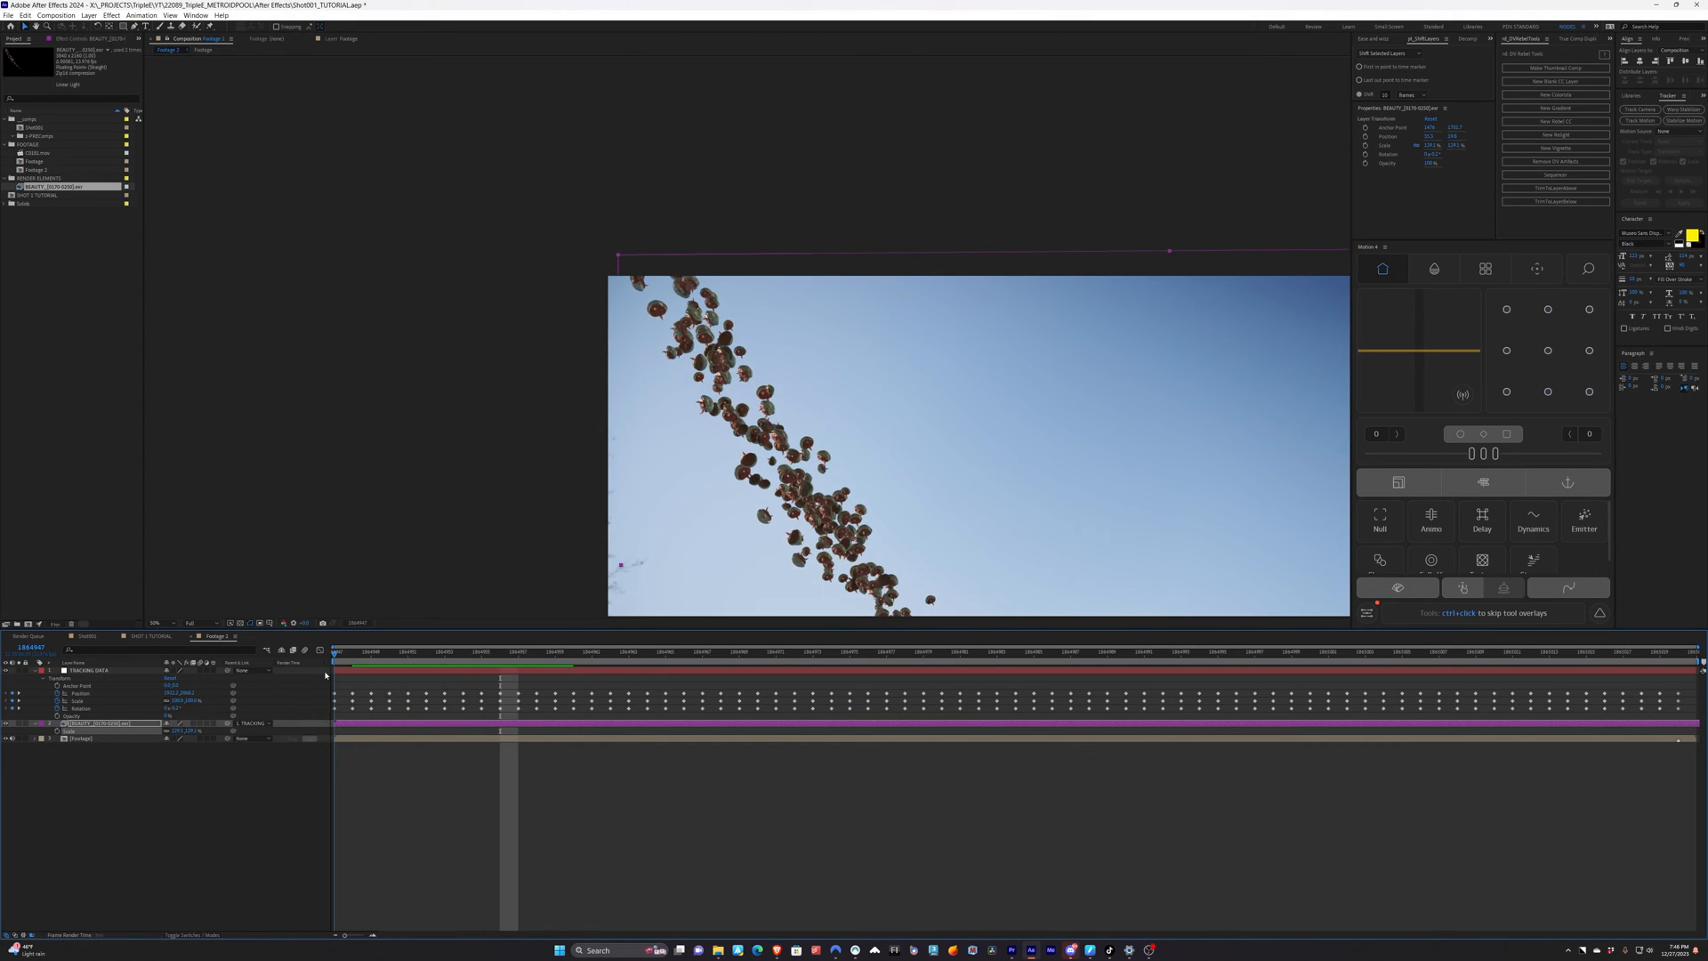
pyautogui.click(519, 651)
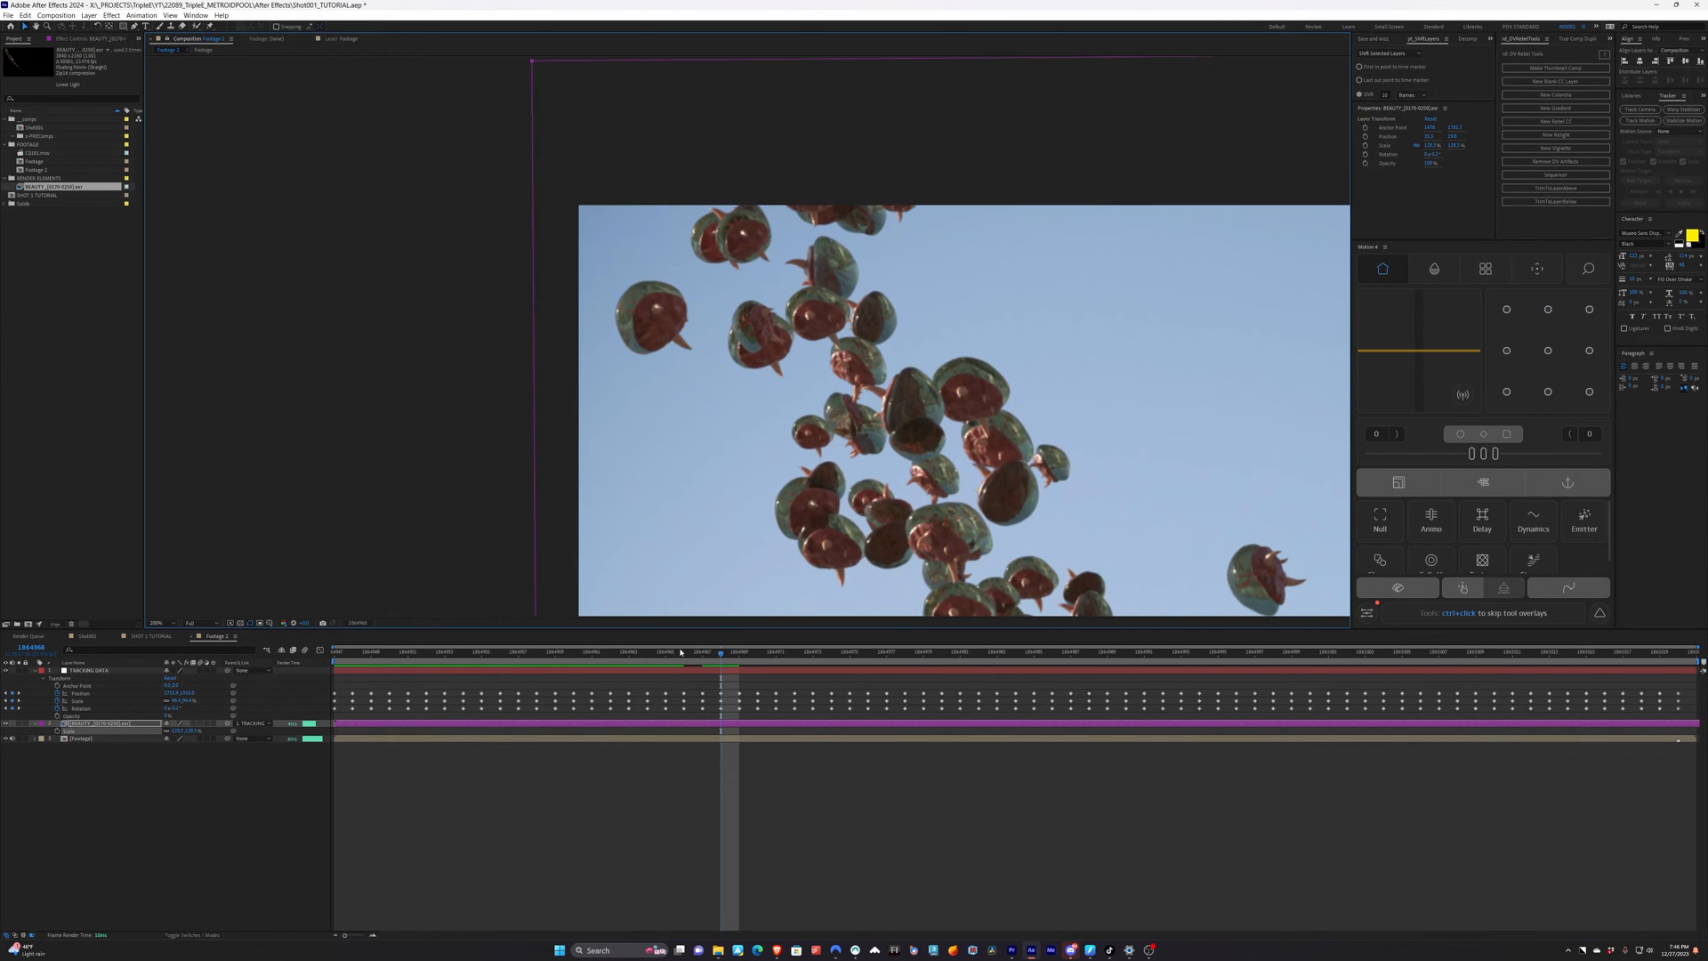
pyautogui.click(498, 651)
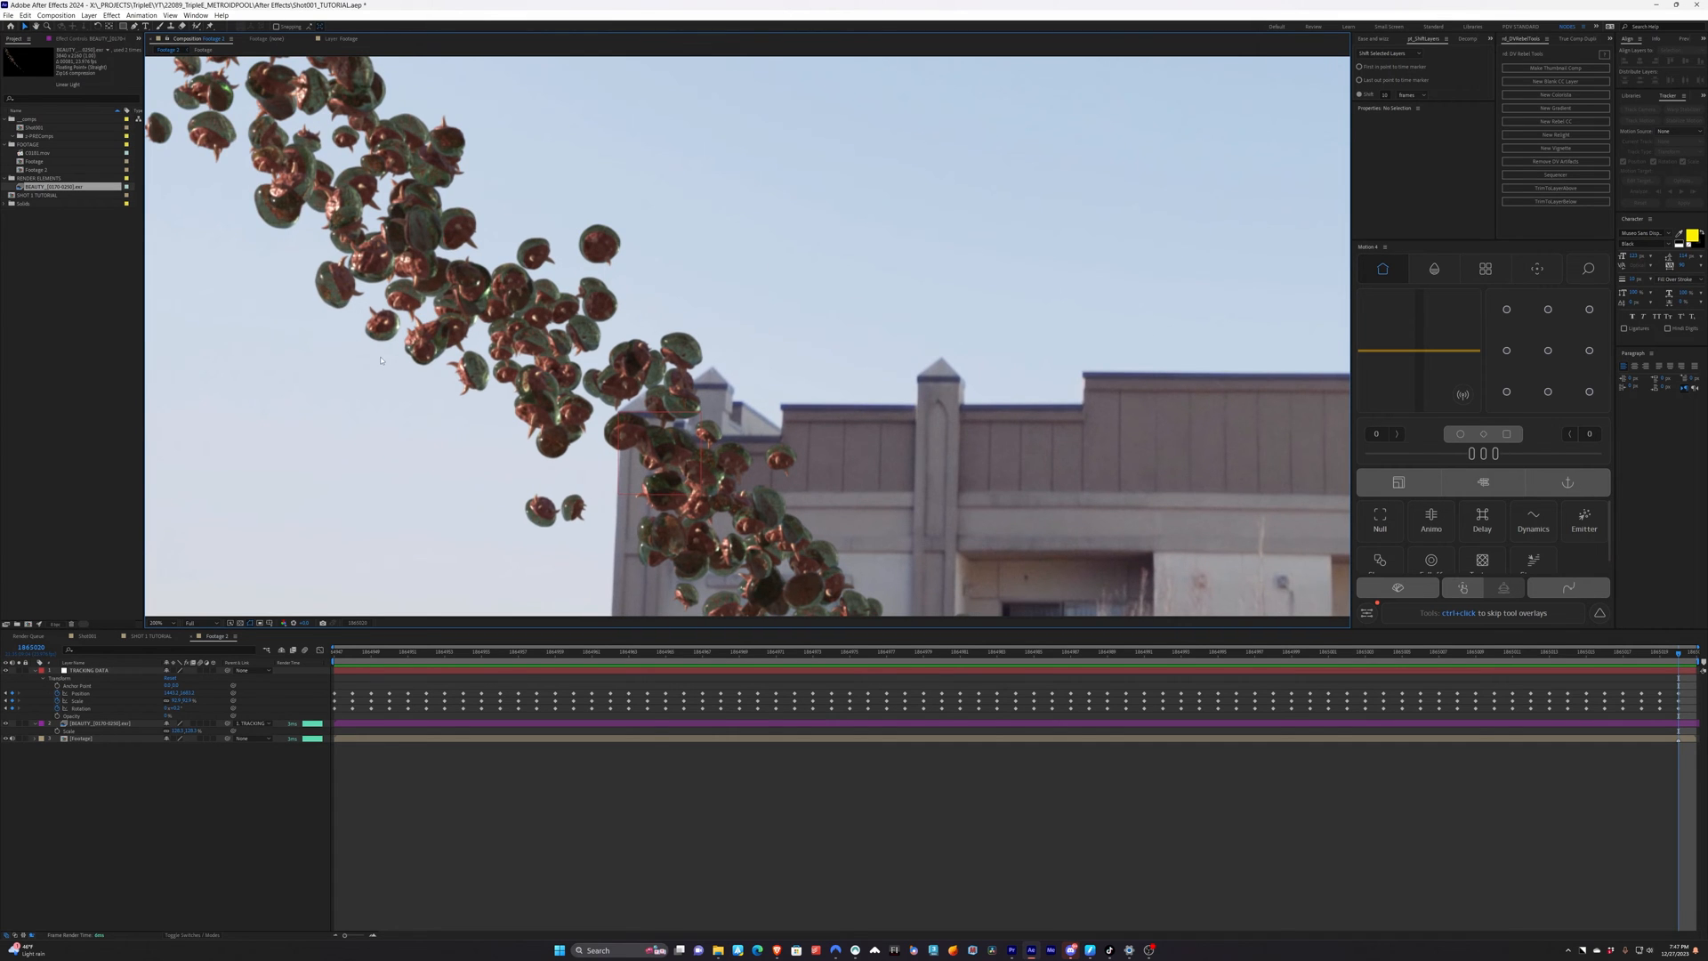
pyautogui.moveTo(370, 337)
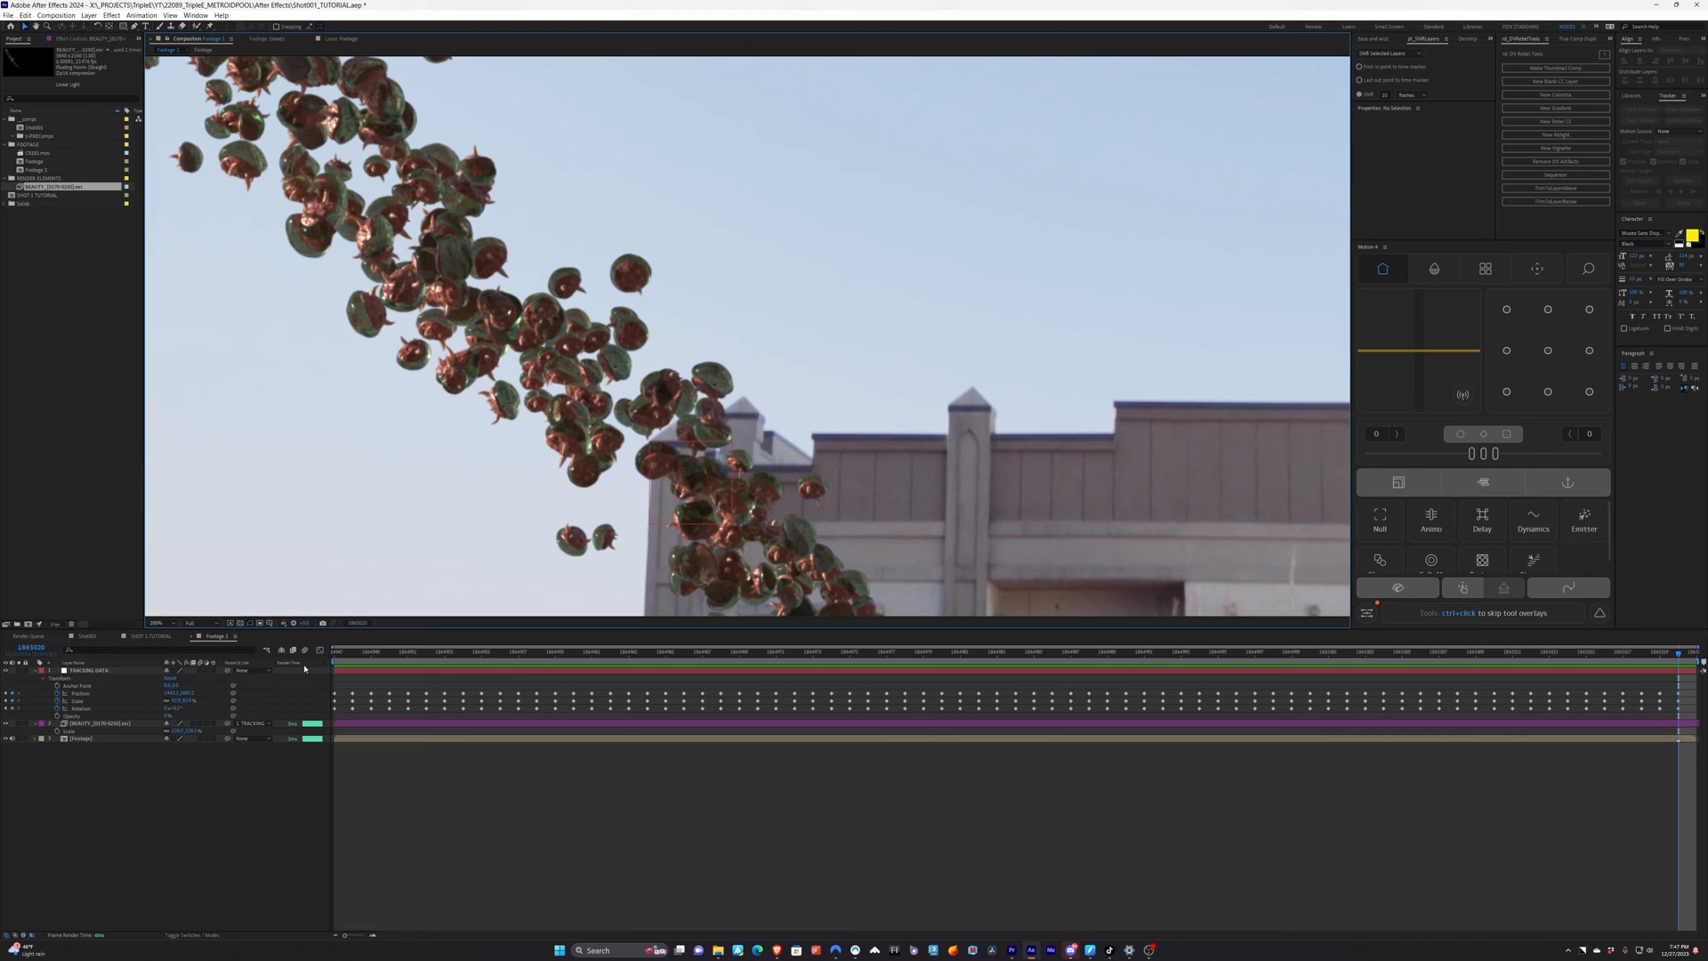
# Create a new red solid layer that covers the composition frame
pyautogui.click(81, 736)
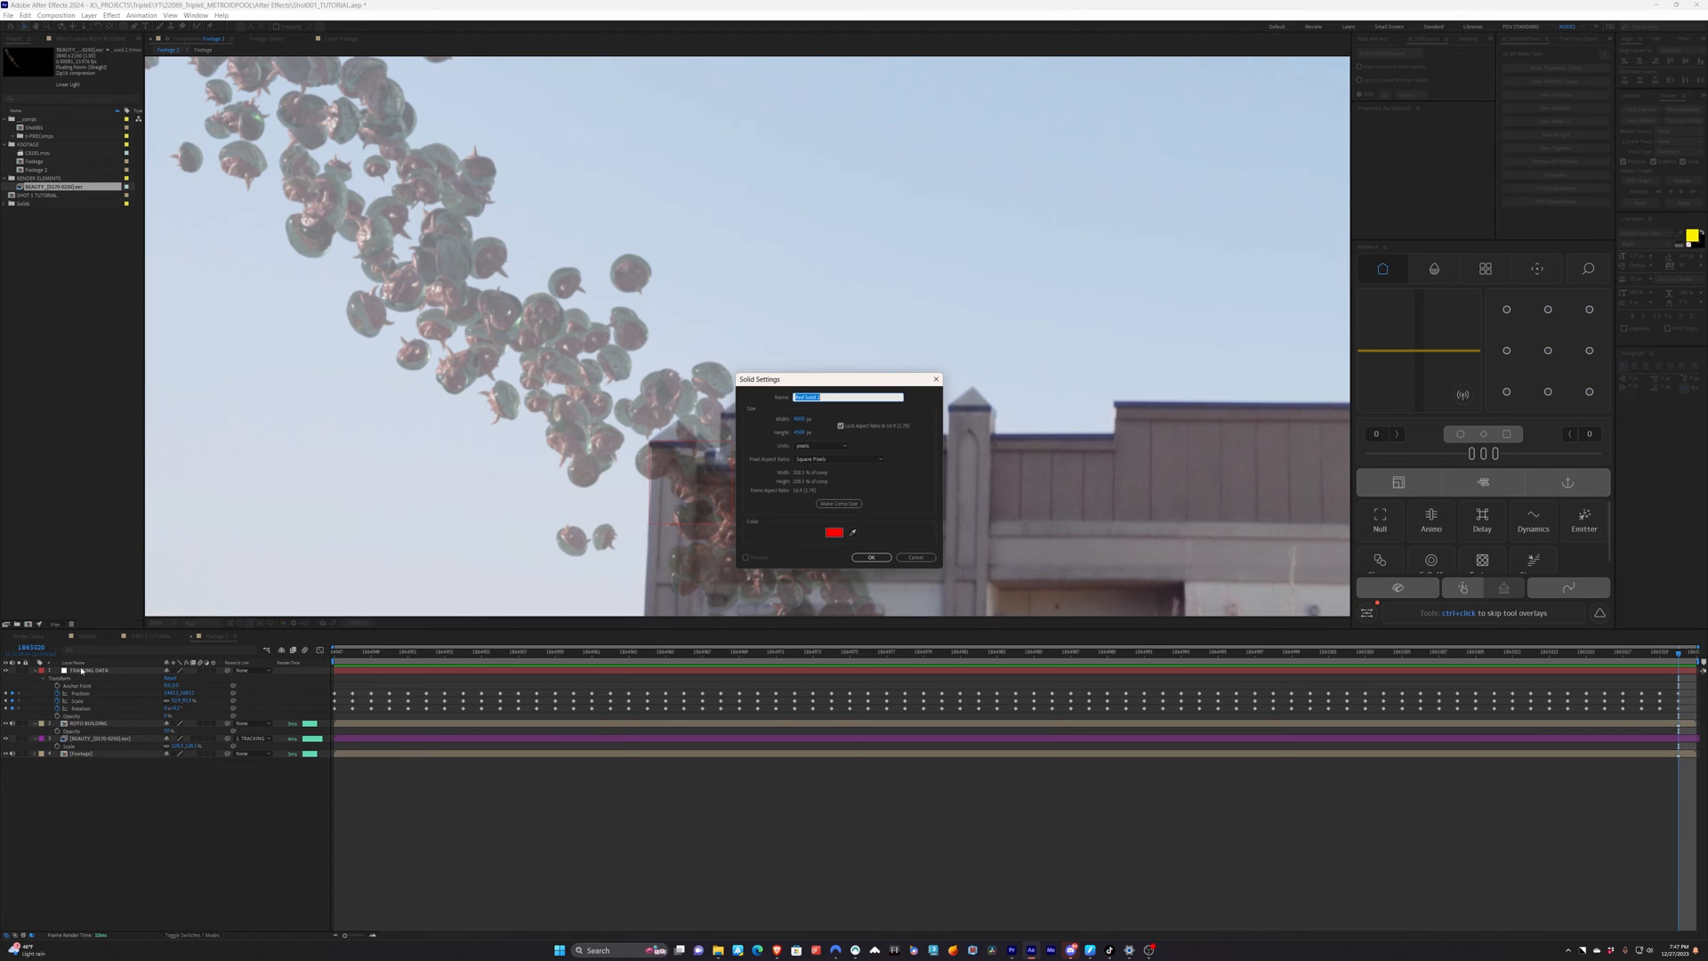
pyautogui.moveTo(764, 530)
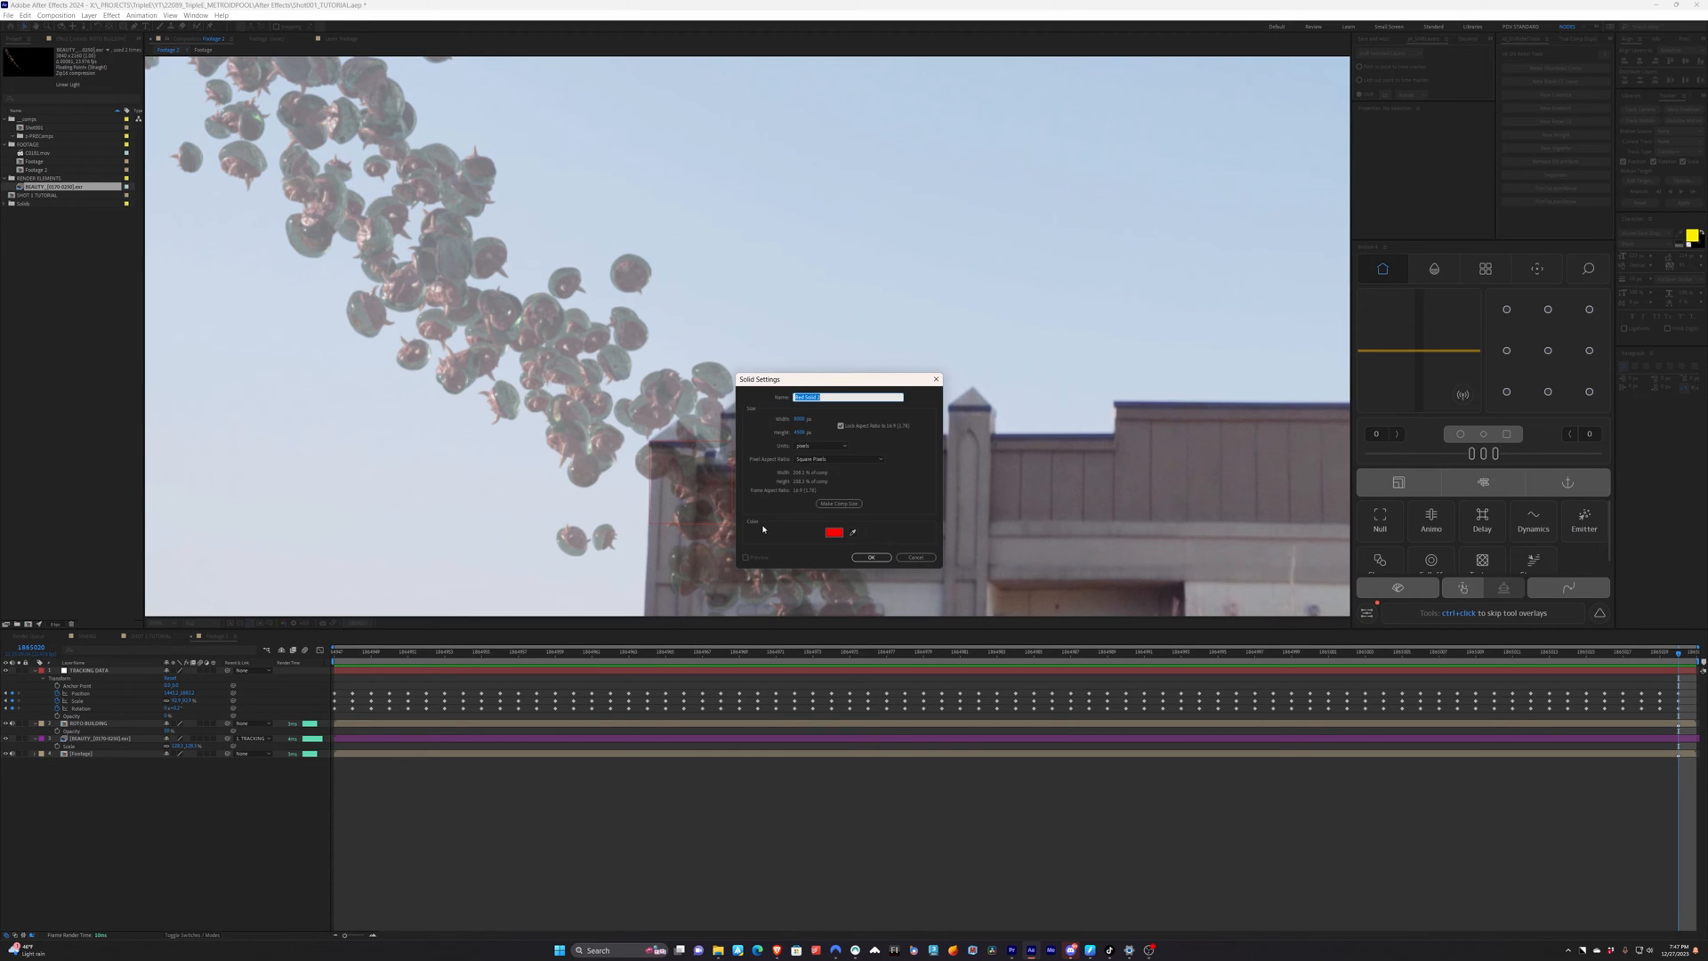
pyautogui.moveTo(809, 555)
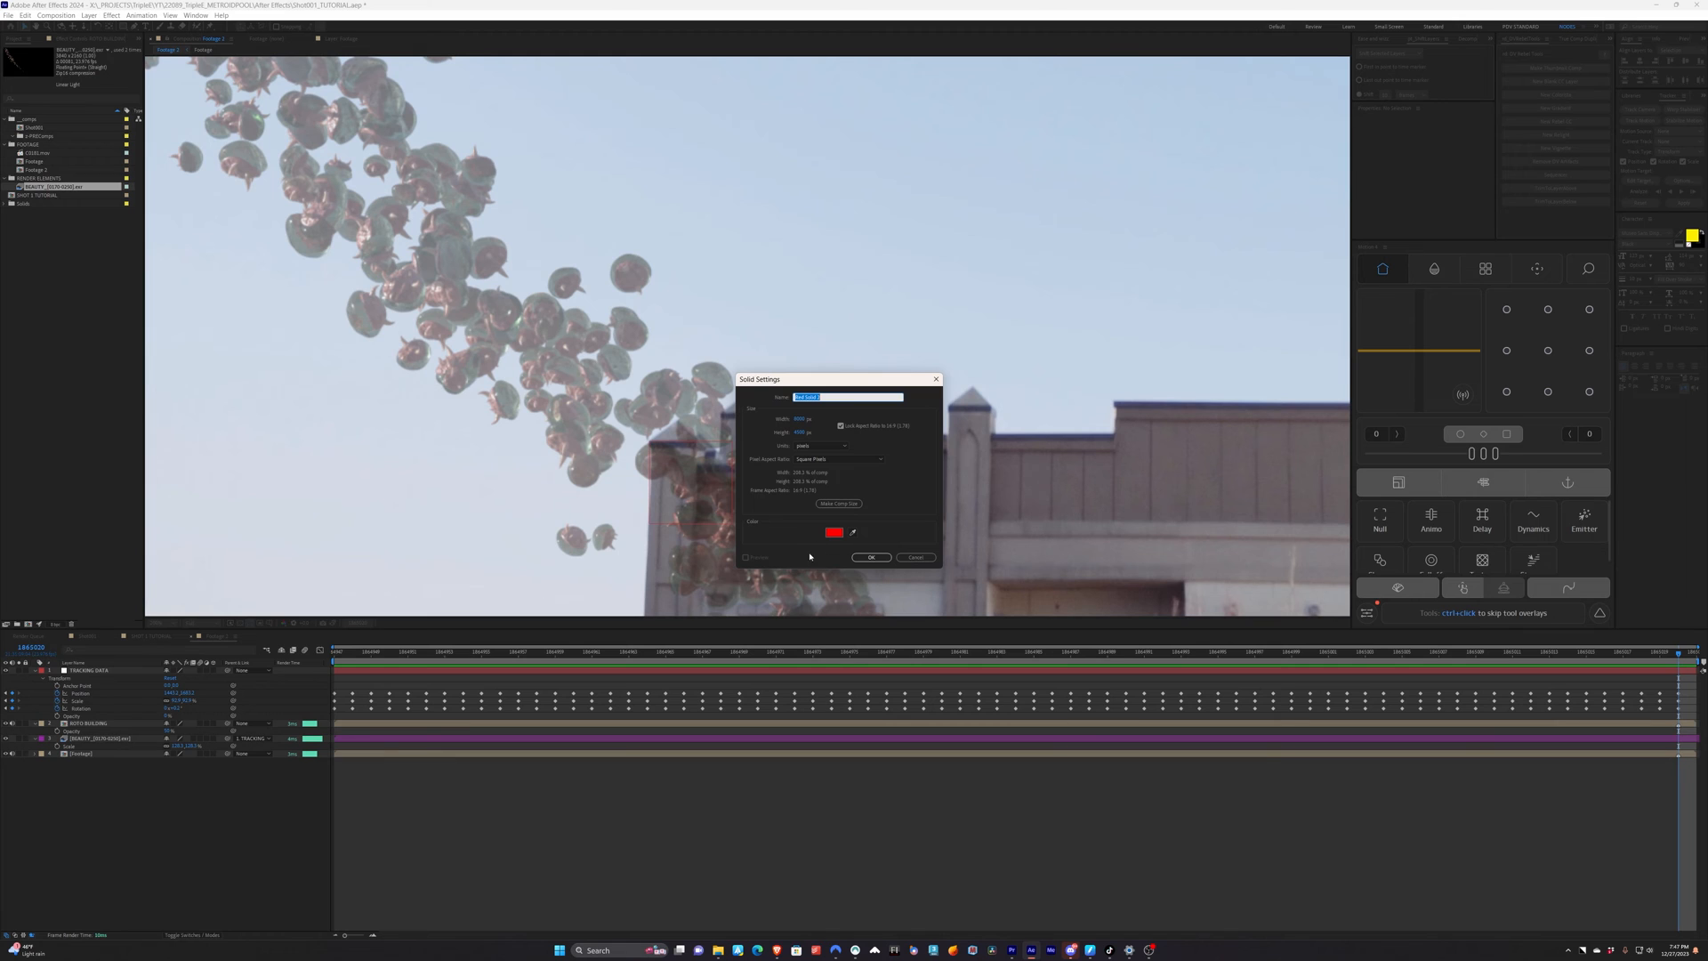
pyautogui.moveTo(809, 379); pyautogui.dragTo(824, 384)
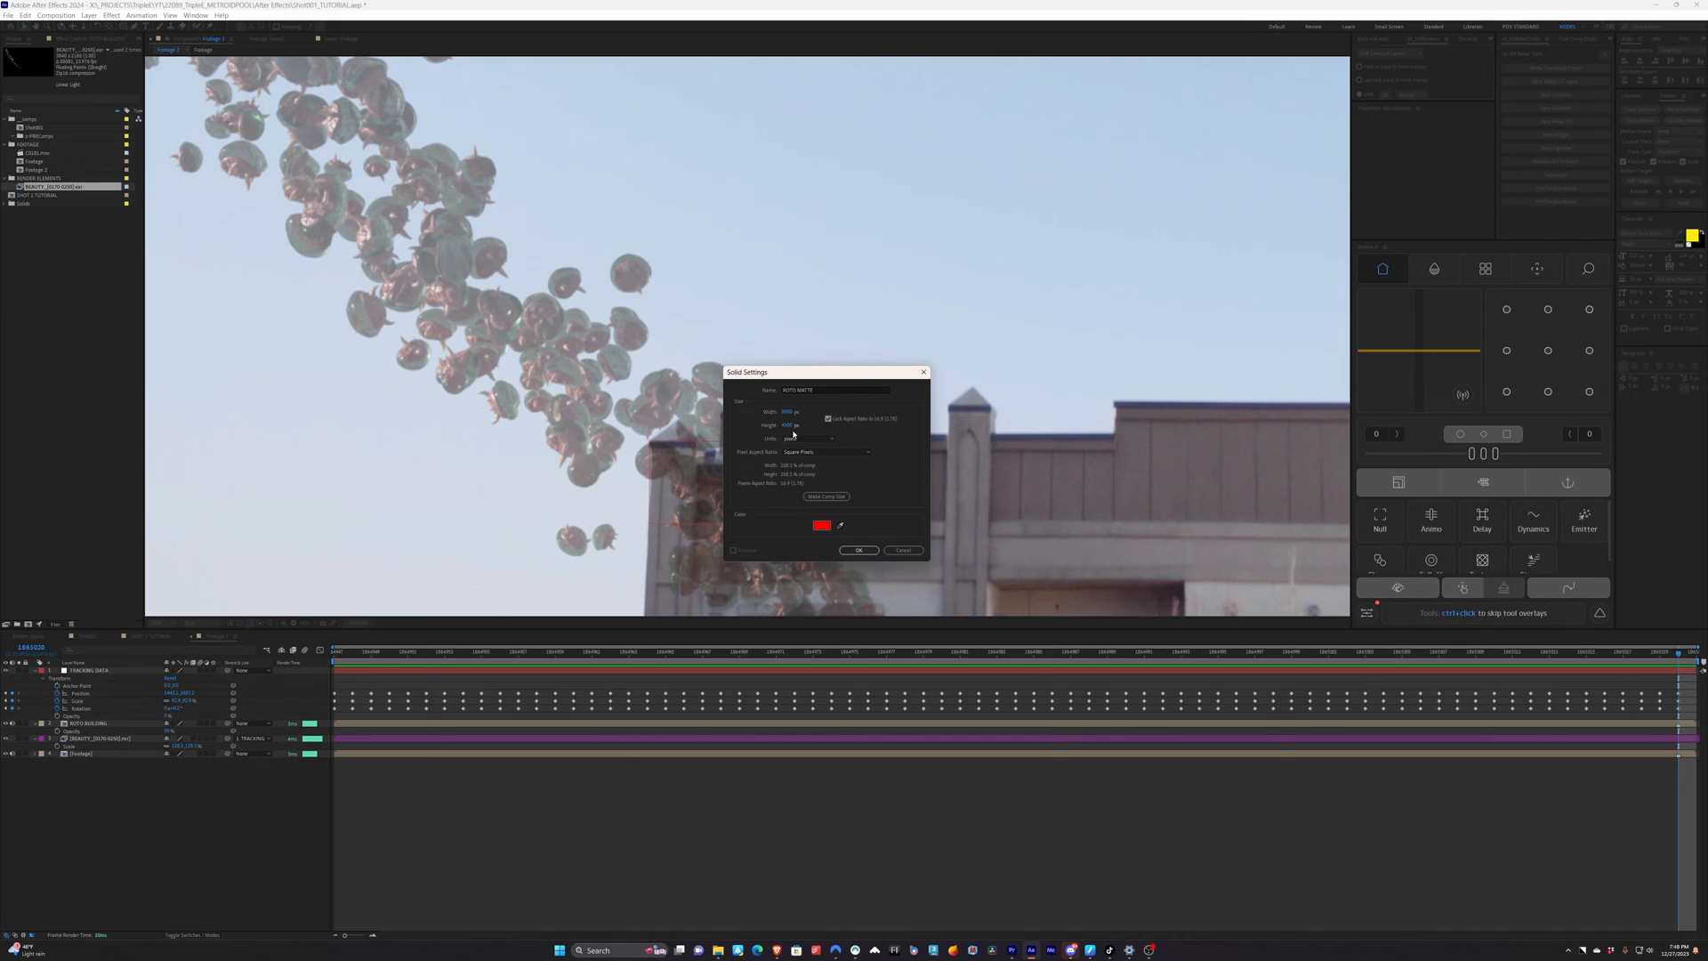
pyautogui.click(859, 549)
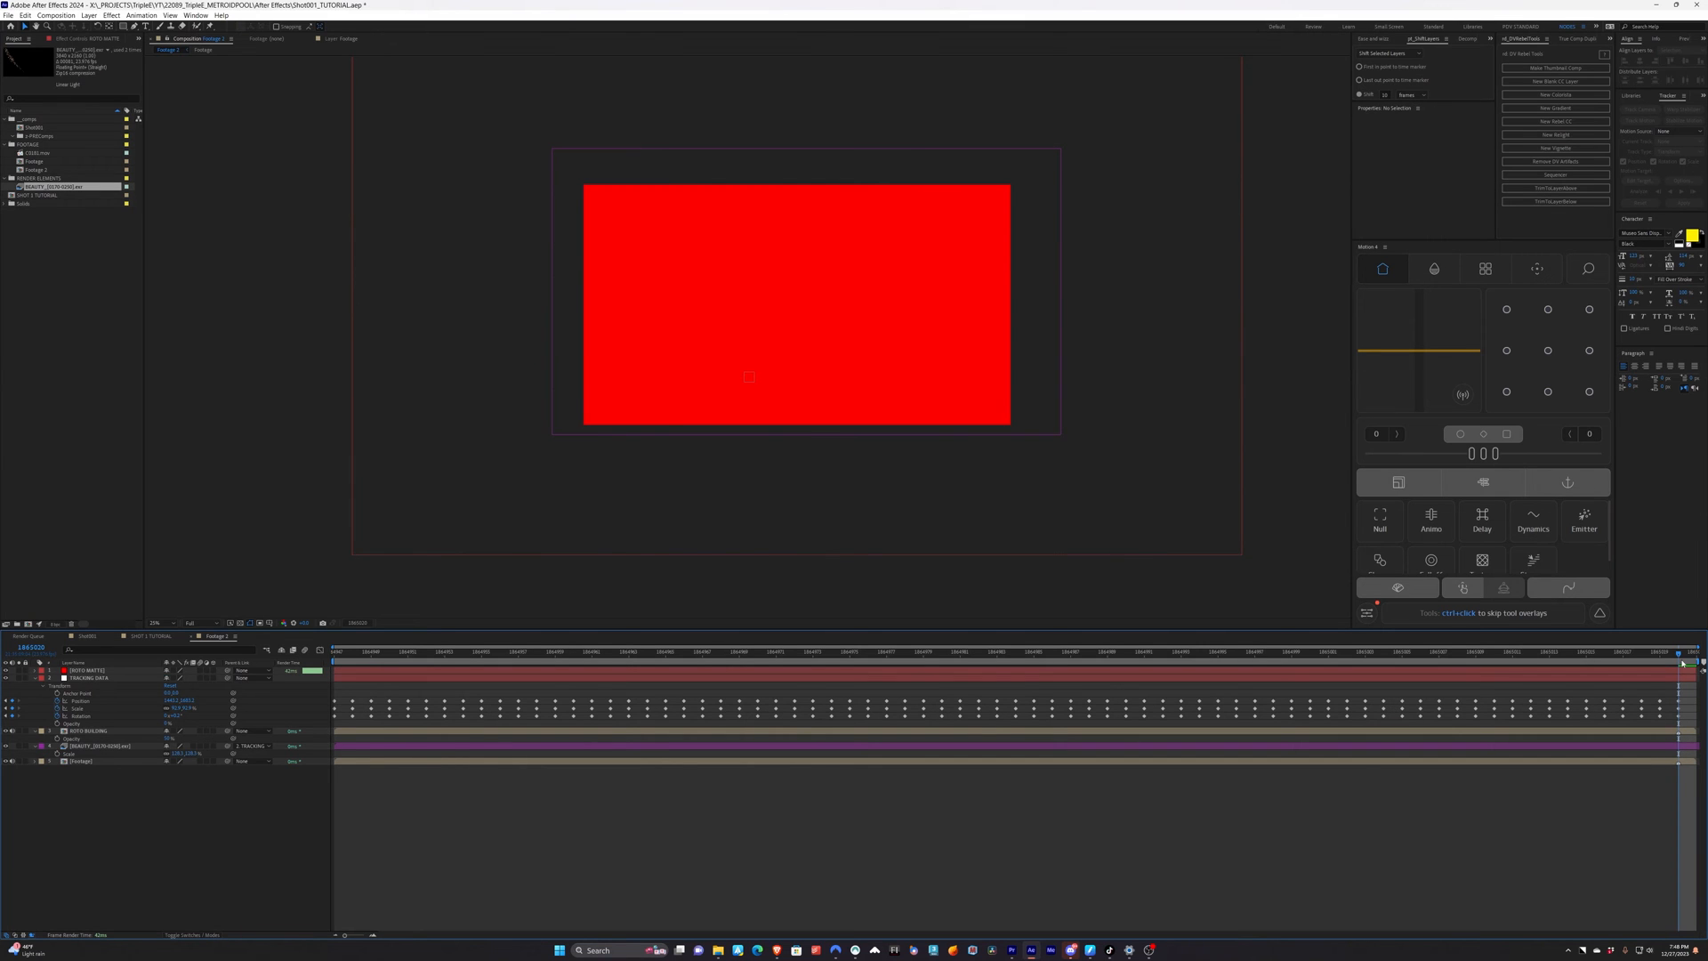
# Parent the red solid to the TRACKING DATA null and verify it follows through the shot
pyautogui.click(89, 671)
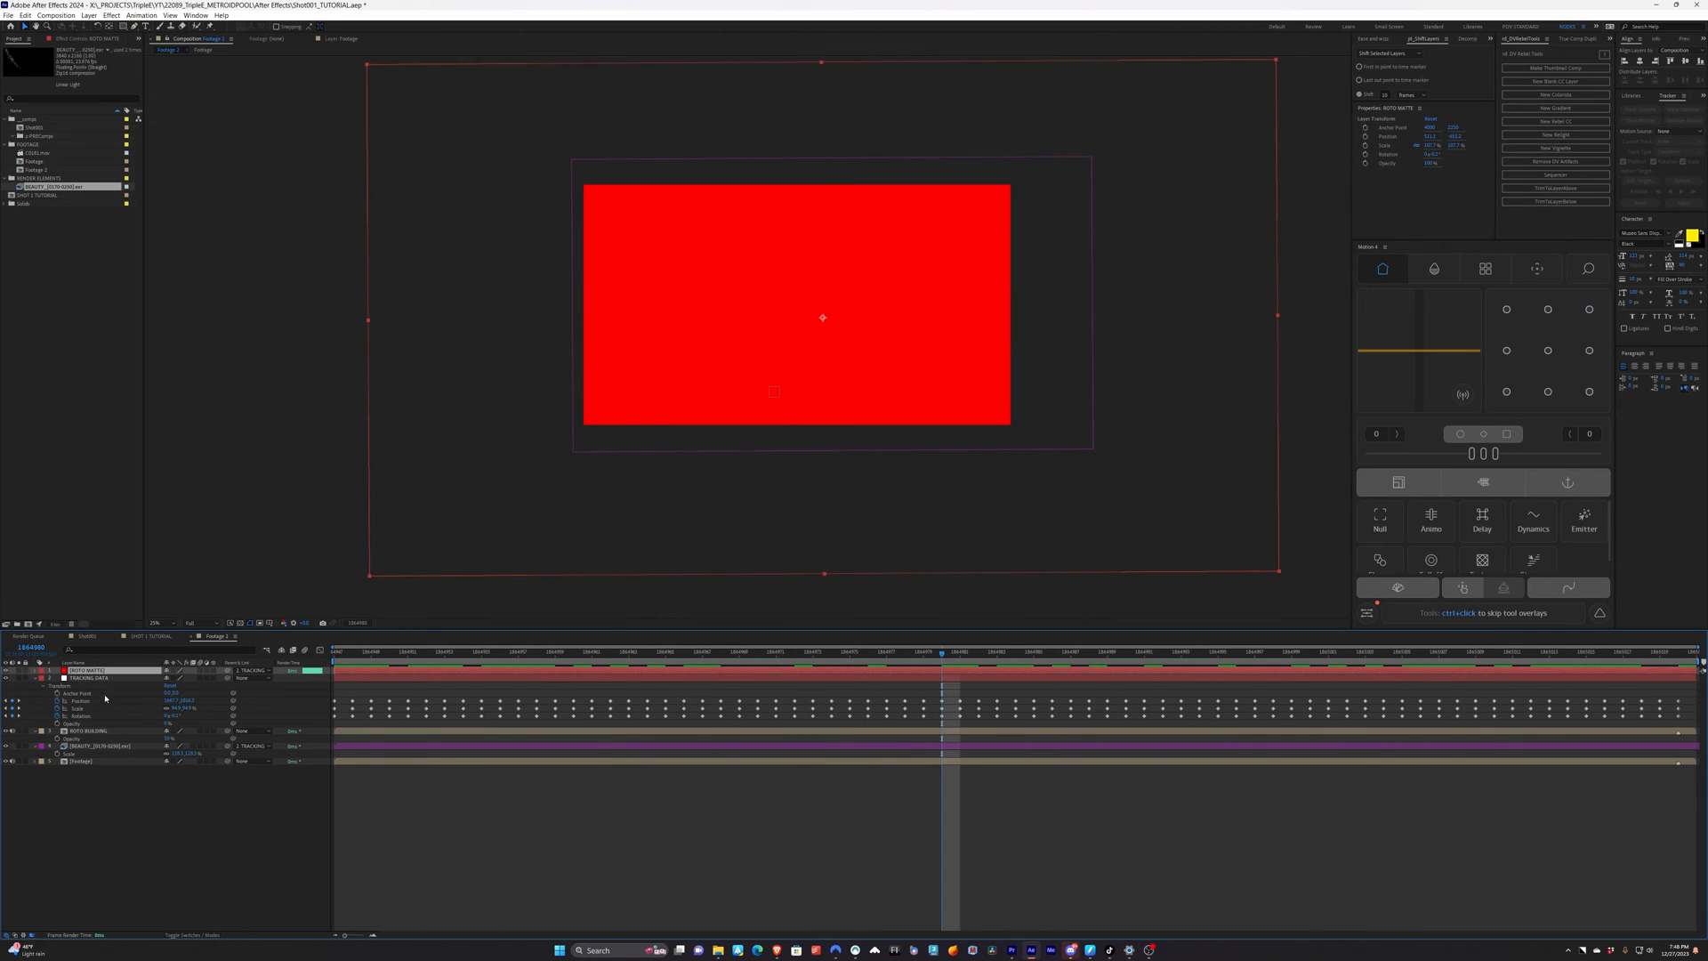
pyautogui.moveTo(368, 578)
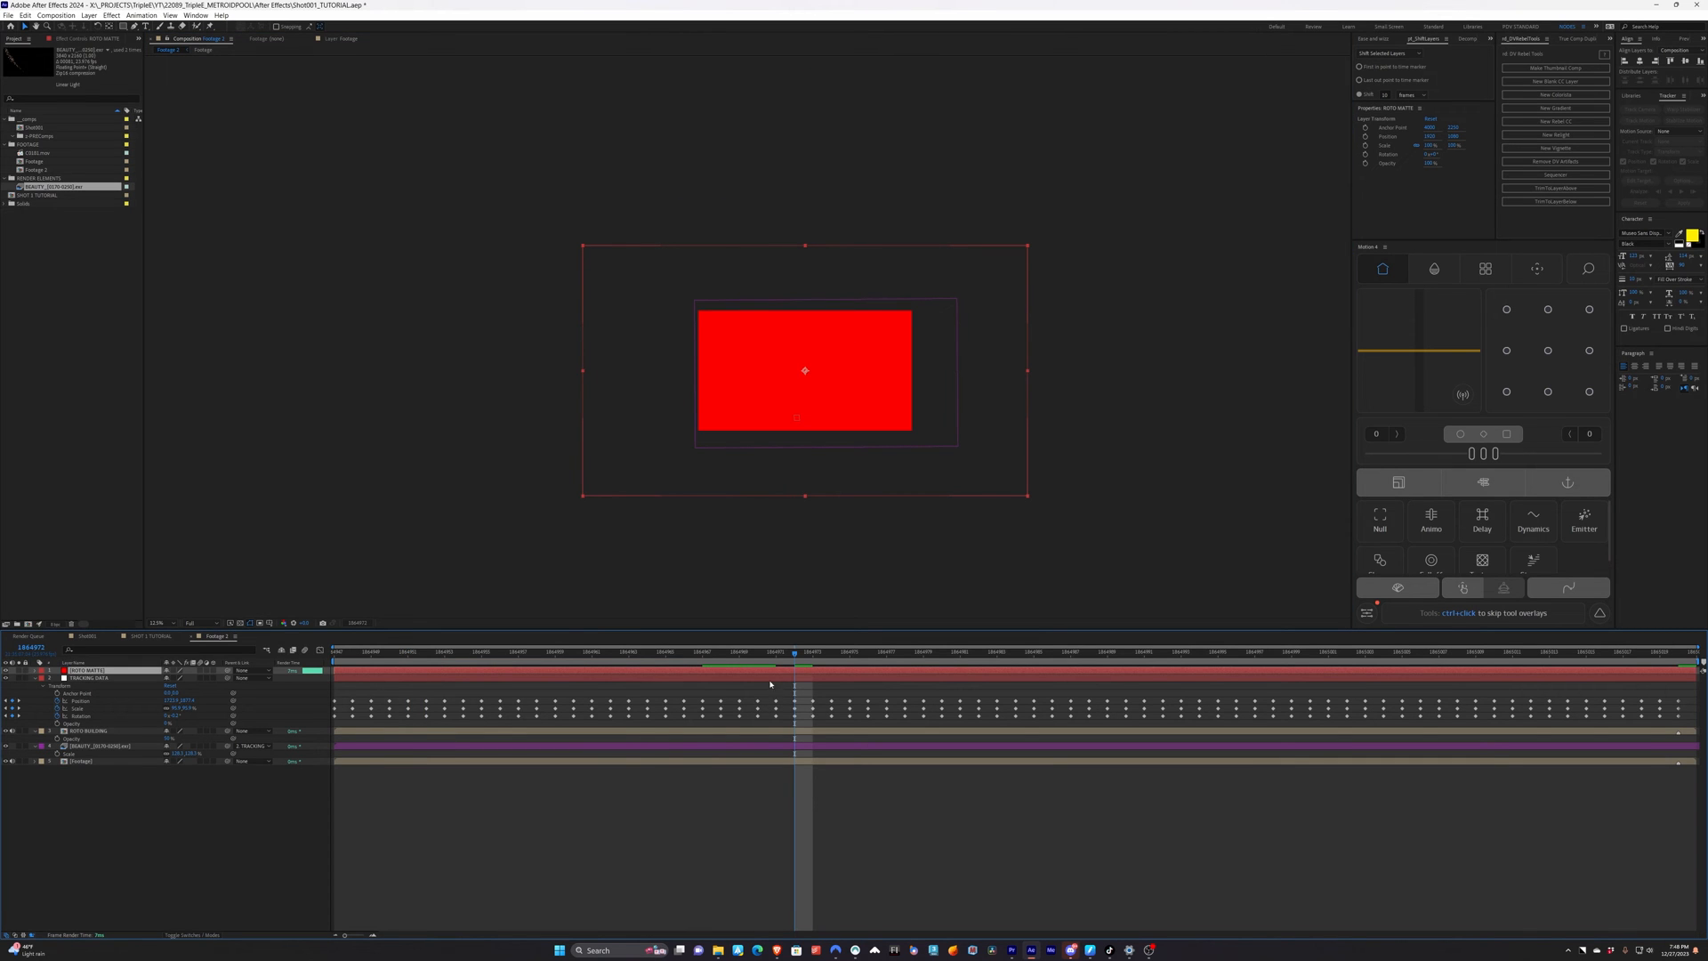
pyautogui.click(1364, 651)
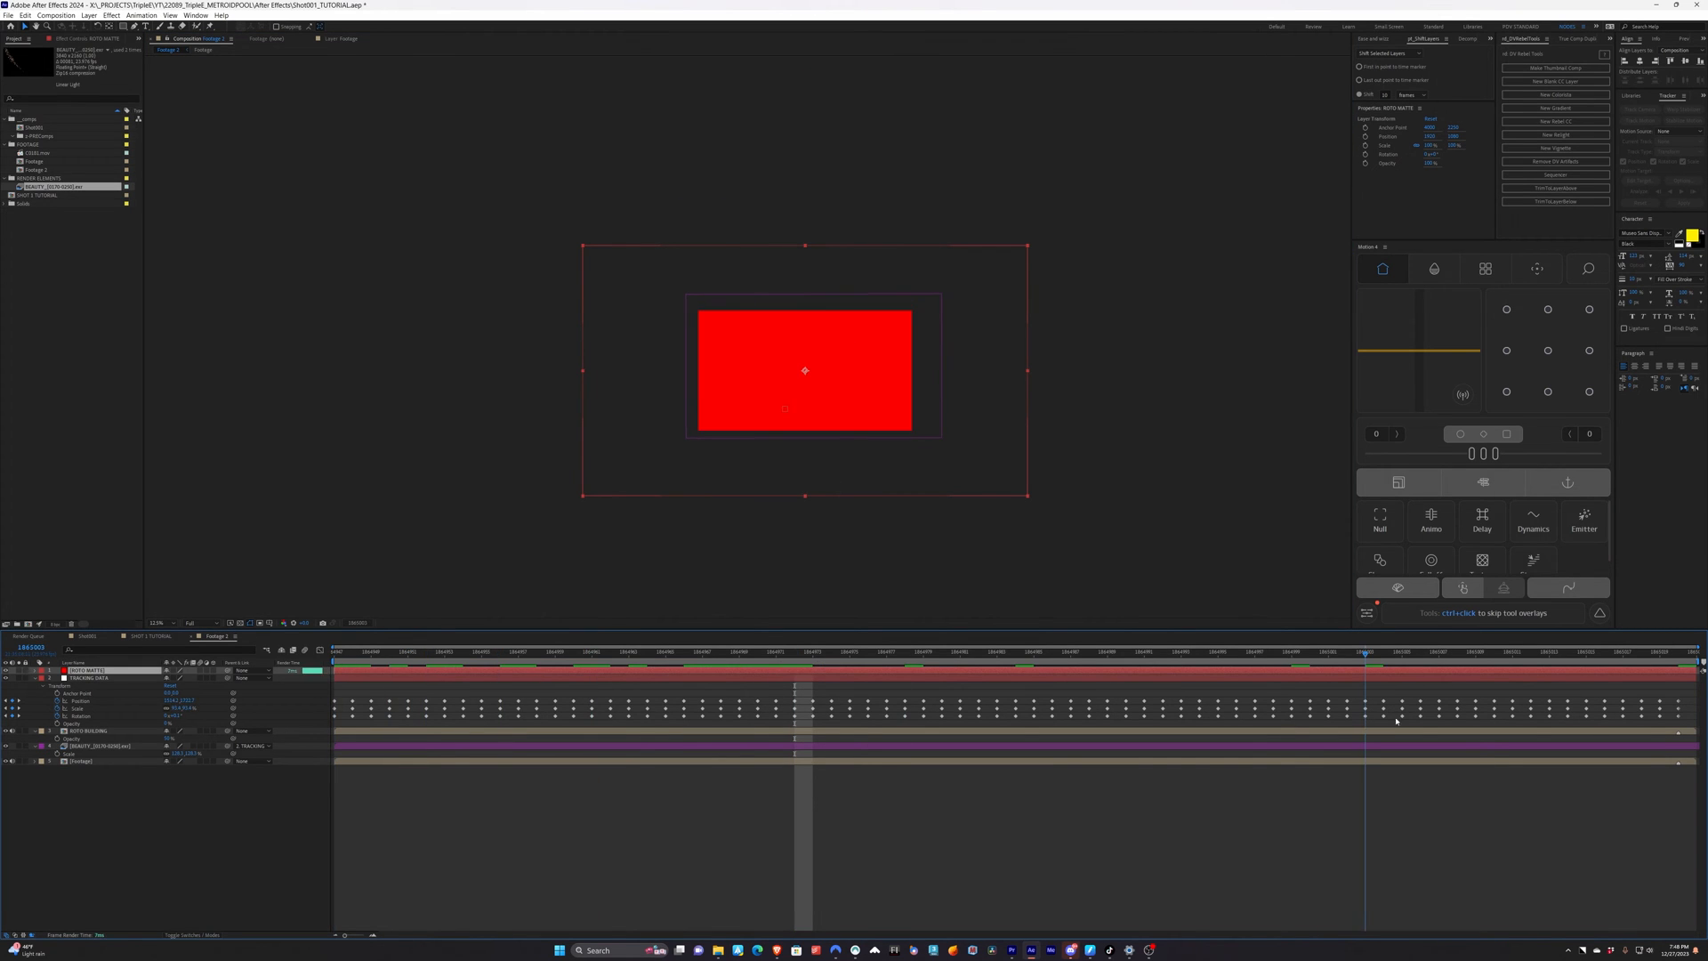
pyautogui.click(87, 729)
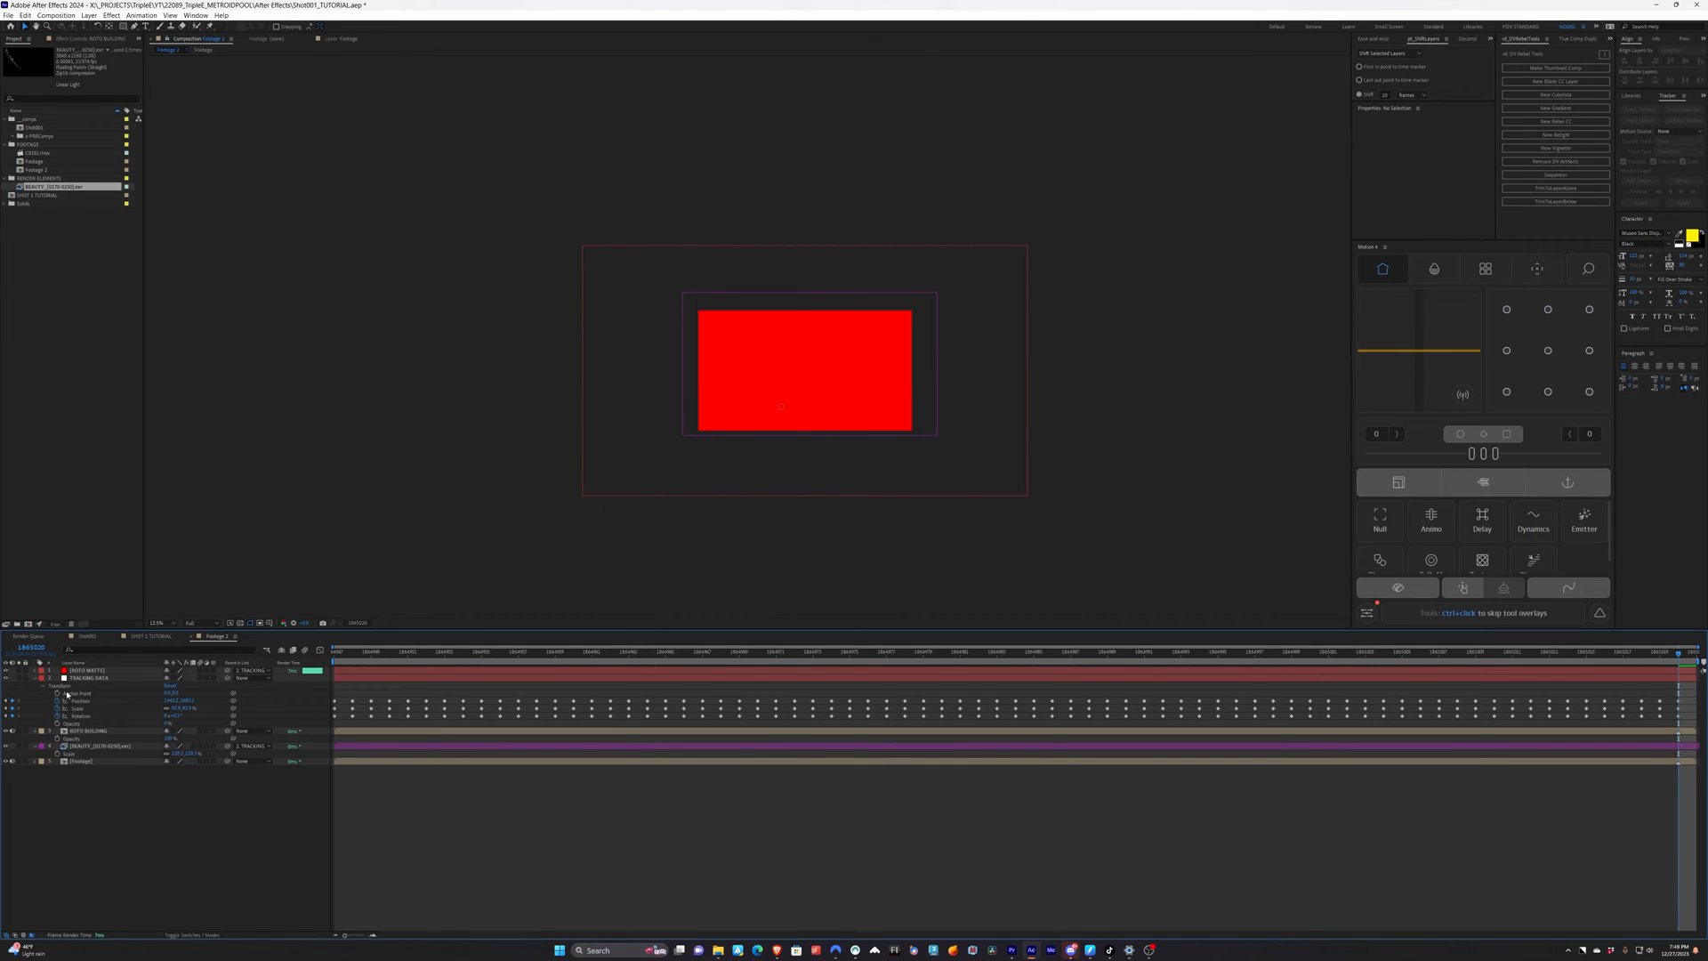
pyautogui.click(87, 671)
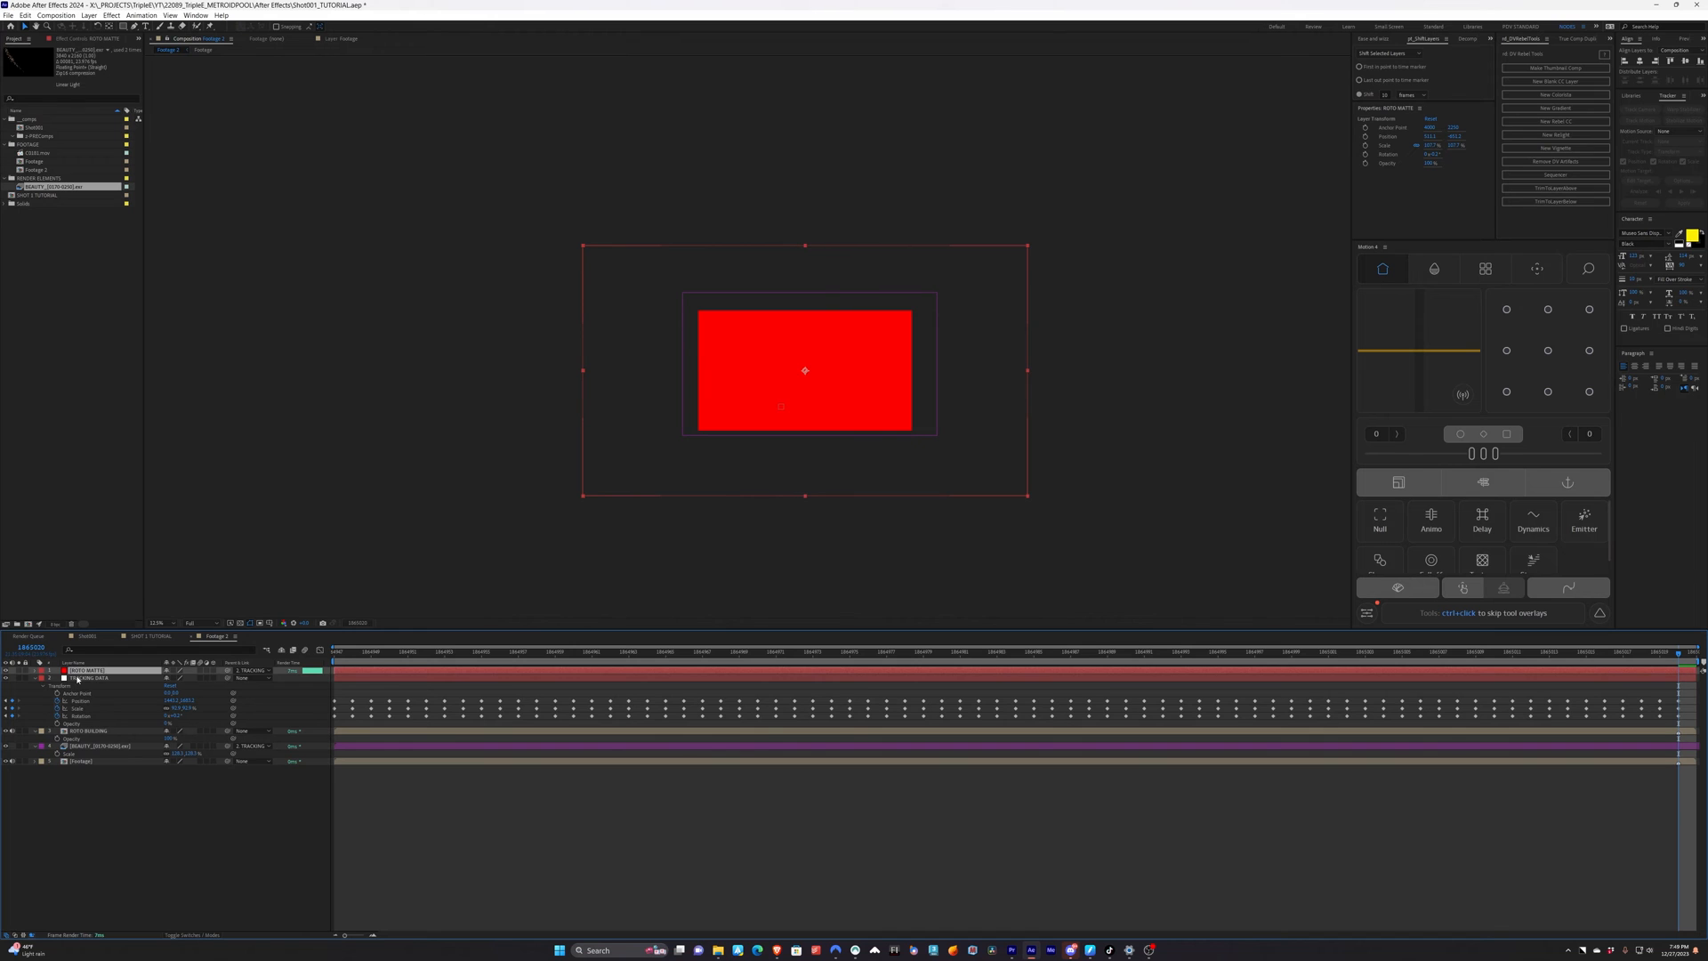
pyautogui.click(41, 678)
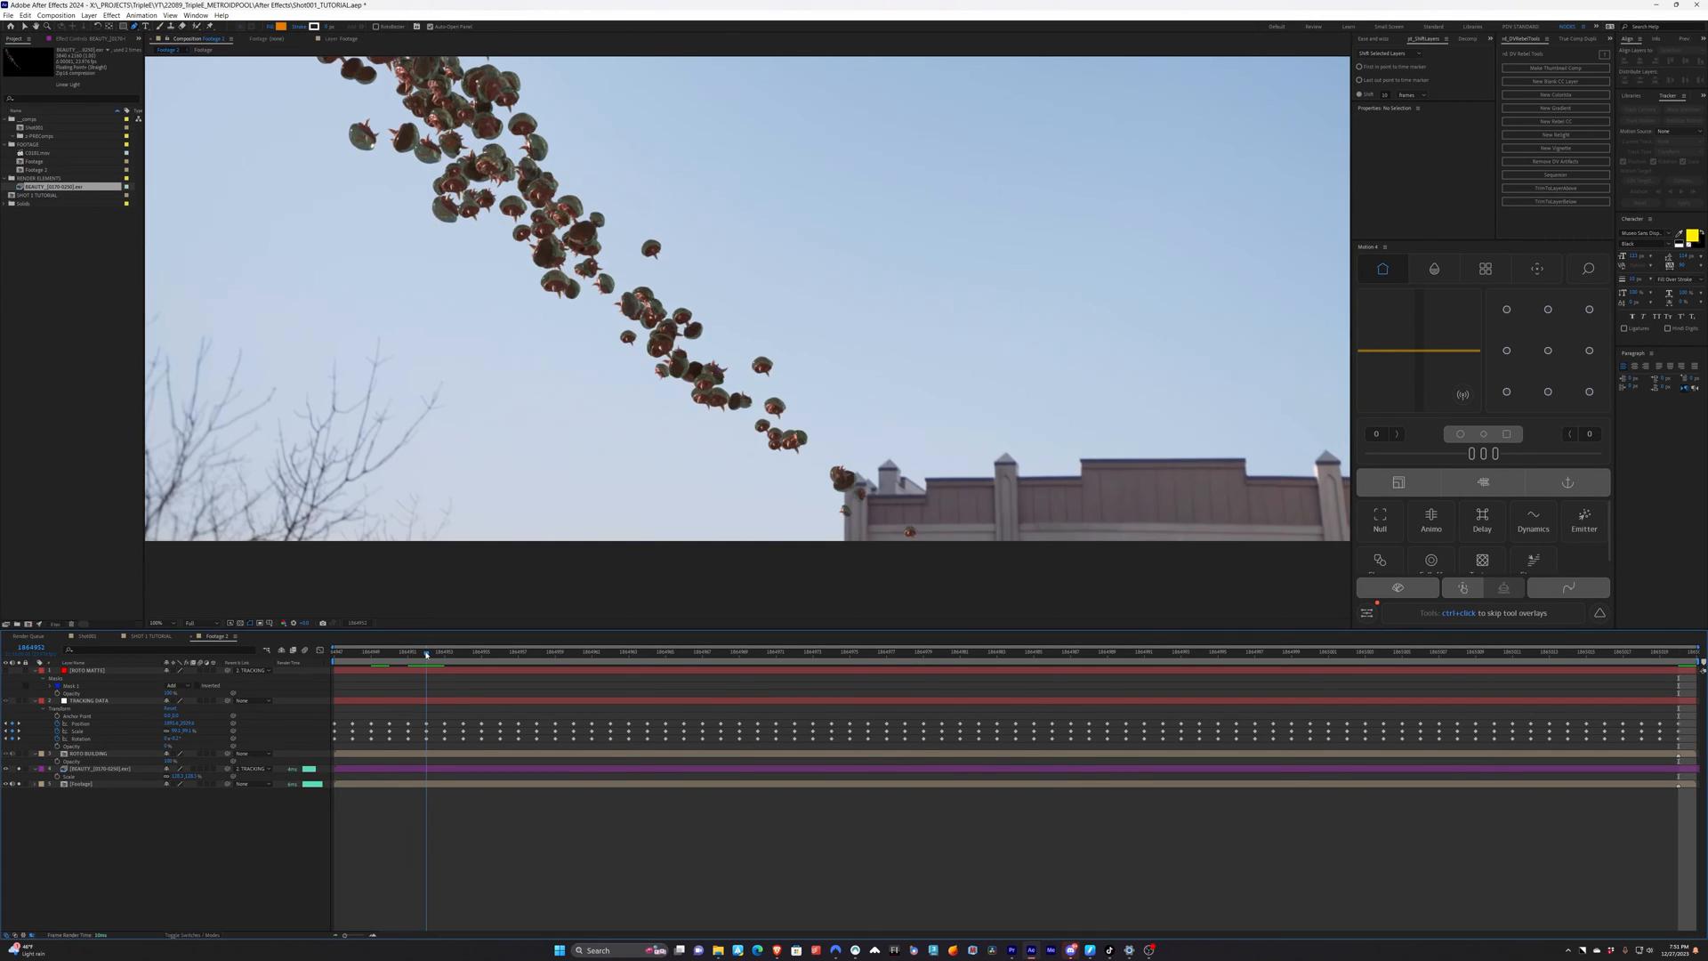
# Move to the frame where the swarm meets the building to begin the matte mask
pyautogui.click(1179, 651)
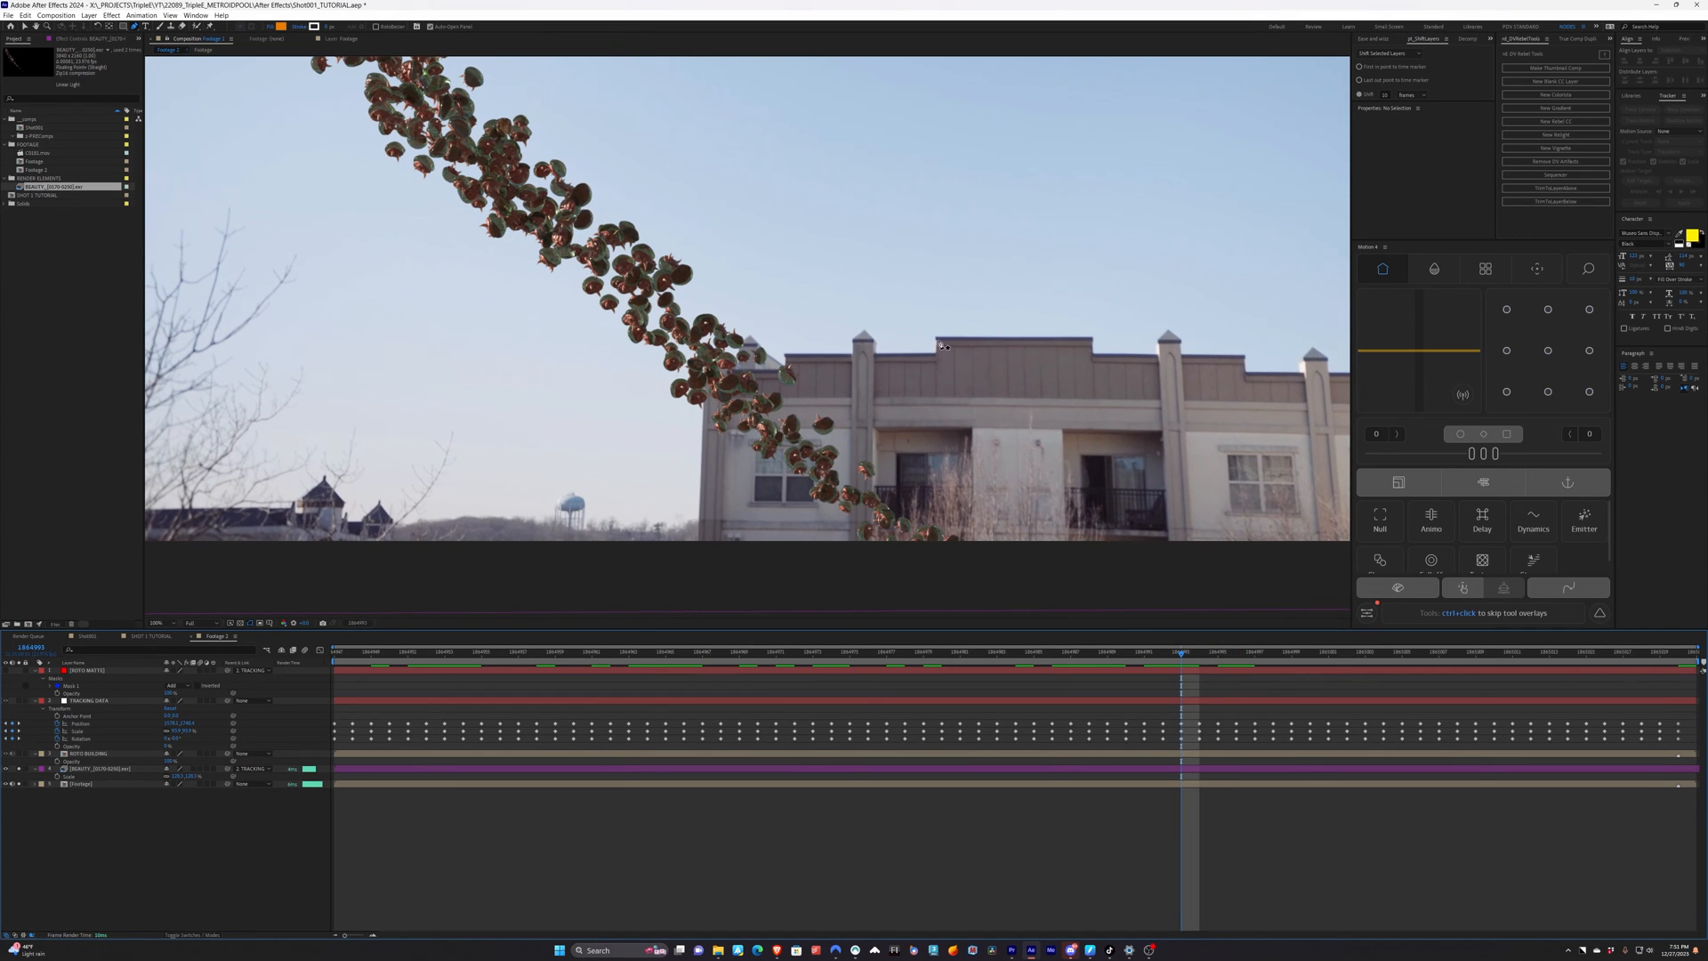
pyautogui.moveTo(783, 350)
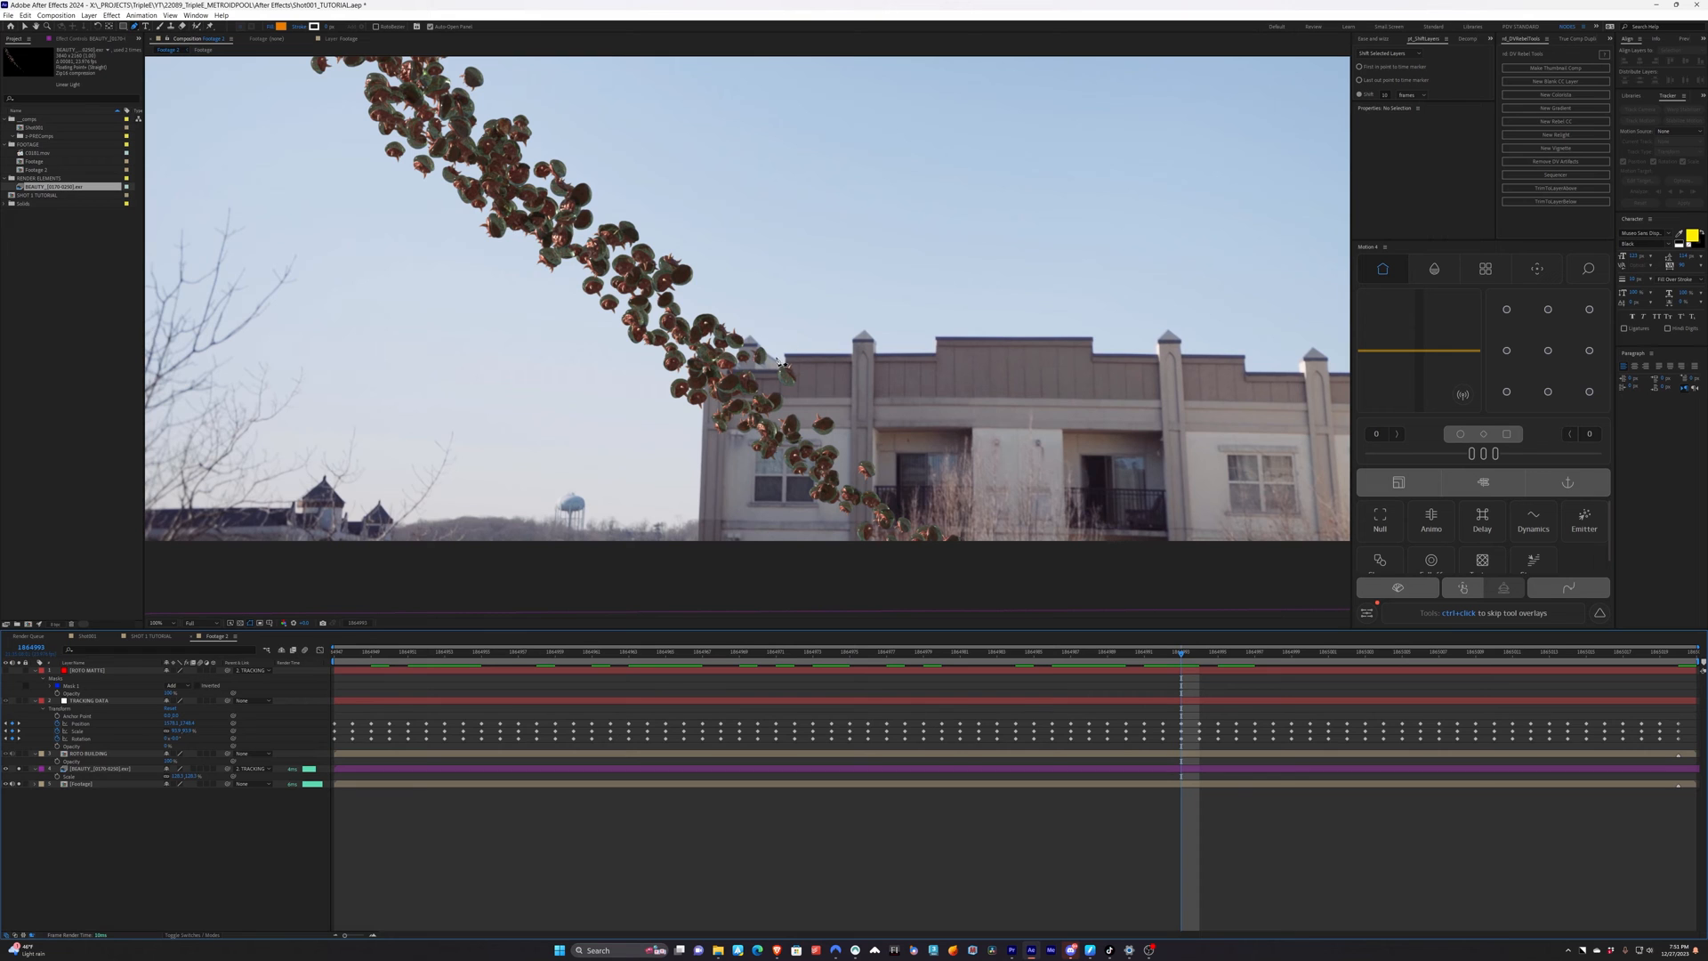
pyautogui.moveTo(1134, 706)
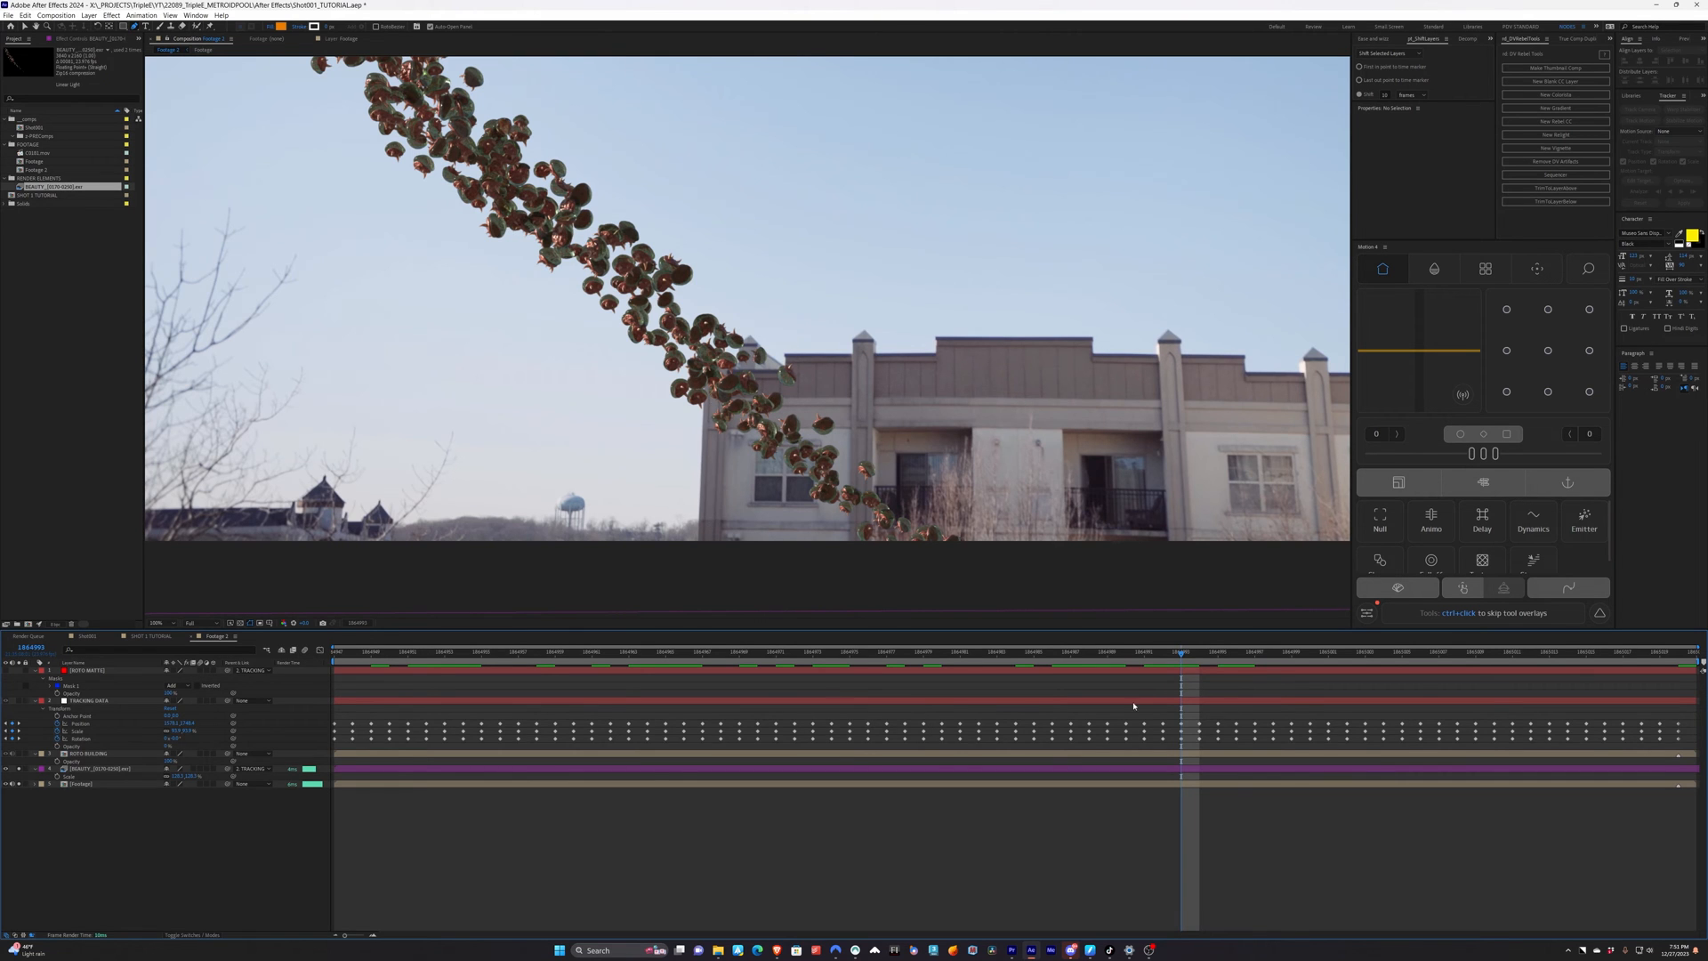
pyautogui.click(1274, 651)
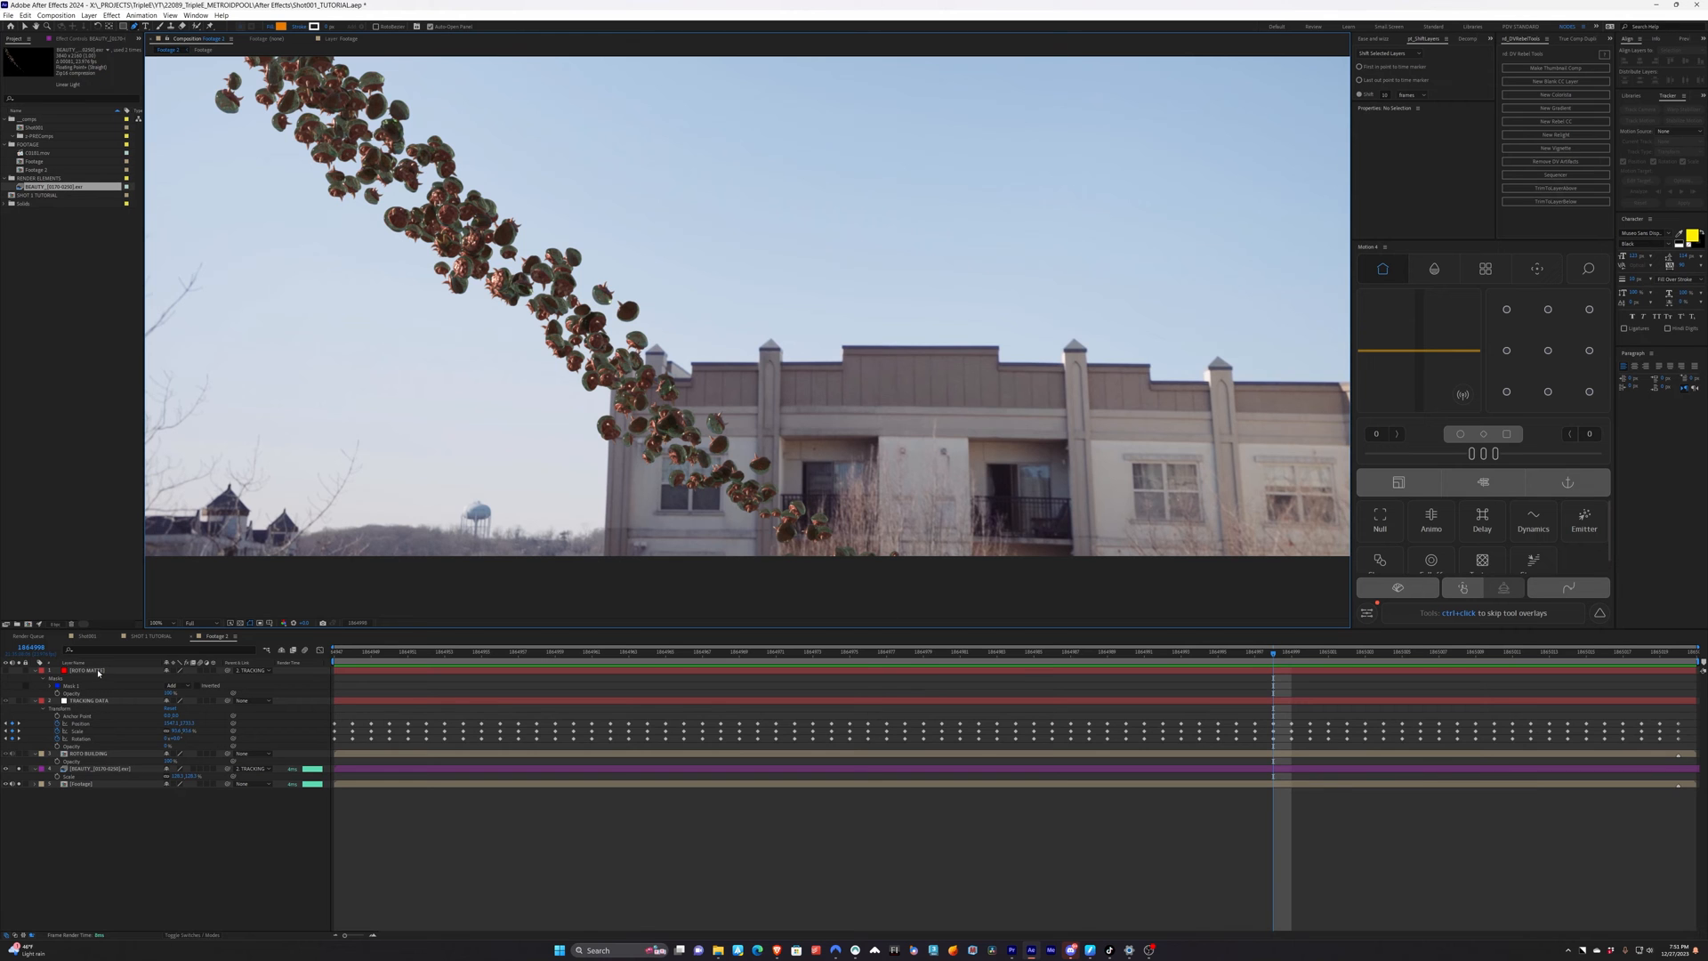
# Draw a Pen mask along the jagged roofline and fit it to the roof on frame 0
pyautogui.click(1545, 651)
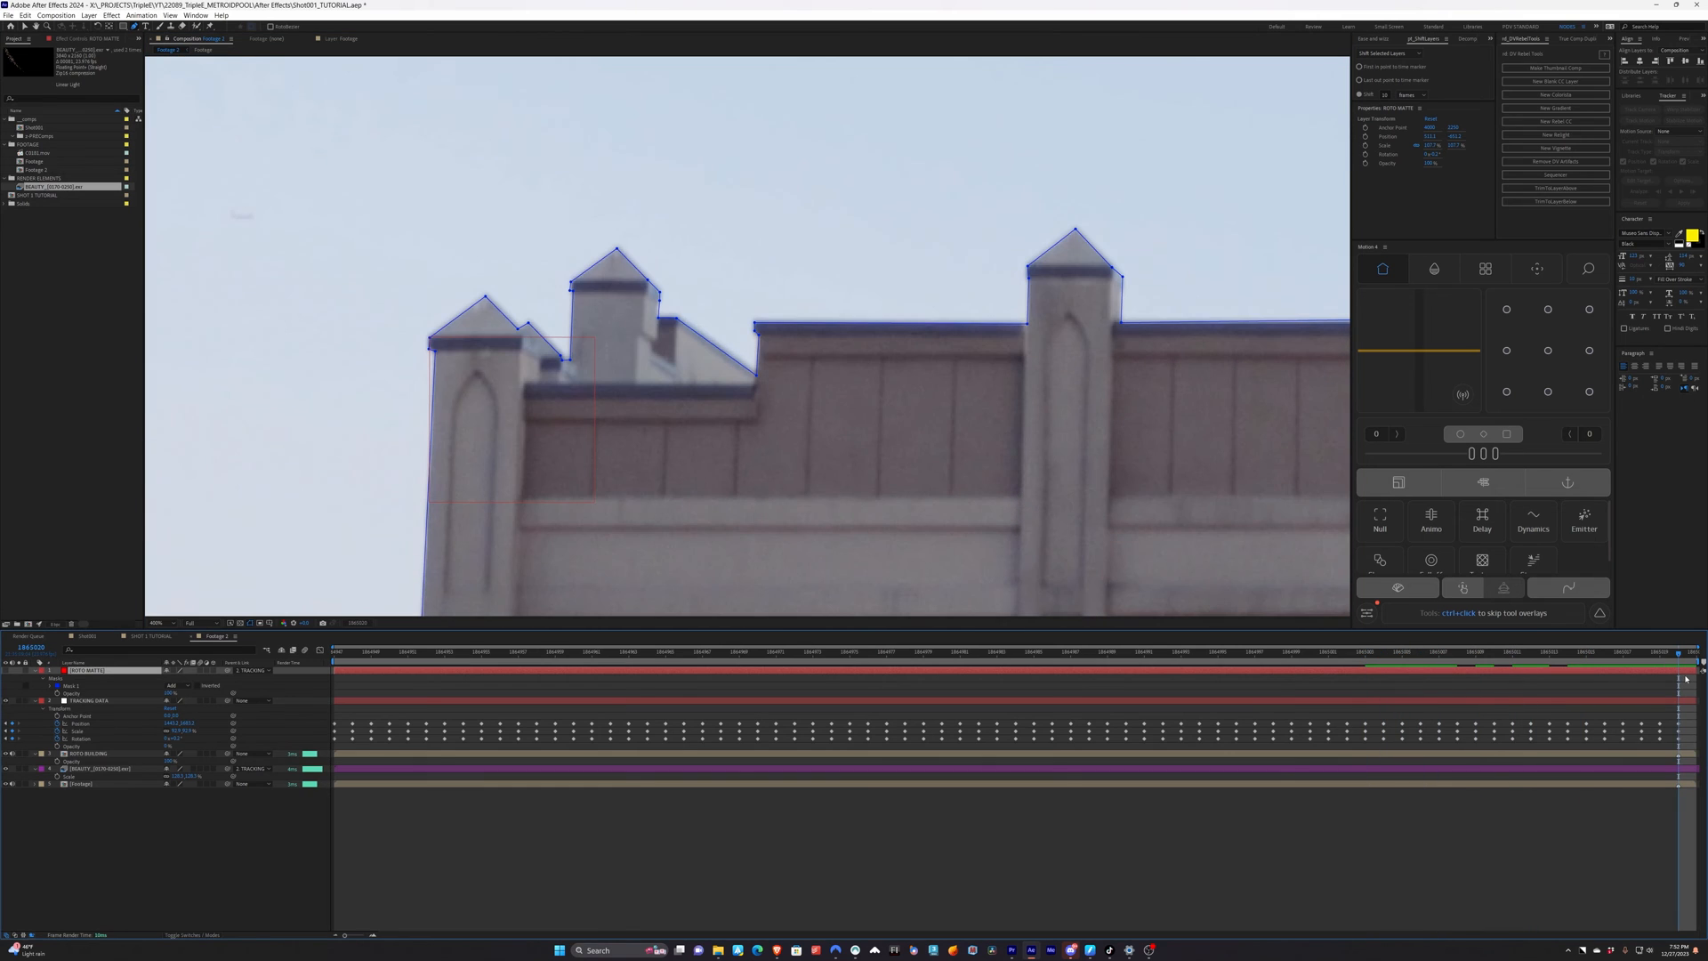
pyautogui.click(57, 678)
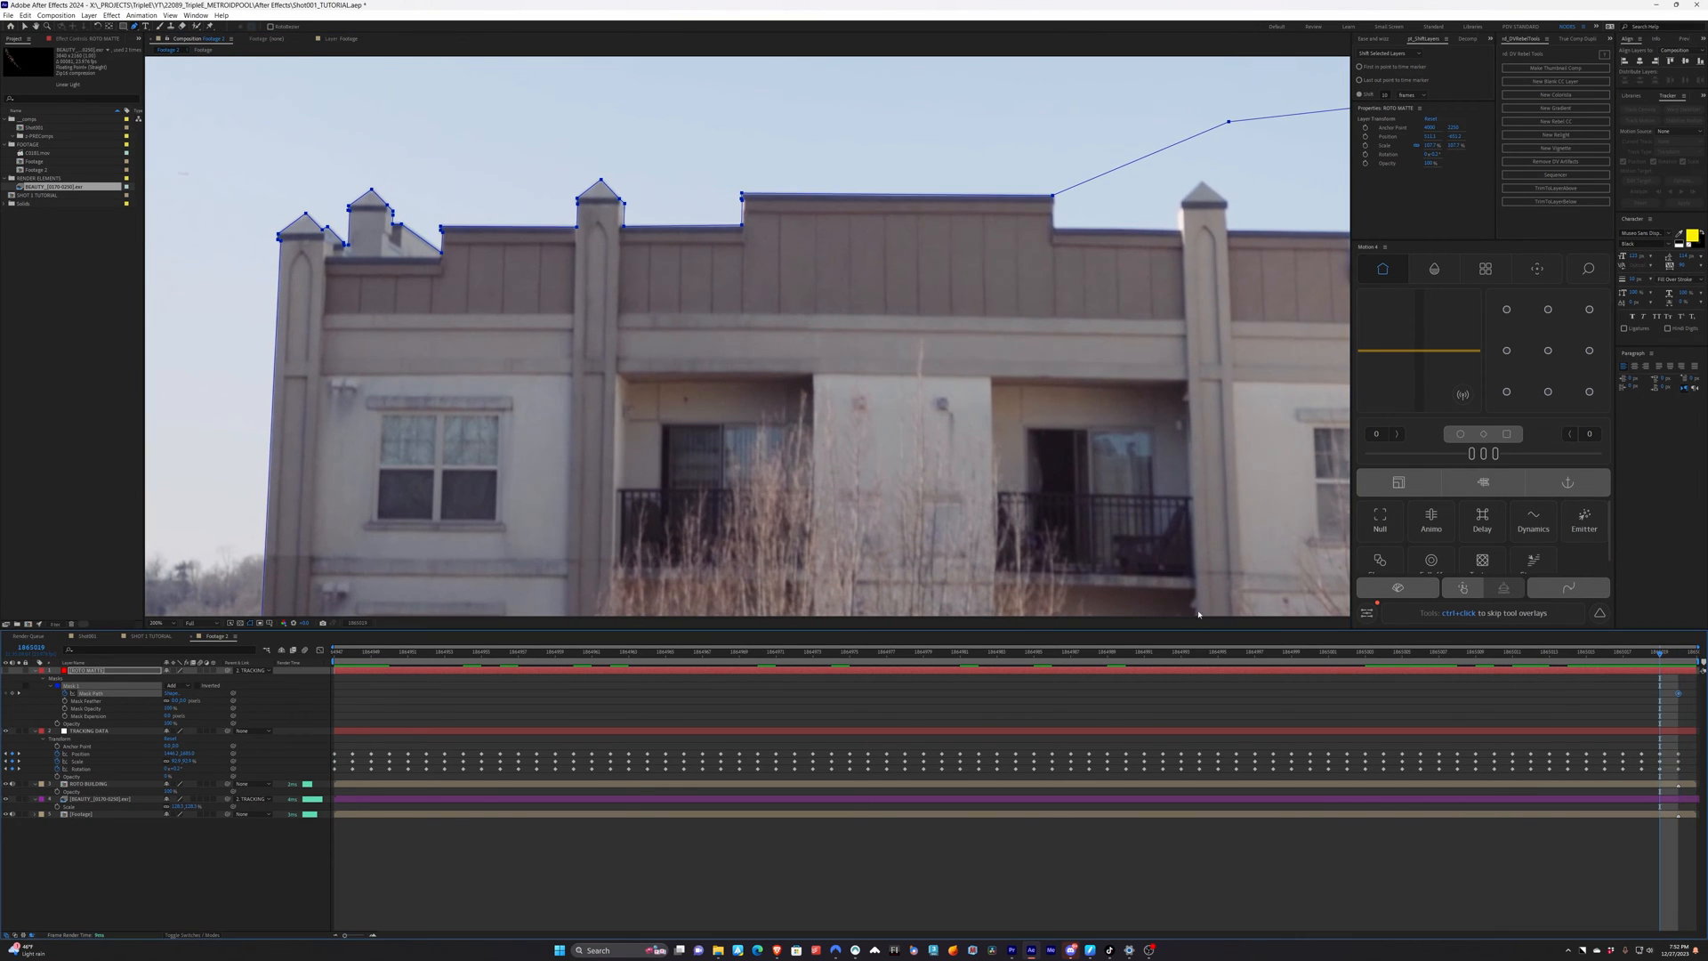
pyautogui.click(1623, 651)
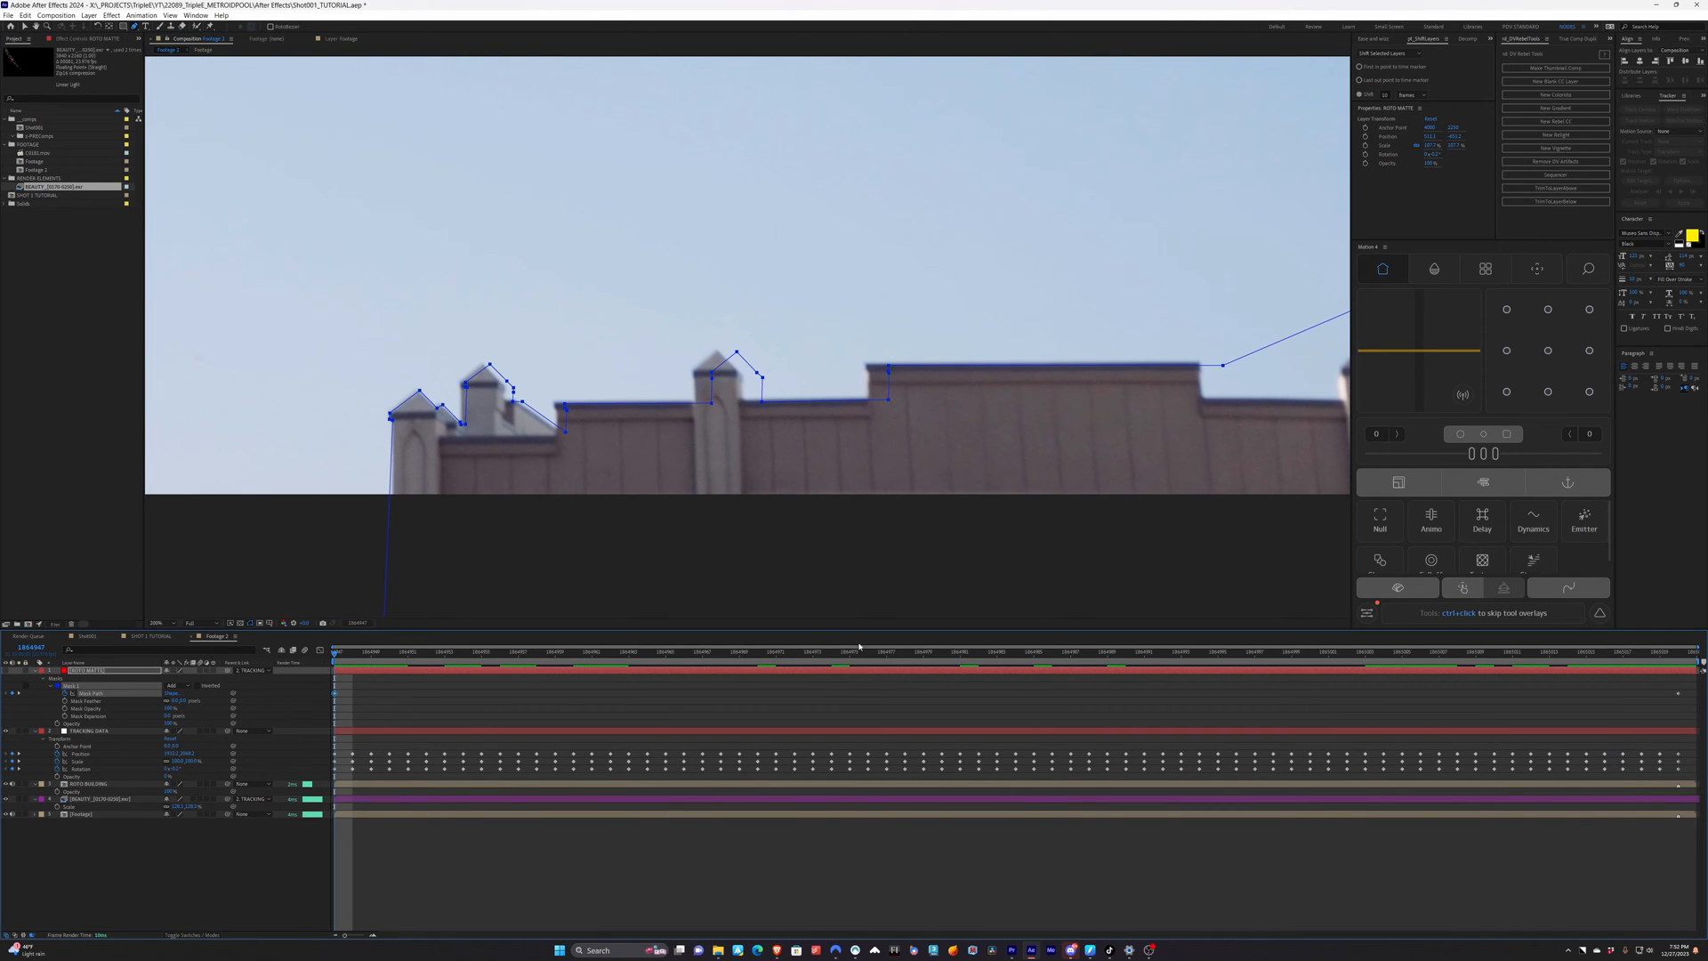
pyautogui.click(958, 651)
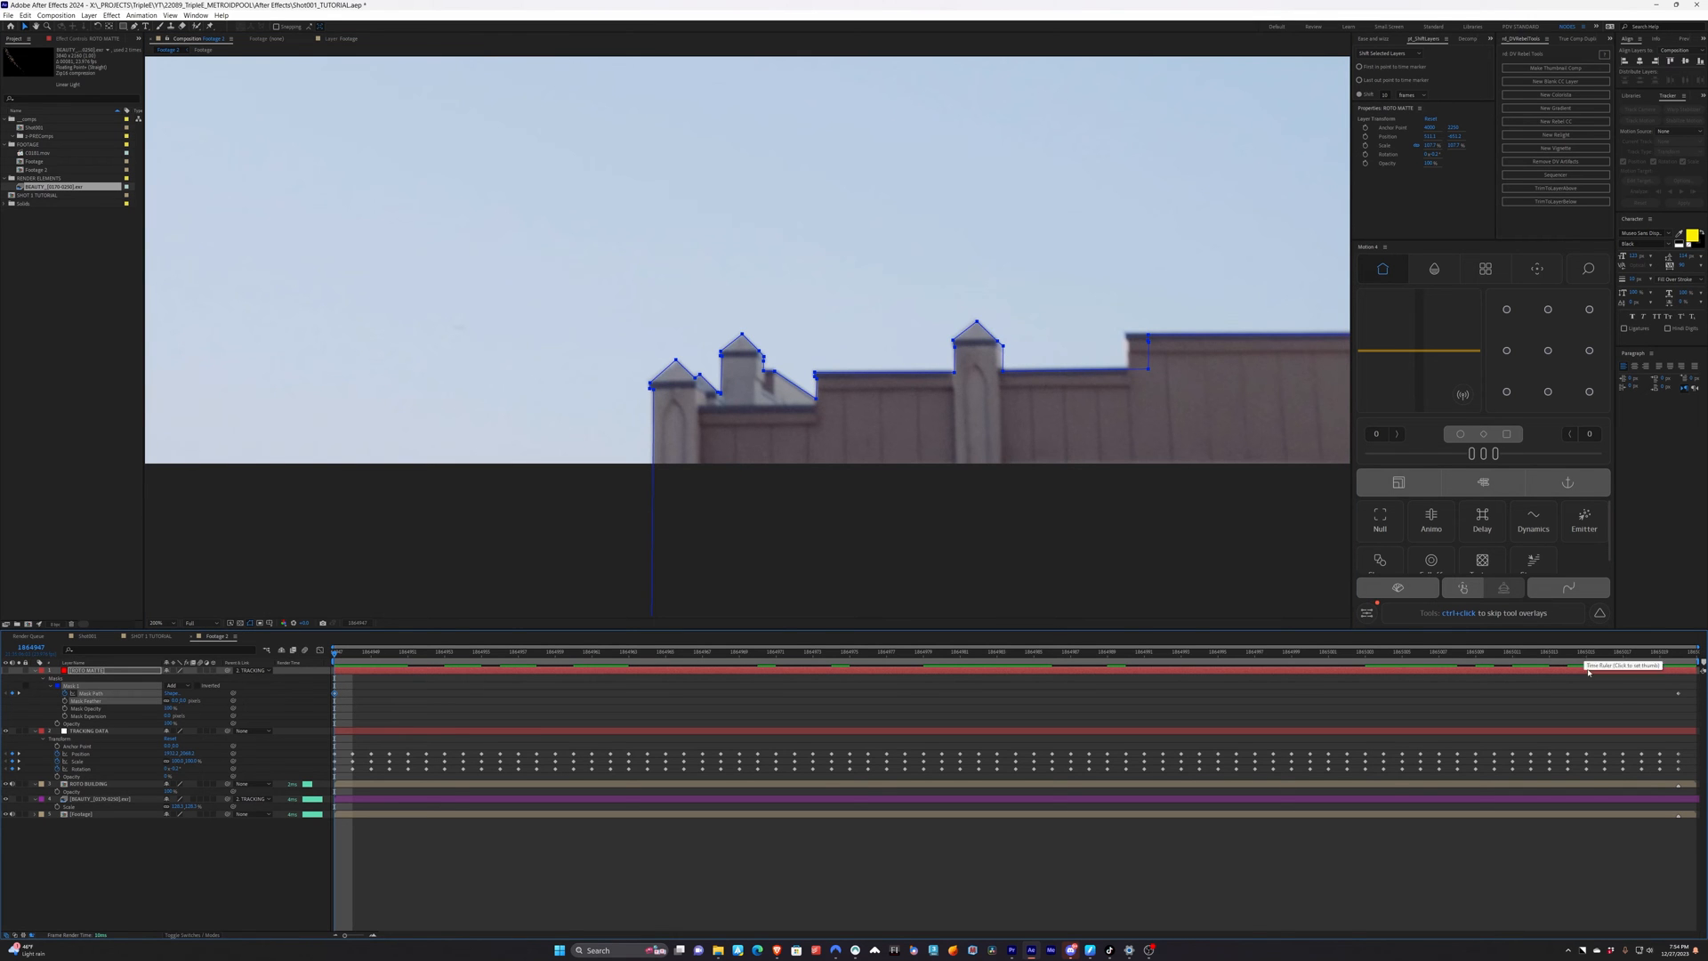
# Reshape the roofline mask at mid-shot and an earlier frame, adding Mask Path keyframes
pyautogui.click(1071, 651)
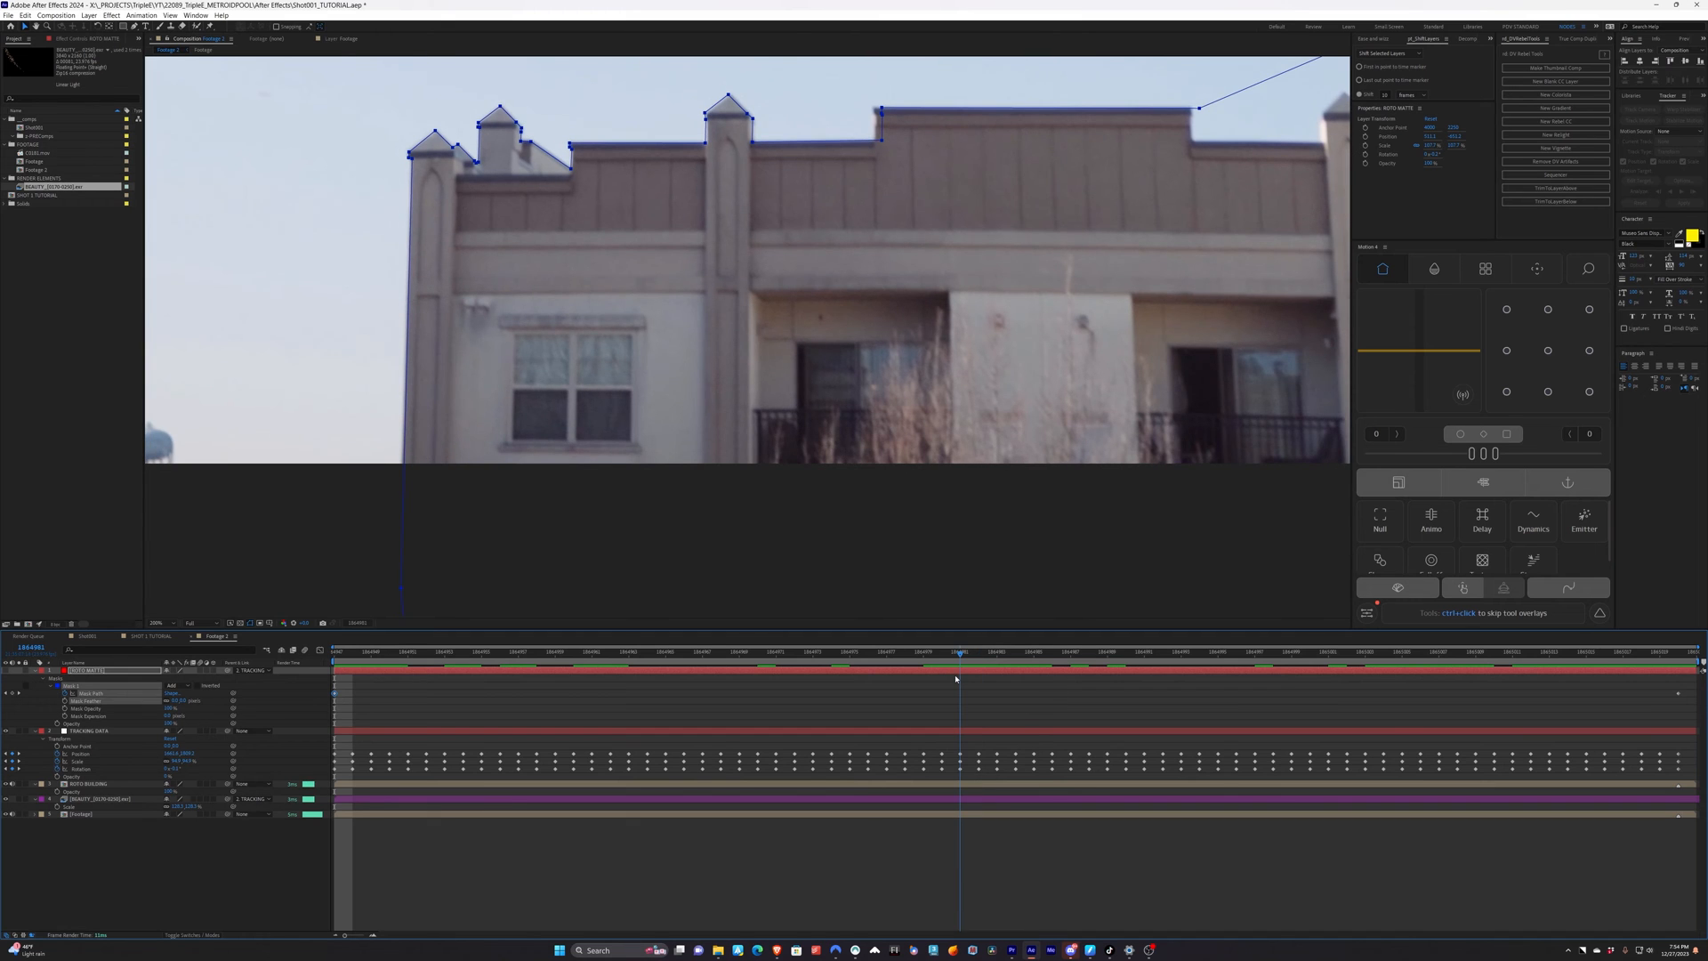
pyautogui.click(959, 651)
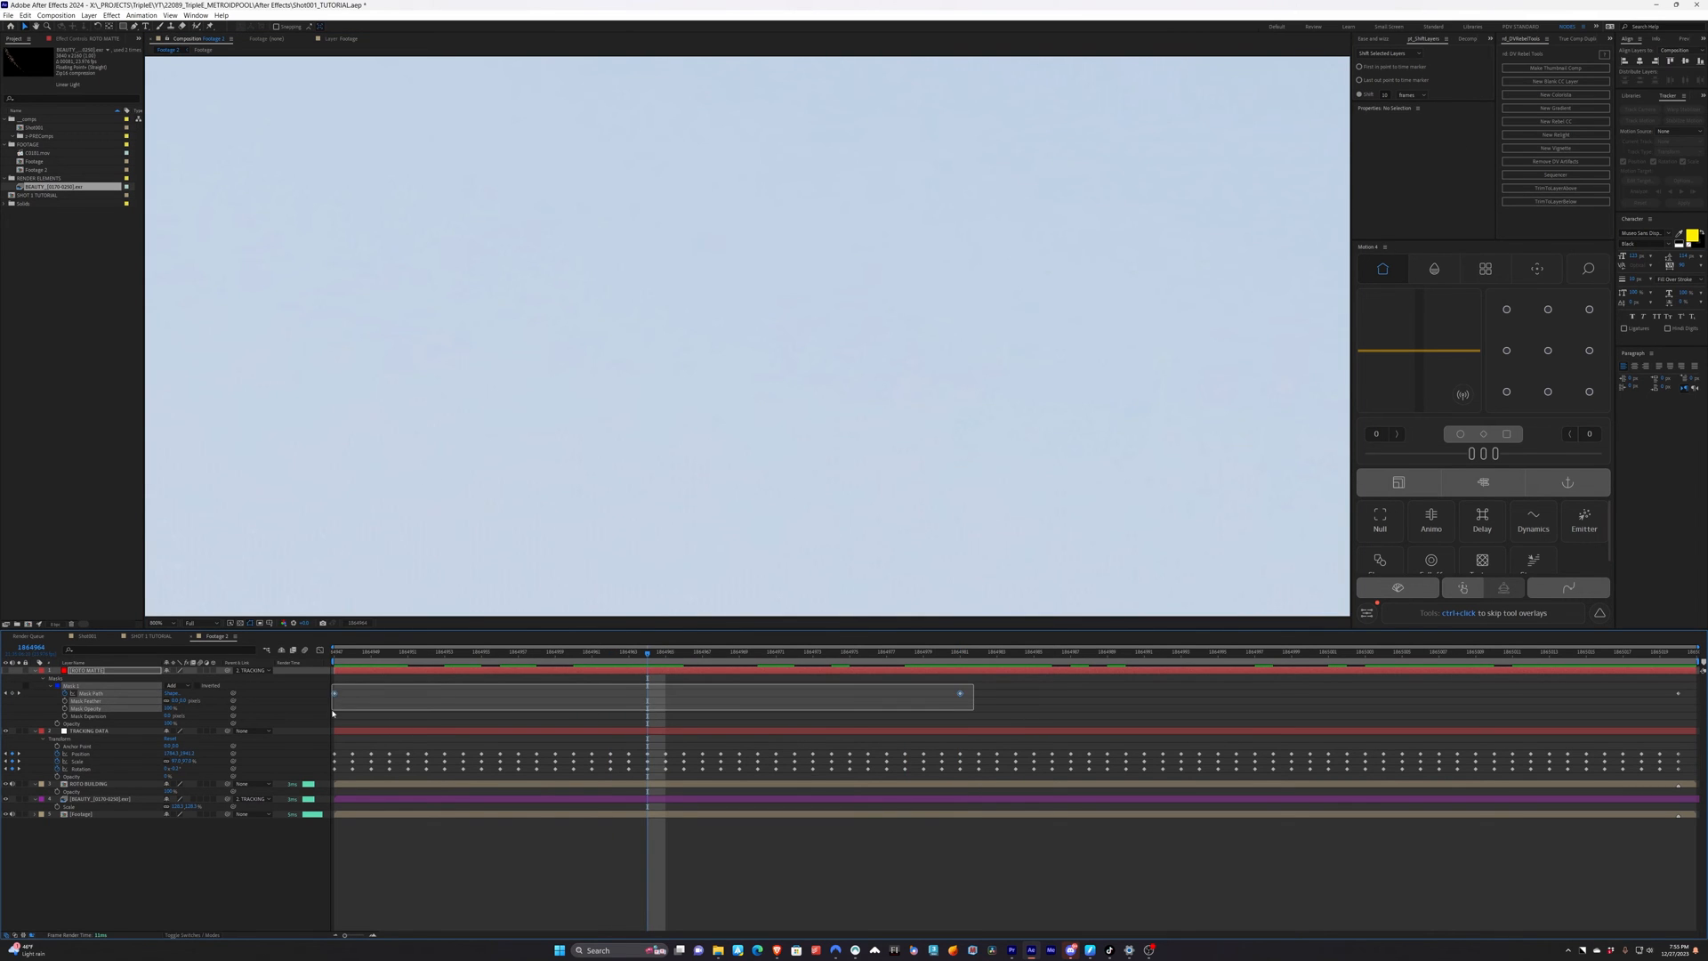
pyautogui.click(628, 651)
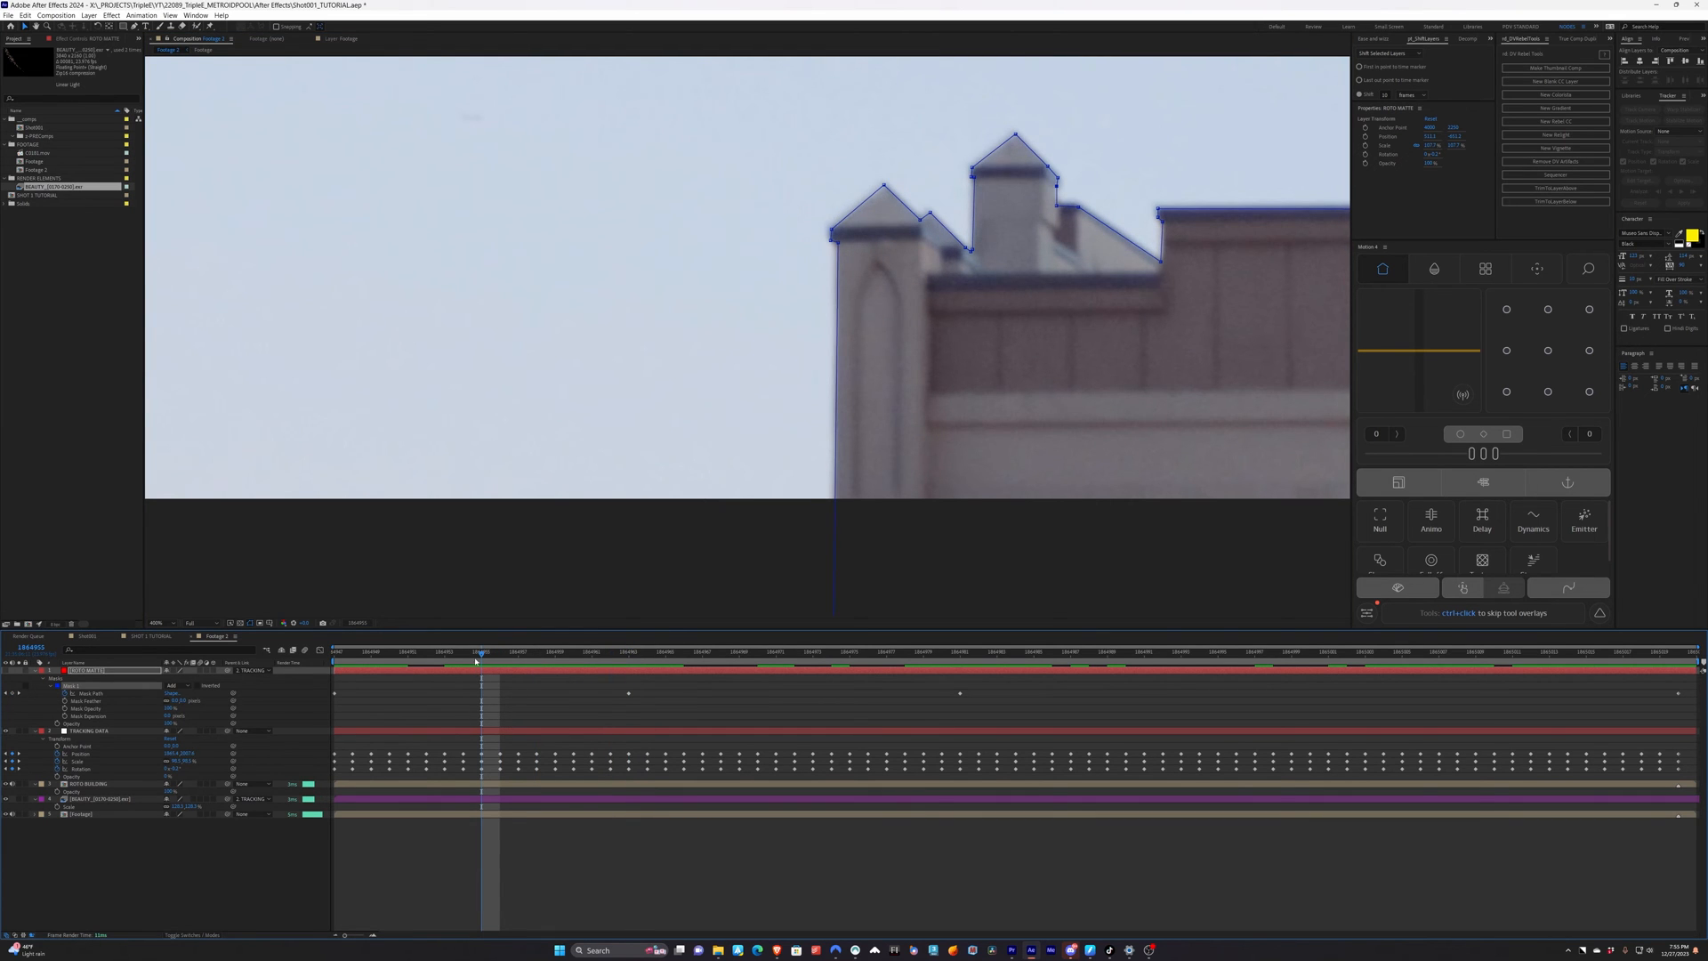
# Check and tweak the mask at later frames and near the start so it hugs the roof throughout
pyautogui.click(811, 651)
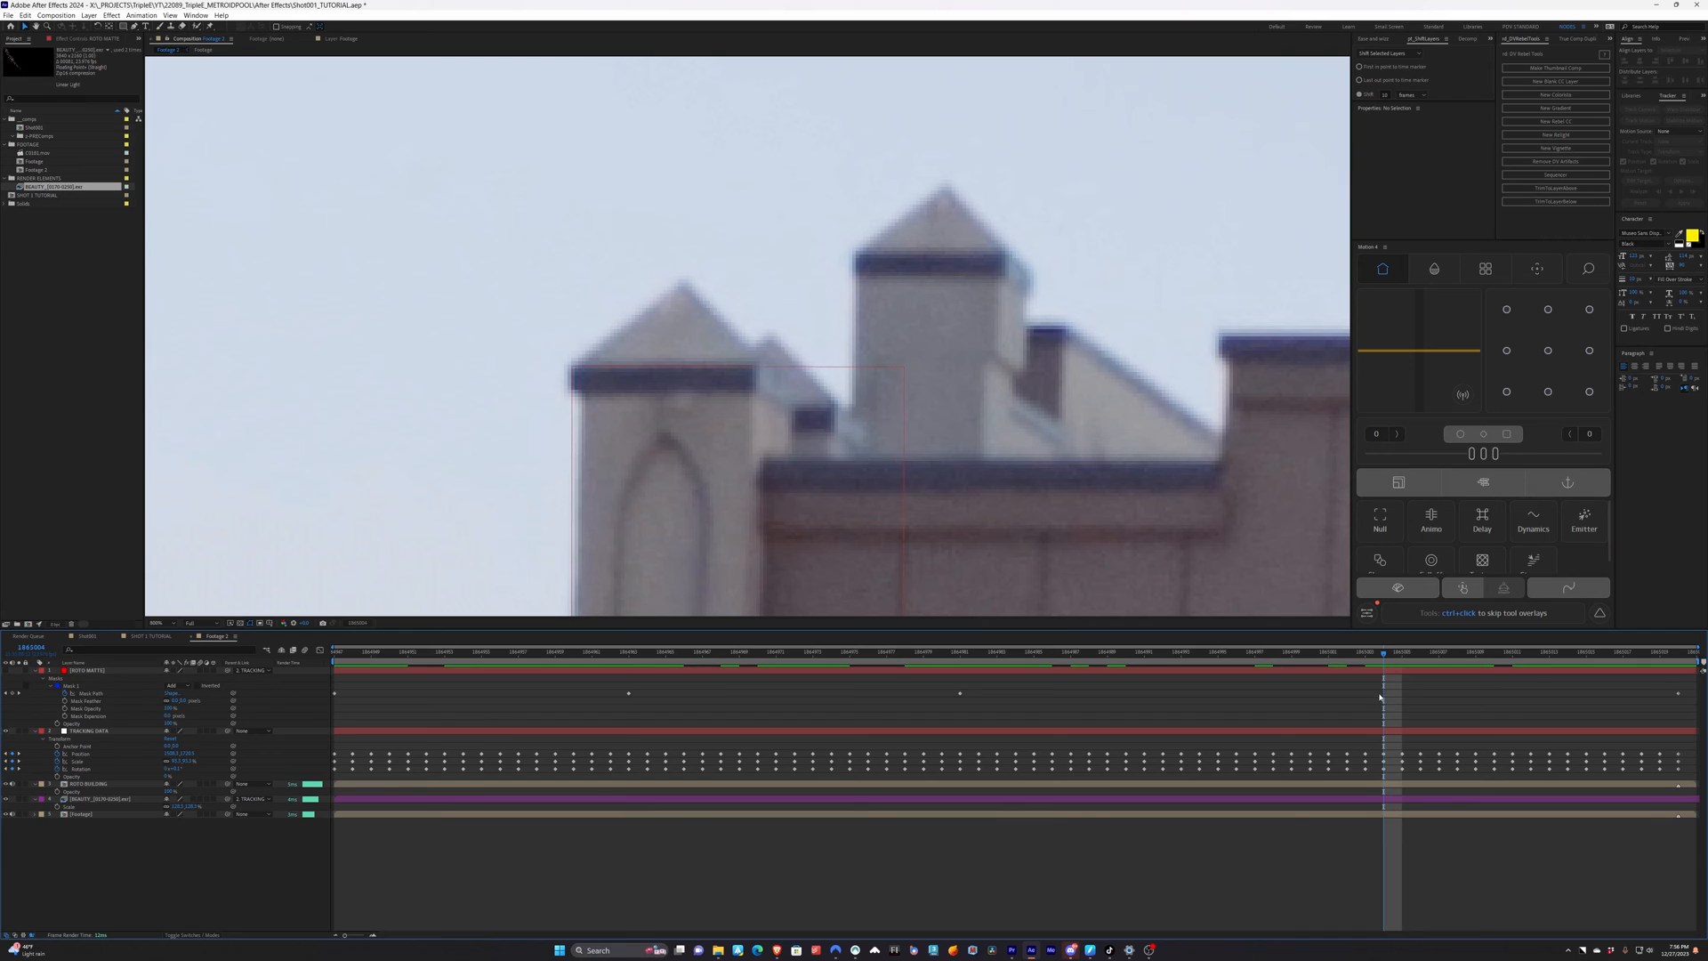
pyautogui.moveTo(1371, 642)
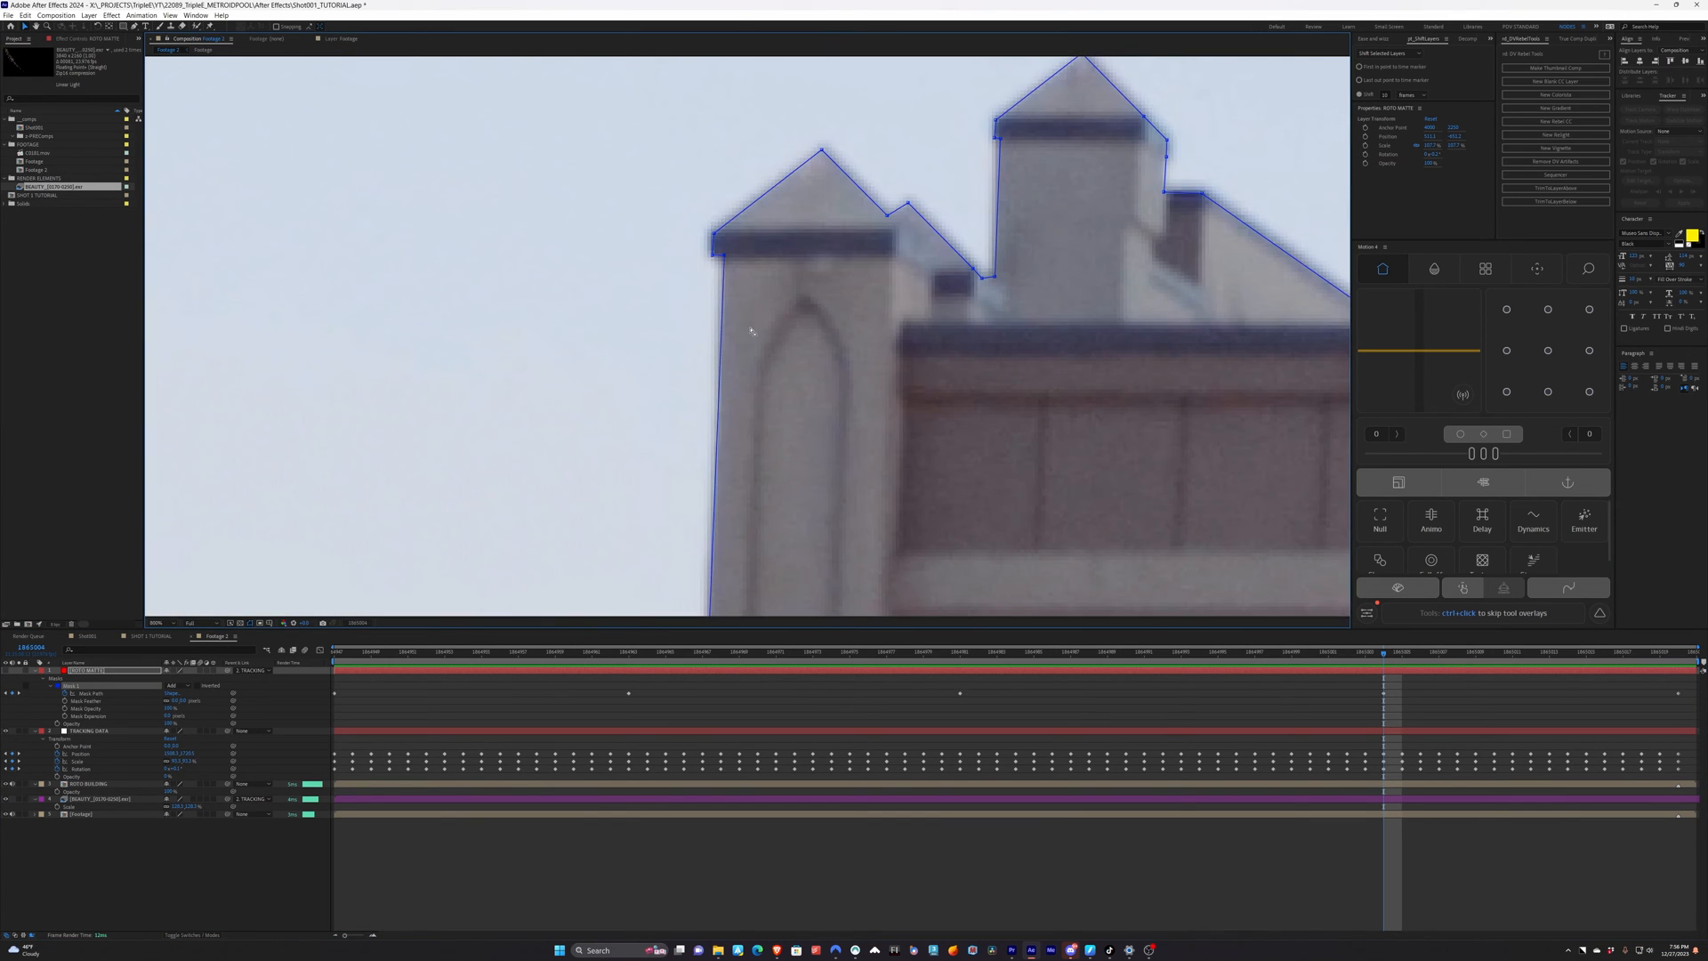
pyautogui.click(1182, 651)
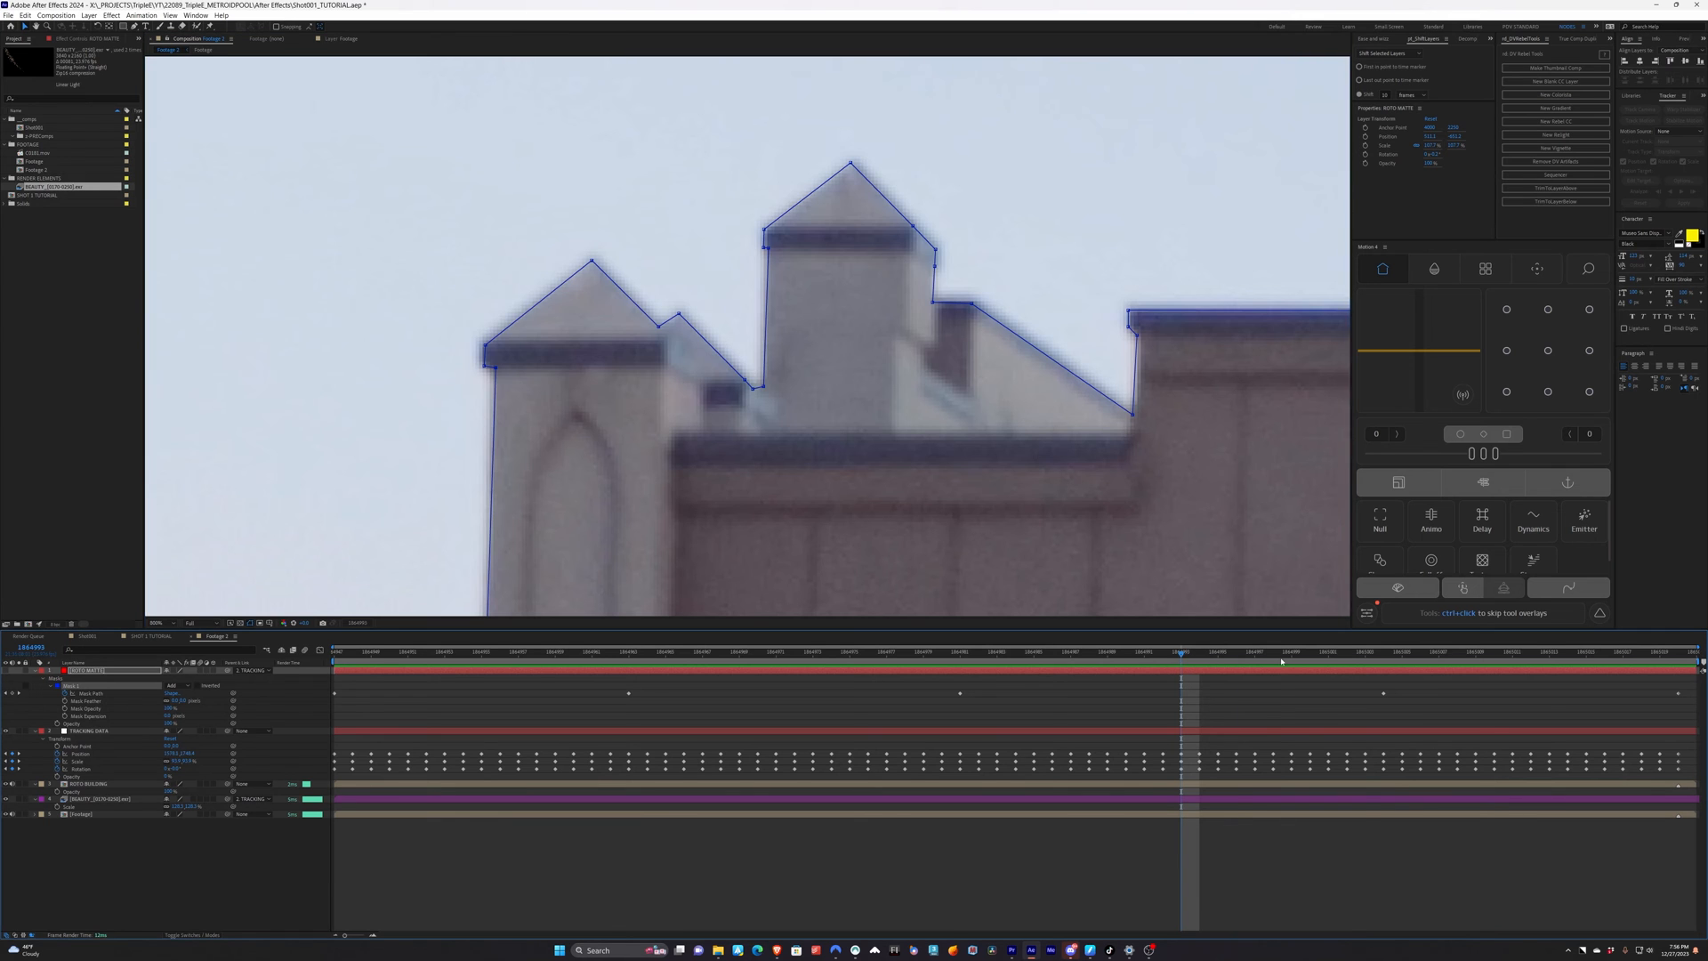
pyautogui.click(1549, 652)
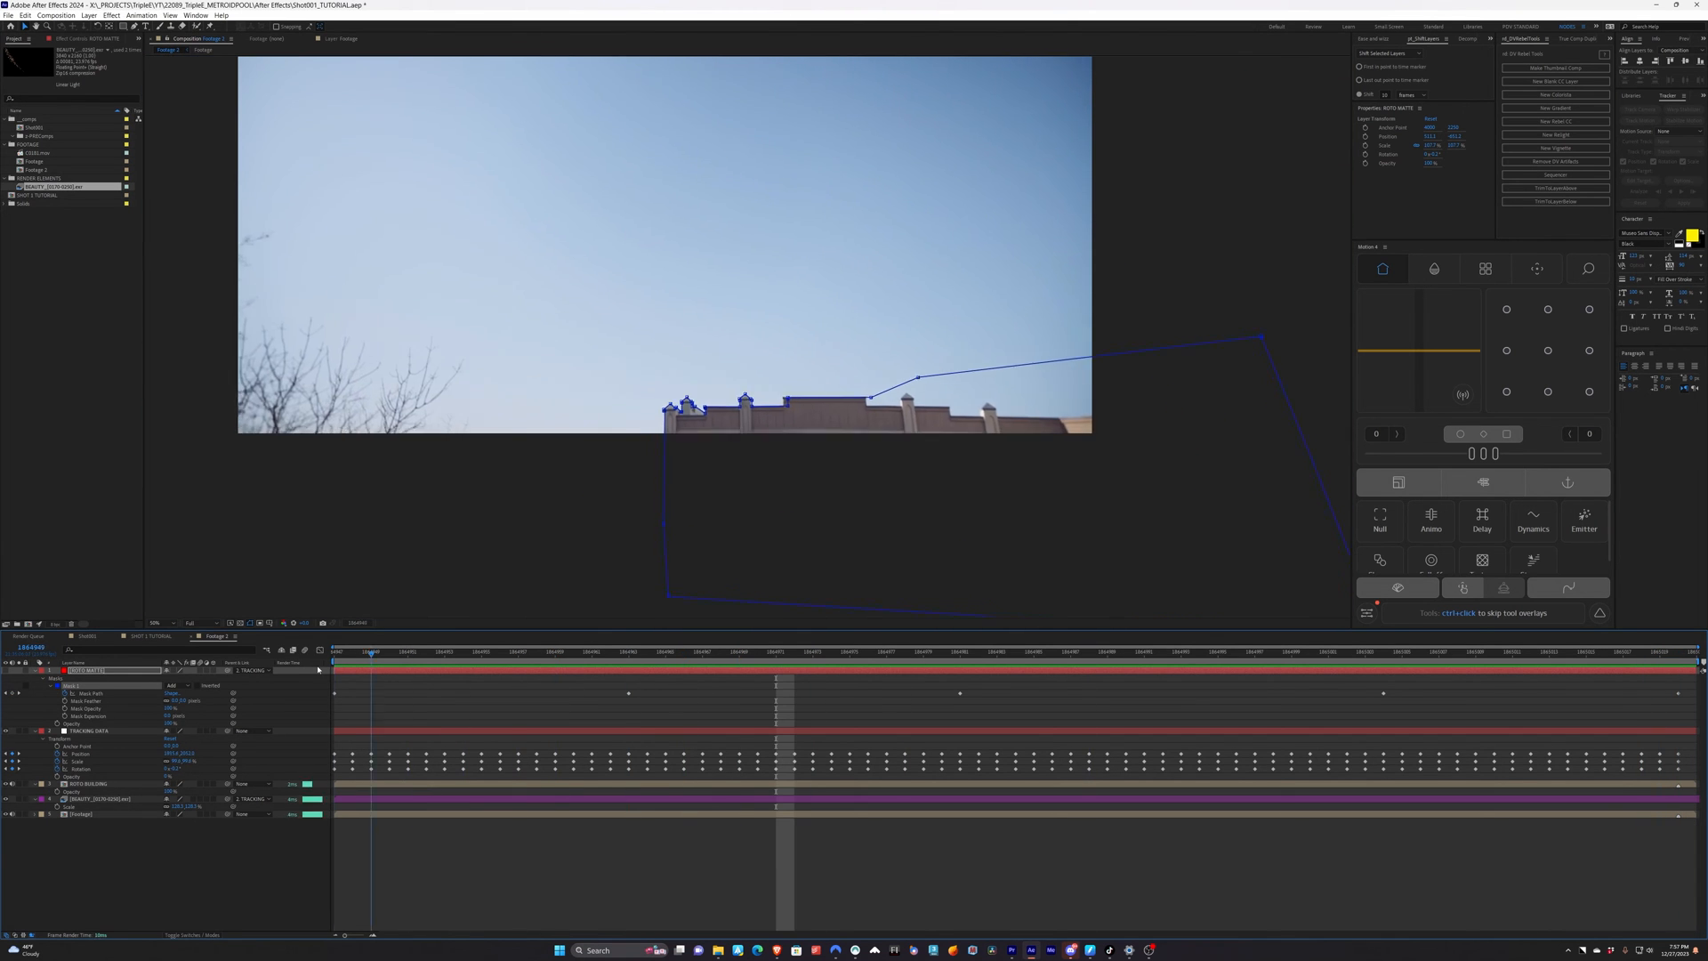
# Set the swarm layer's Track Matte to the red rooftop matte solid so the creatures sit behind the building
pyautogui.click(886, 651)
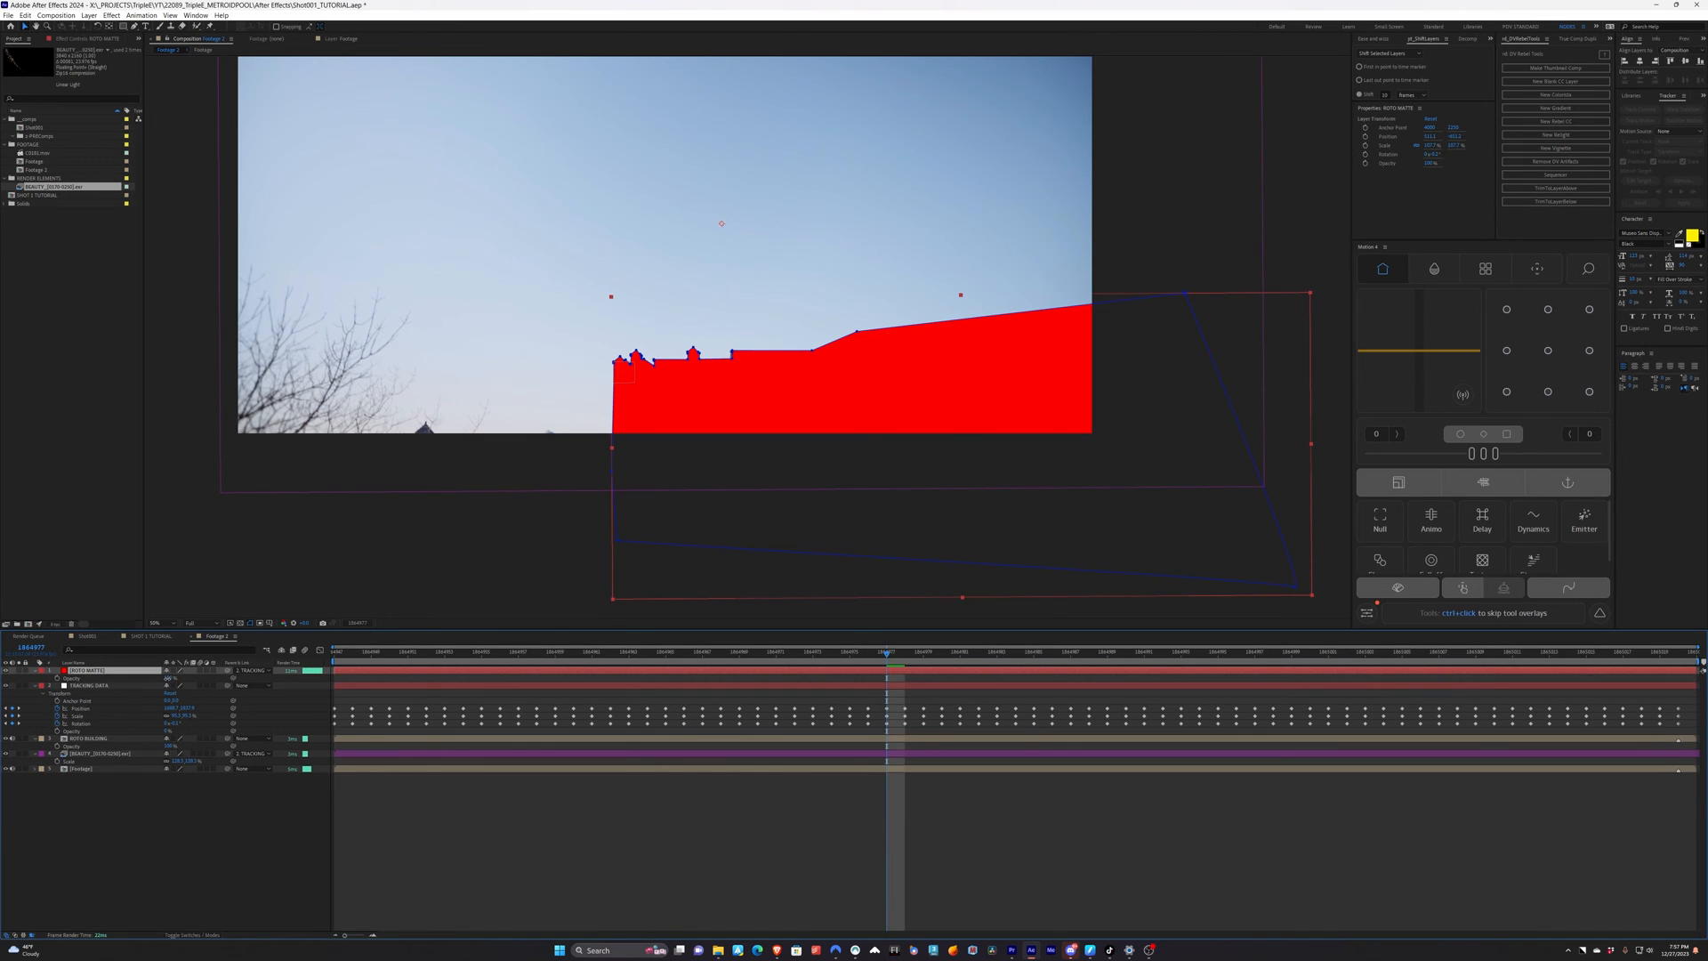
pyautogui.click(98, 671)
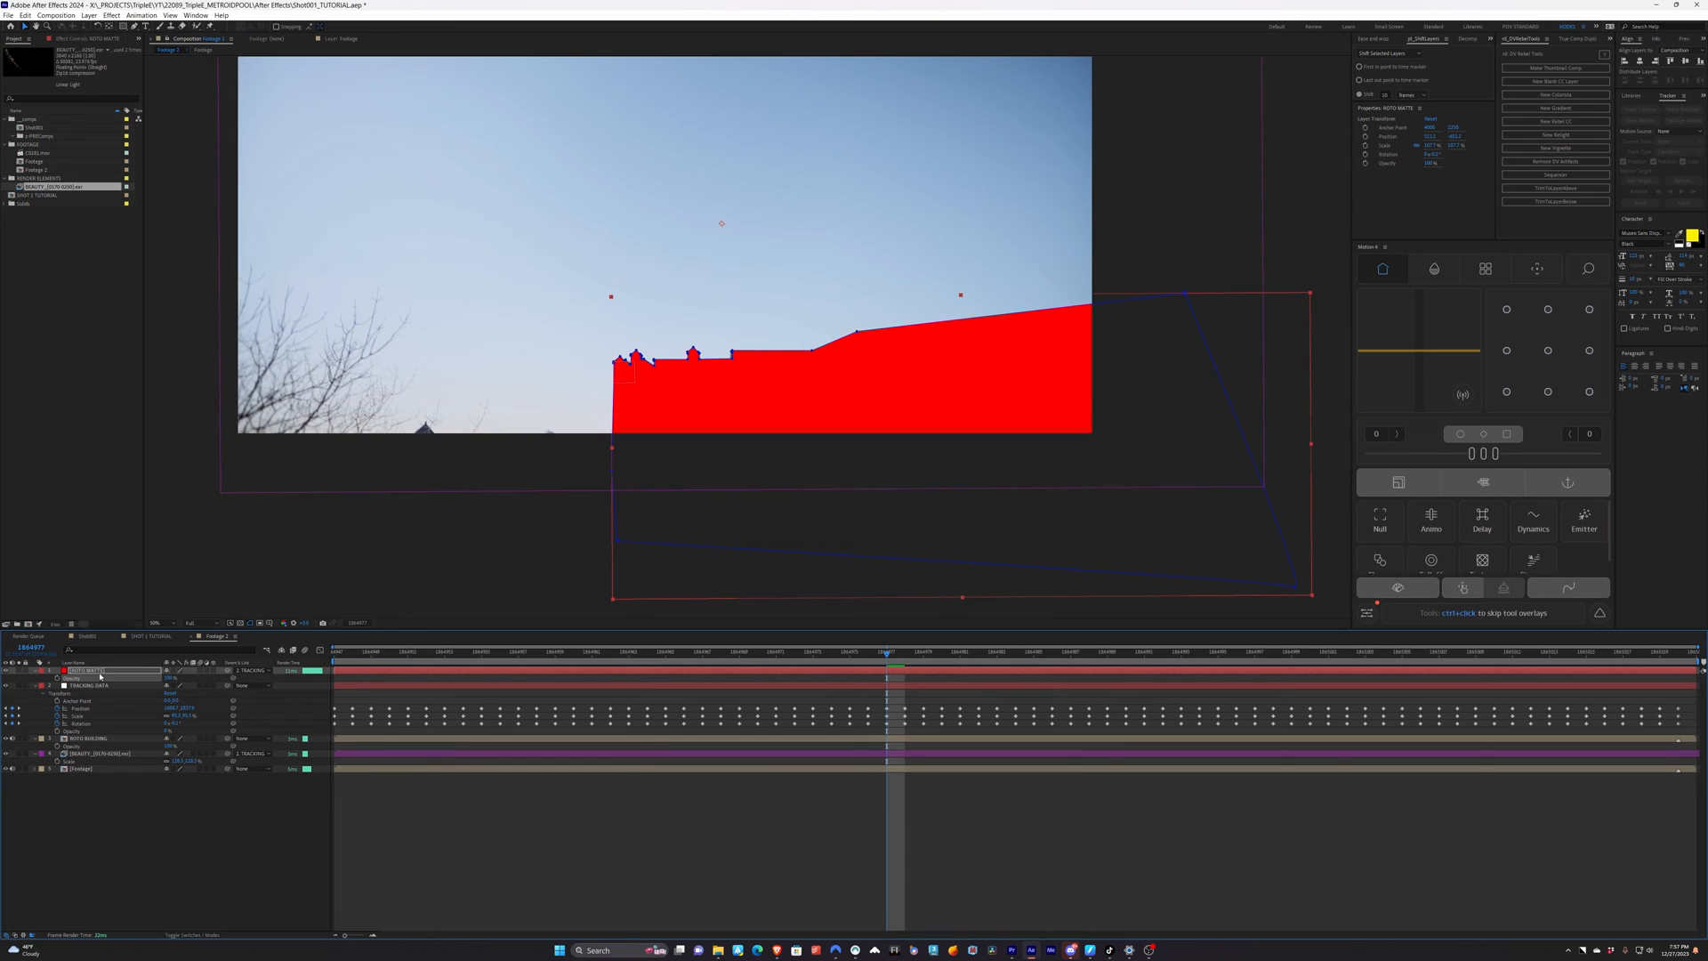
pyautogui.click(87, 736)
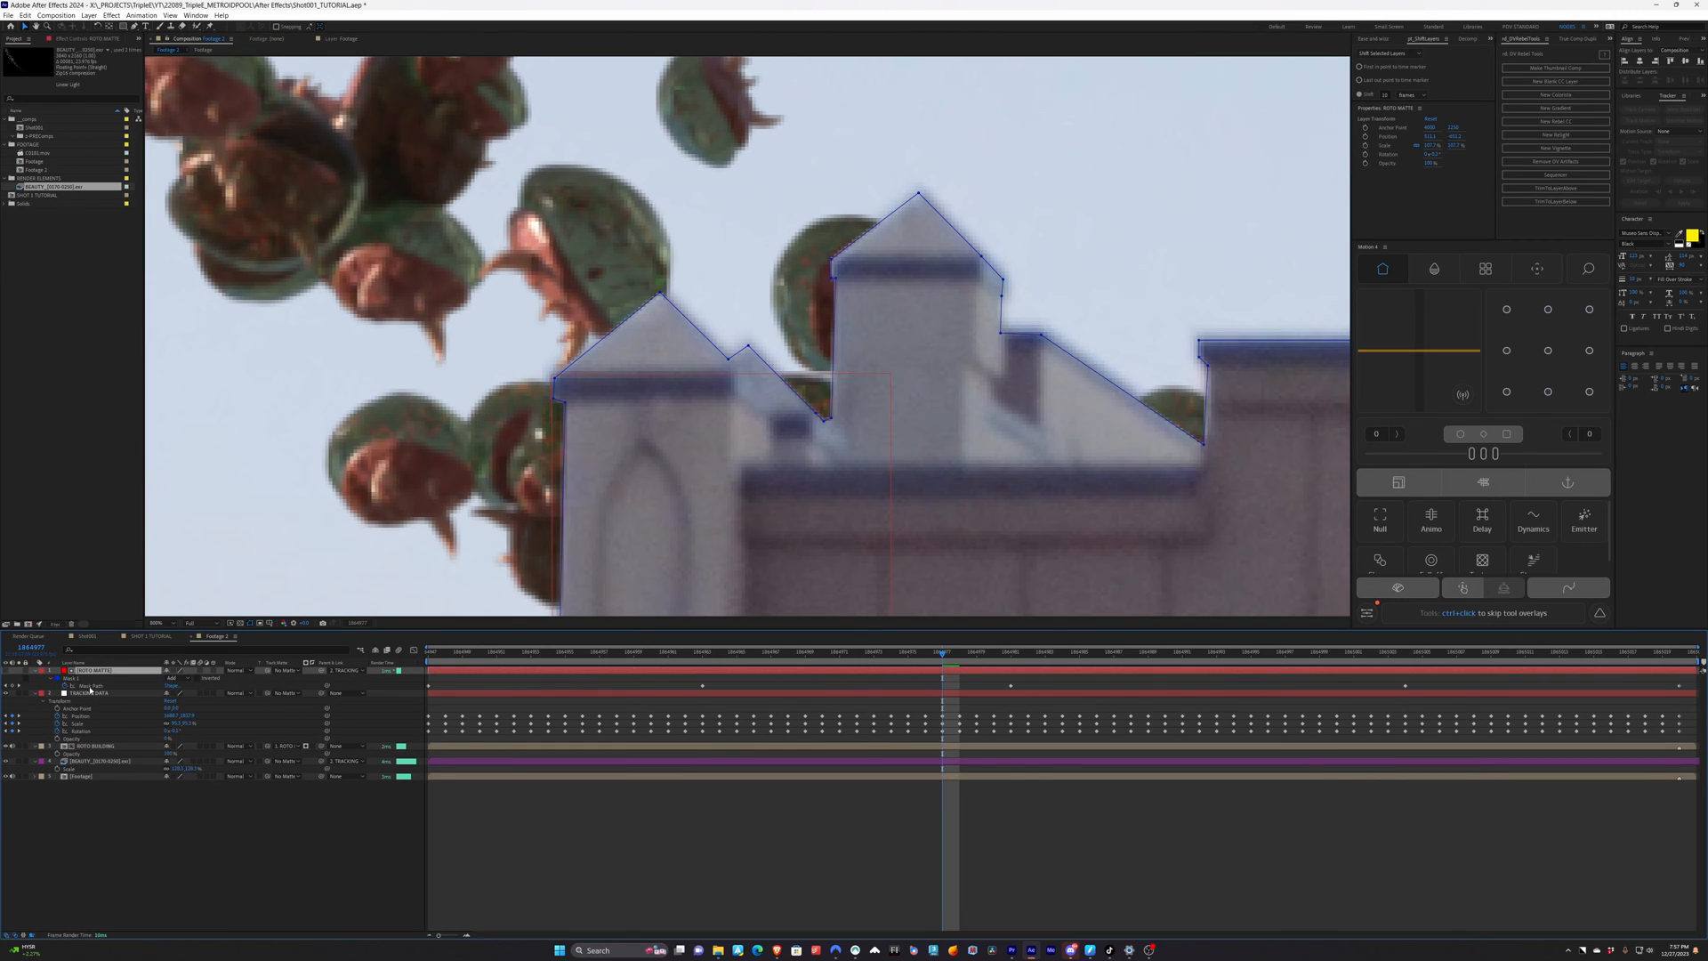
pyautogui.click(57, 678)
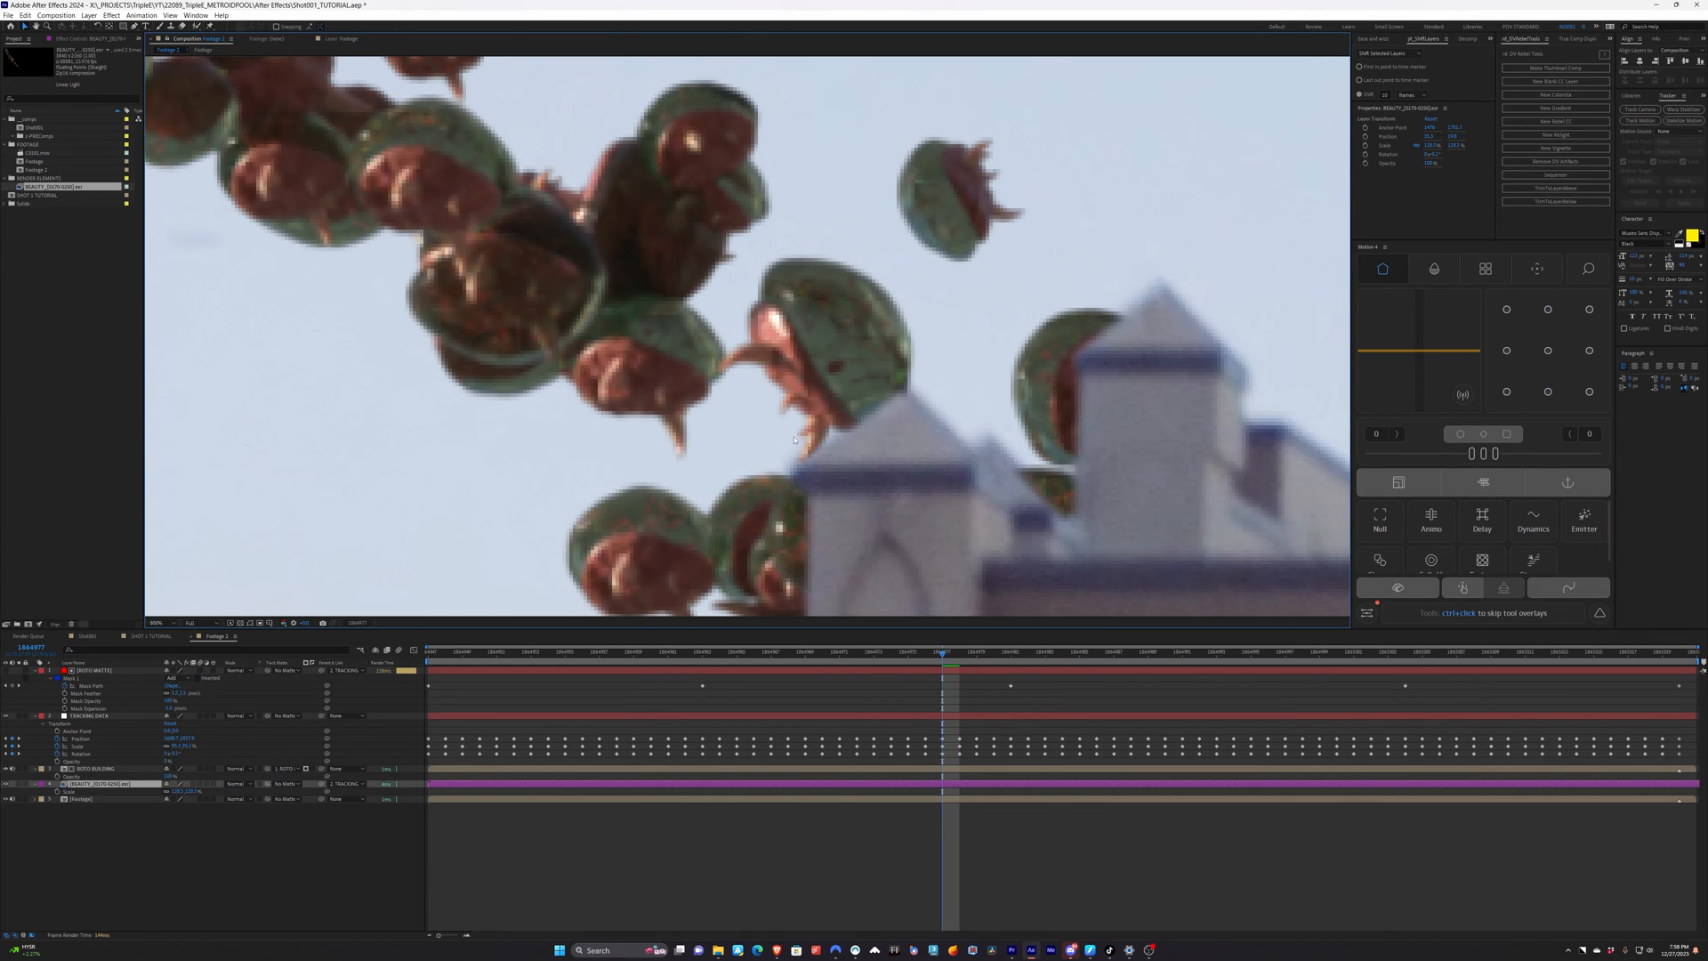
pyautogui.click(110, 16)
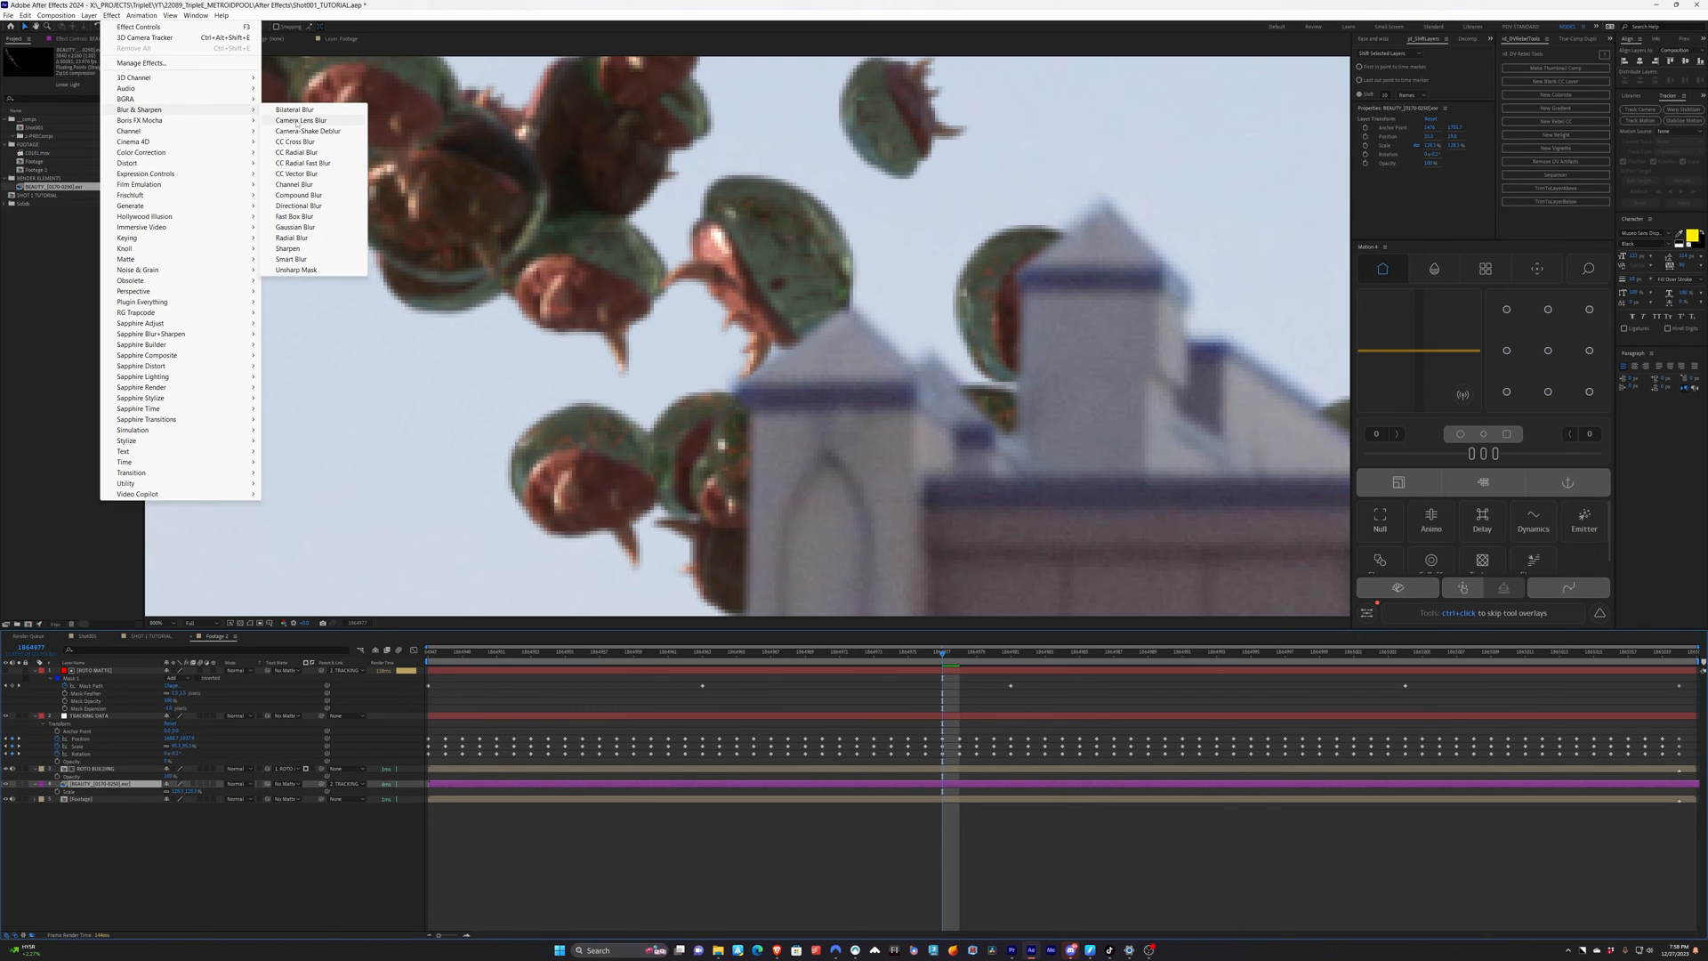
# Add a Camera Lens Blur to the swarm layer and set its Blur Radius to match the plate's focus
pyautogui.click(301, 119)
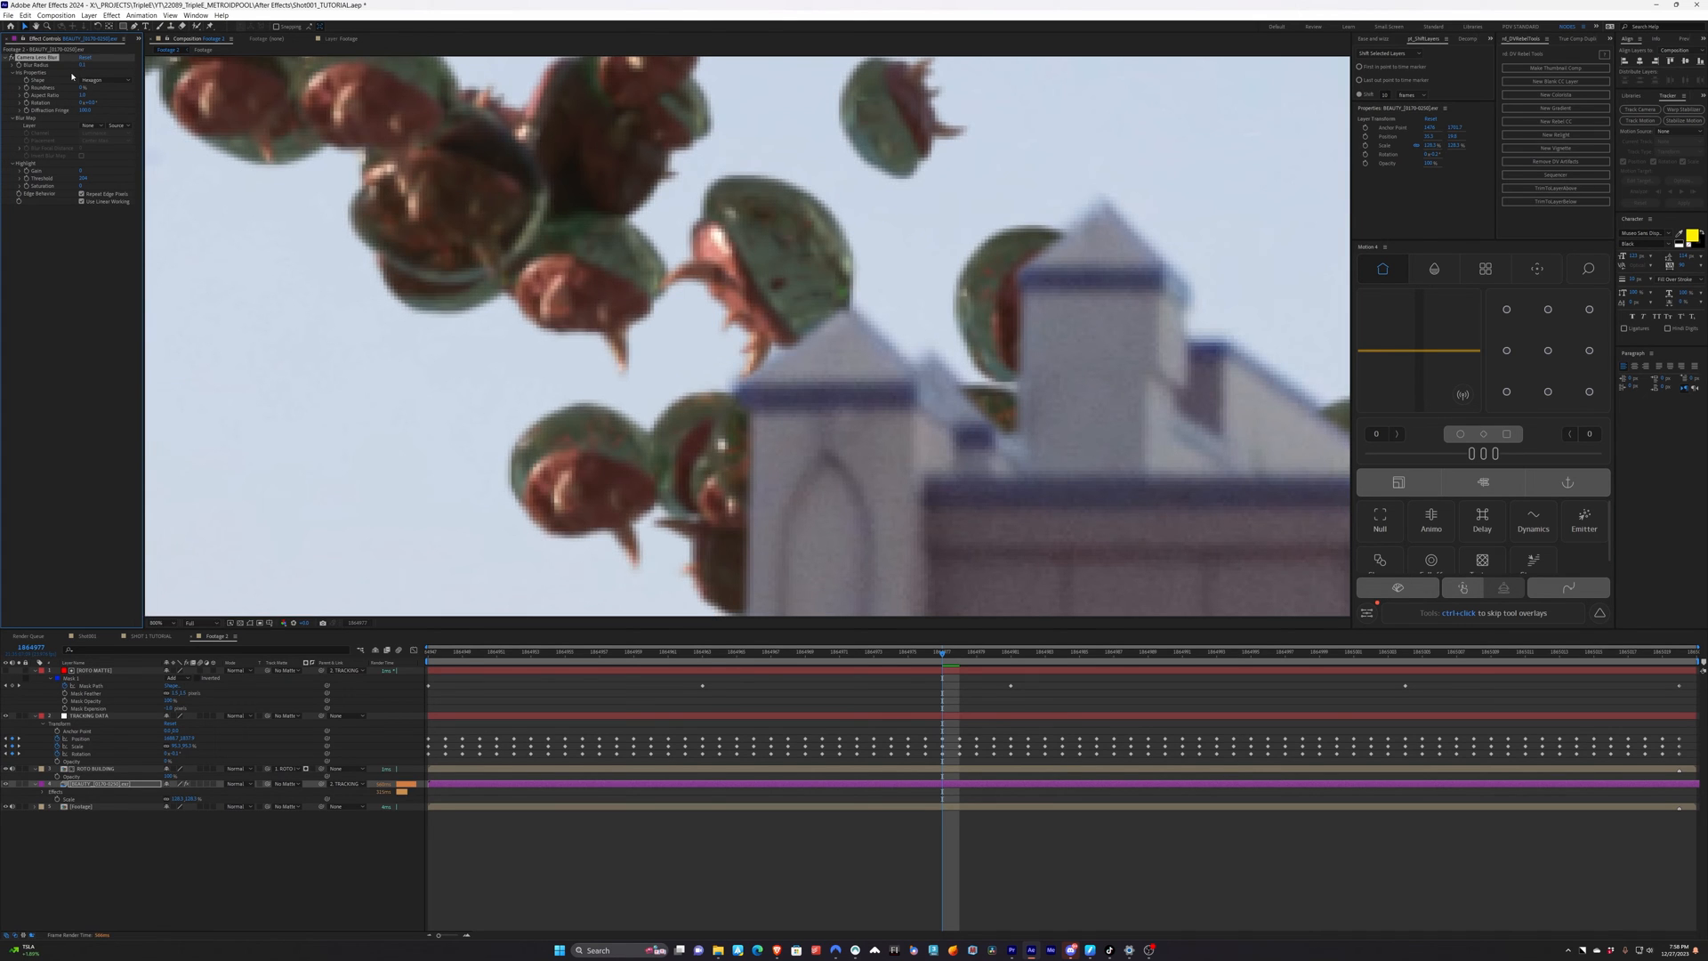
pyautogui.click(35, 57)
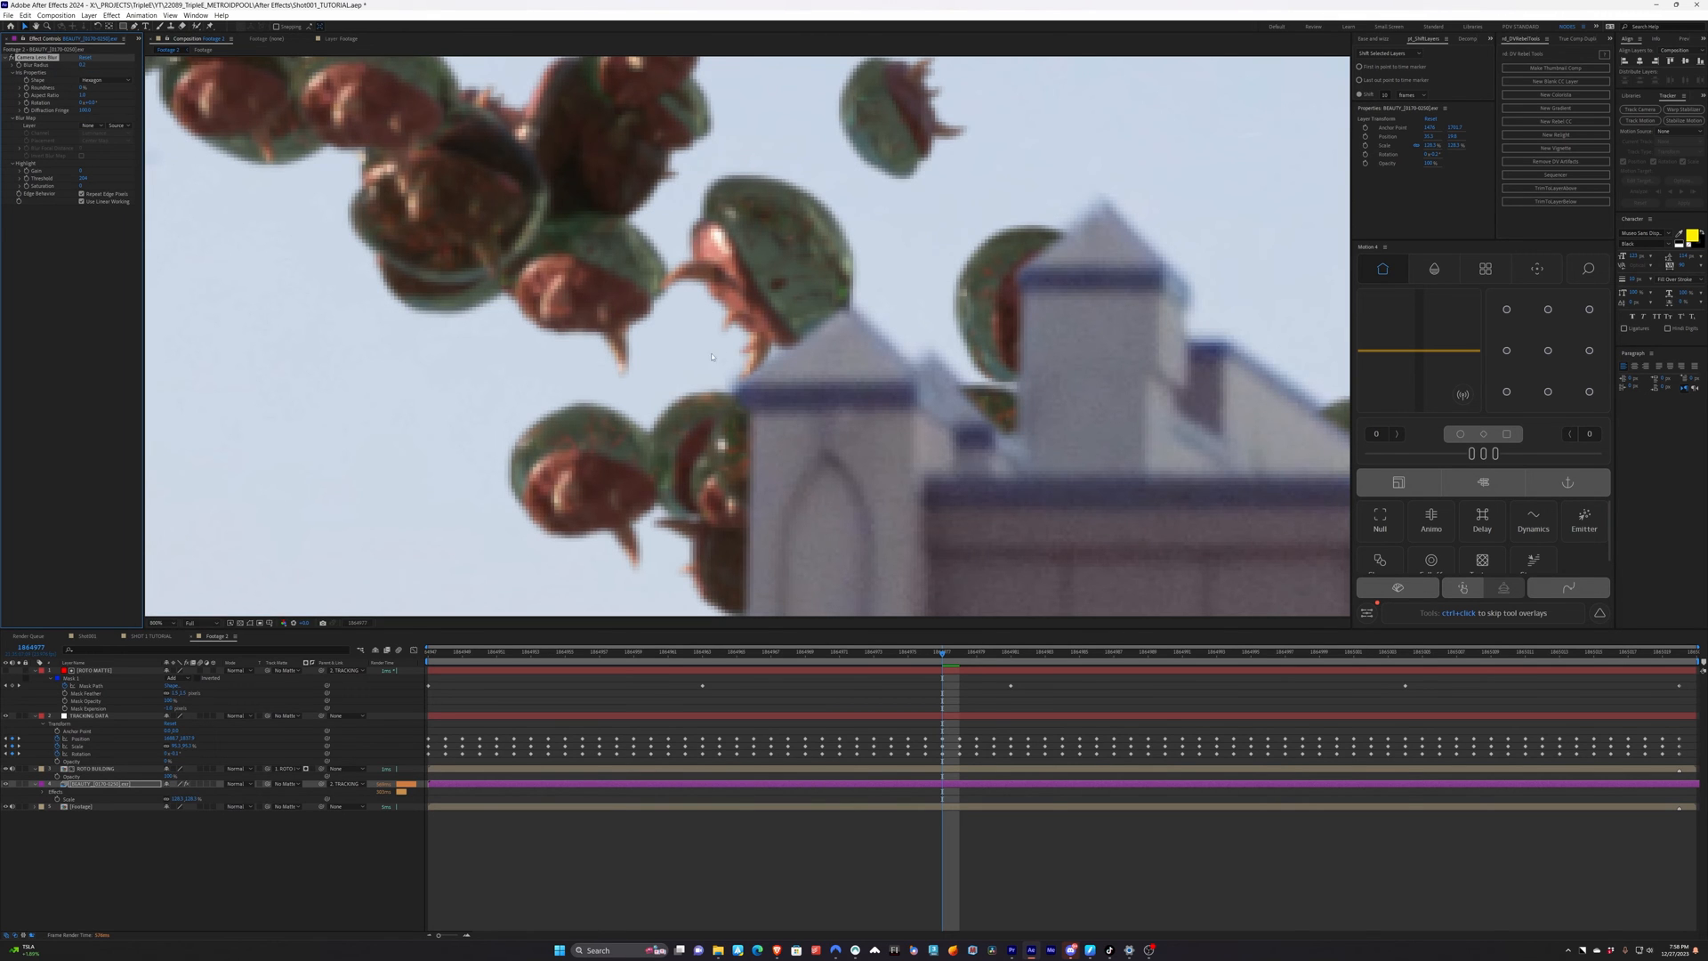
pyautogui.moveTo(561, 288)
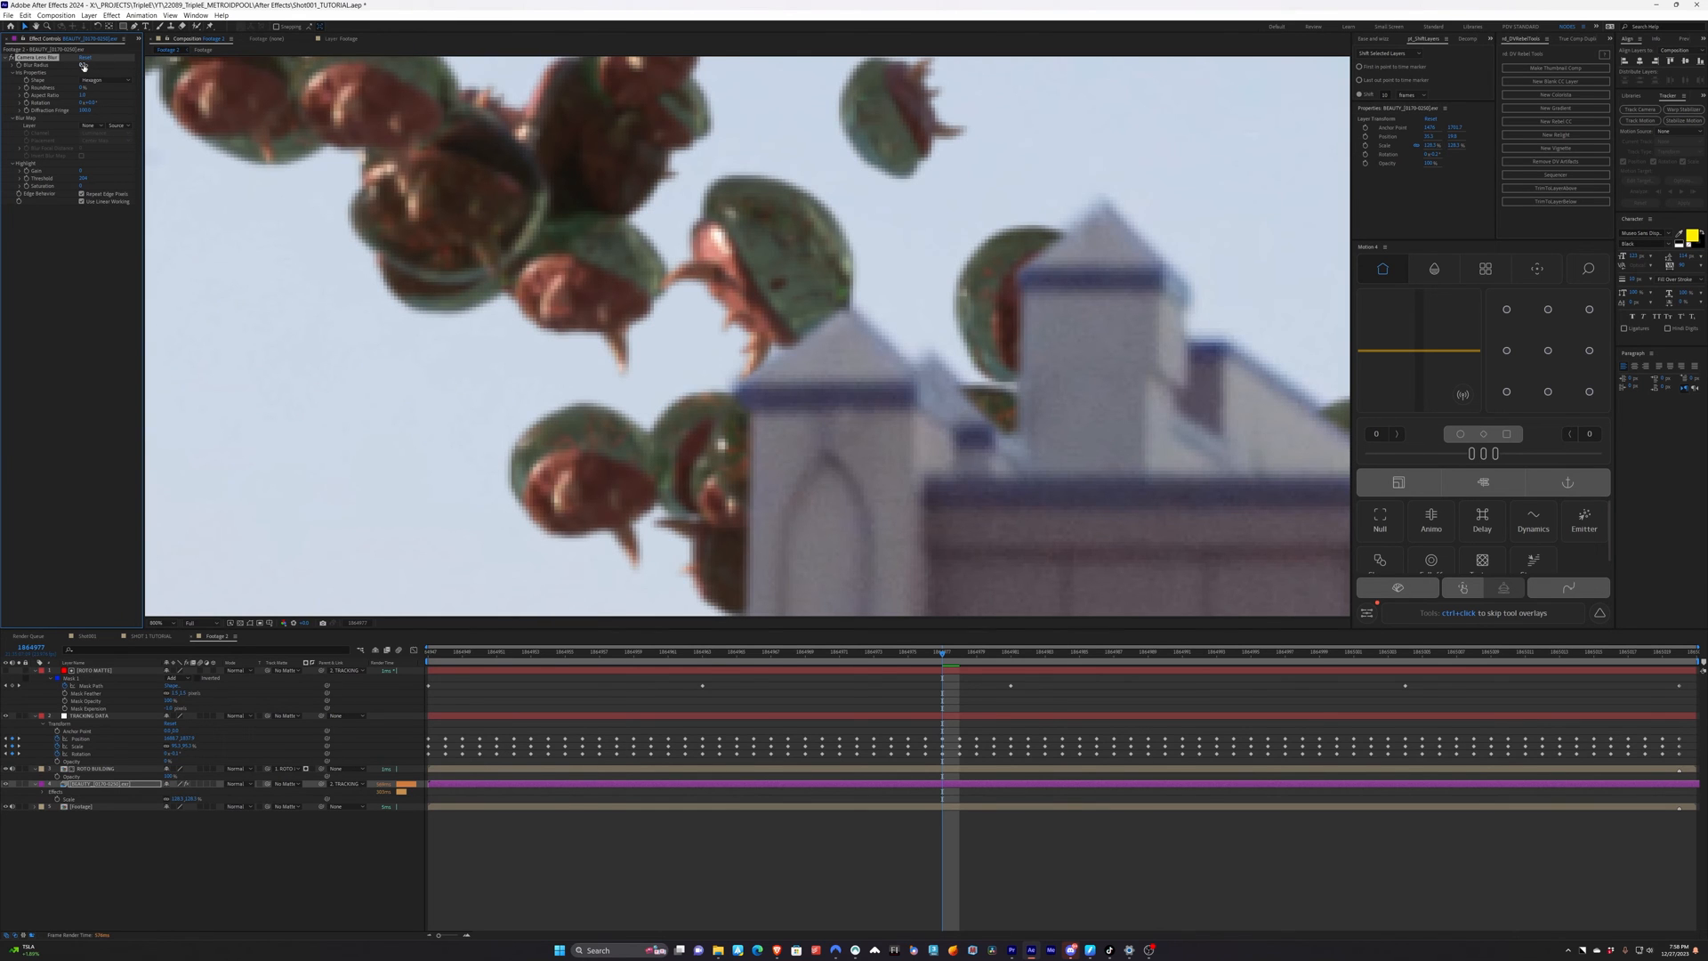
pyautogui.click(87, 66)
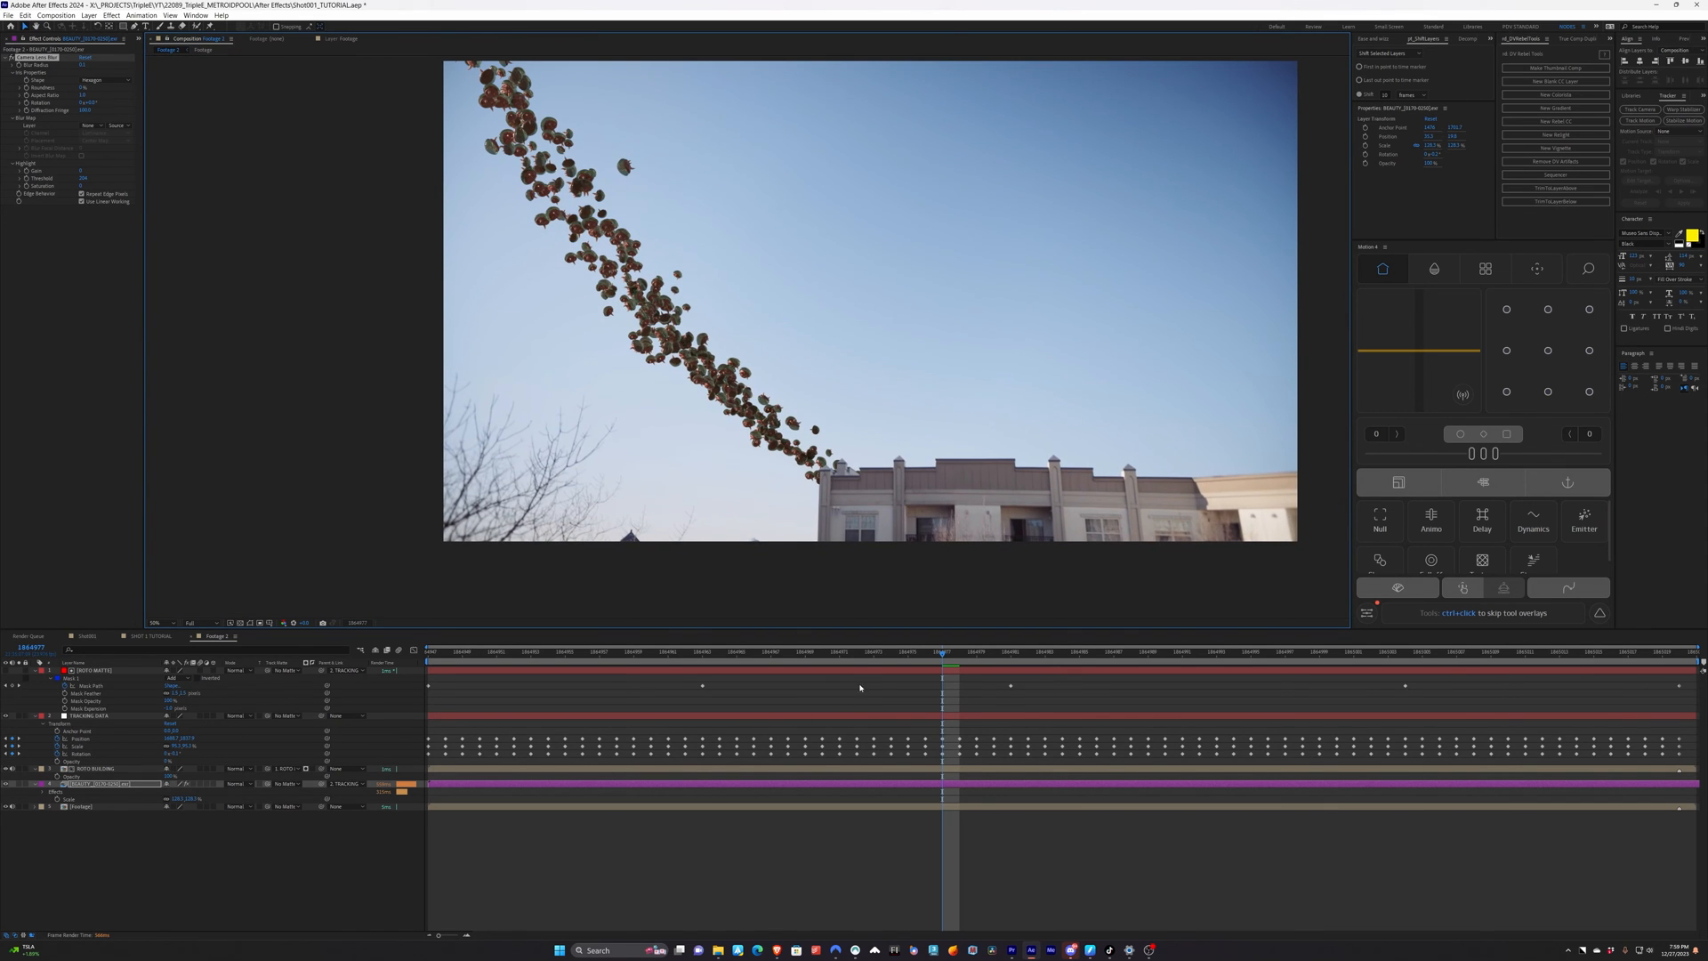
# Add Pixel Motion Blur to the swarm and inspect the streaked Metroids up close
pyautogui.click(751, 651)
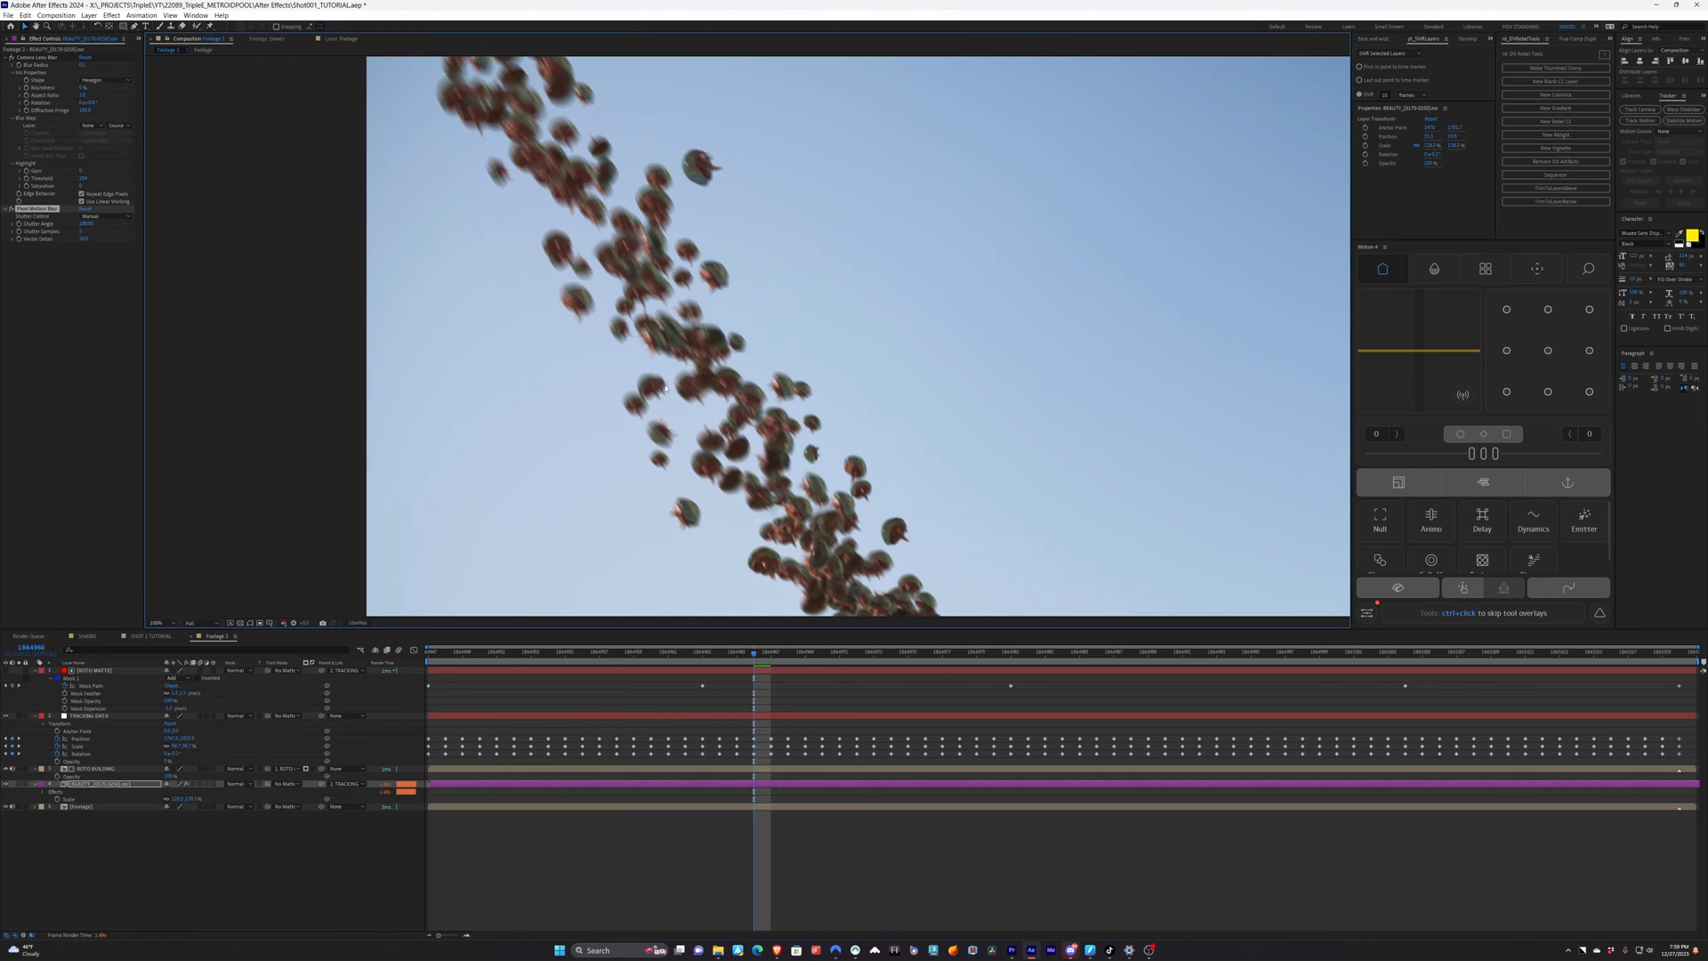
pyautogui.moveTo(7, 335)
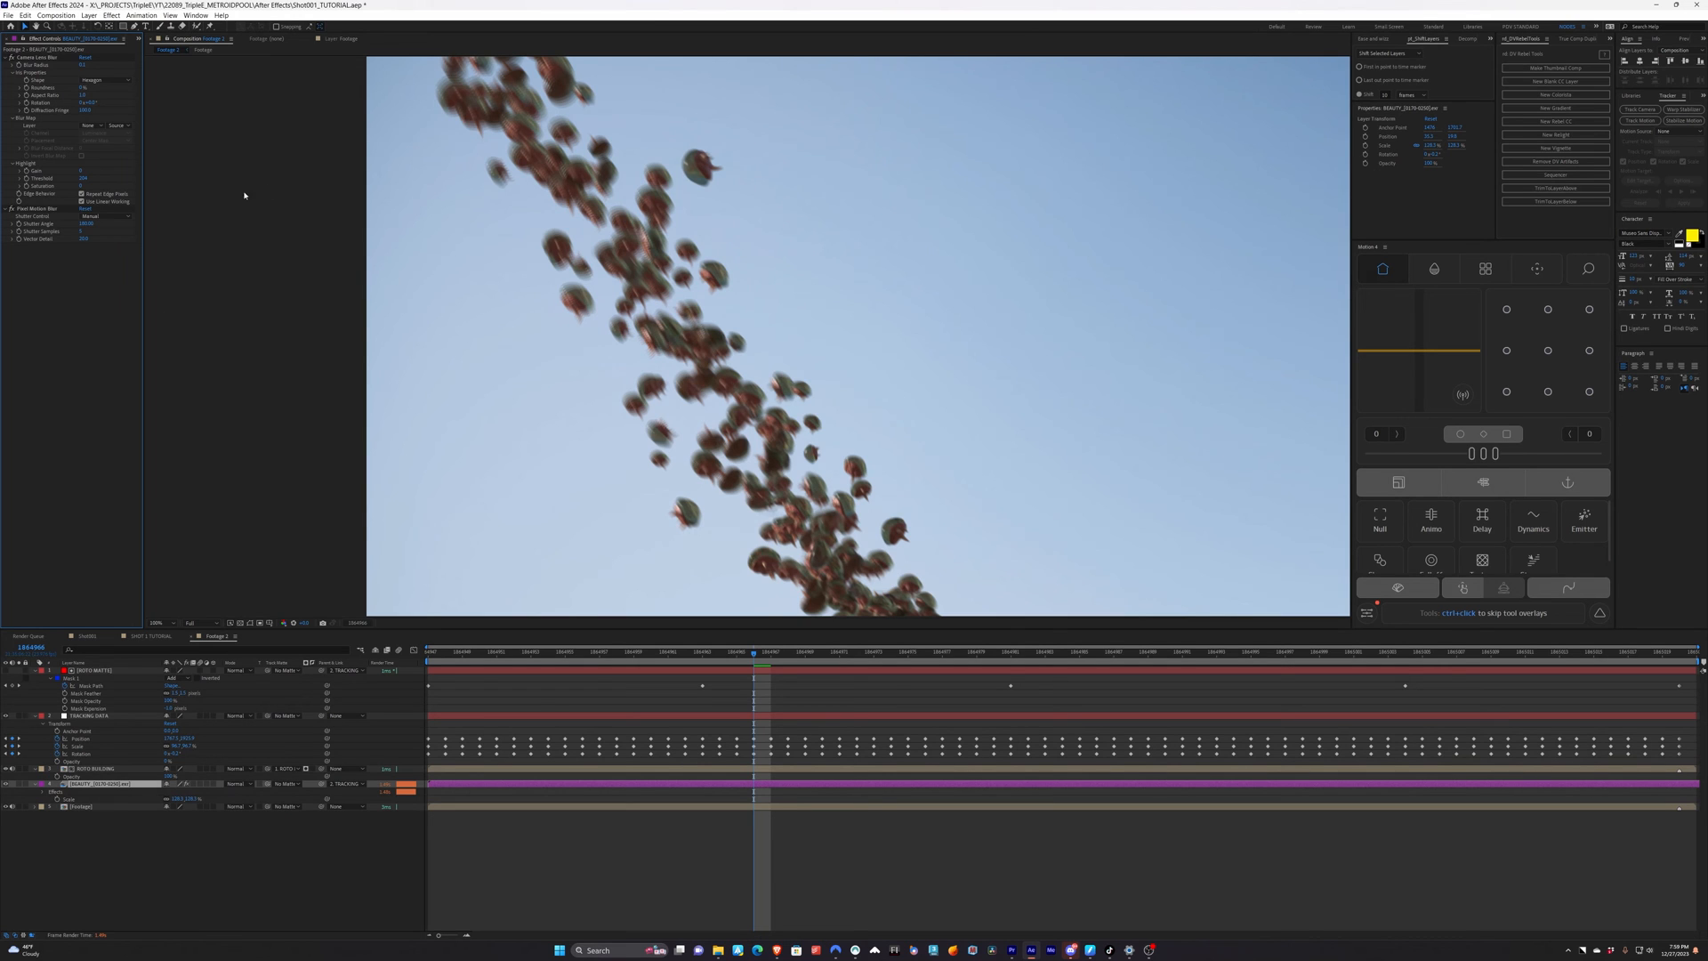
pyautogui.click(87, 224)
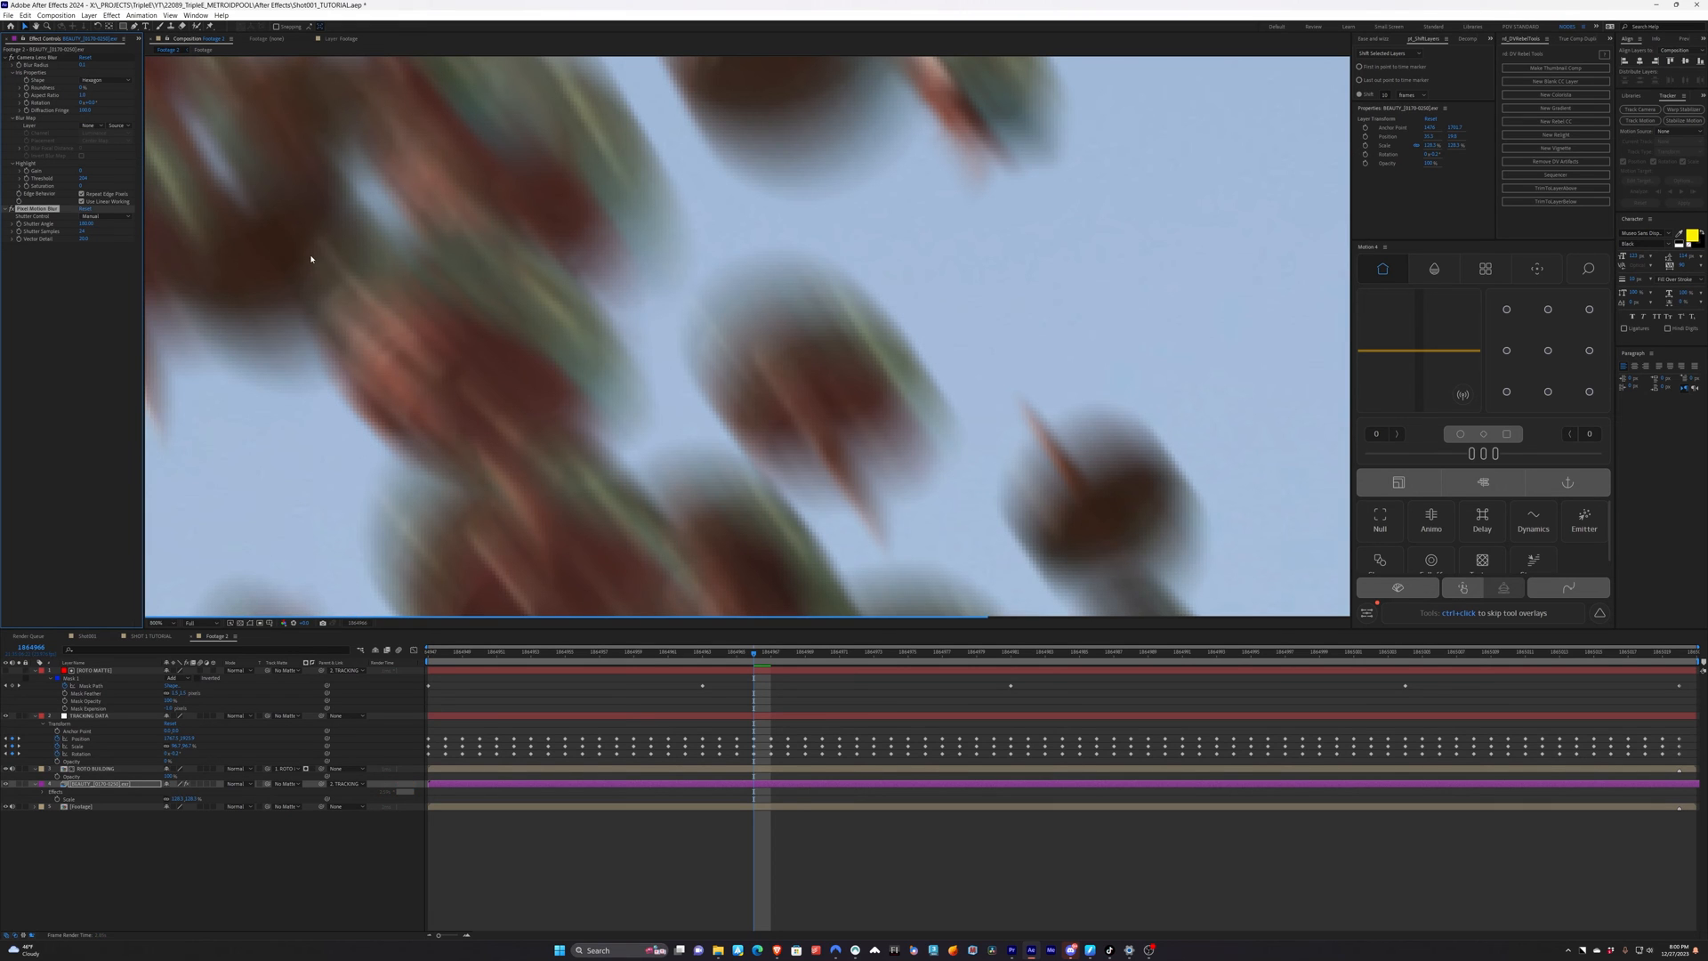
pyautogui.moveTo(333, 262)
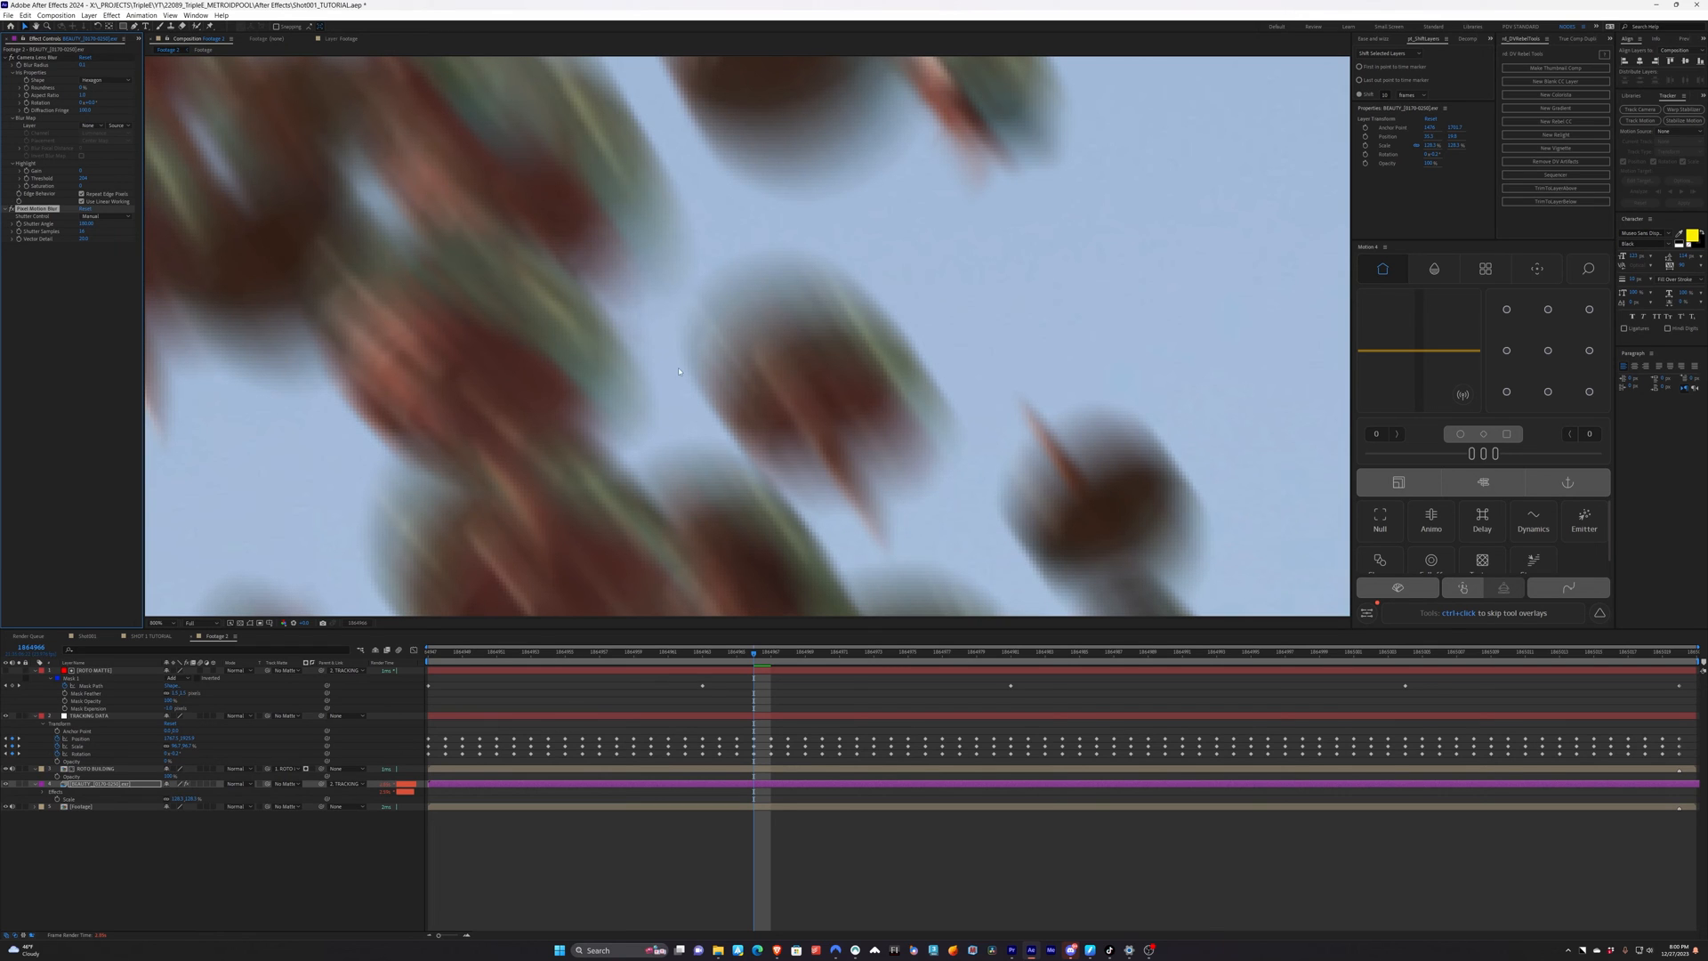
pyautogui.moveTo(765, 345)
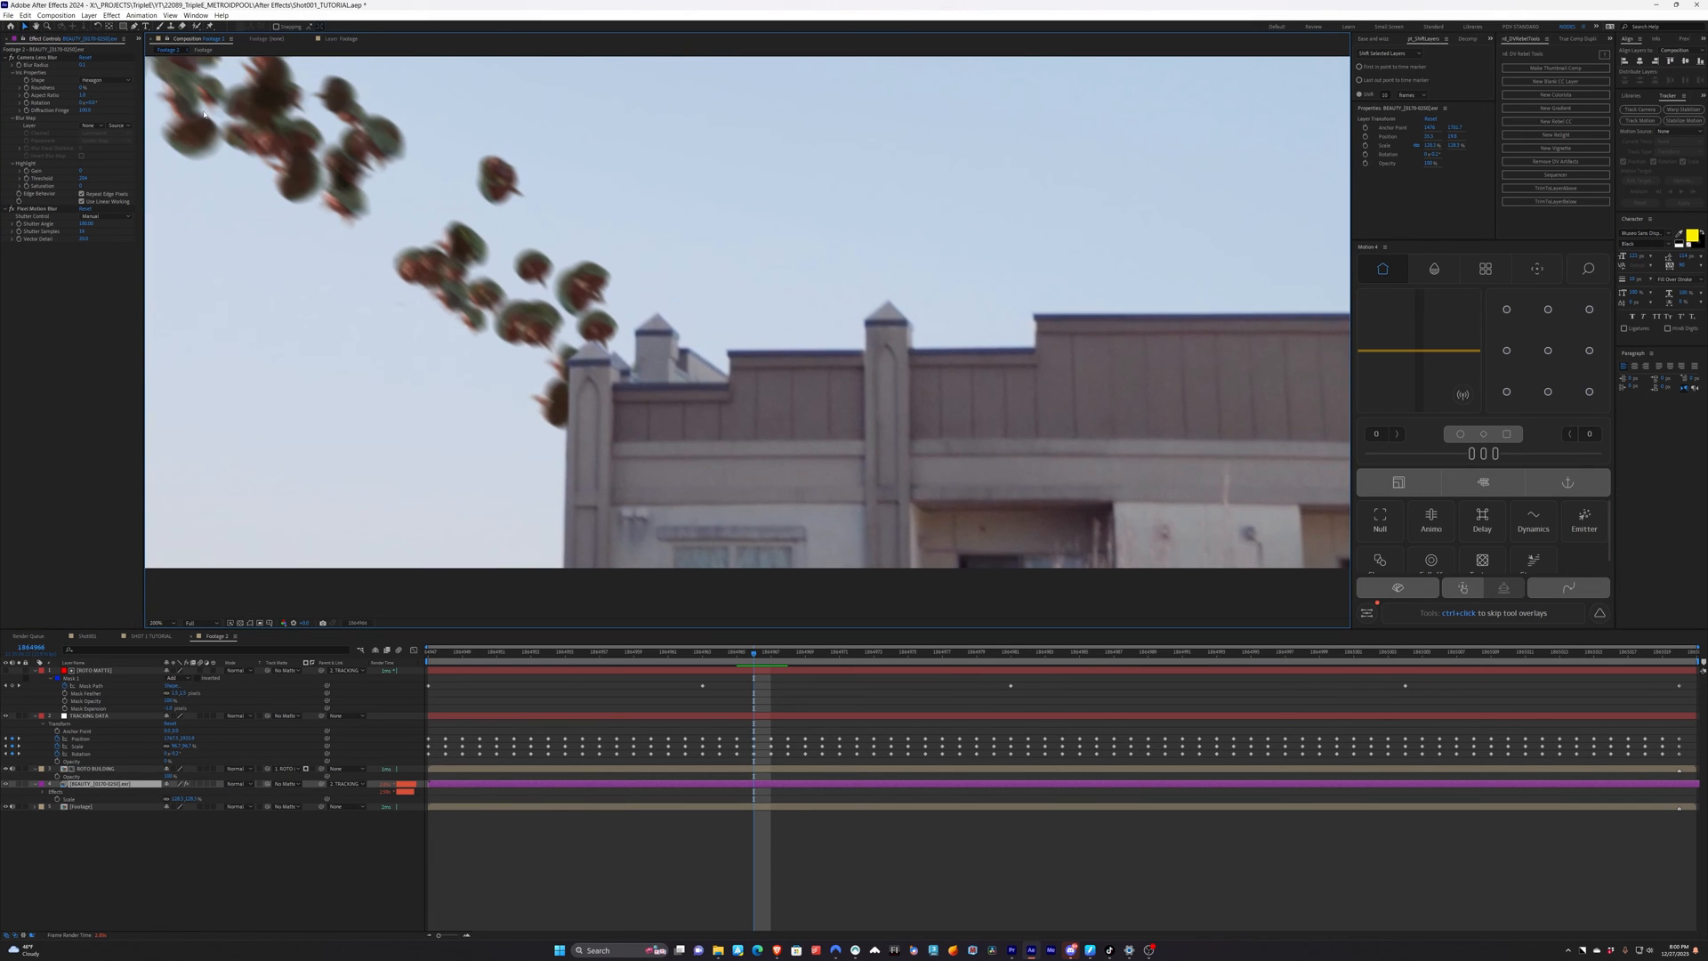
# Apply a Curves colour correction to the swarm layer with the Lumetri Scopes open for reference
pyautogui.click(195, 16)
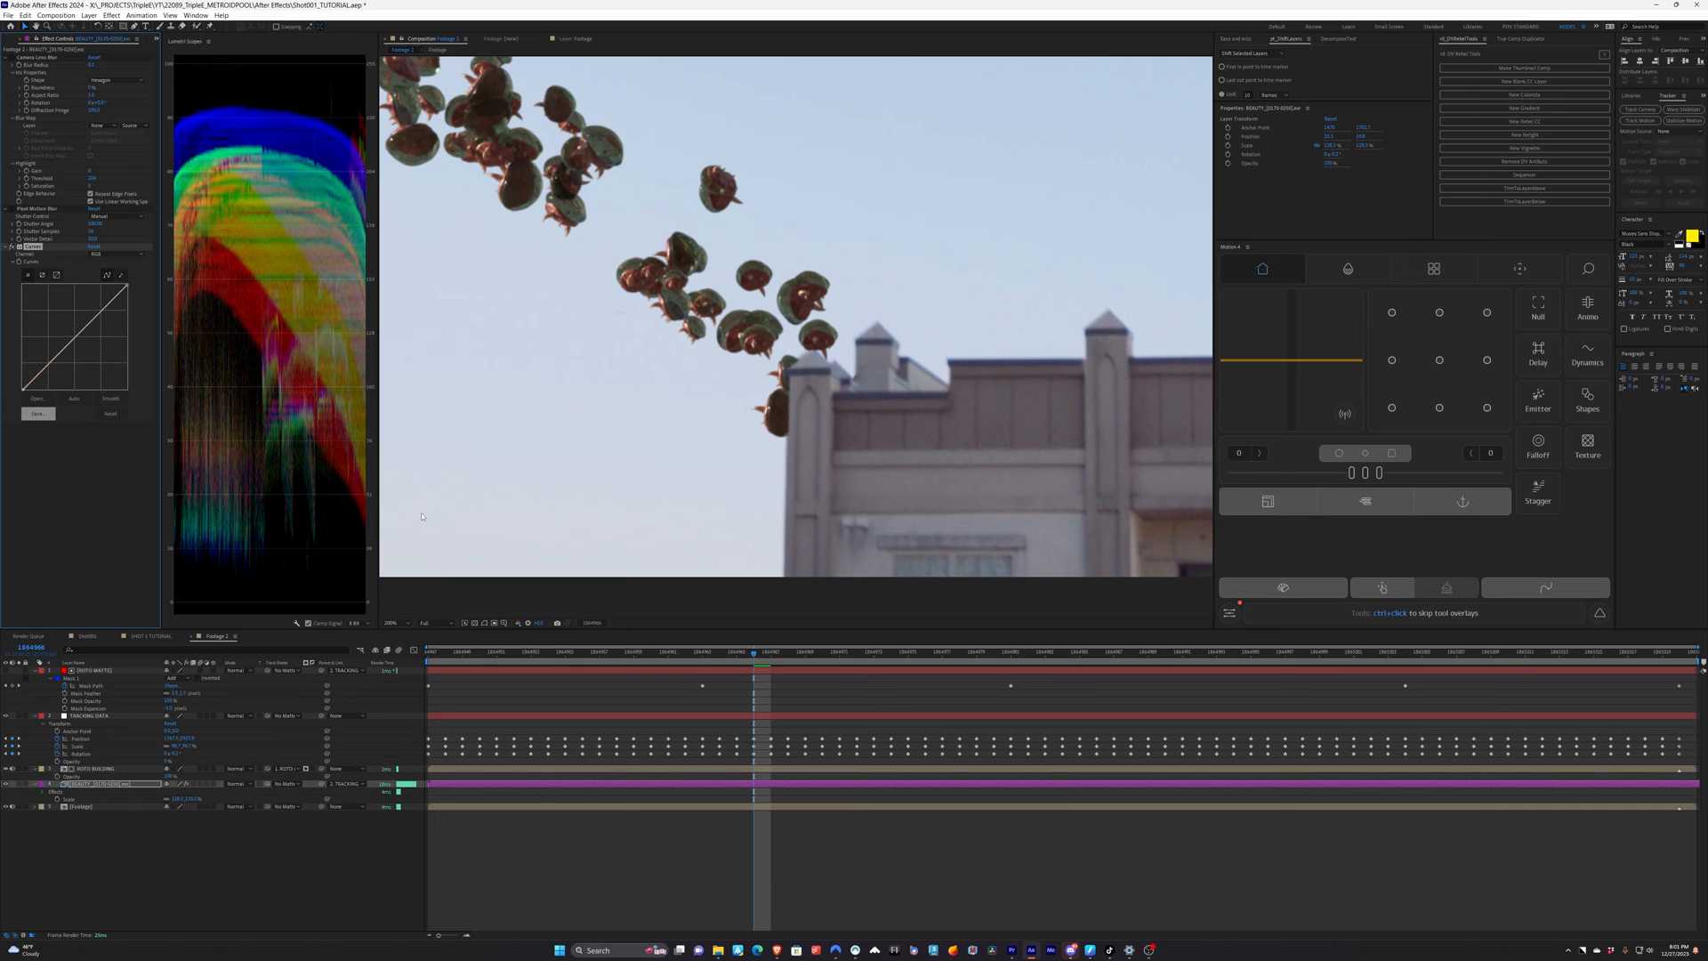
pyautogui.moveTo(365, 537)
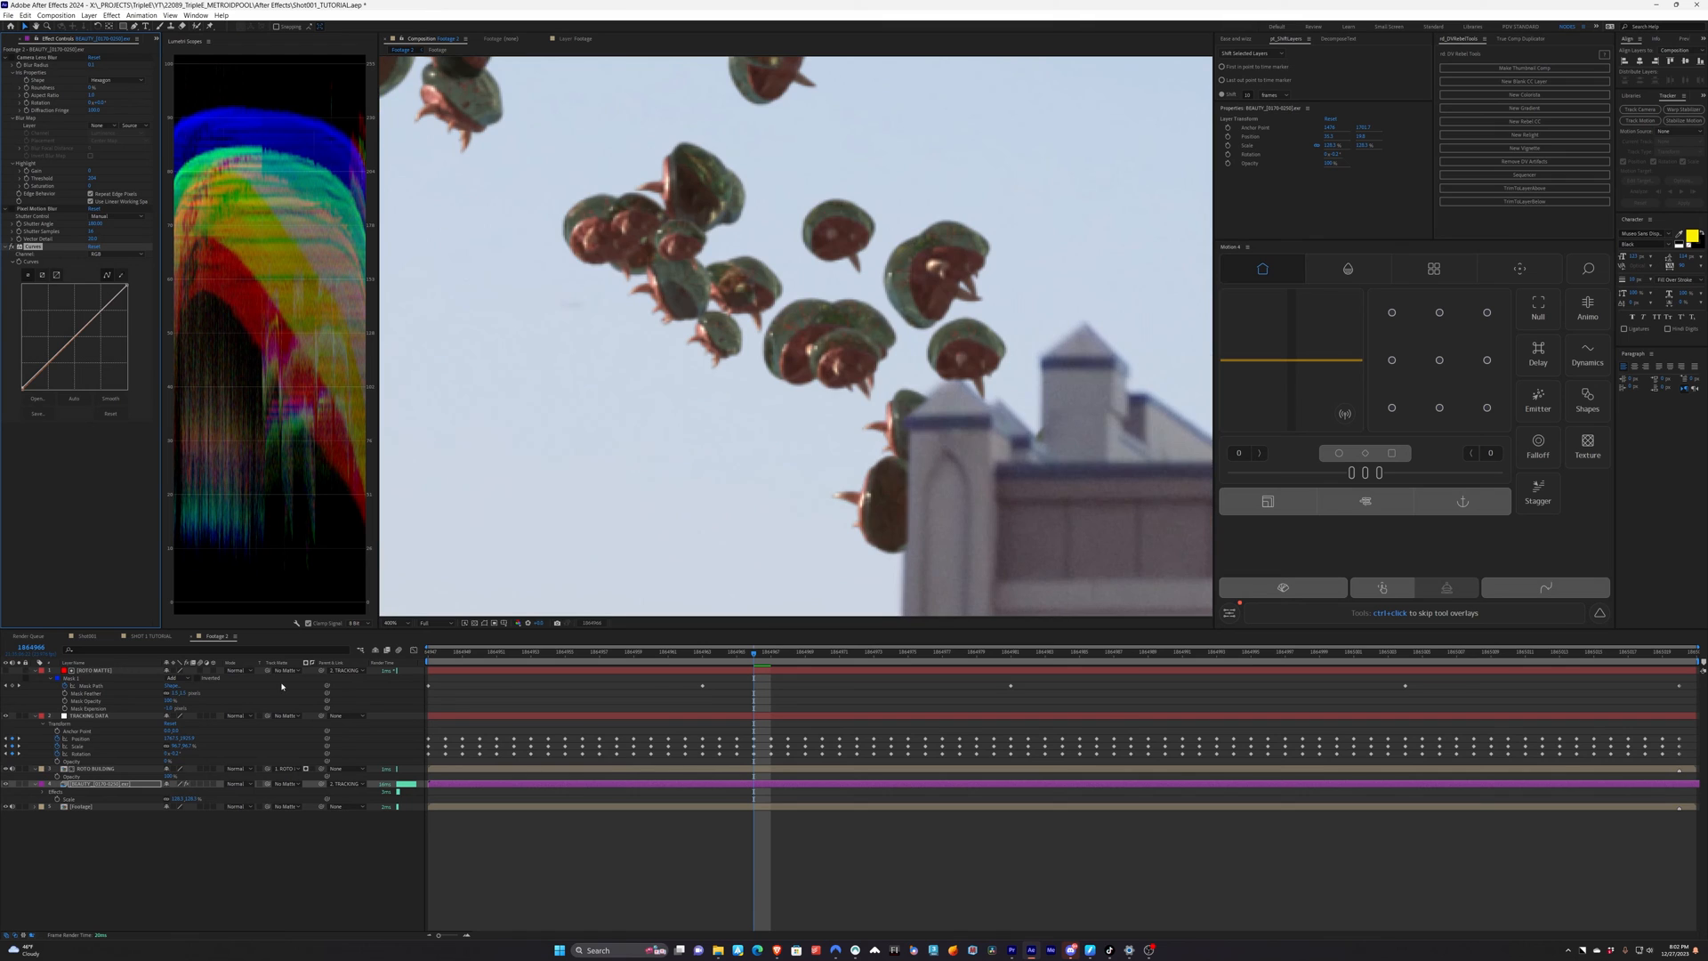
pyautogui.moveTo(400, 600)
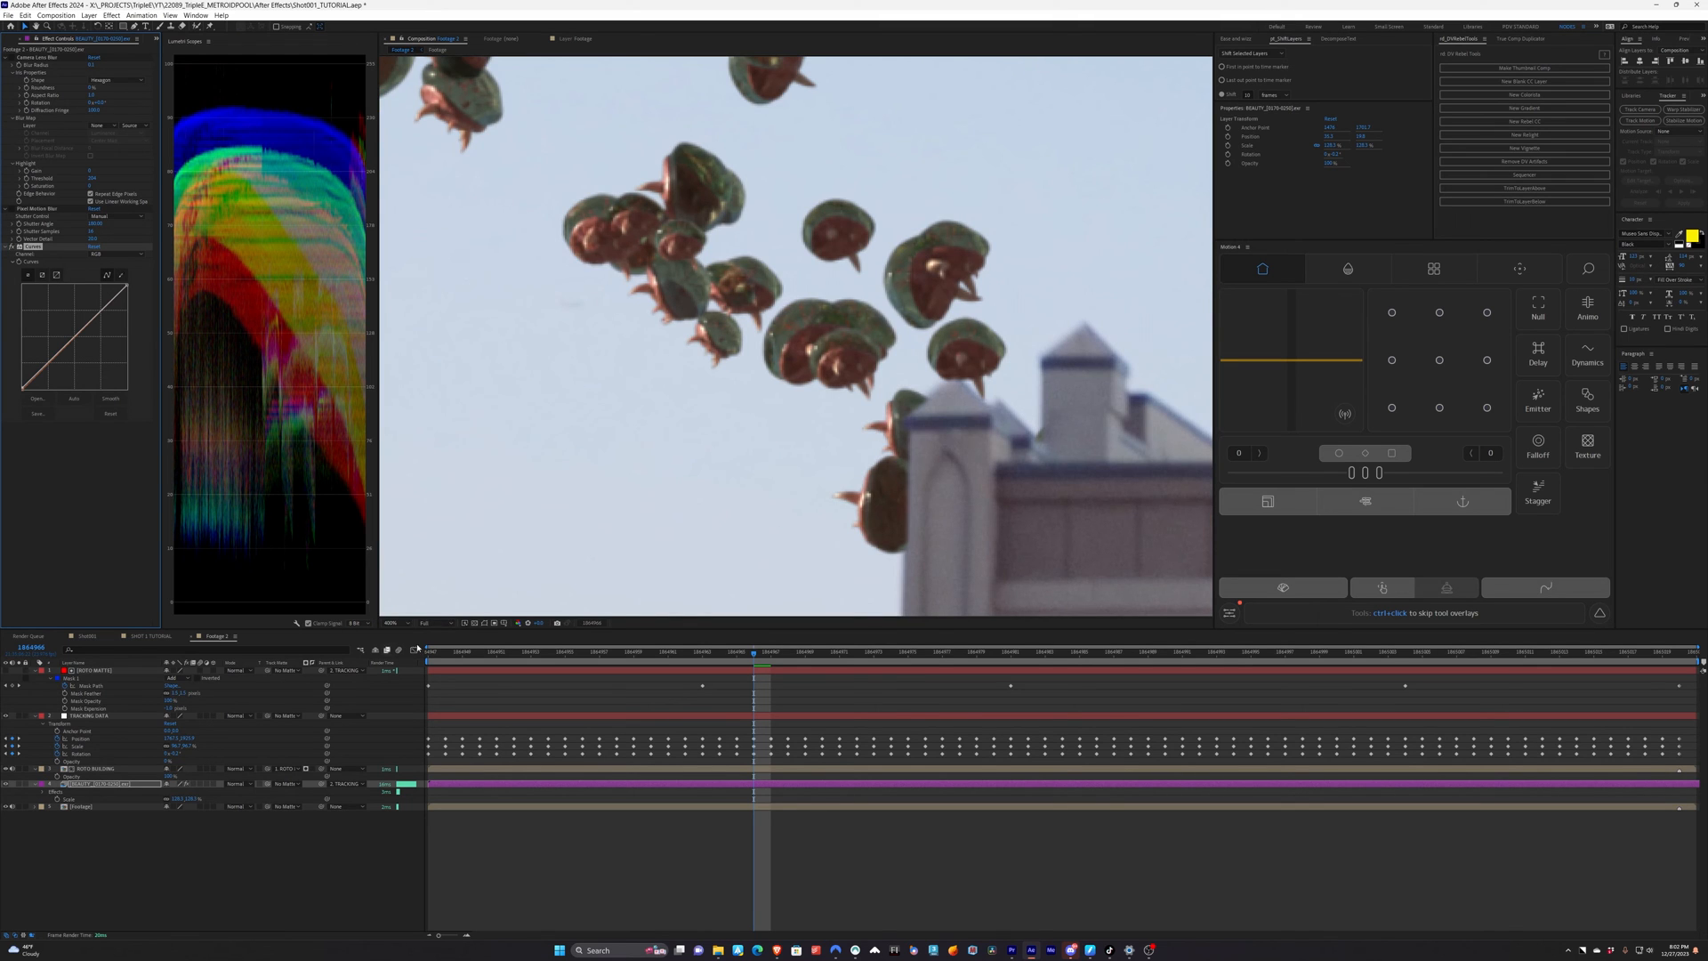
# View the composite in individual colour channels to compare swarm tones, then return to full colour
pyautogui.click(516, 623)
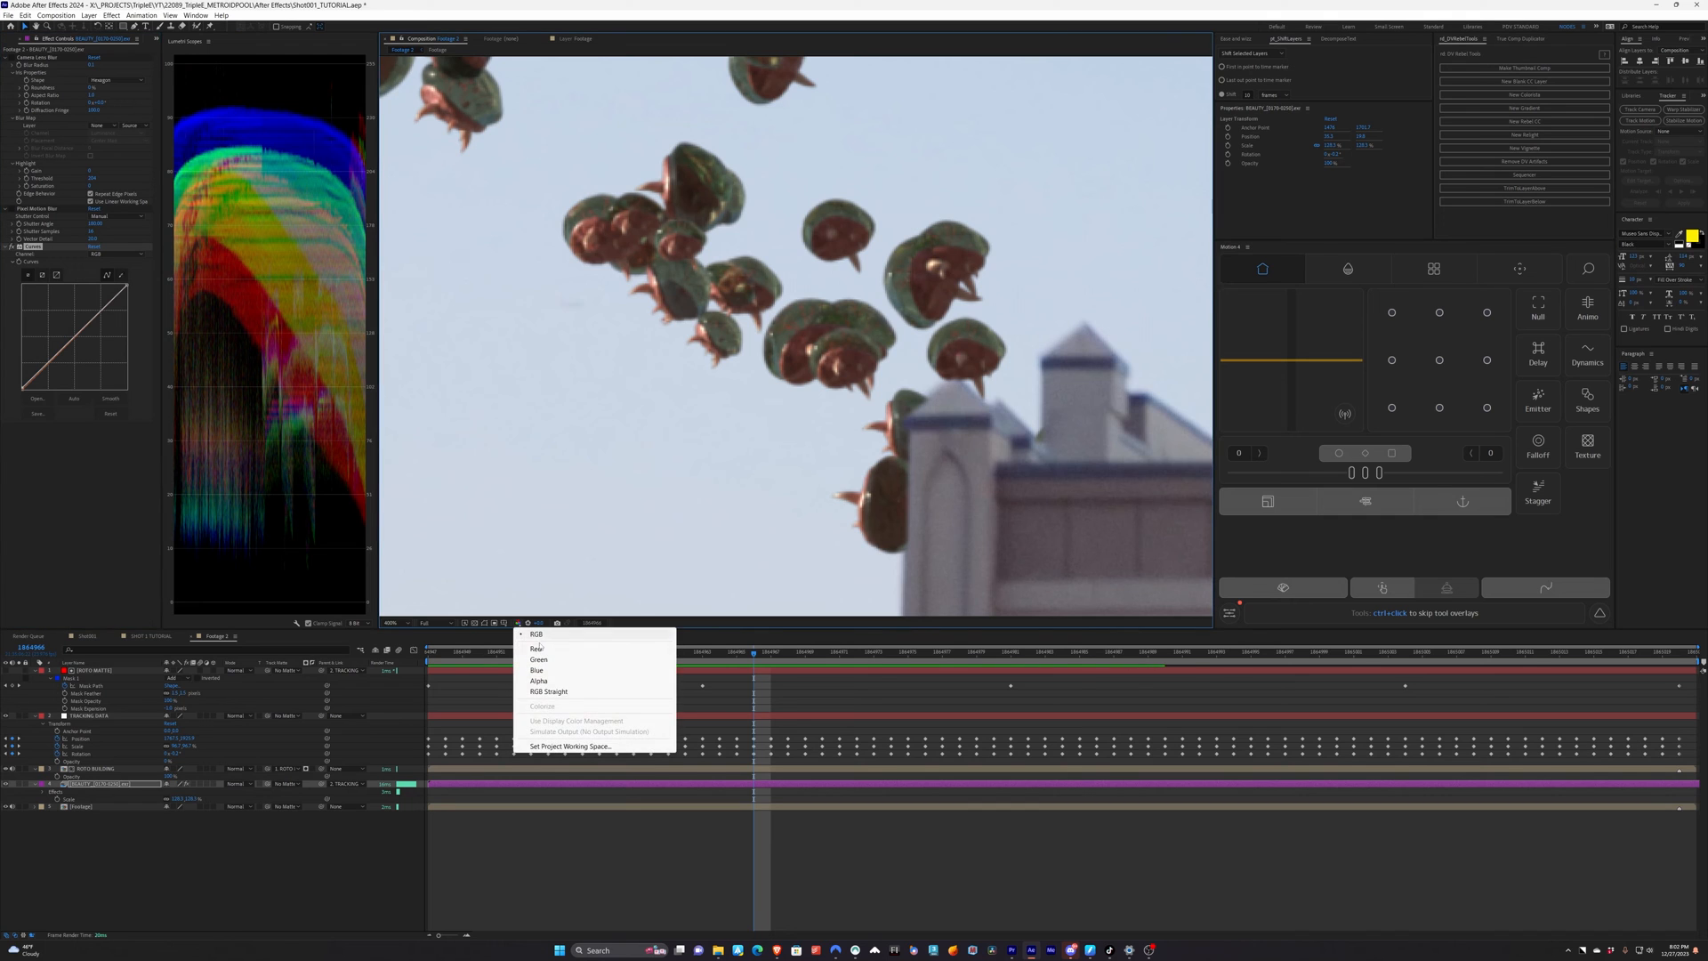
pyautogui.click(537, 682)
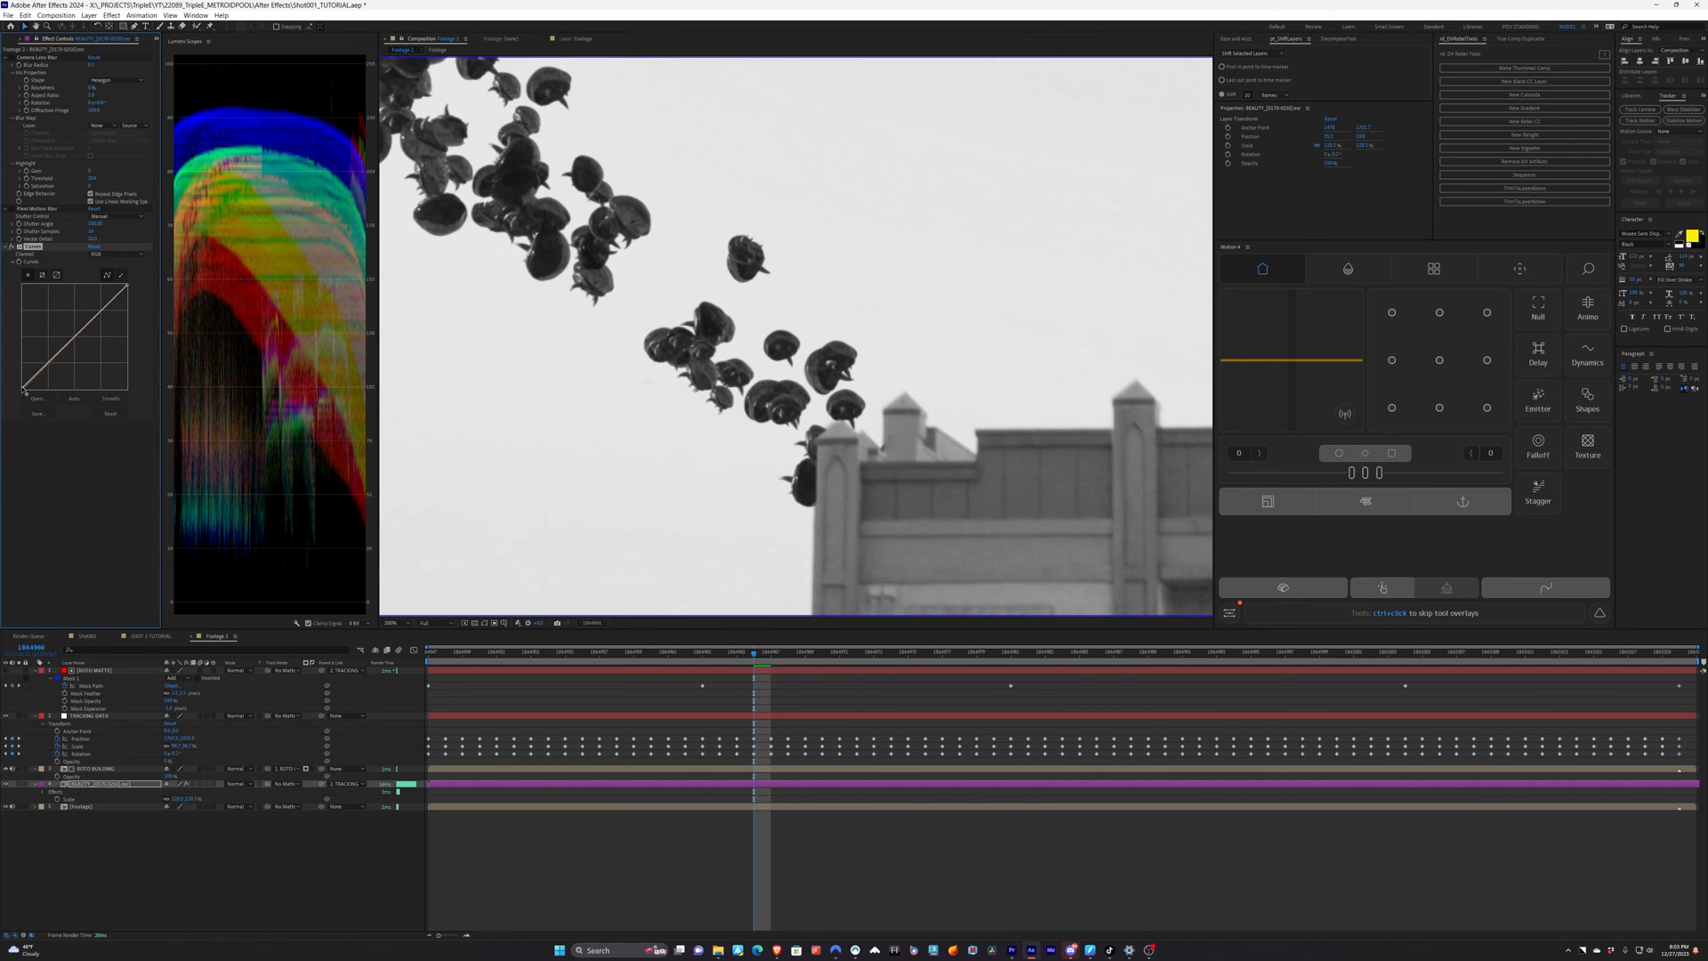
pyautogui.click(111, 413)
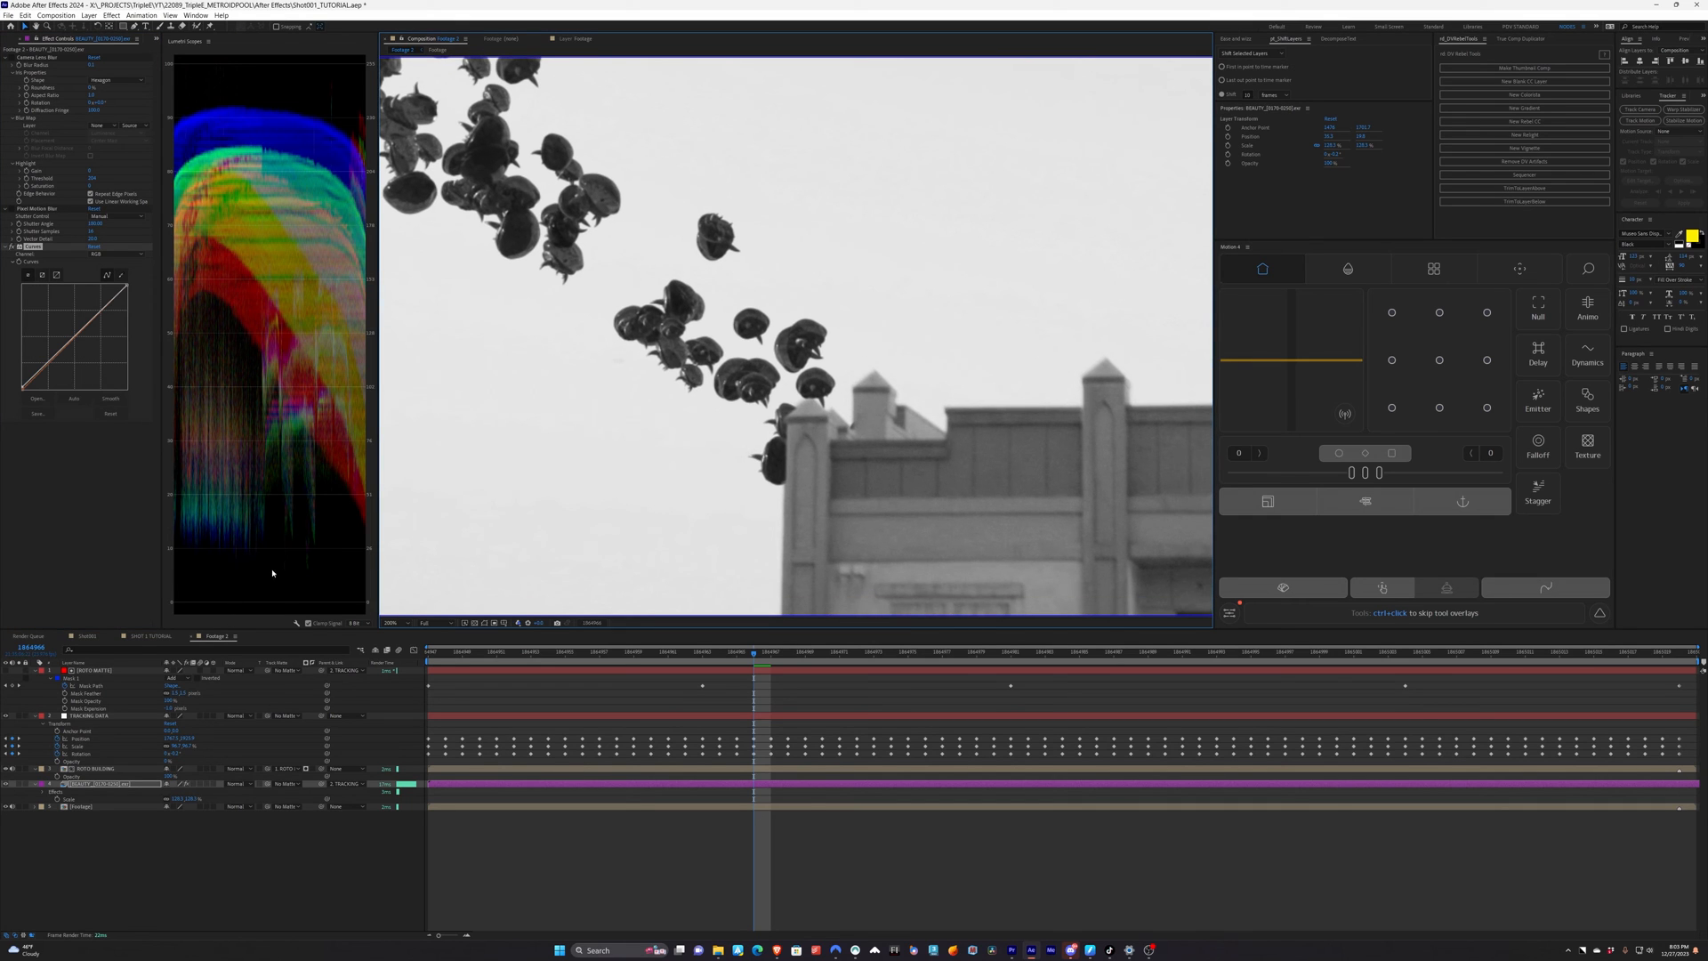
pyautogui.moveTo(169, 447)
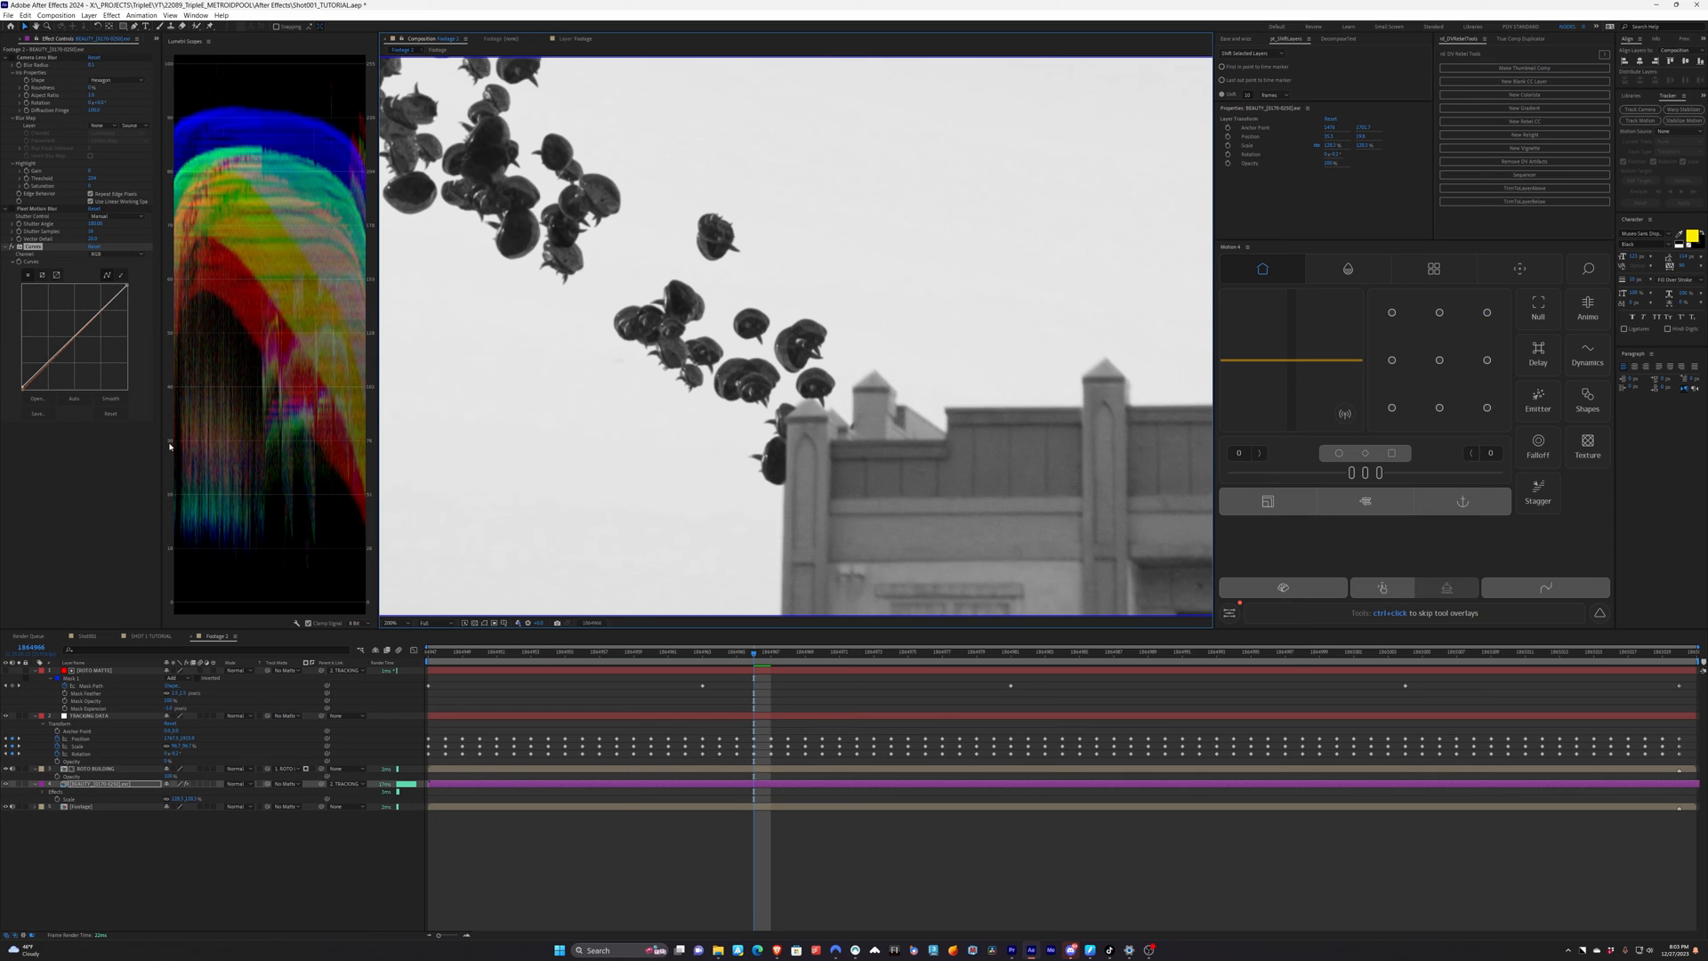
pyautogui.click(503, 623)
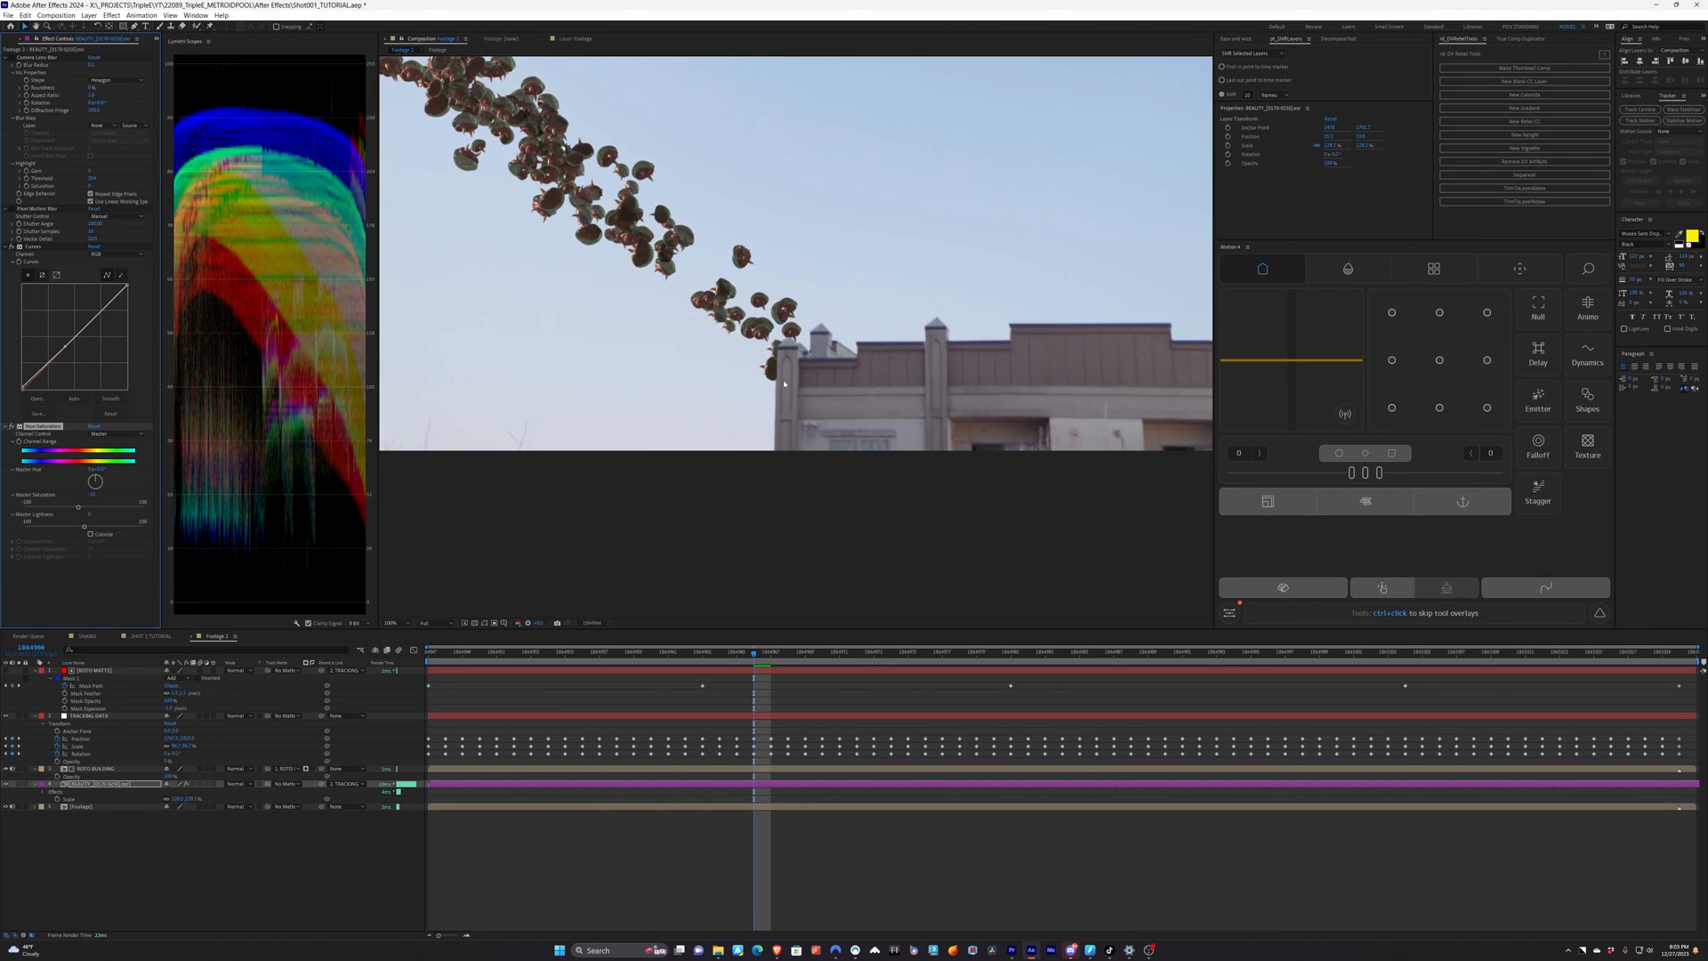
# Create a renamed top adjustment layer and apply FilmConvert Nitrate to it over the whole shot
pyautogui.click(89, 16)
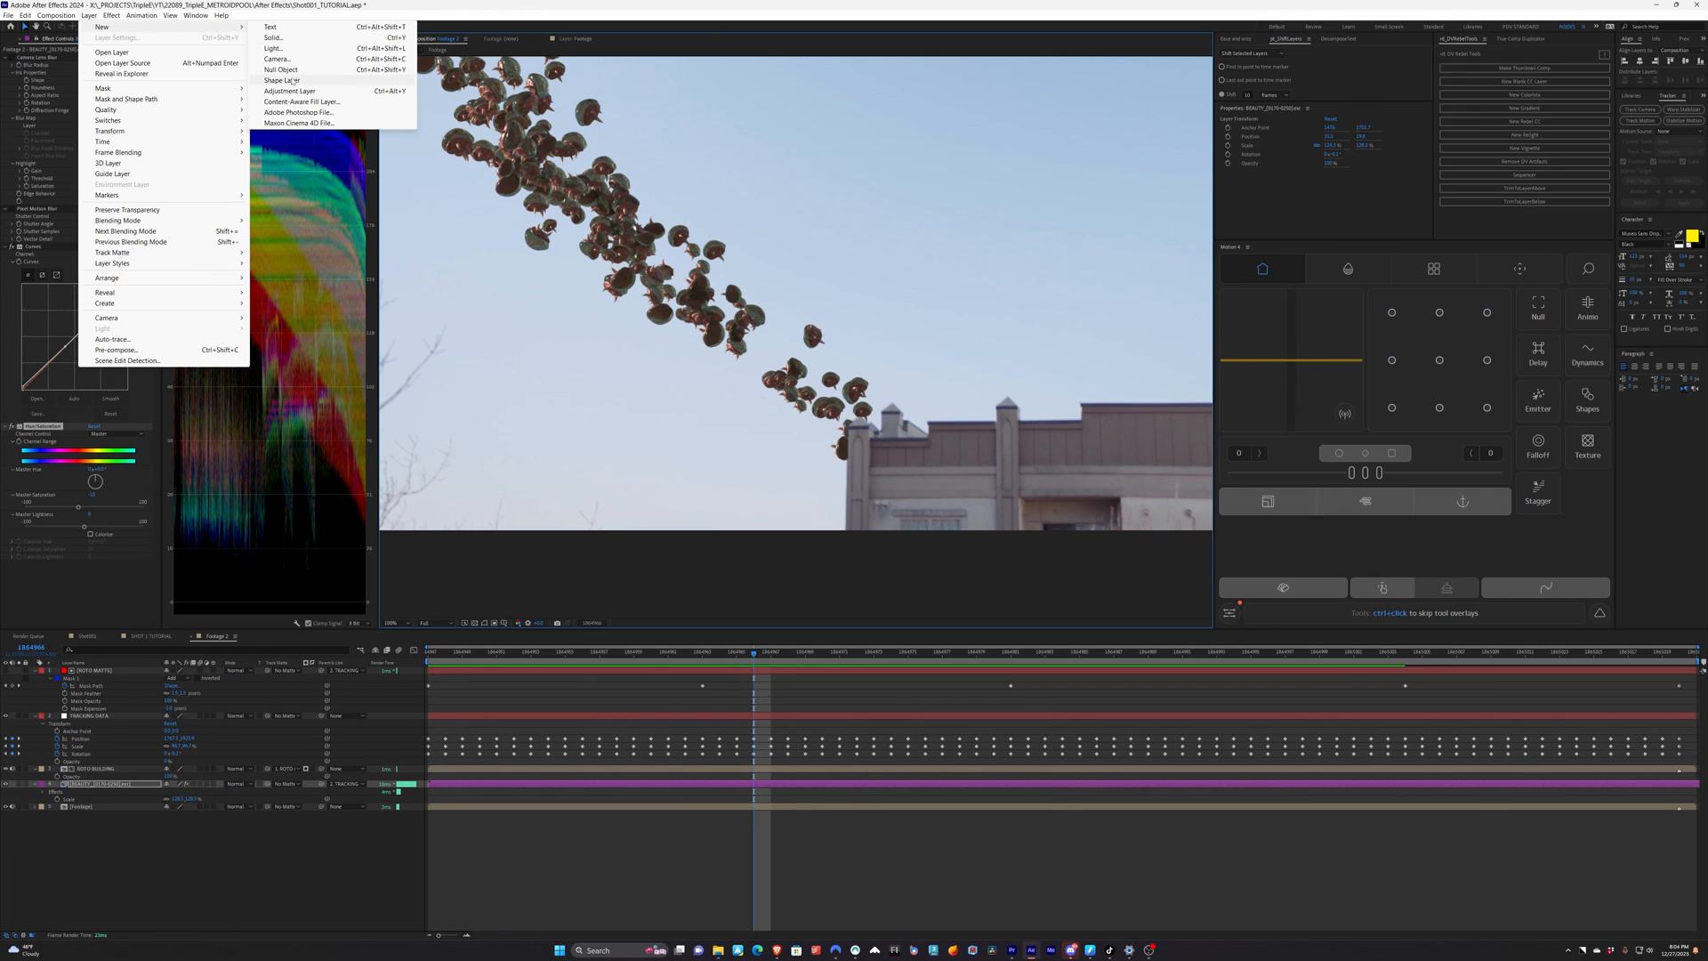
pyautogui.click(288, 91)
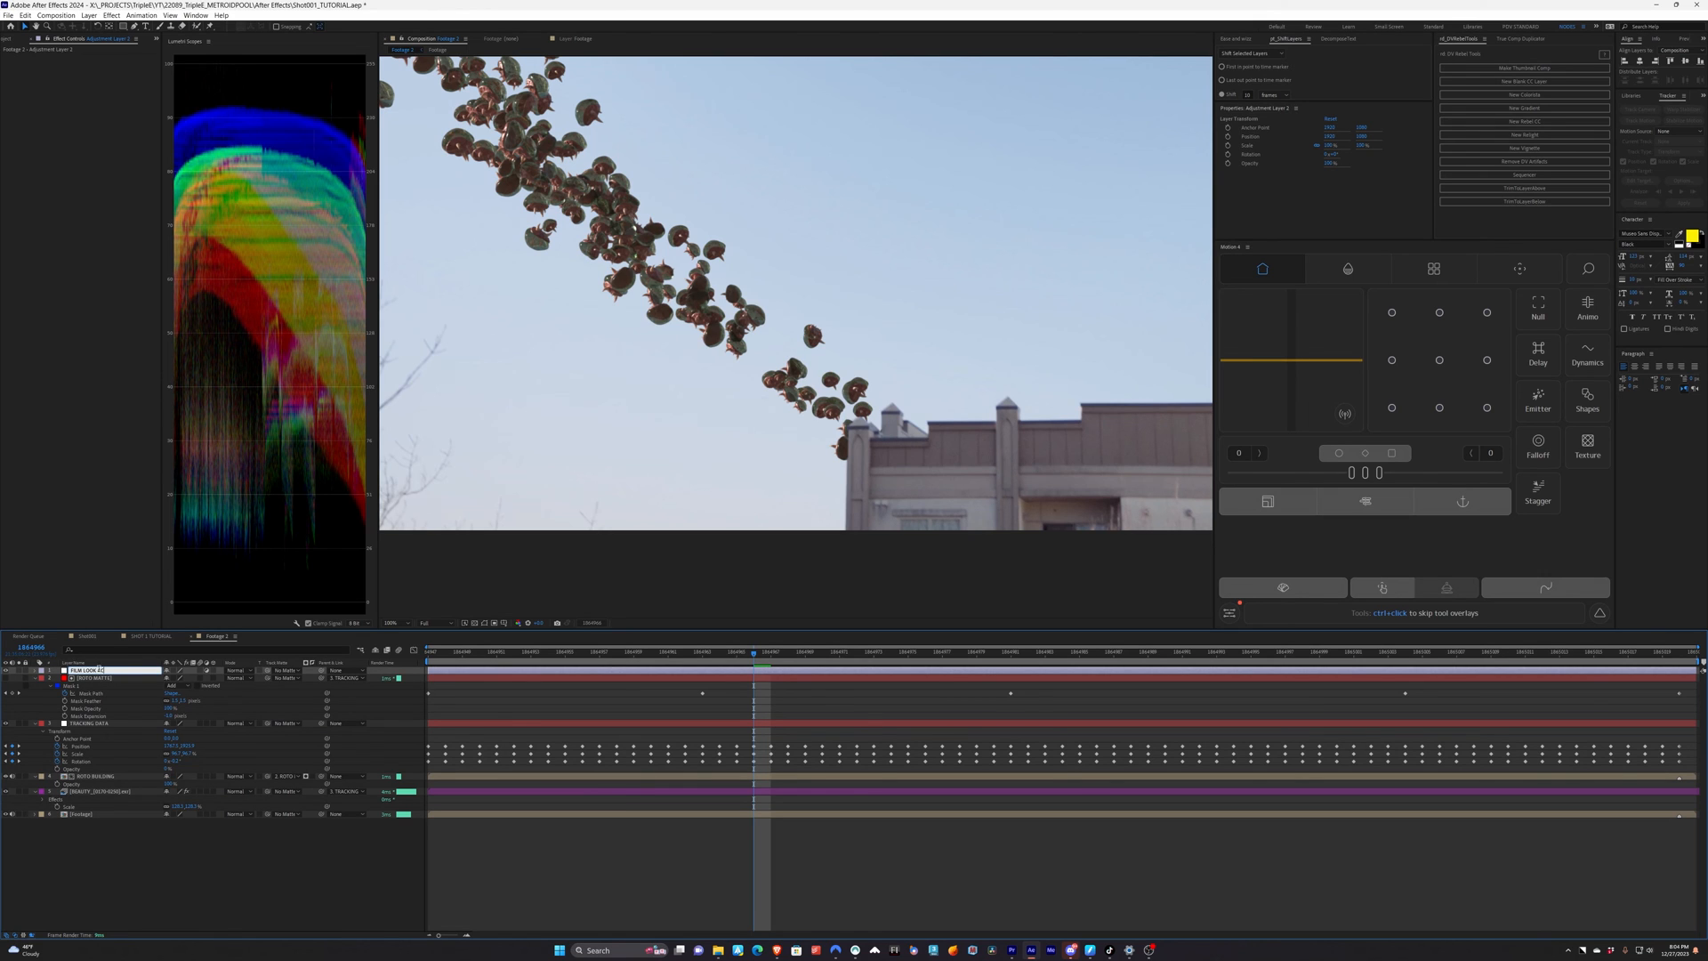
pyautogui.click(108, 16)
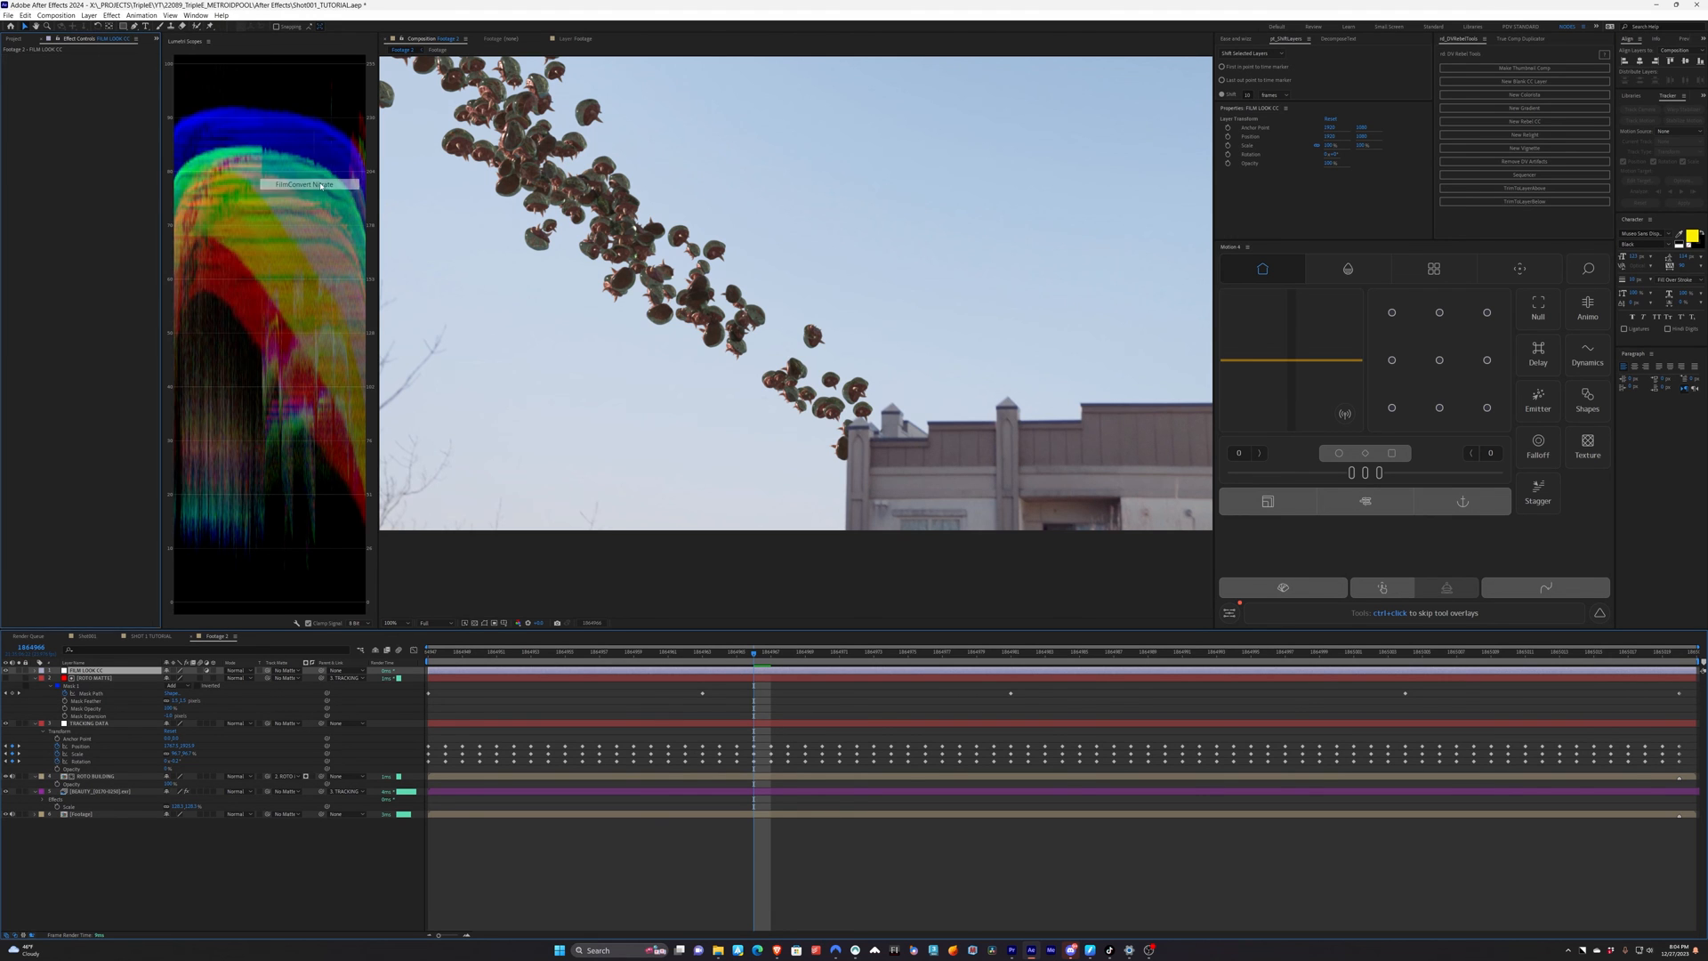
pyautogui.click(306, 183)
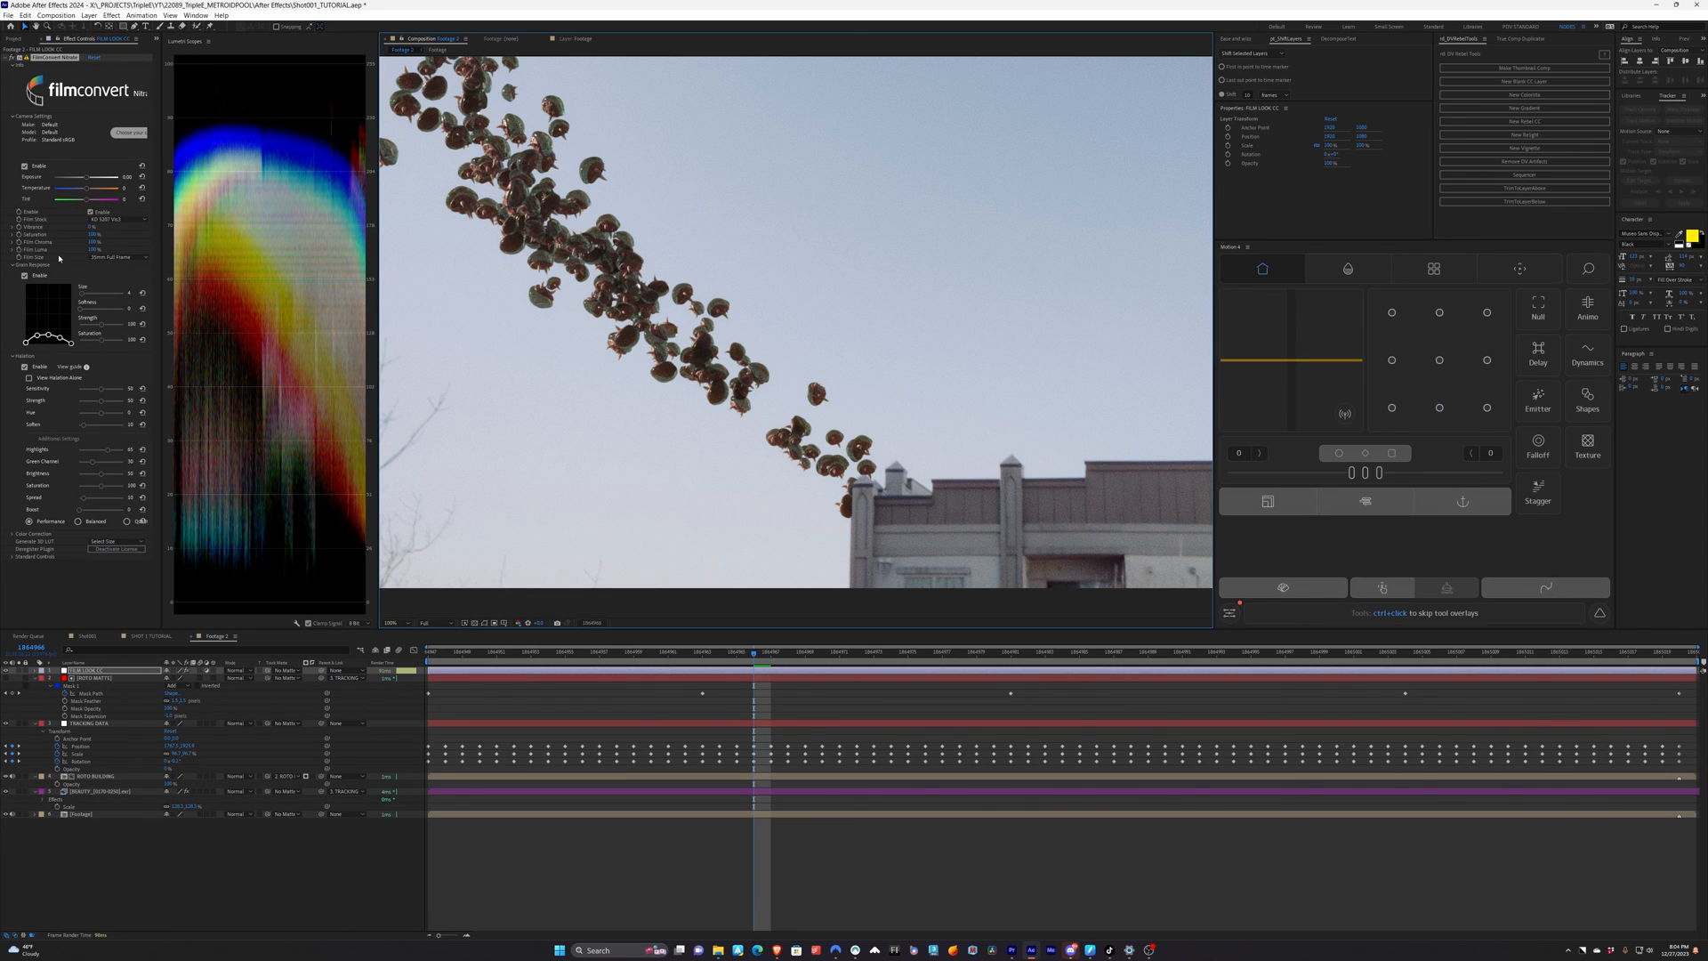
pyautogui.moveTo(366, 308)
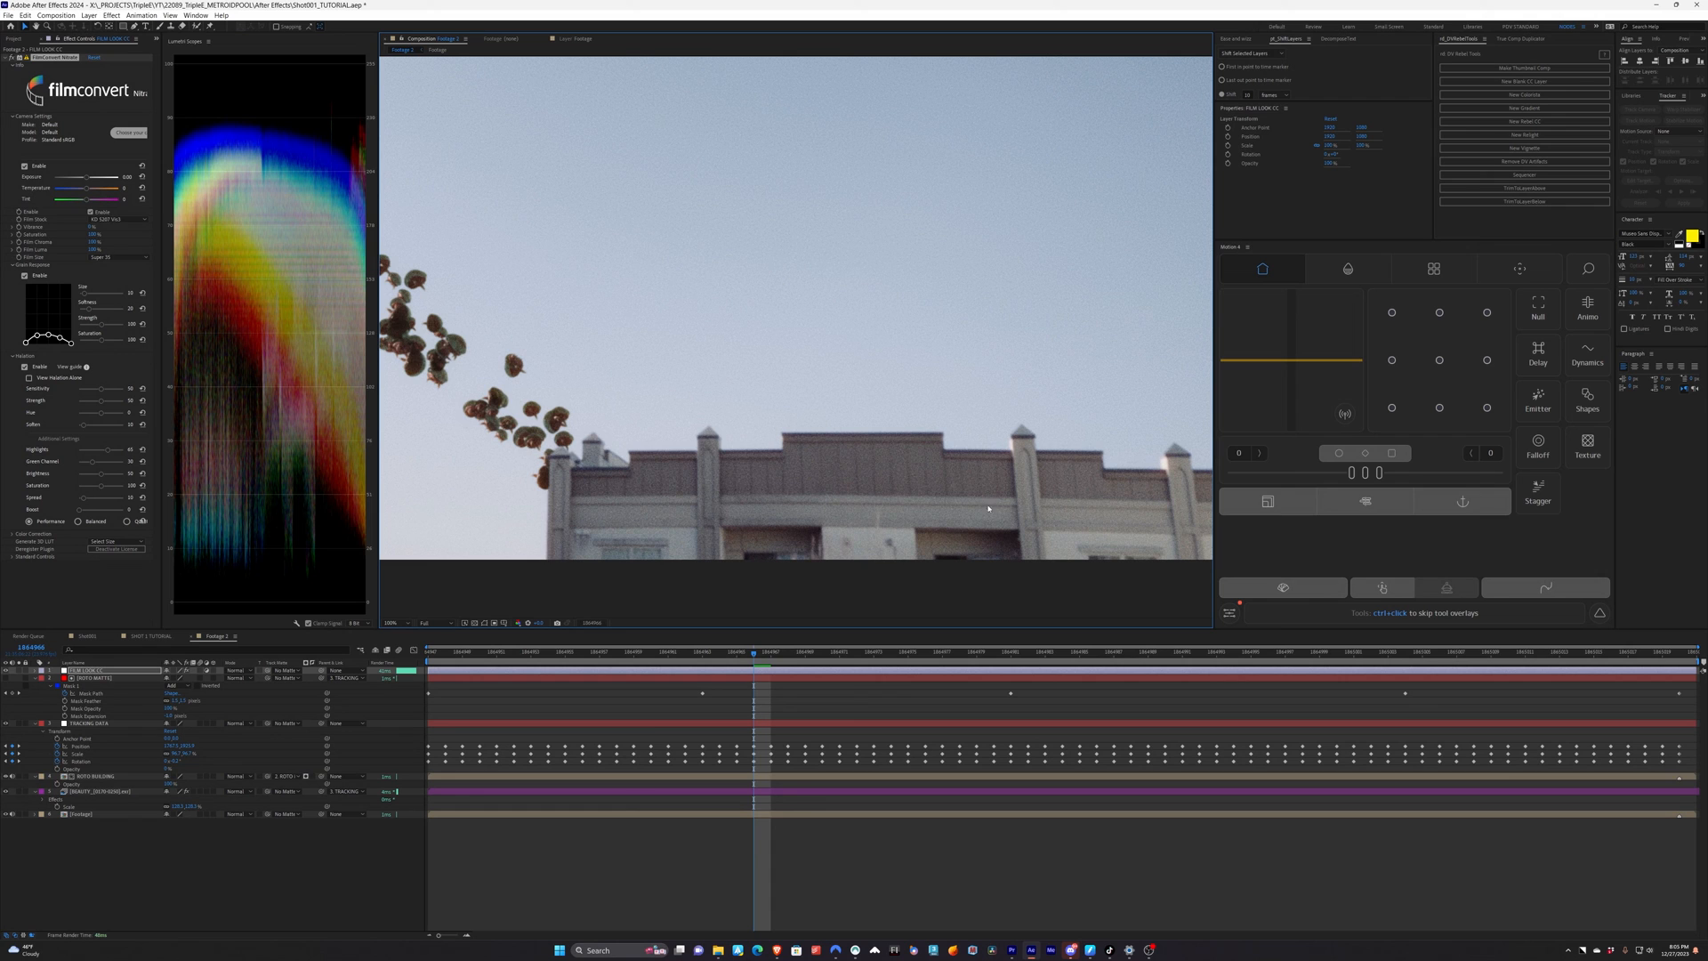
pyautogui.moveTo(701, 423)
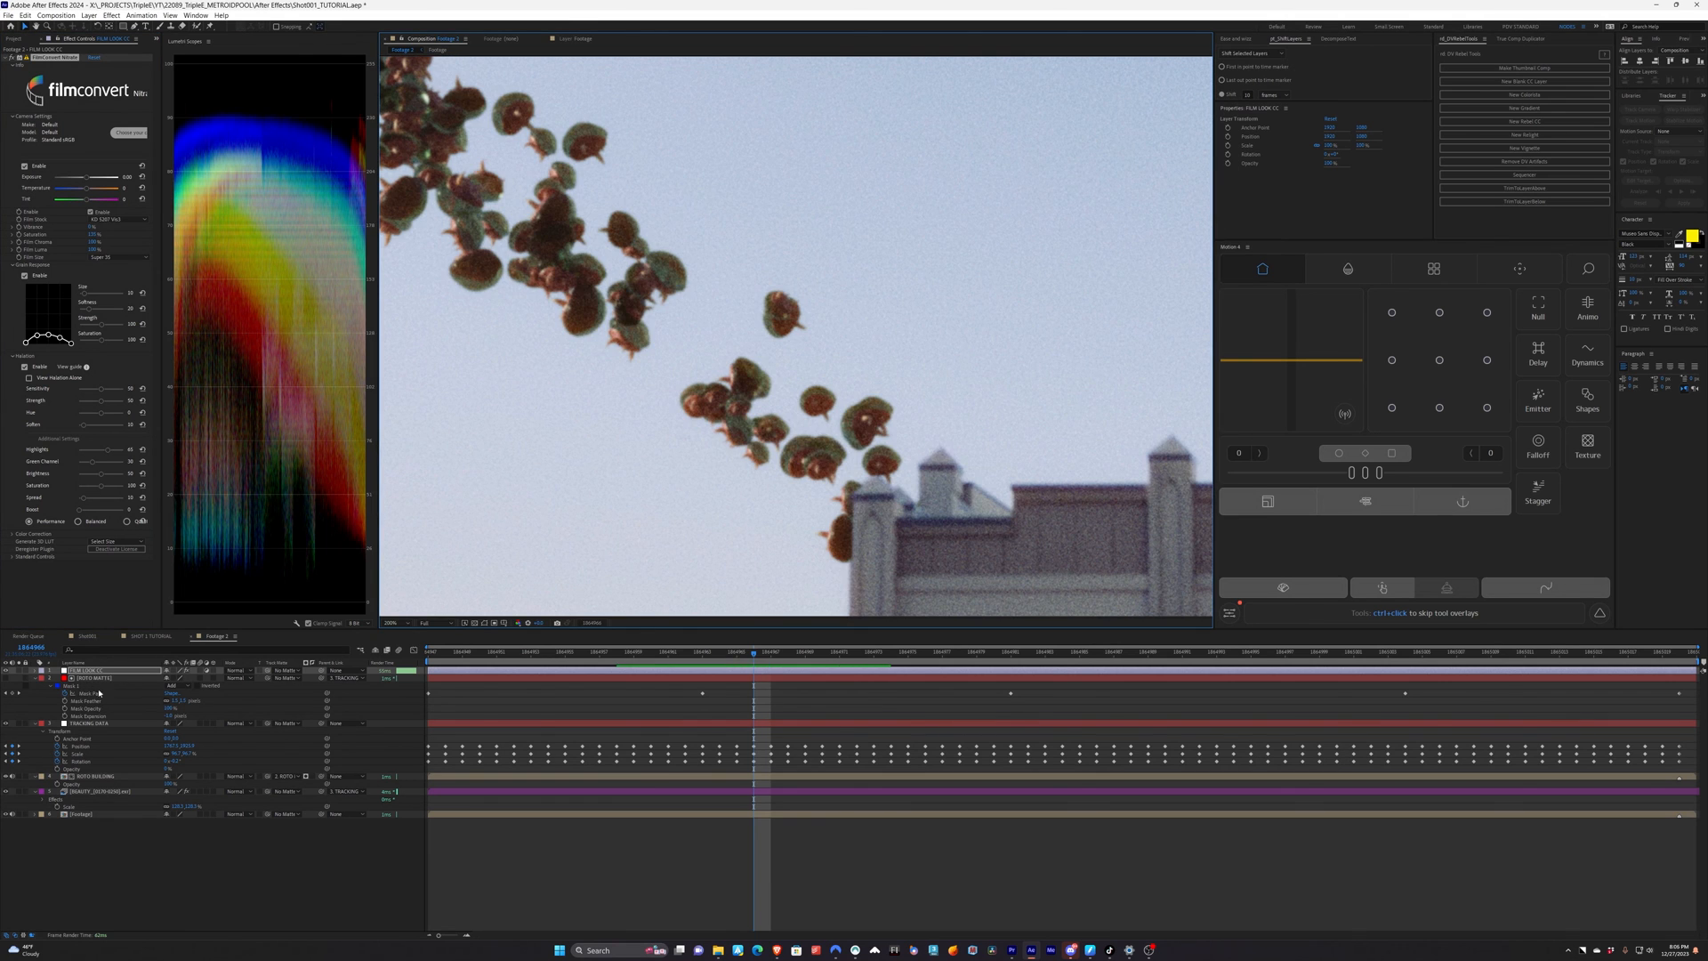
# Toggle the red building matte's visibility to check it, then select the swarm layer to show its effects
pyautogui.click(94, 676)
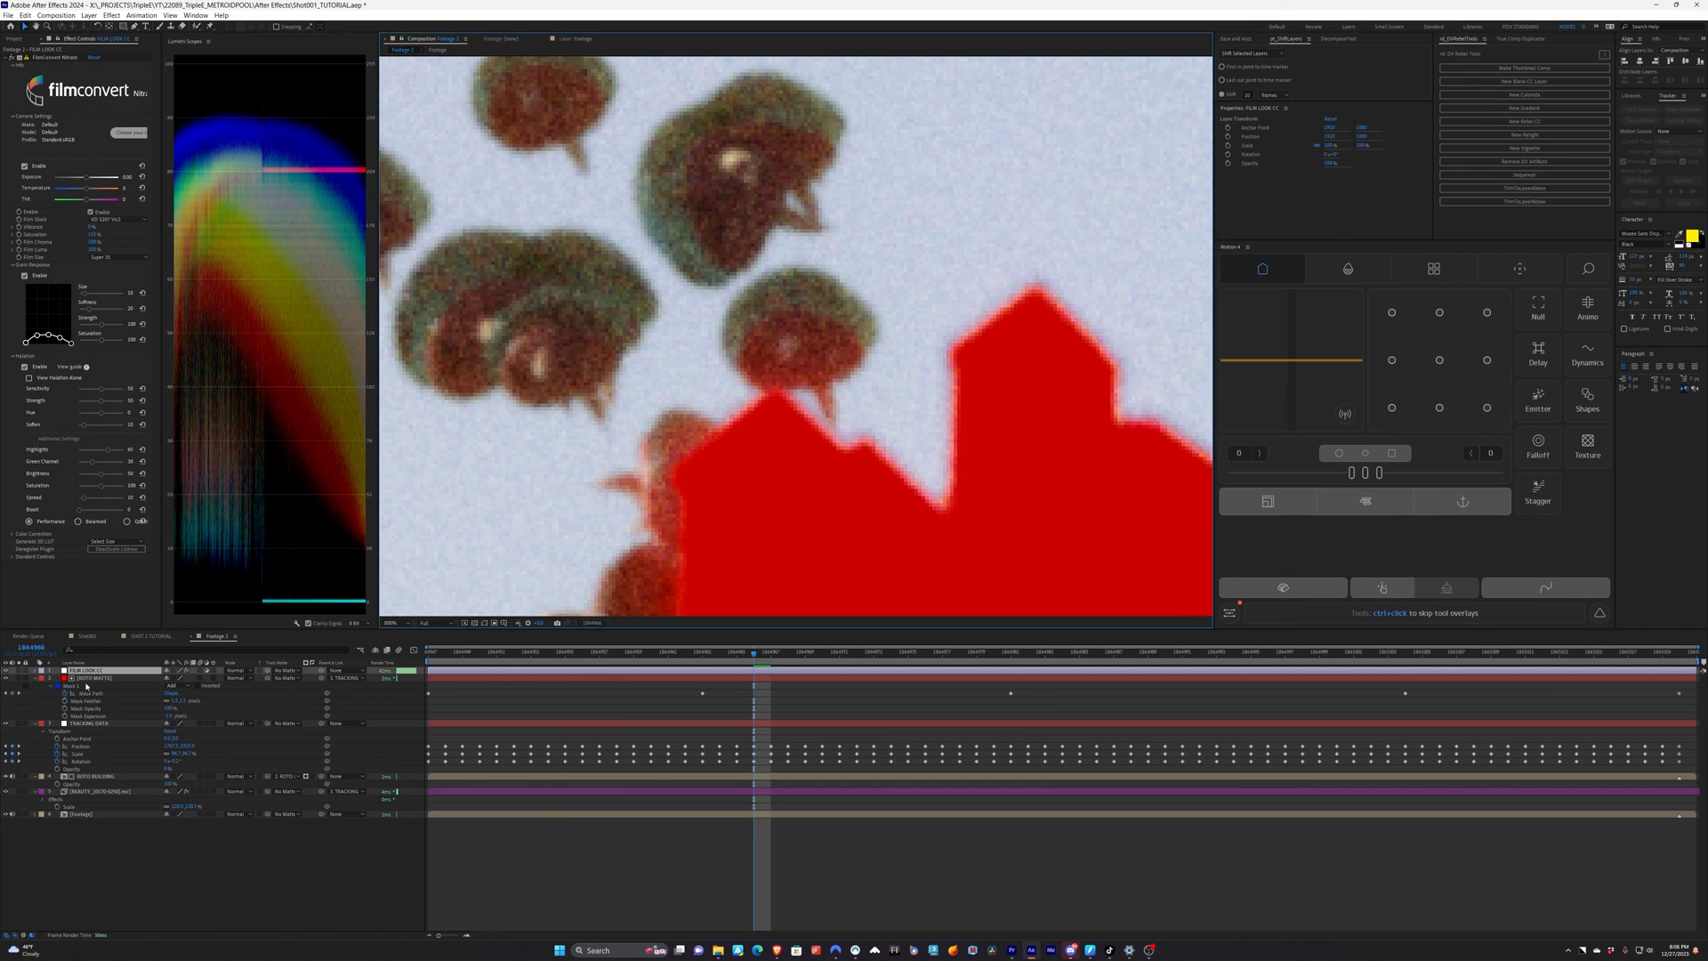
pyautogui.click(98, 676)
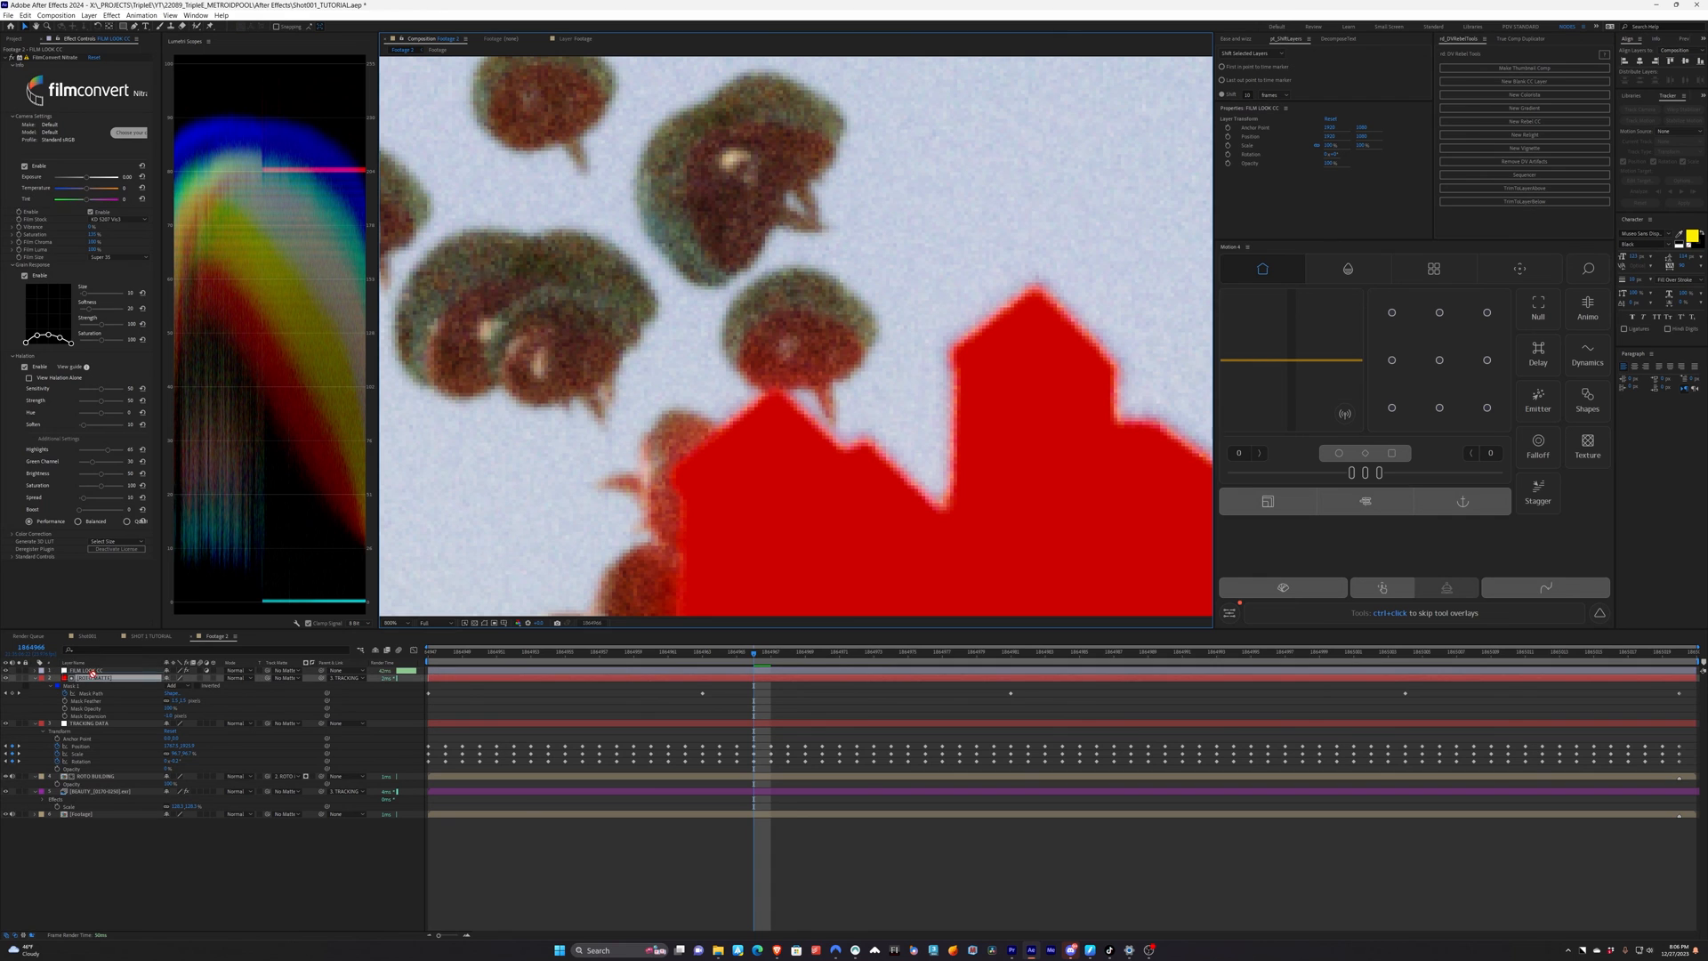
pyautogui.click(87, 671)
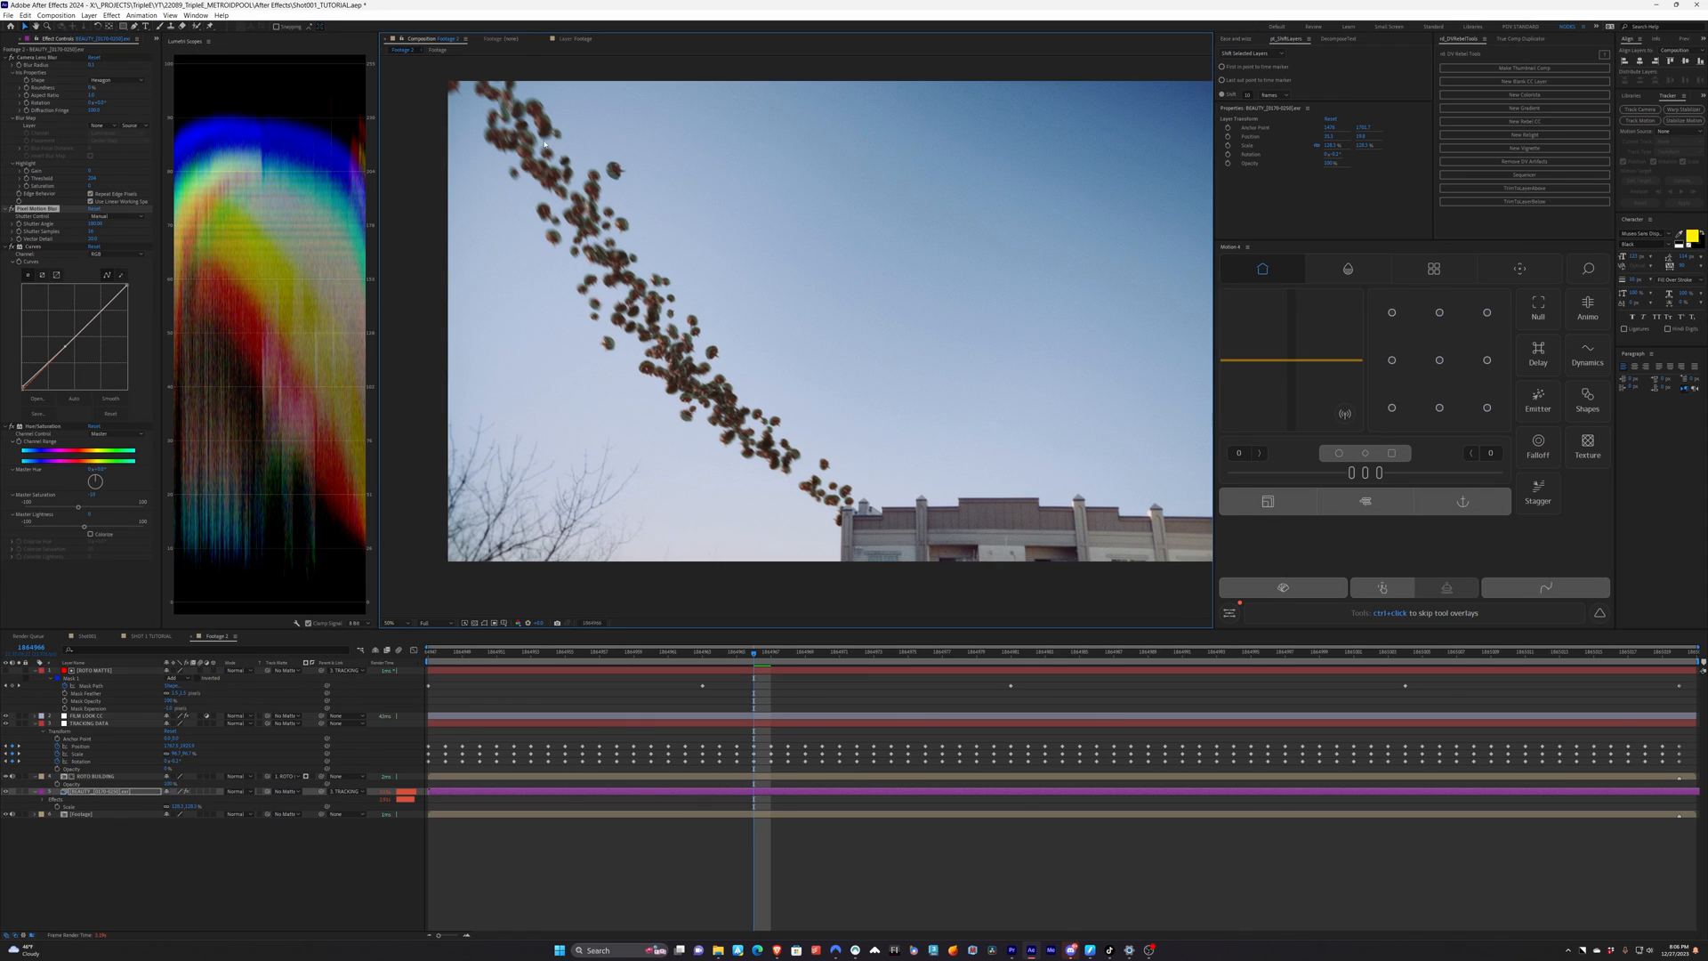
# Move the playhead to a later frame showing the blurred swarm against open sky
pyautogui.click(925, 651)
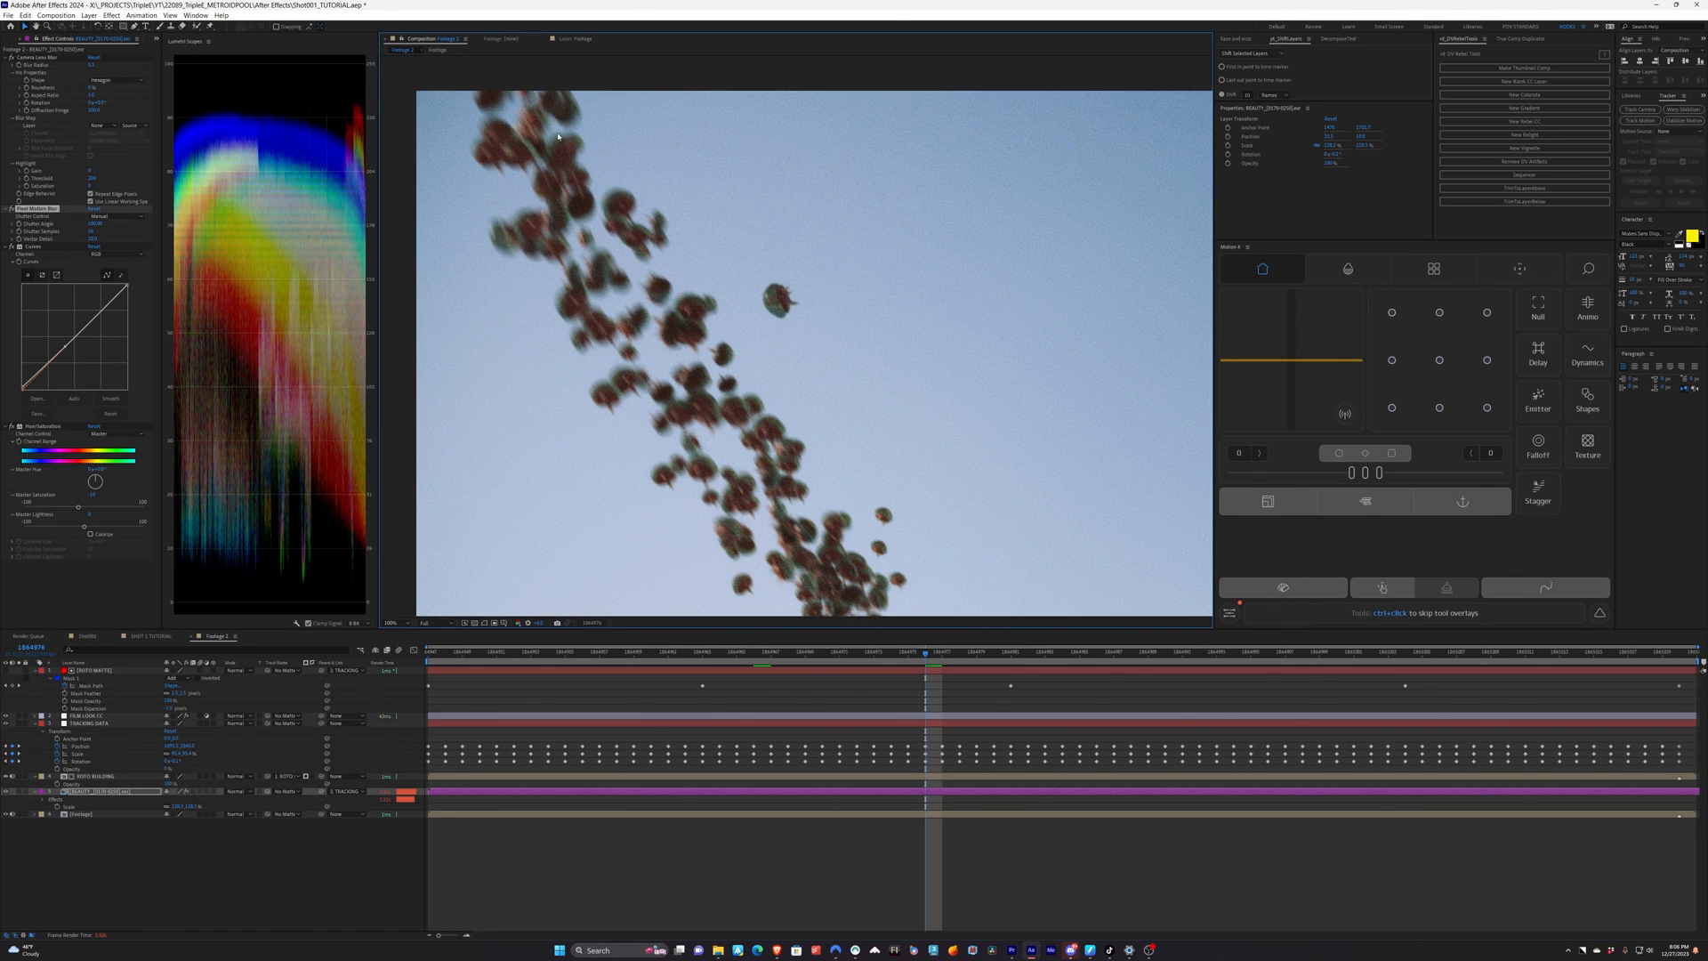
pyautogui.moveTo(784, 270)
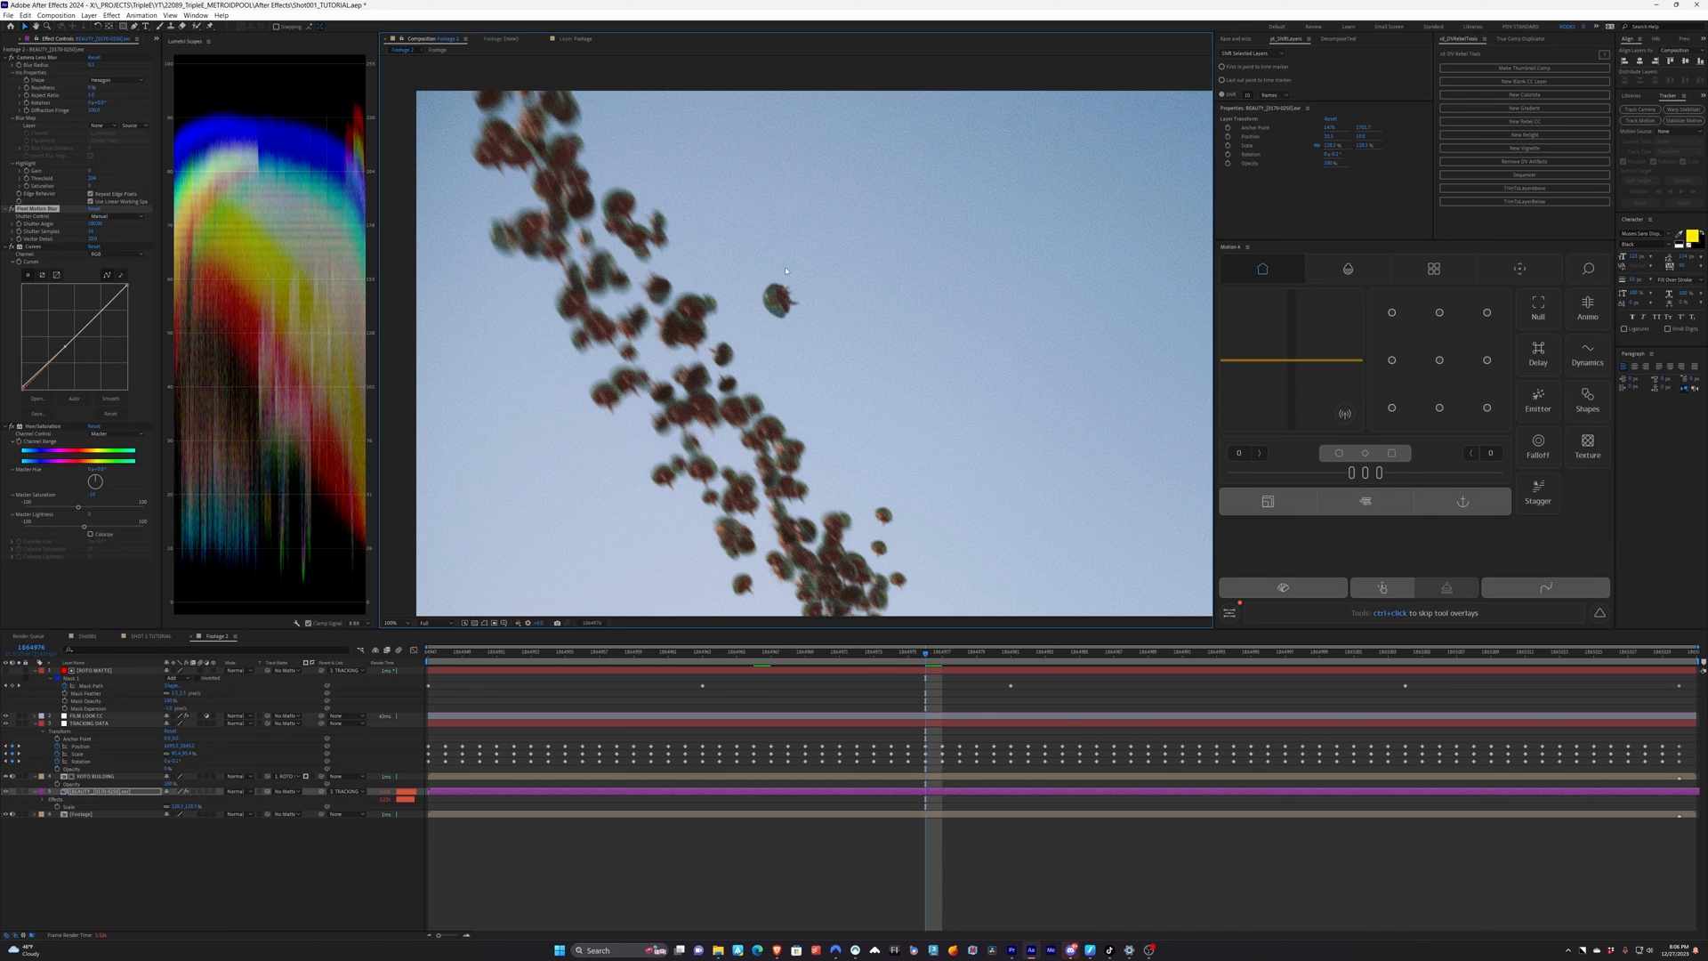
pyautogui.moveTo(804, 336)
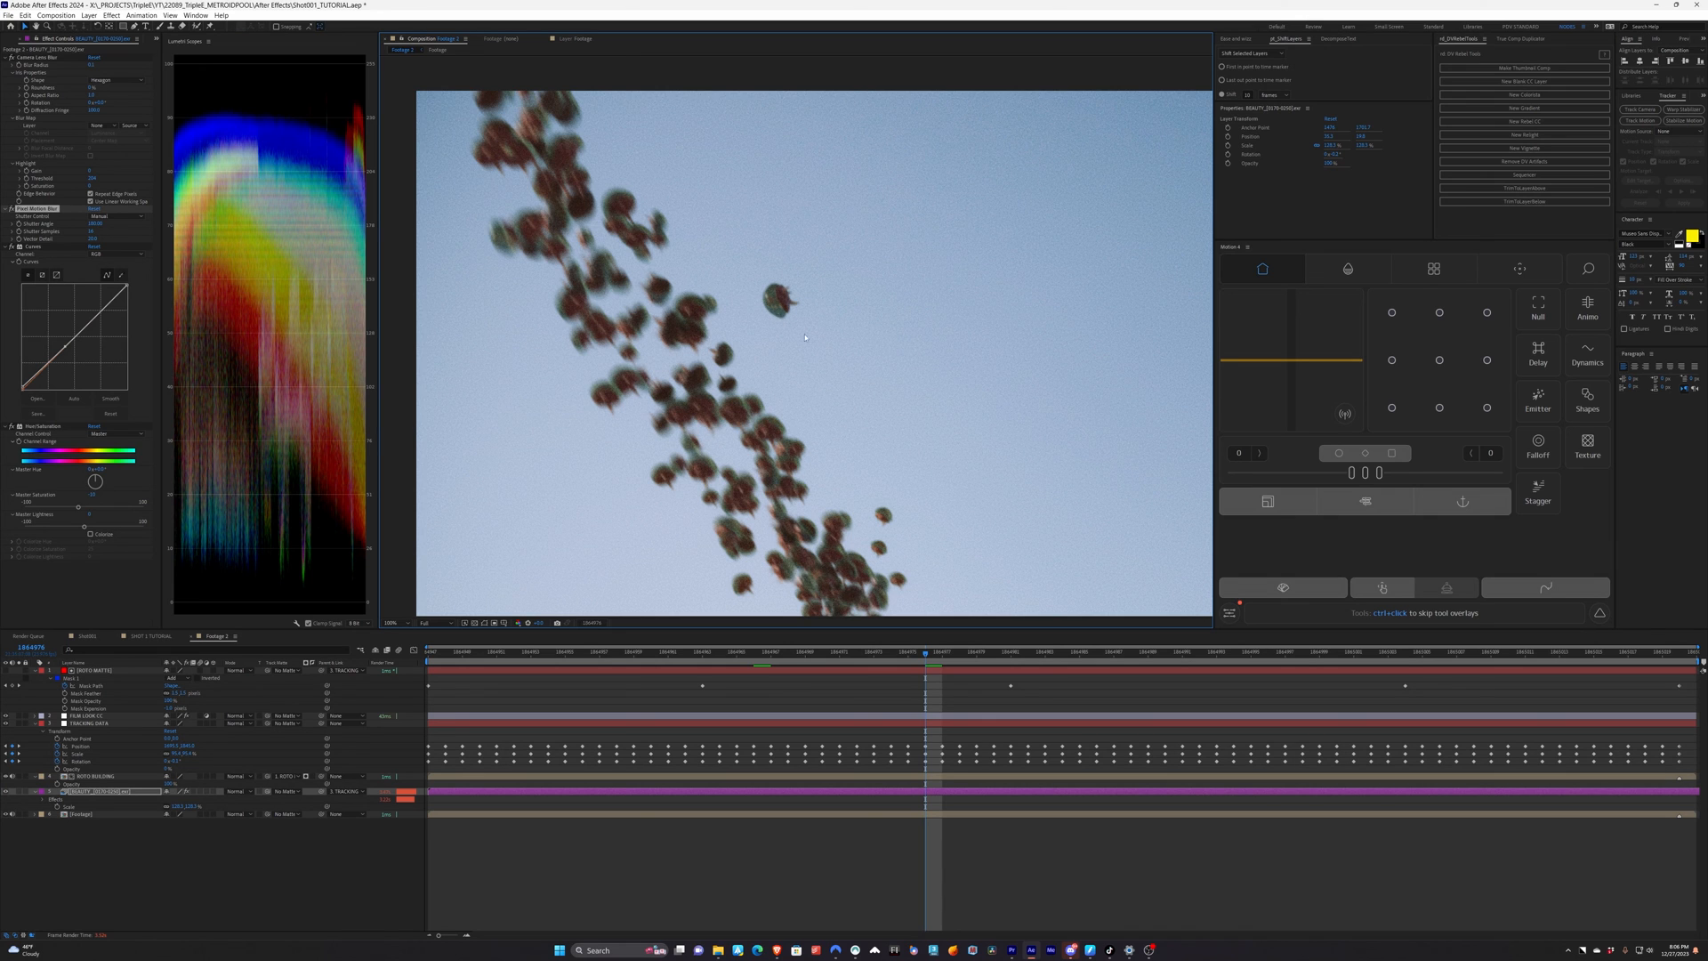
pyautogui.moveTo(799, 541)
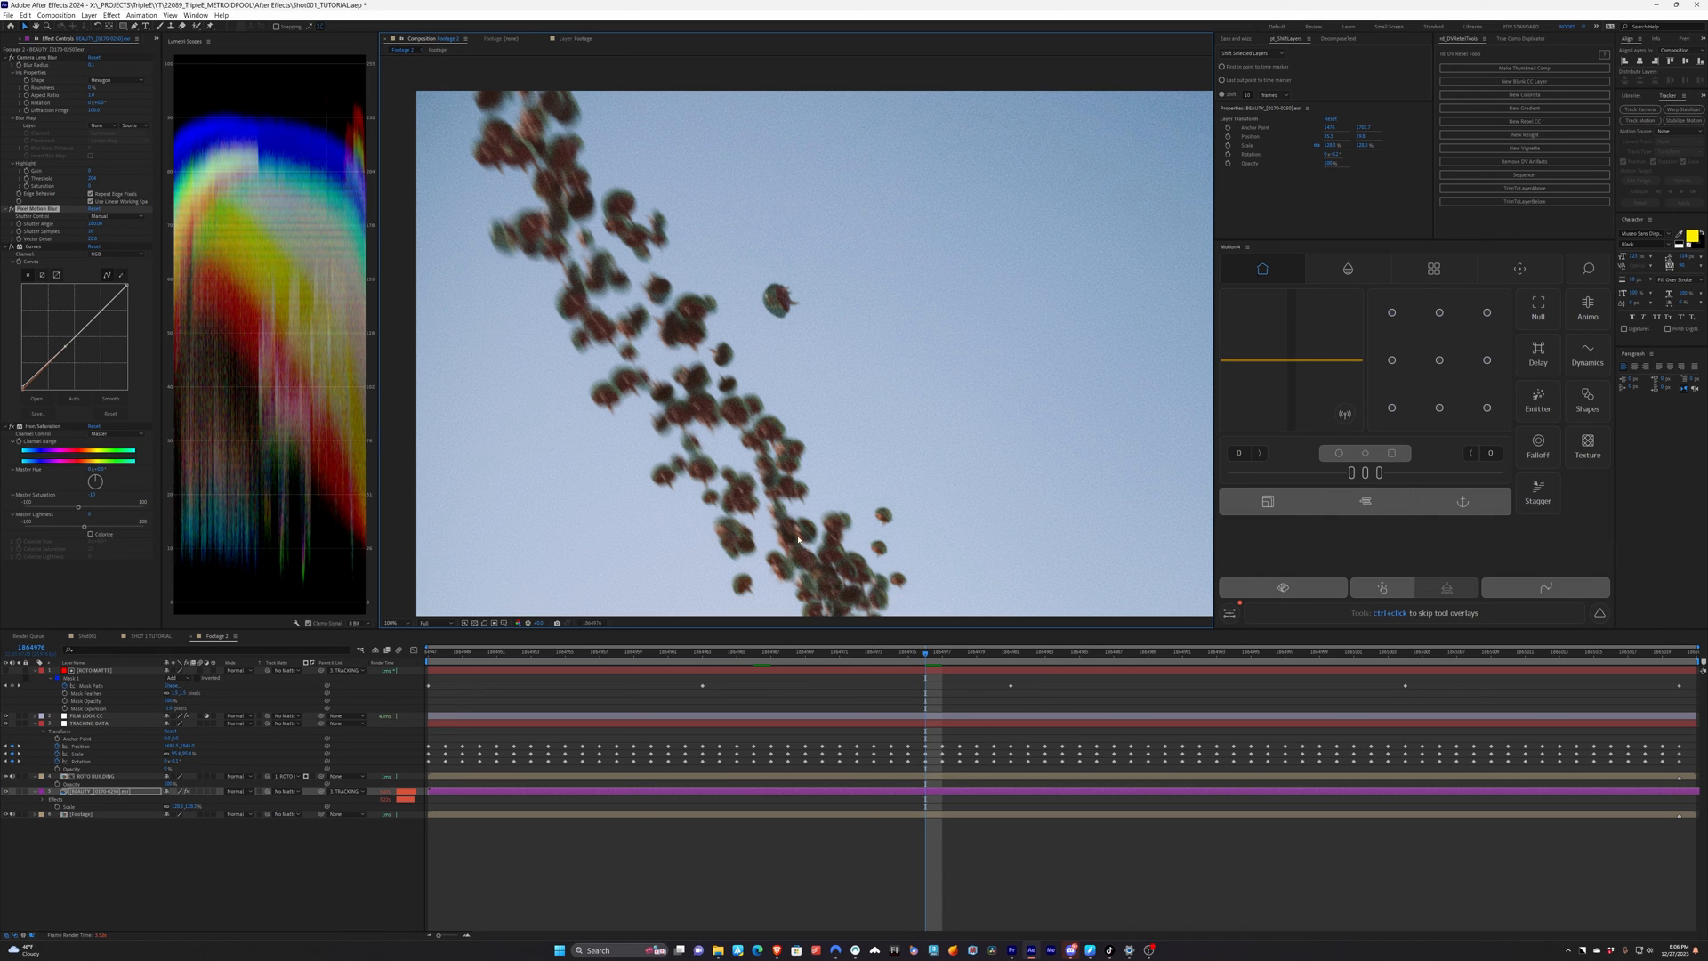